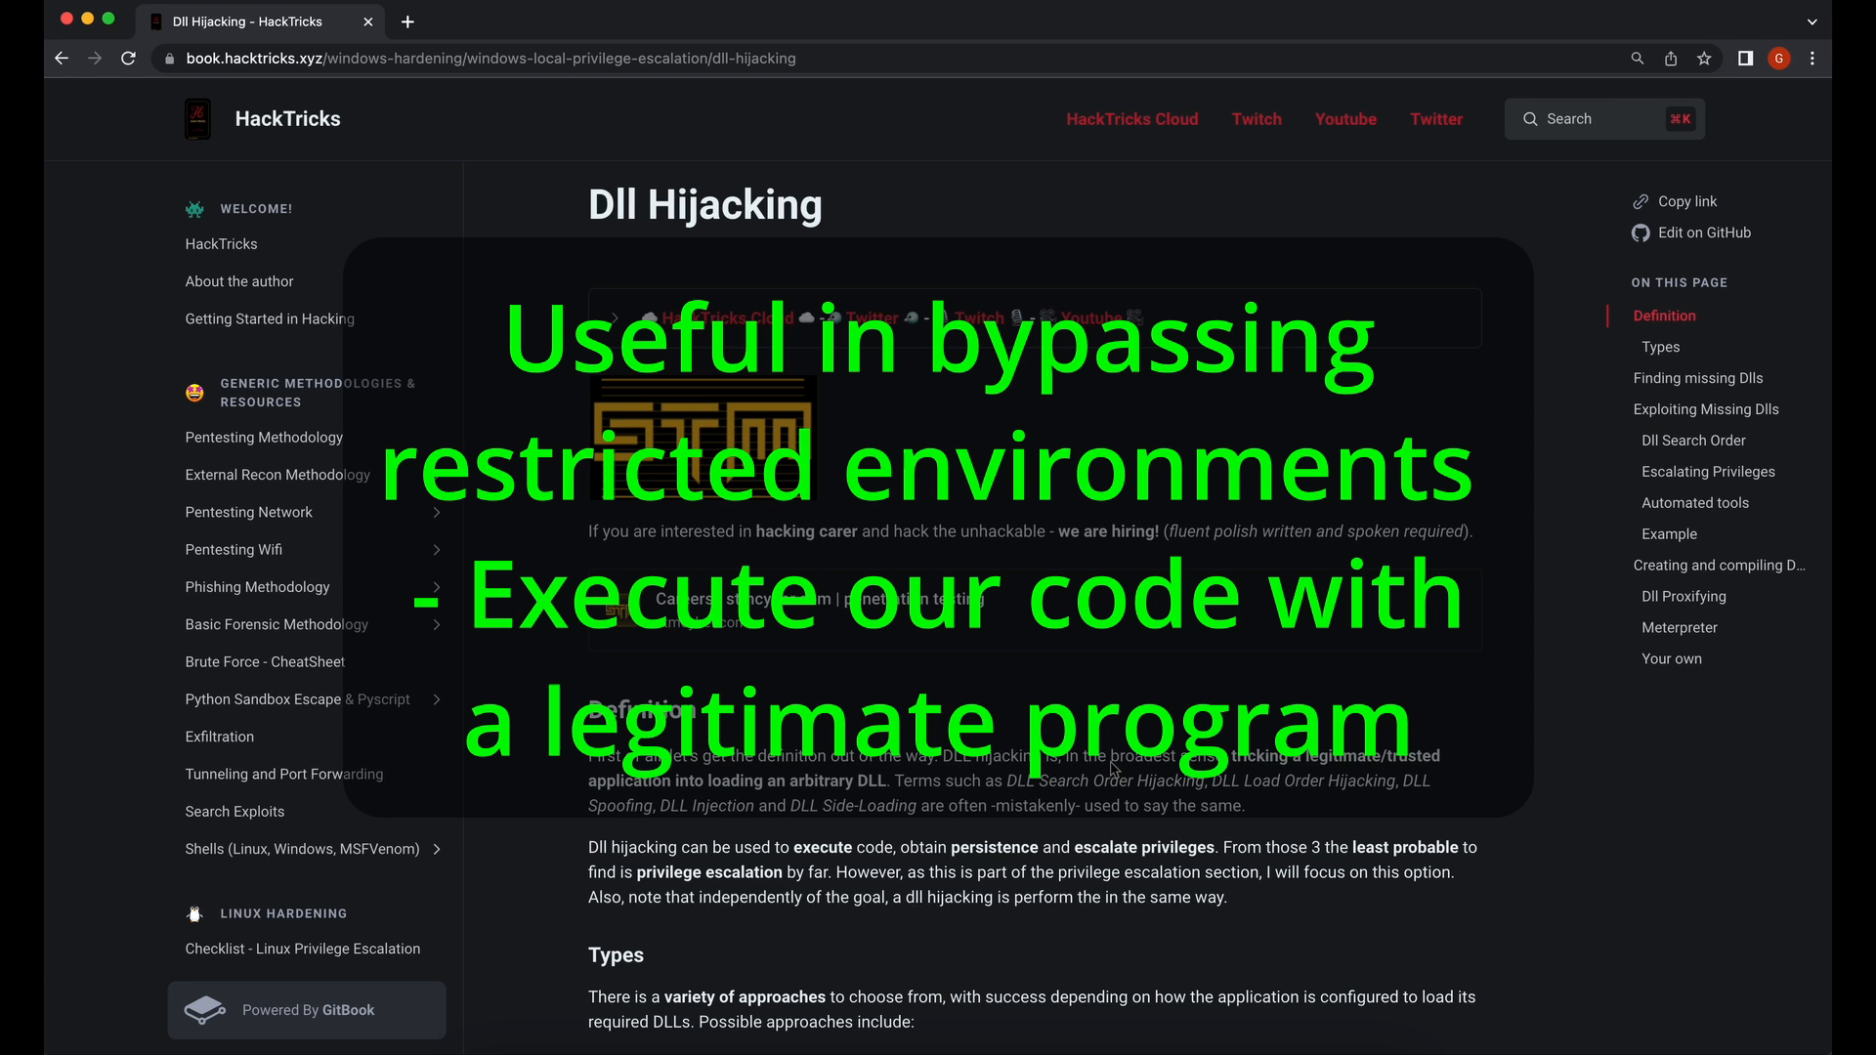
Read the DLL hijacking definition and types, highlighting what hijacking achieves, down to Finding missing Dlls.
scroll(down, 3)
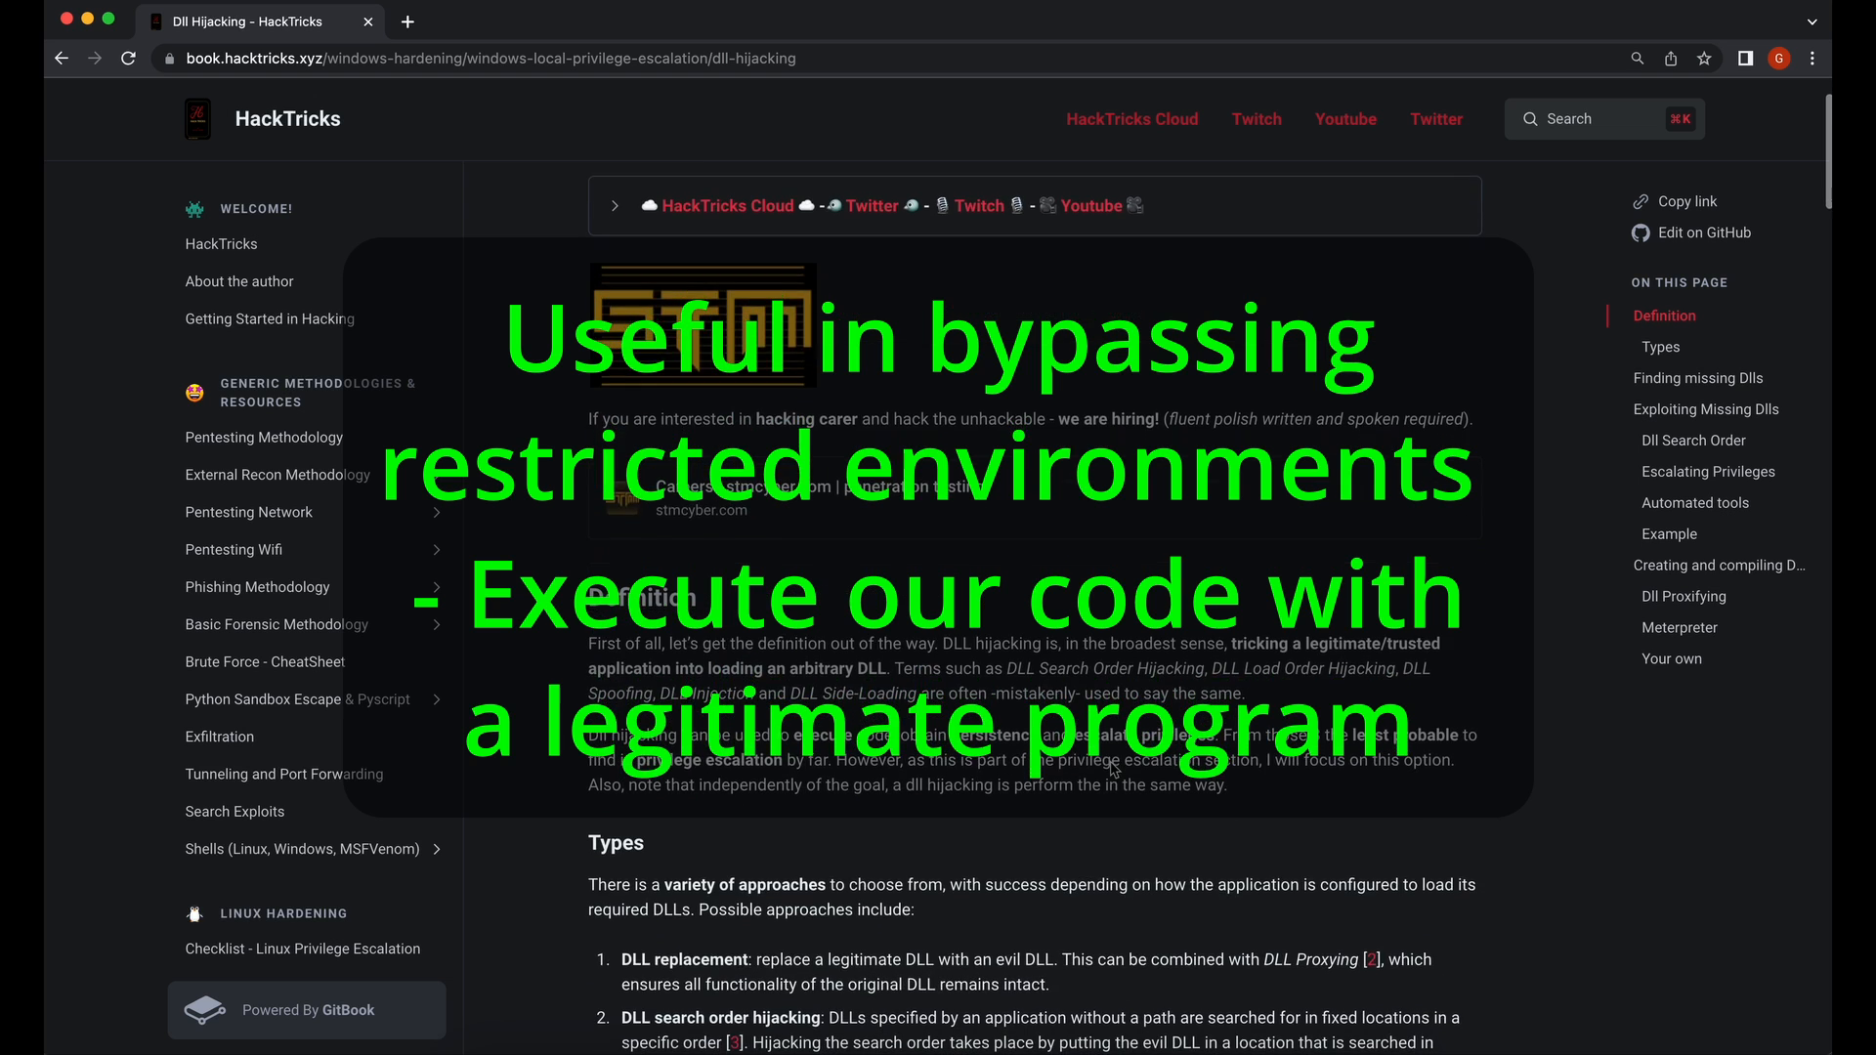
scroll(down, 3)
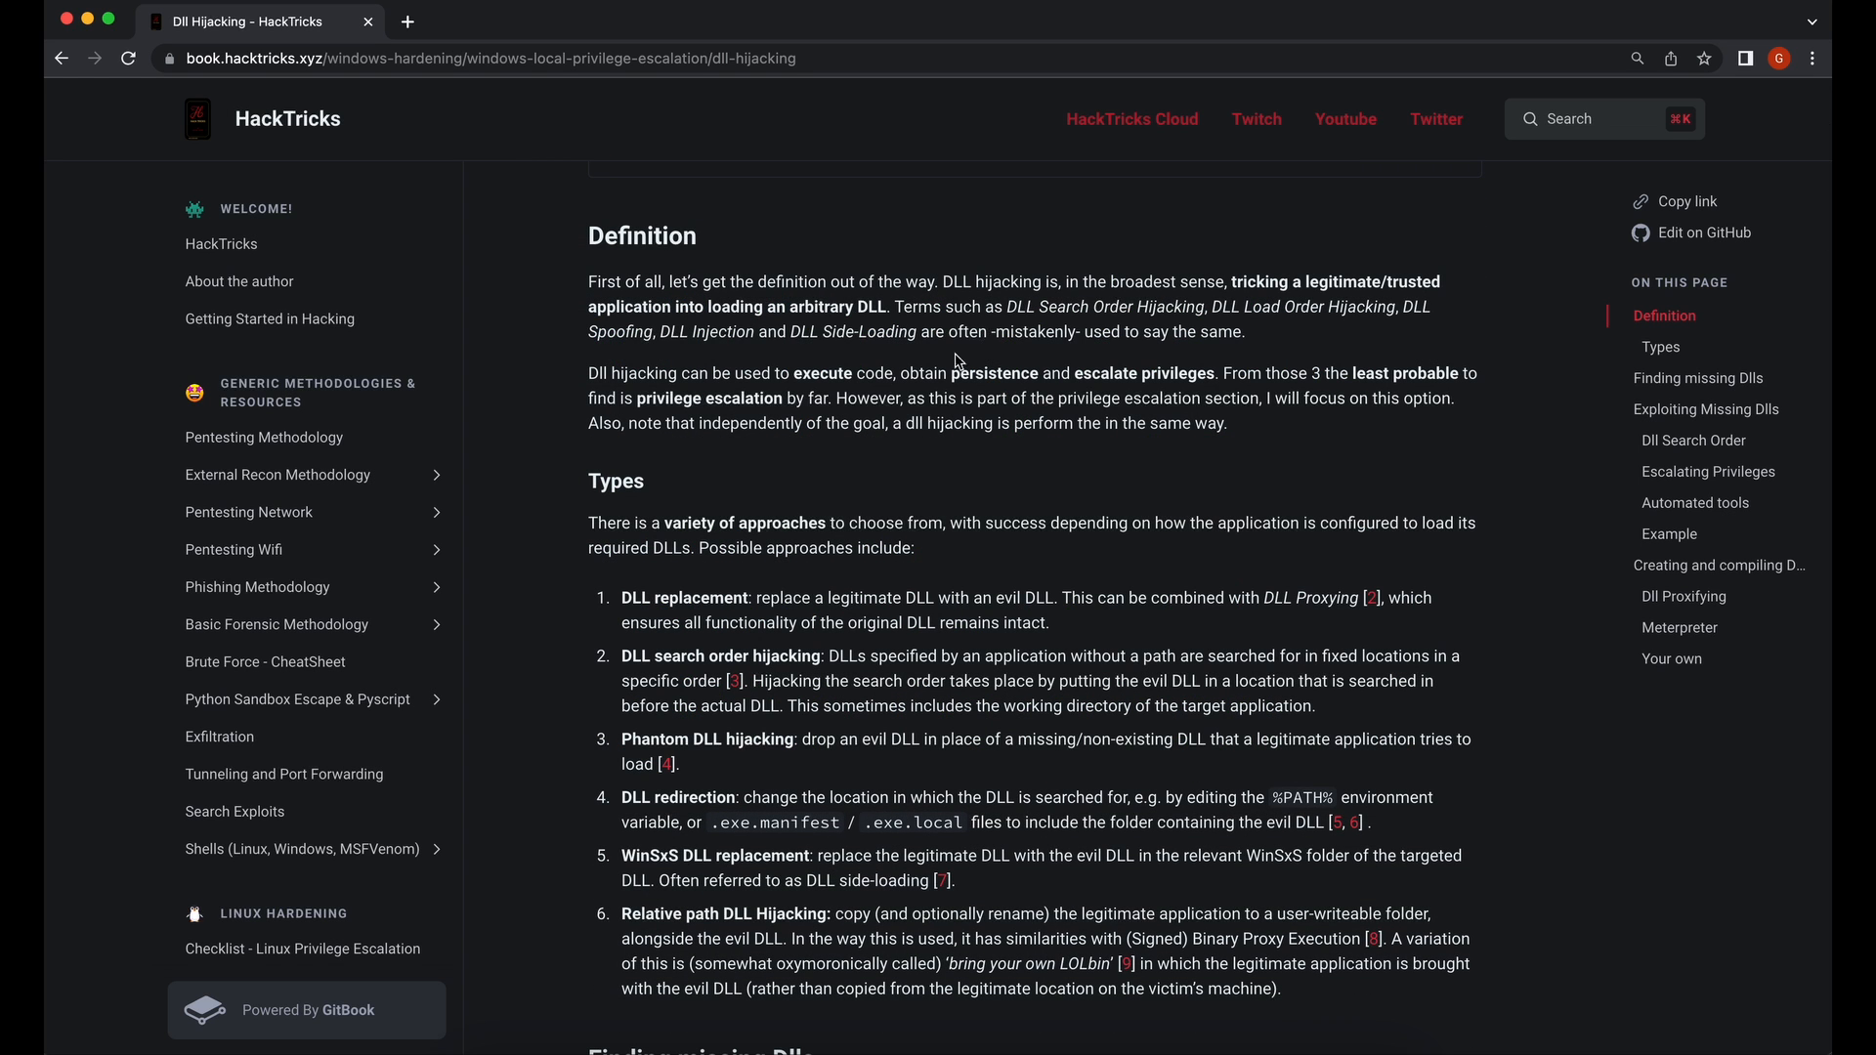
mouse_move(749, 377)
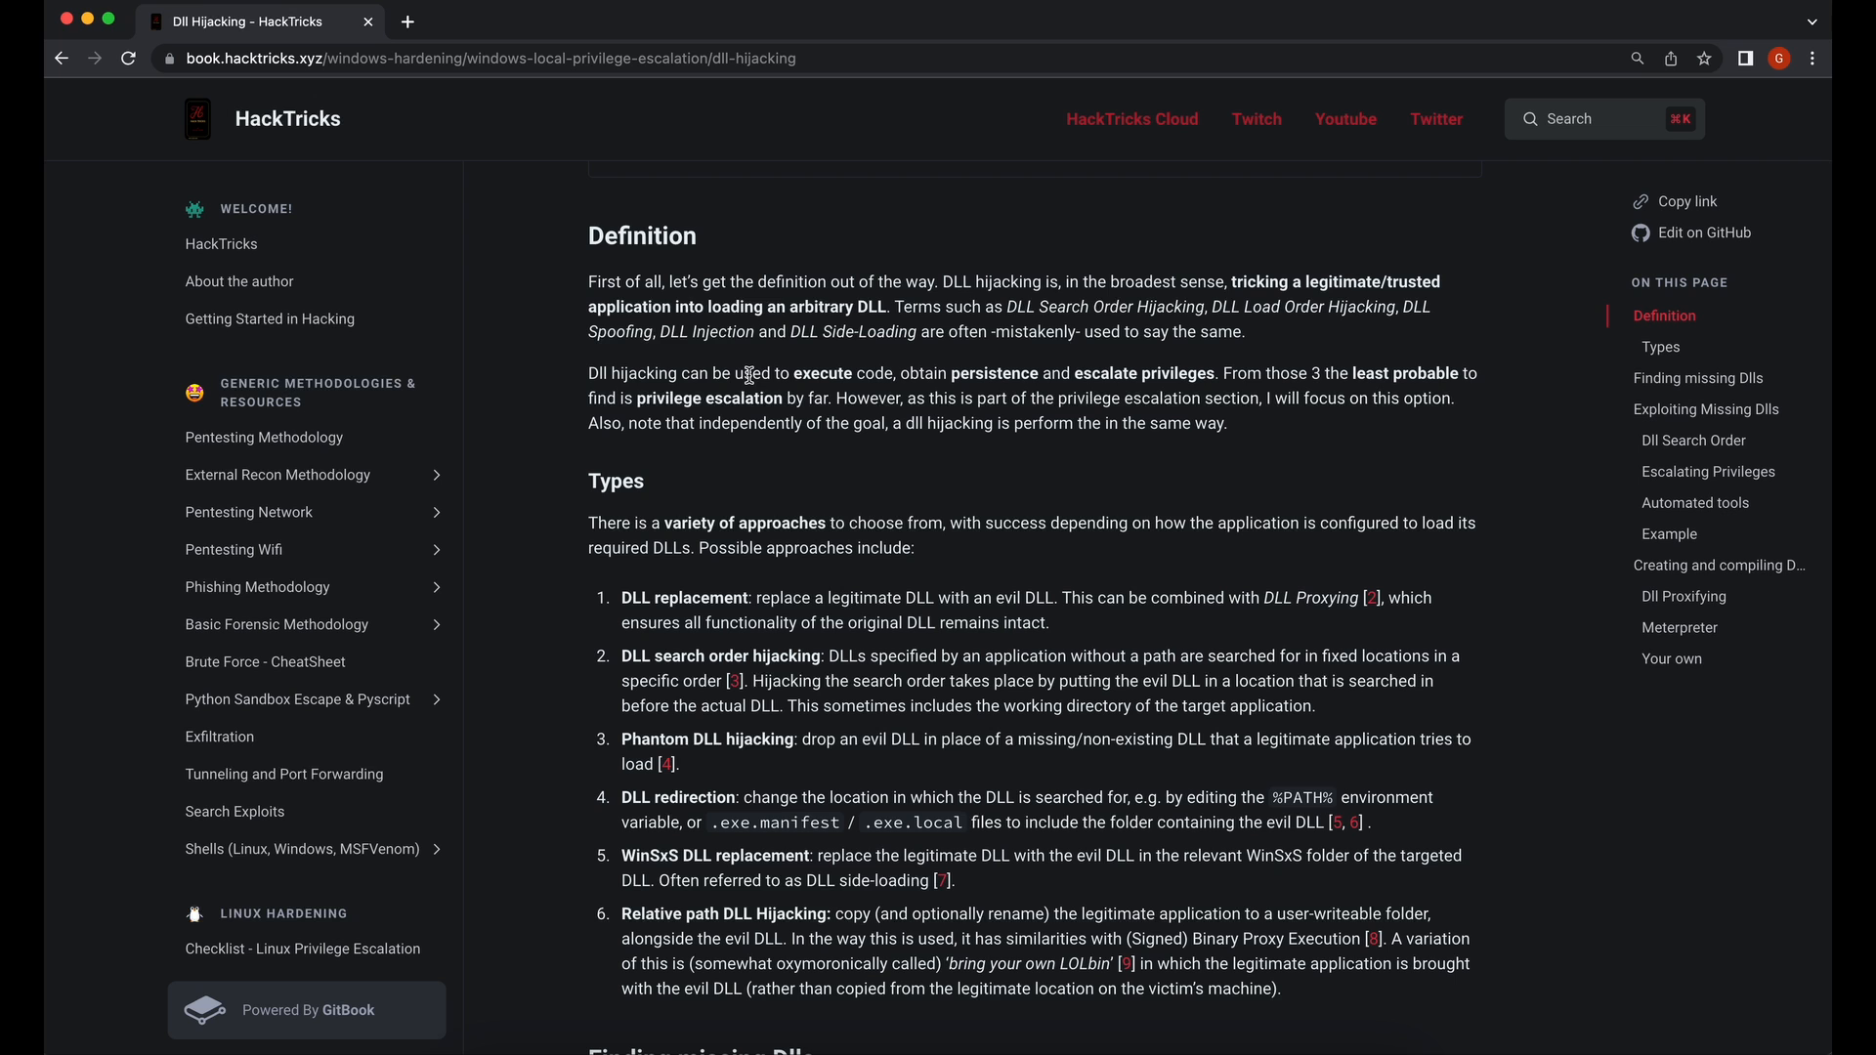
drag(735, 373, 822, 398)
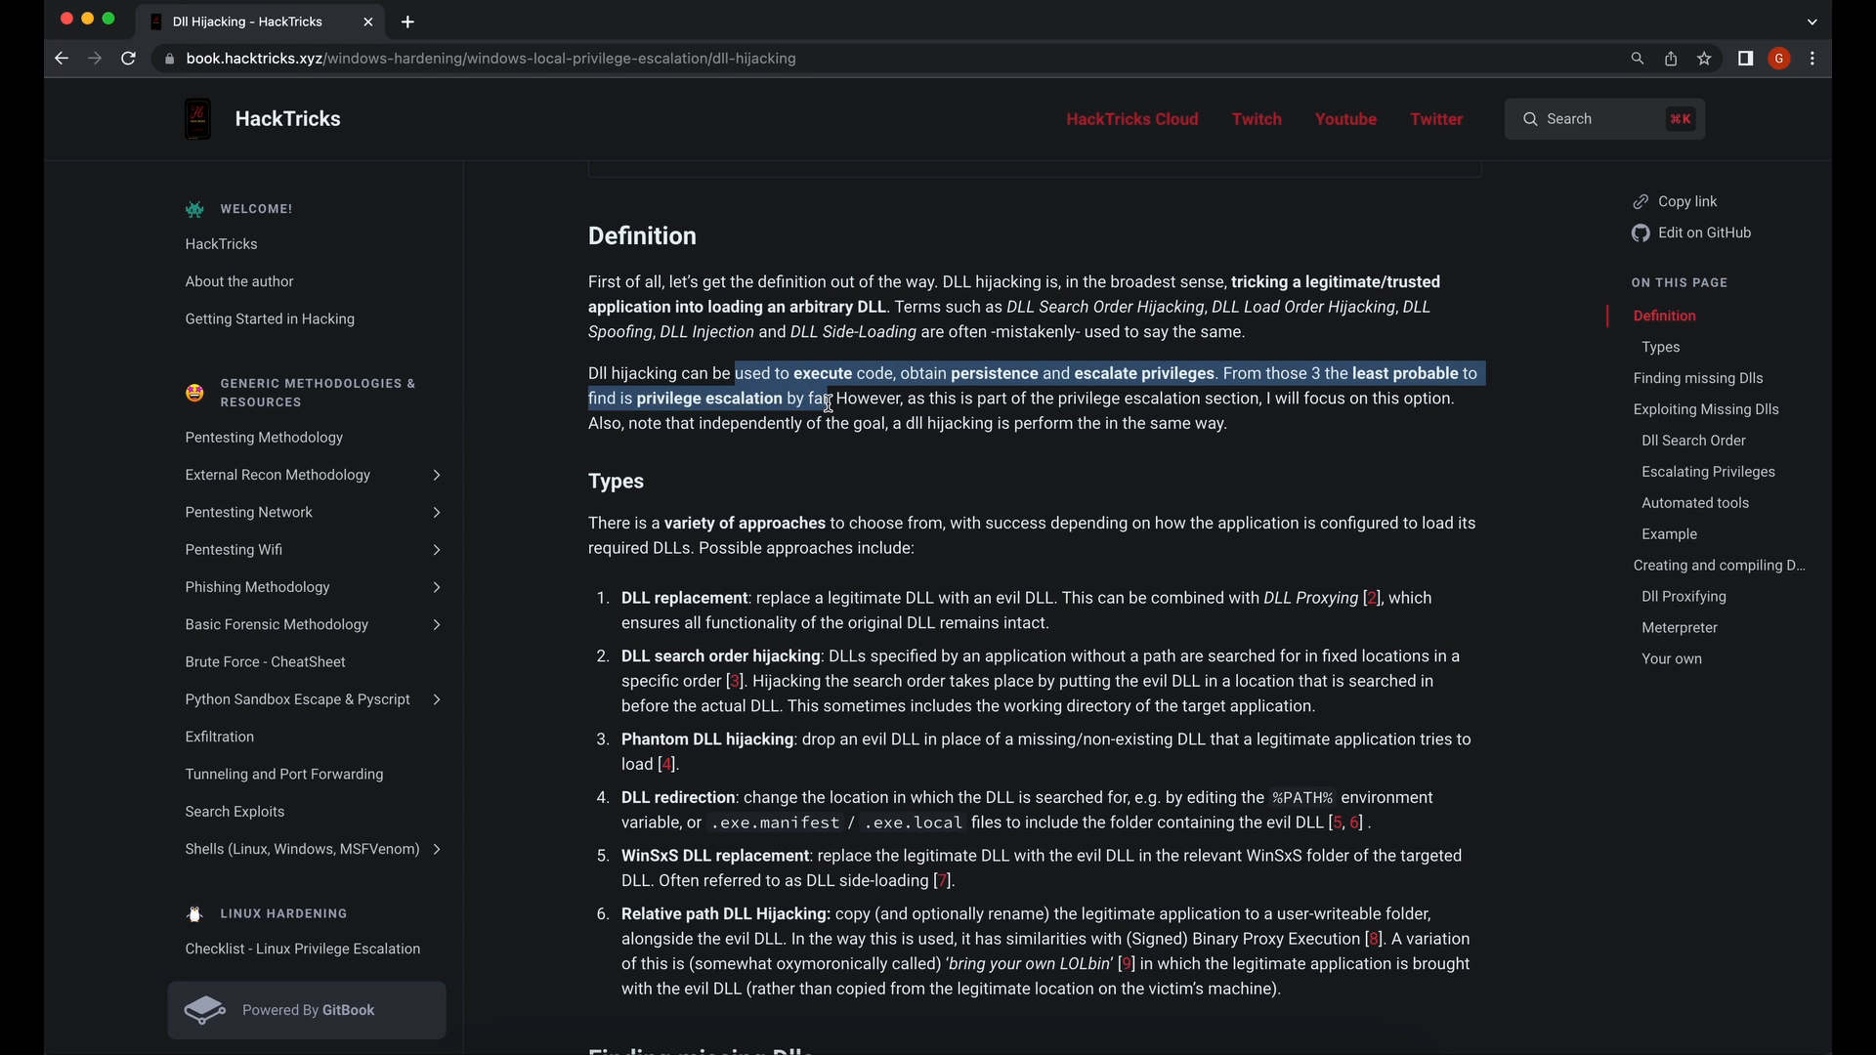
mouse_move(953, 514)
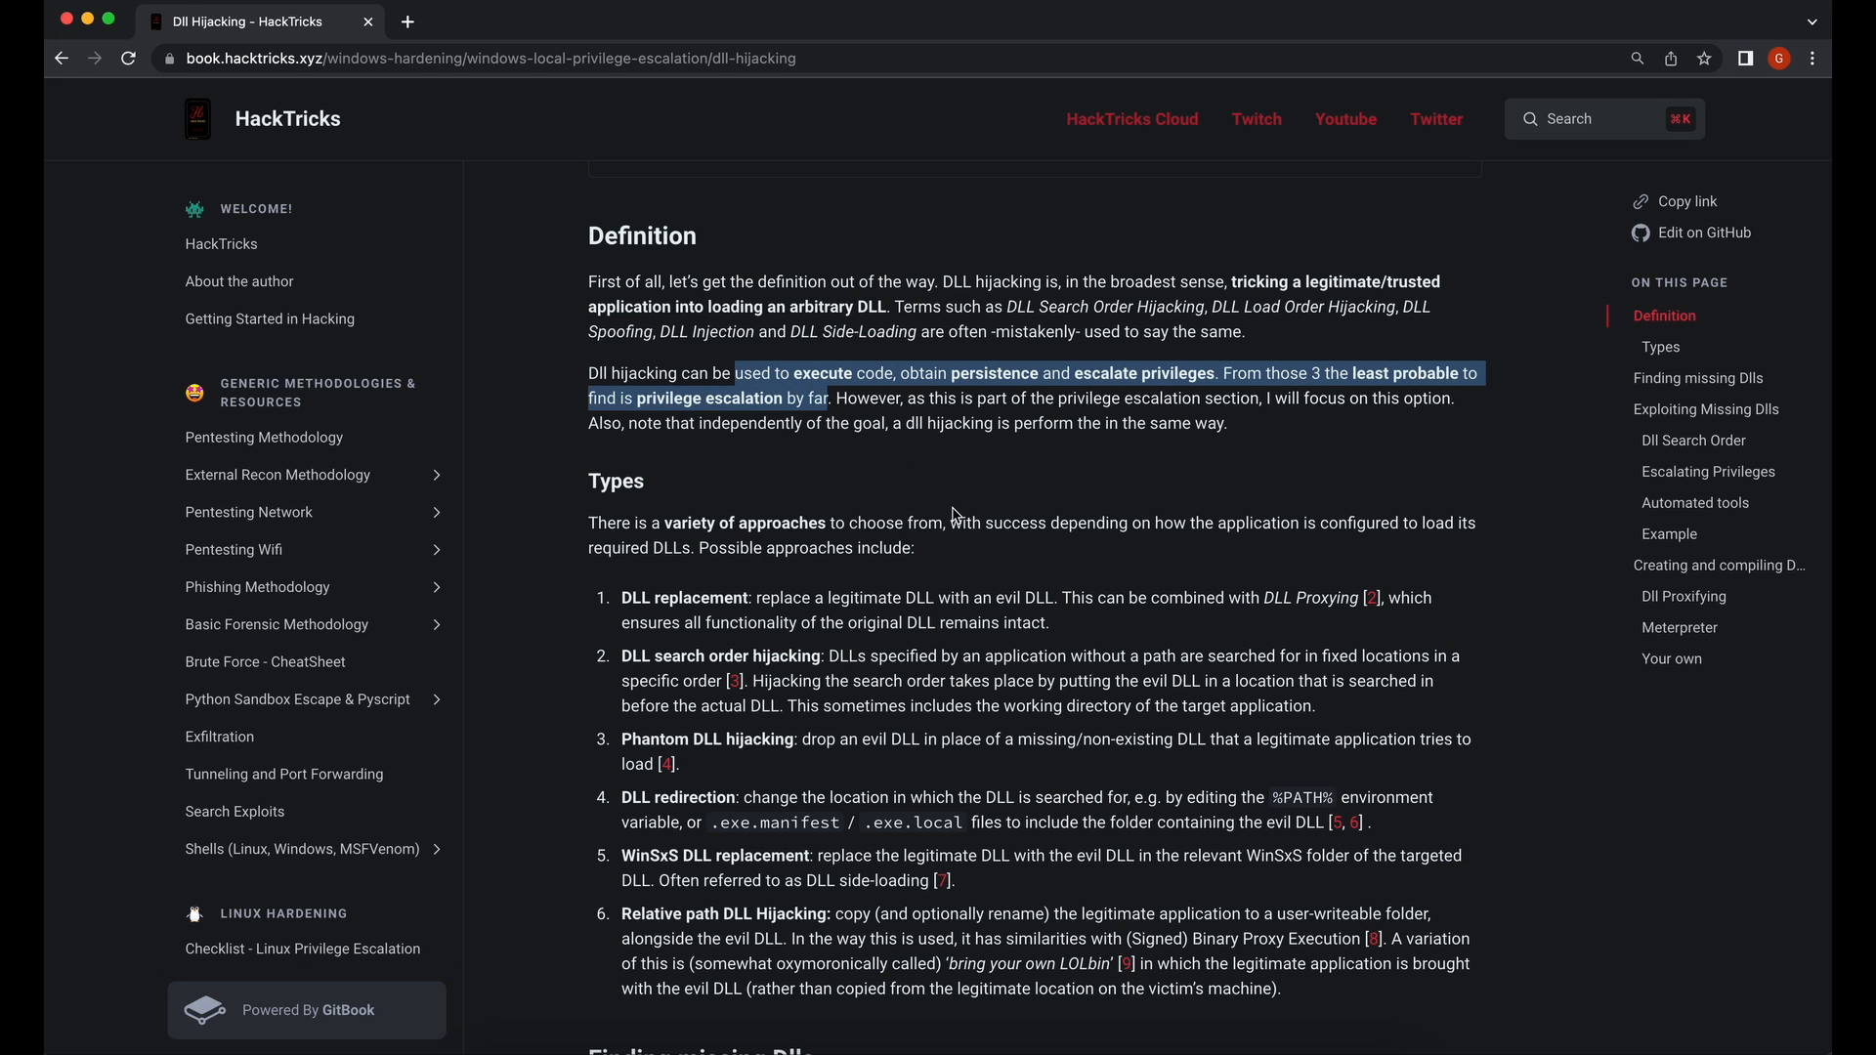
scroll(down, 3)
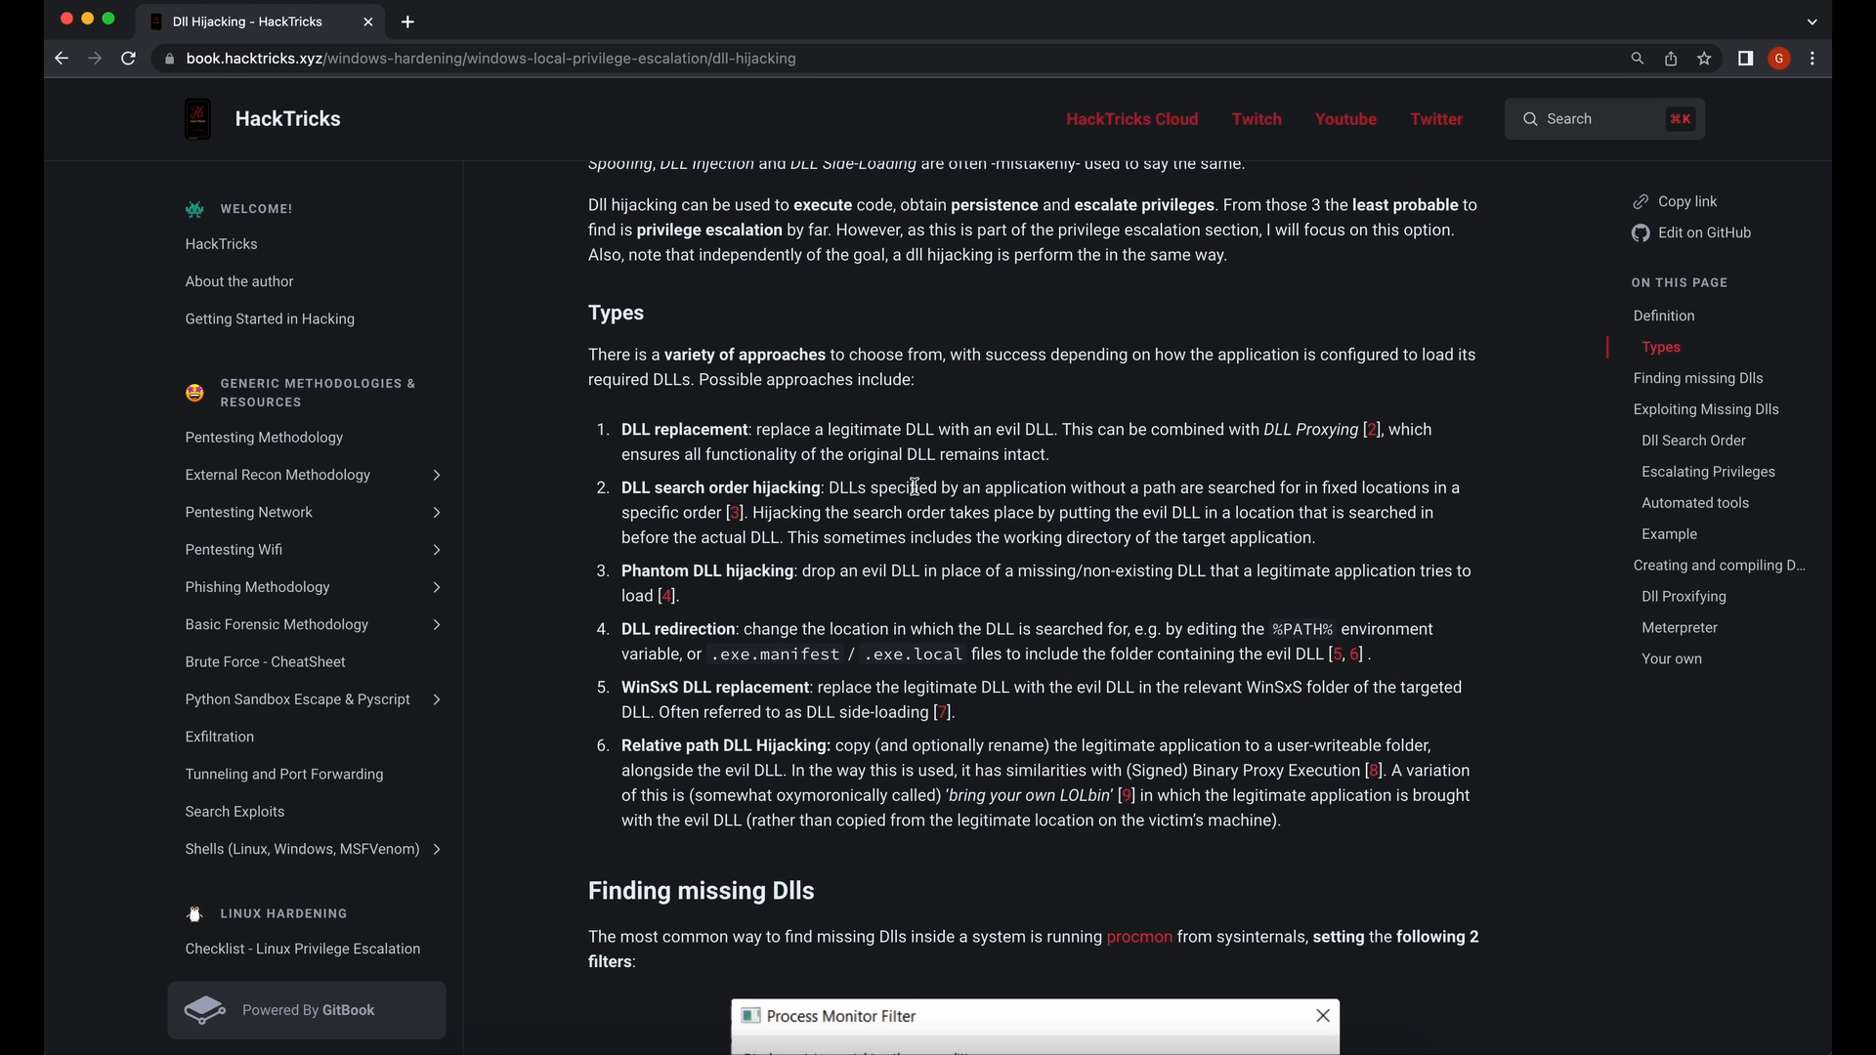
scroll(down, 3)
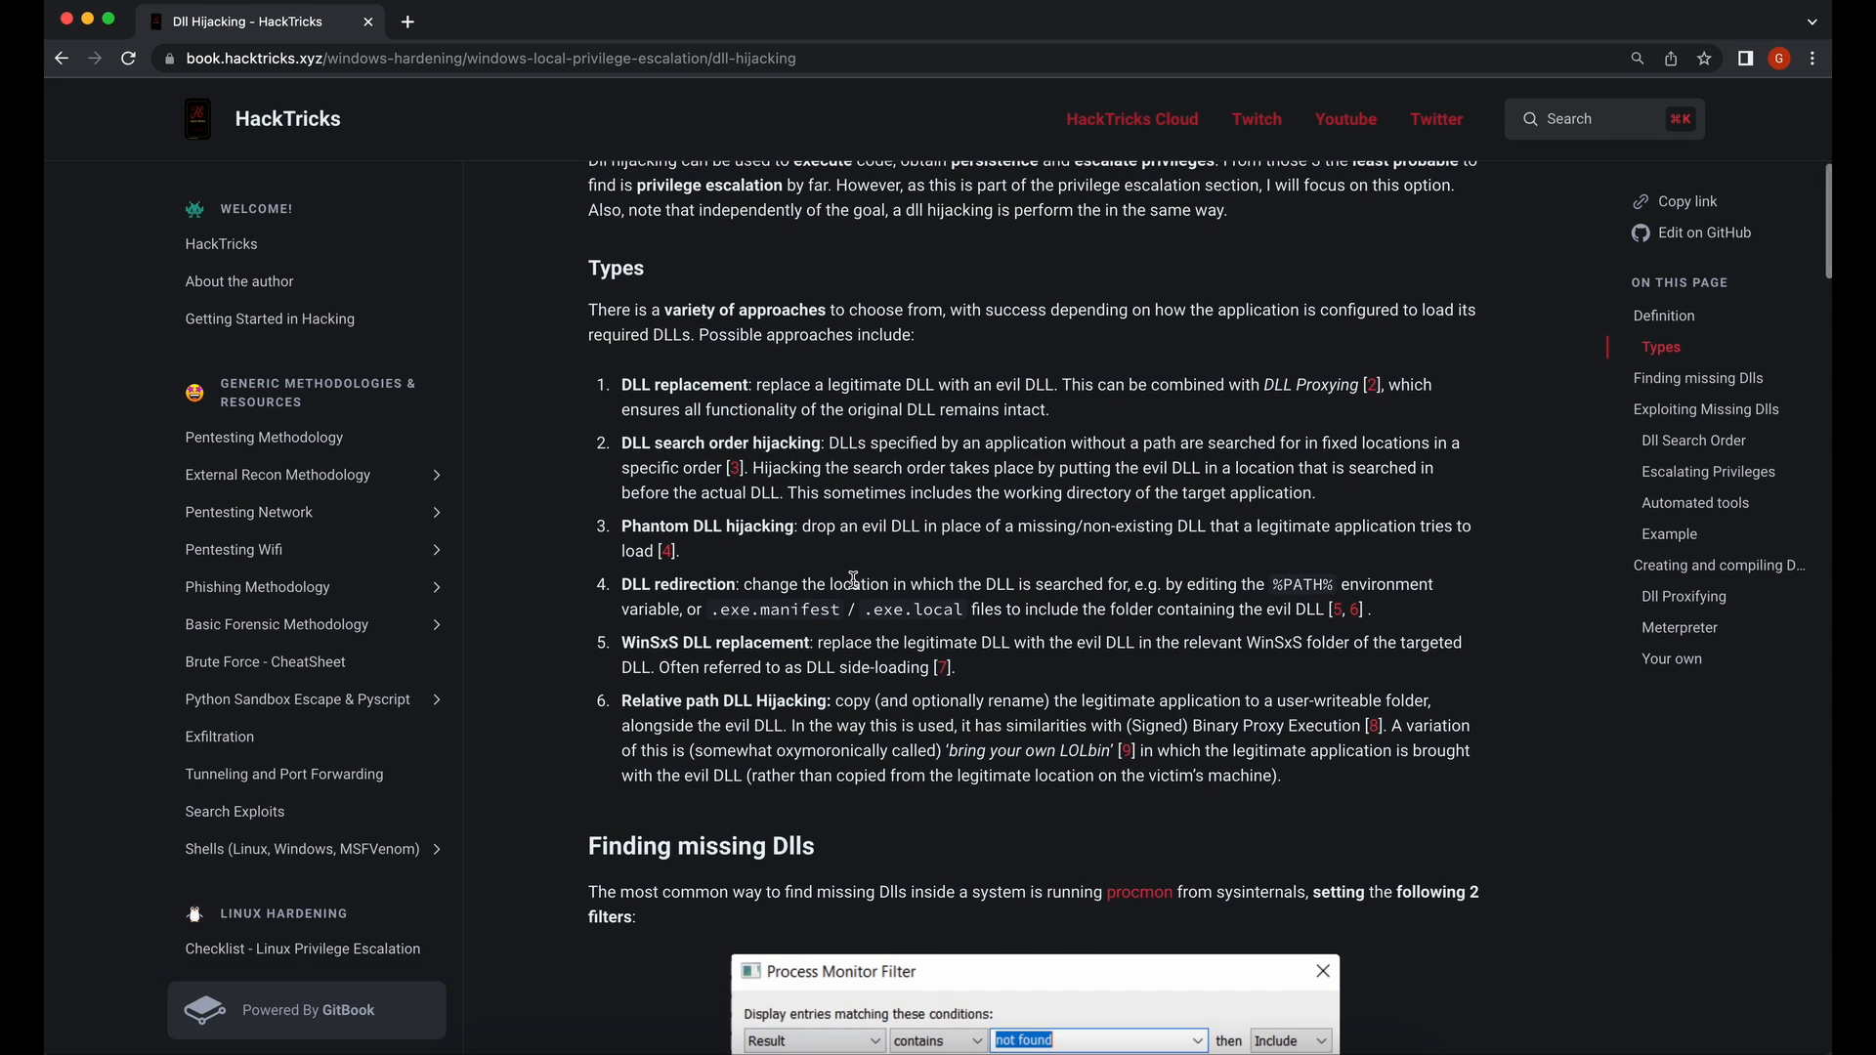
scroll(down, 3)
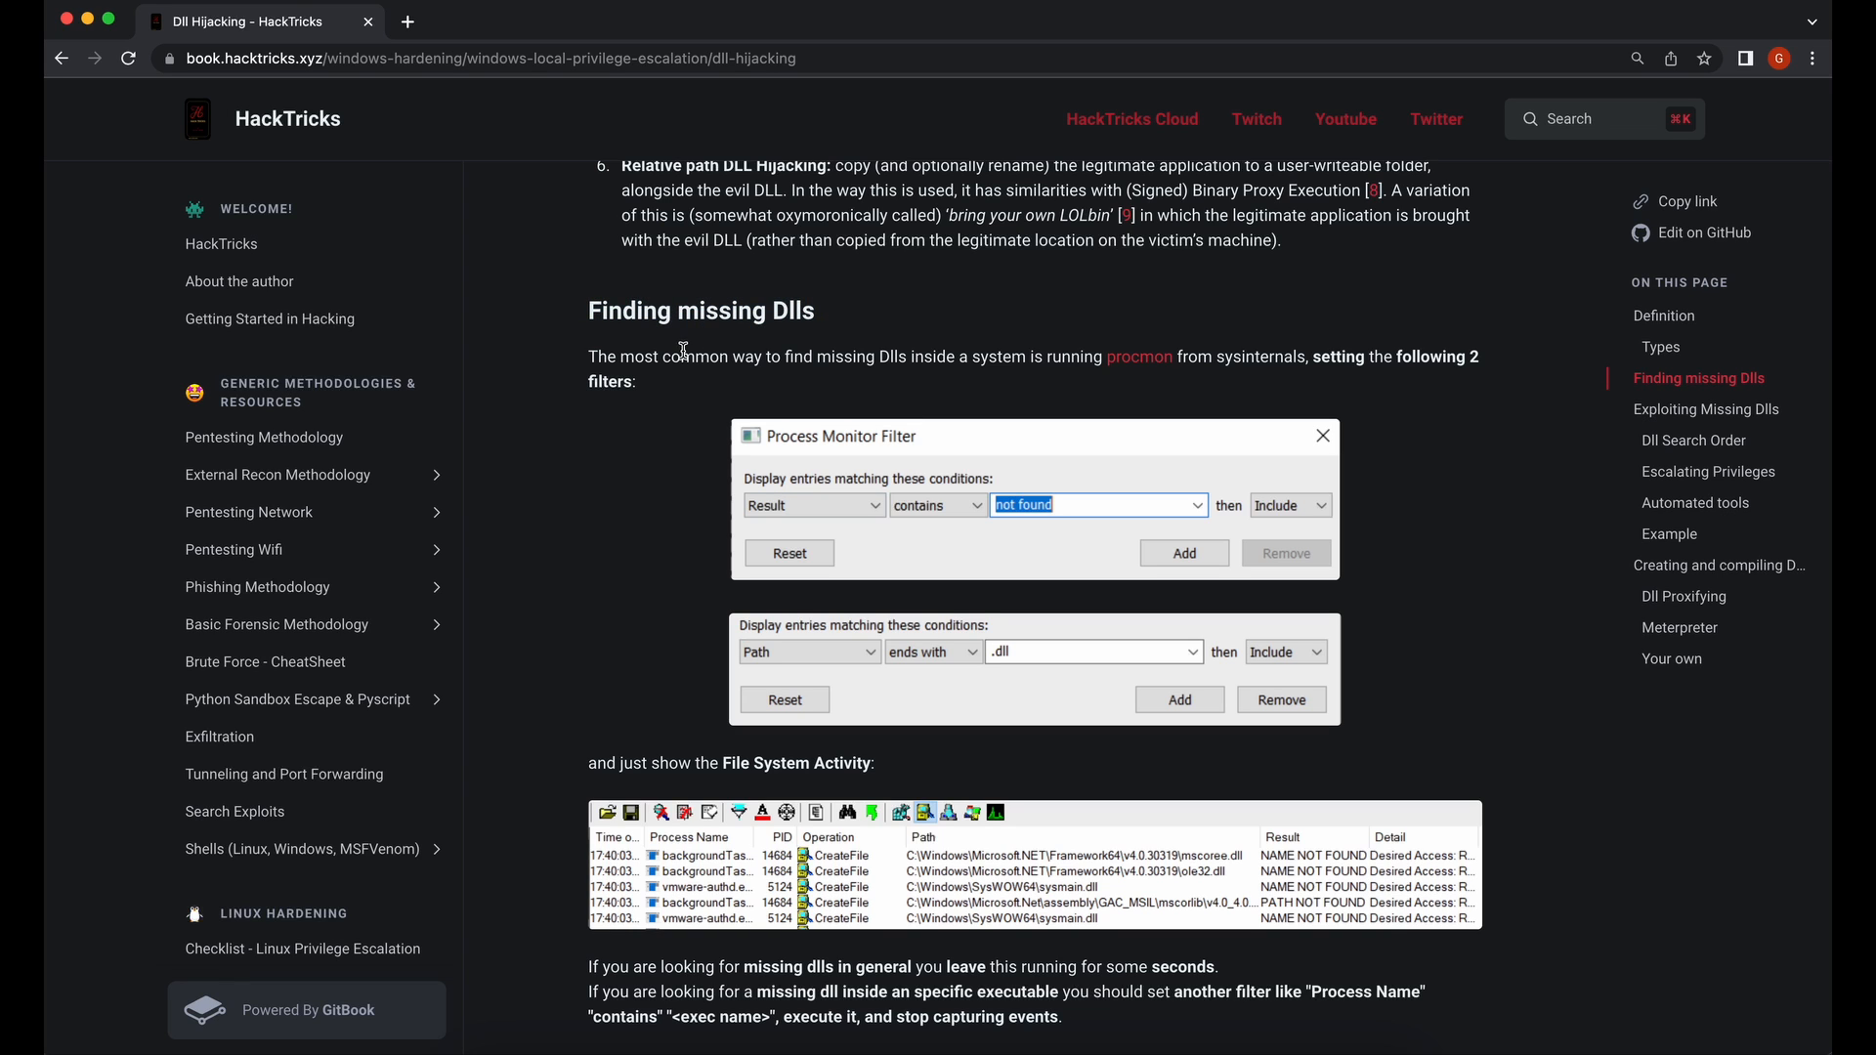
mouse_move(1137, 356)
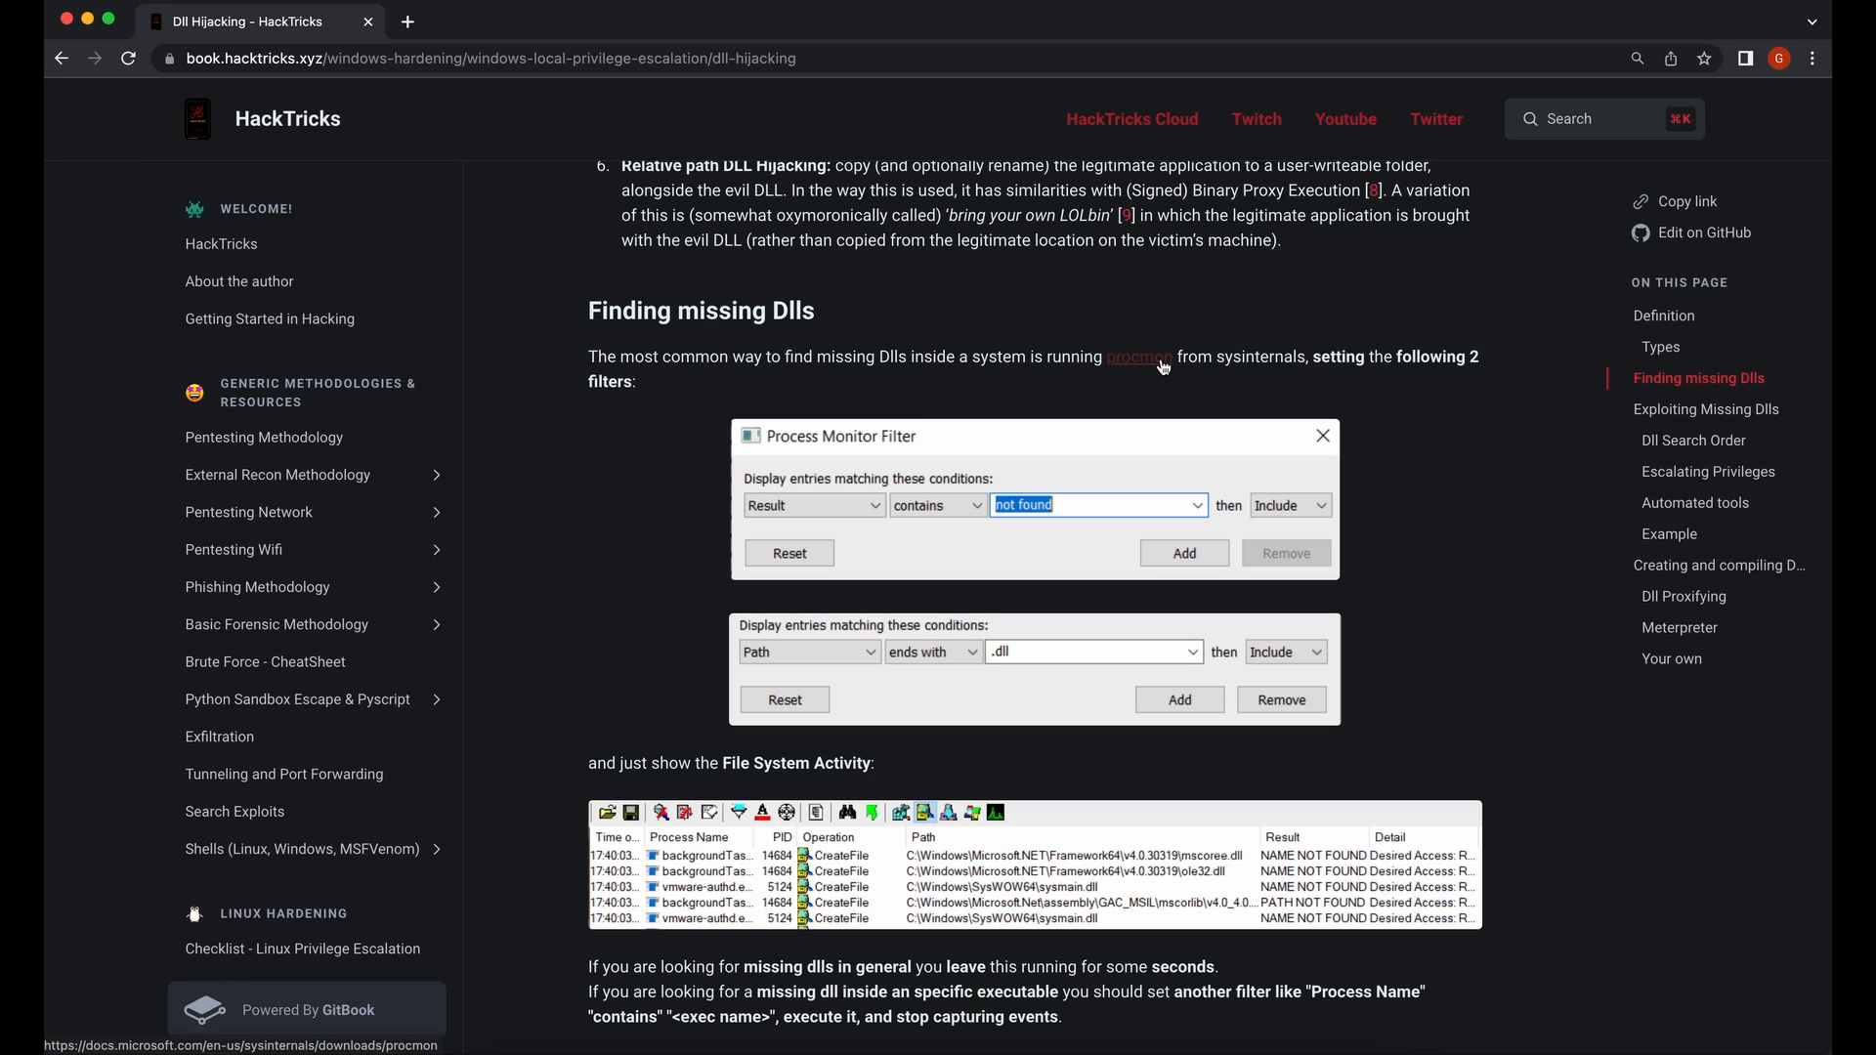
View the Process Monitor v3.93 page, reading its introduction, capabilities and screenshots.
click(1137, 356)
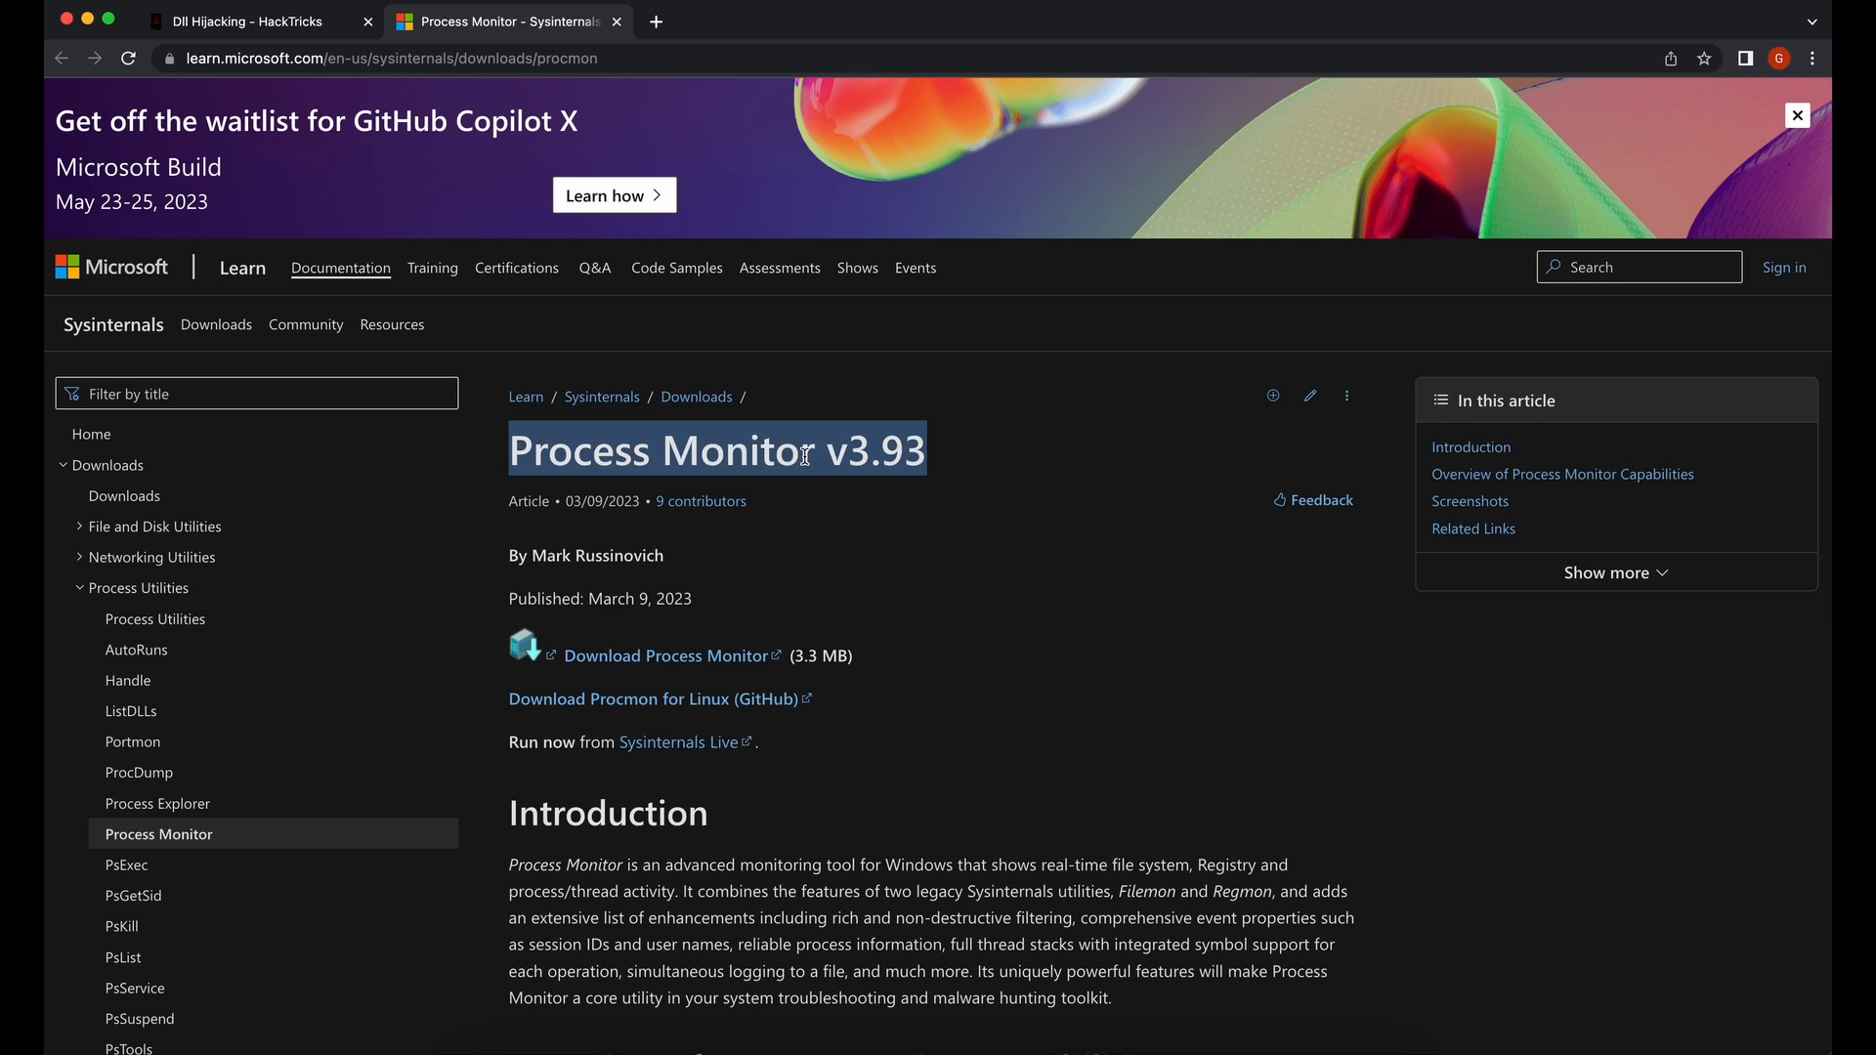
scroll(down, 3)
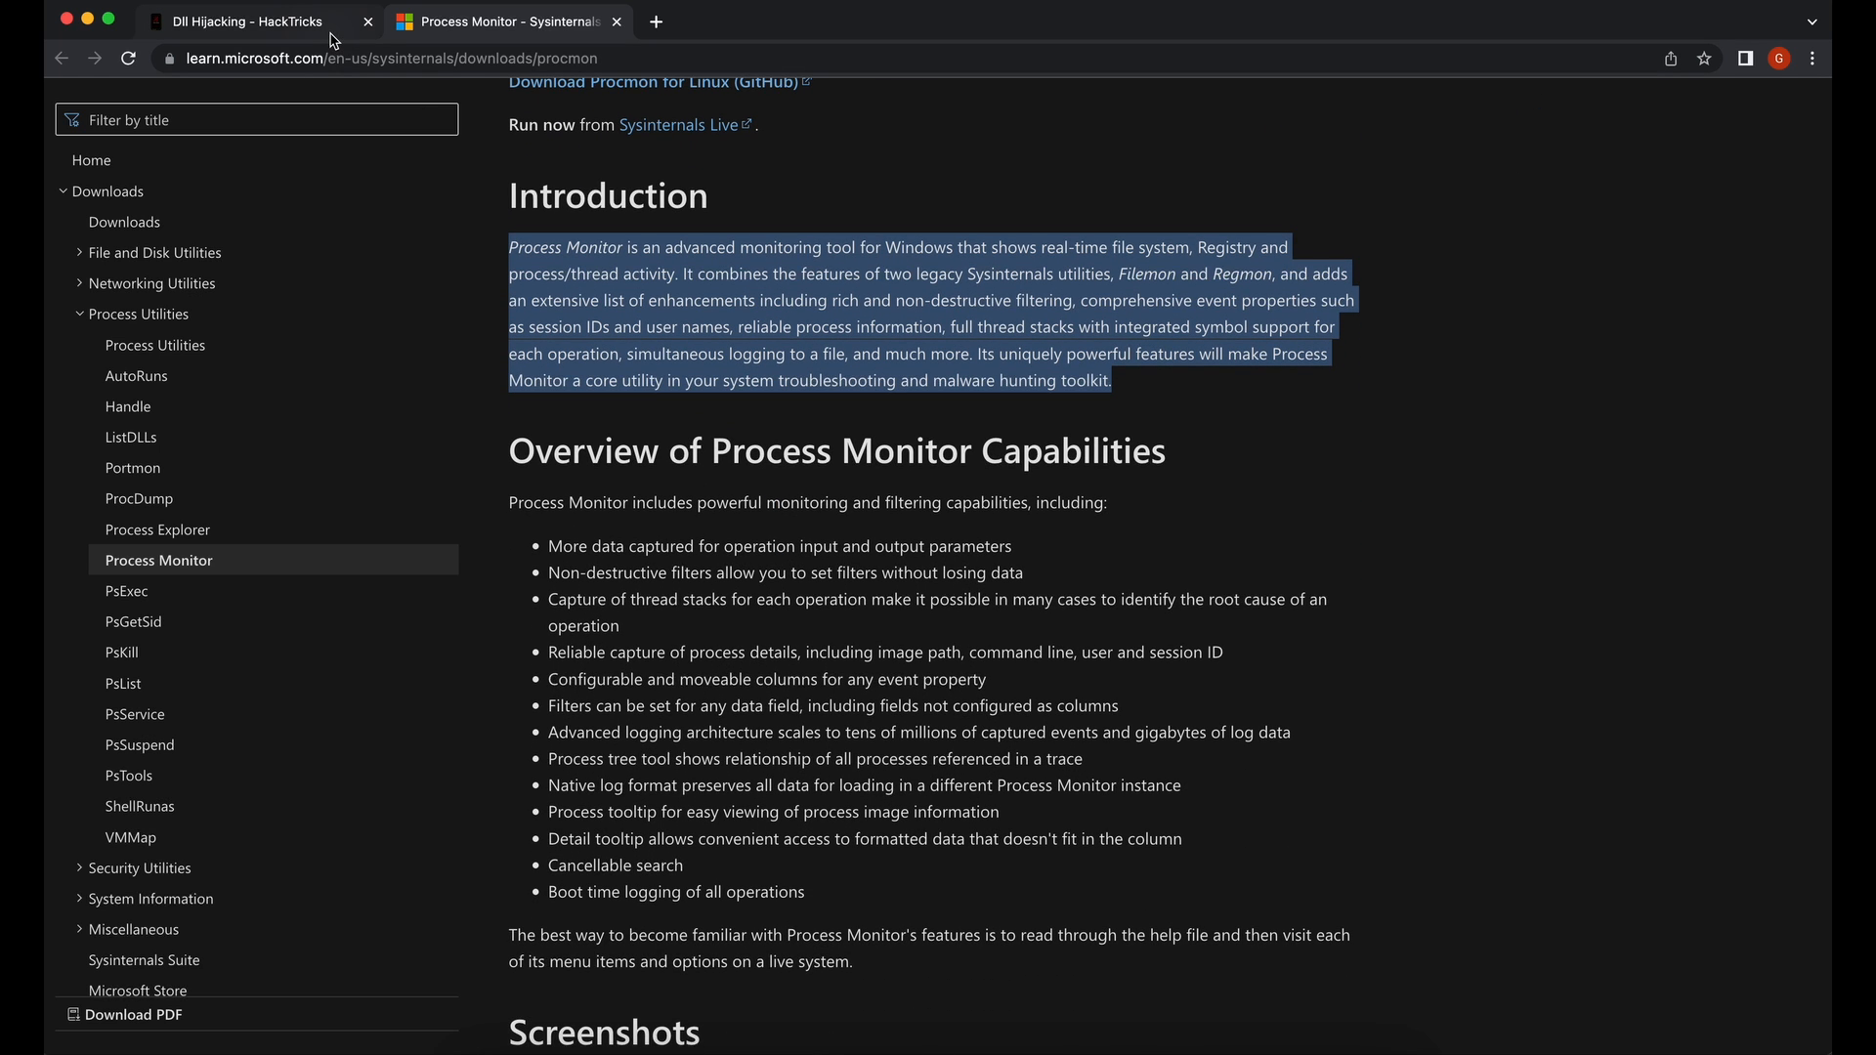
click(705, 287)
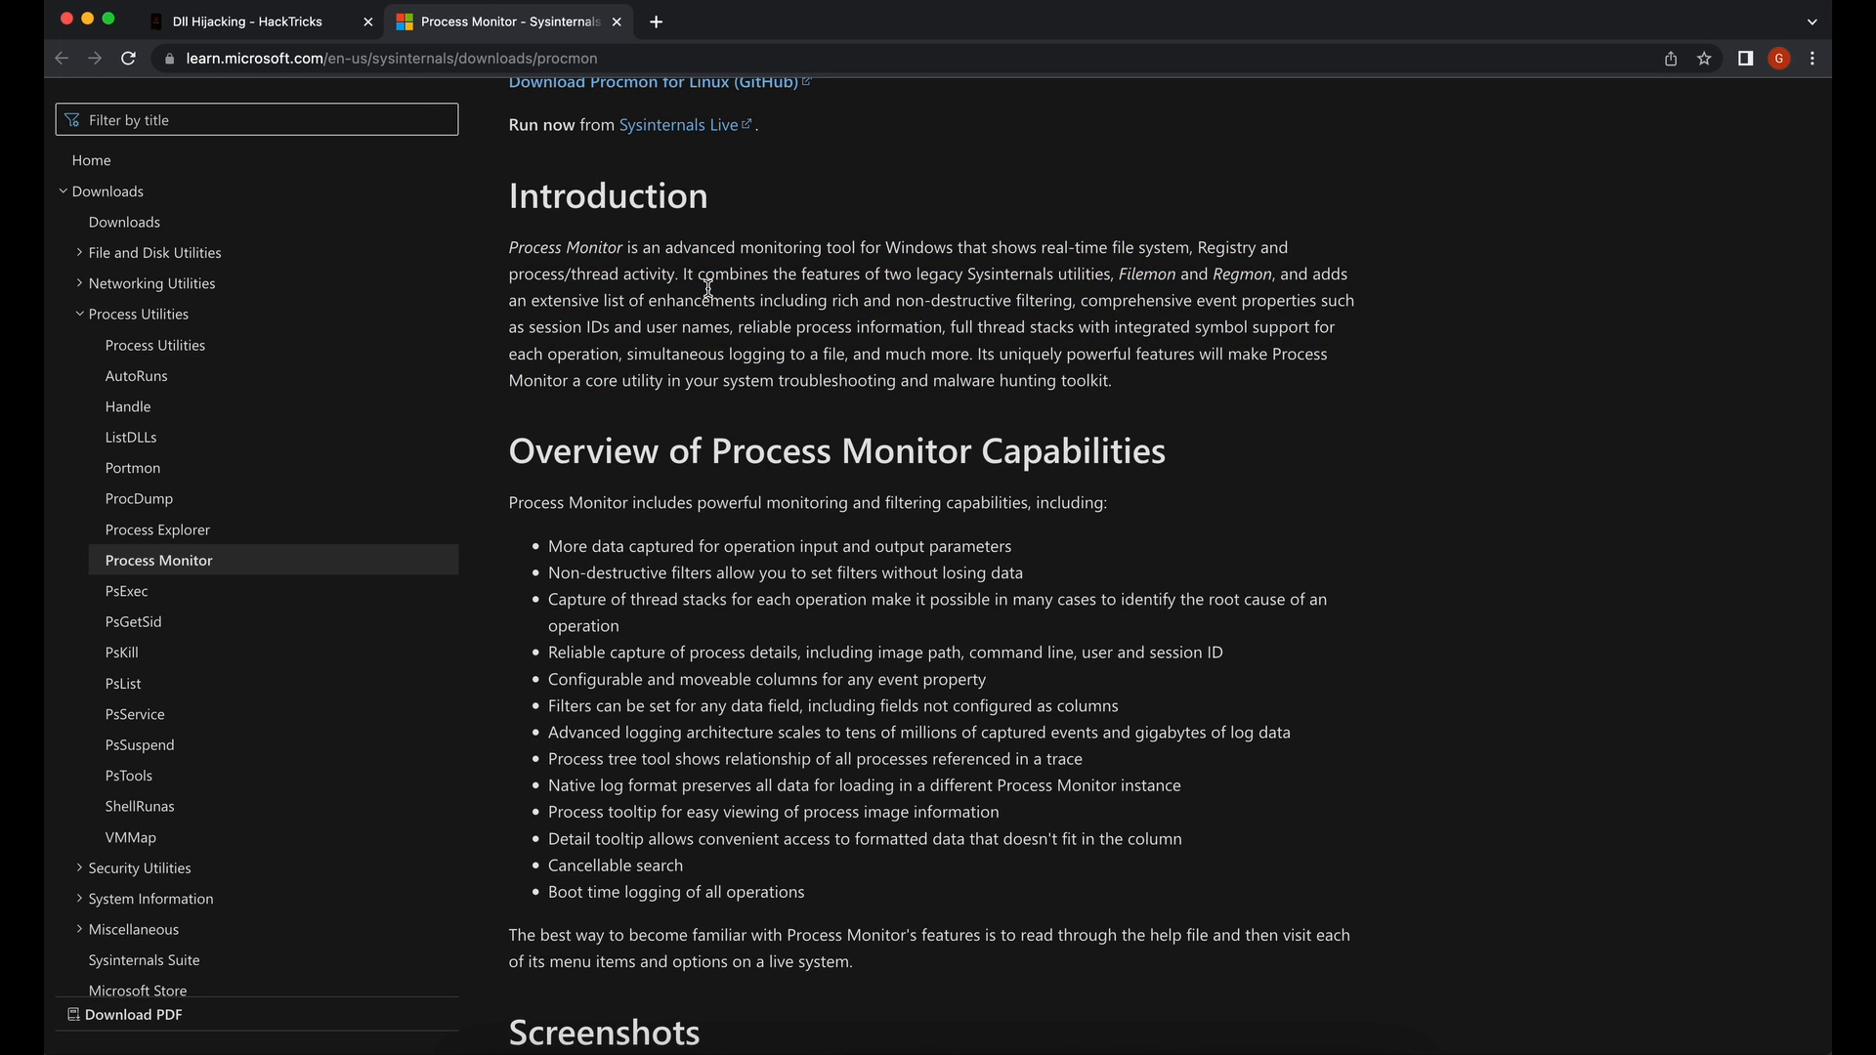
scroll(down, 3)
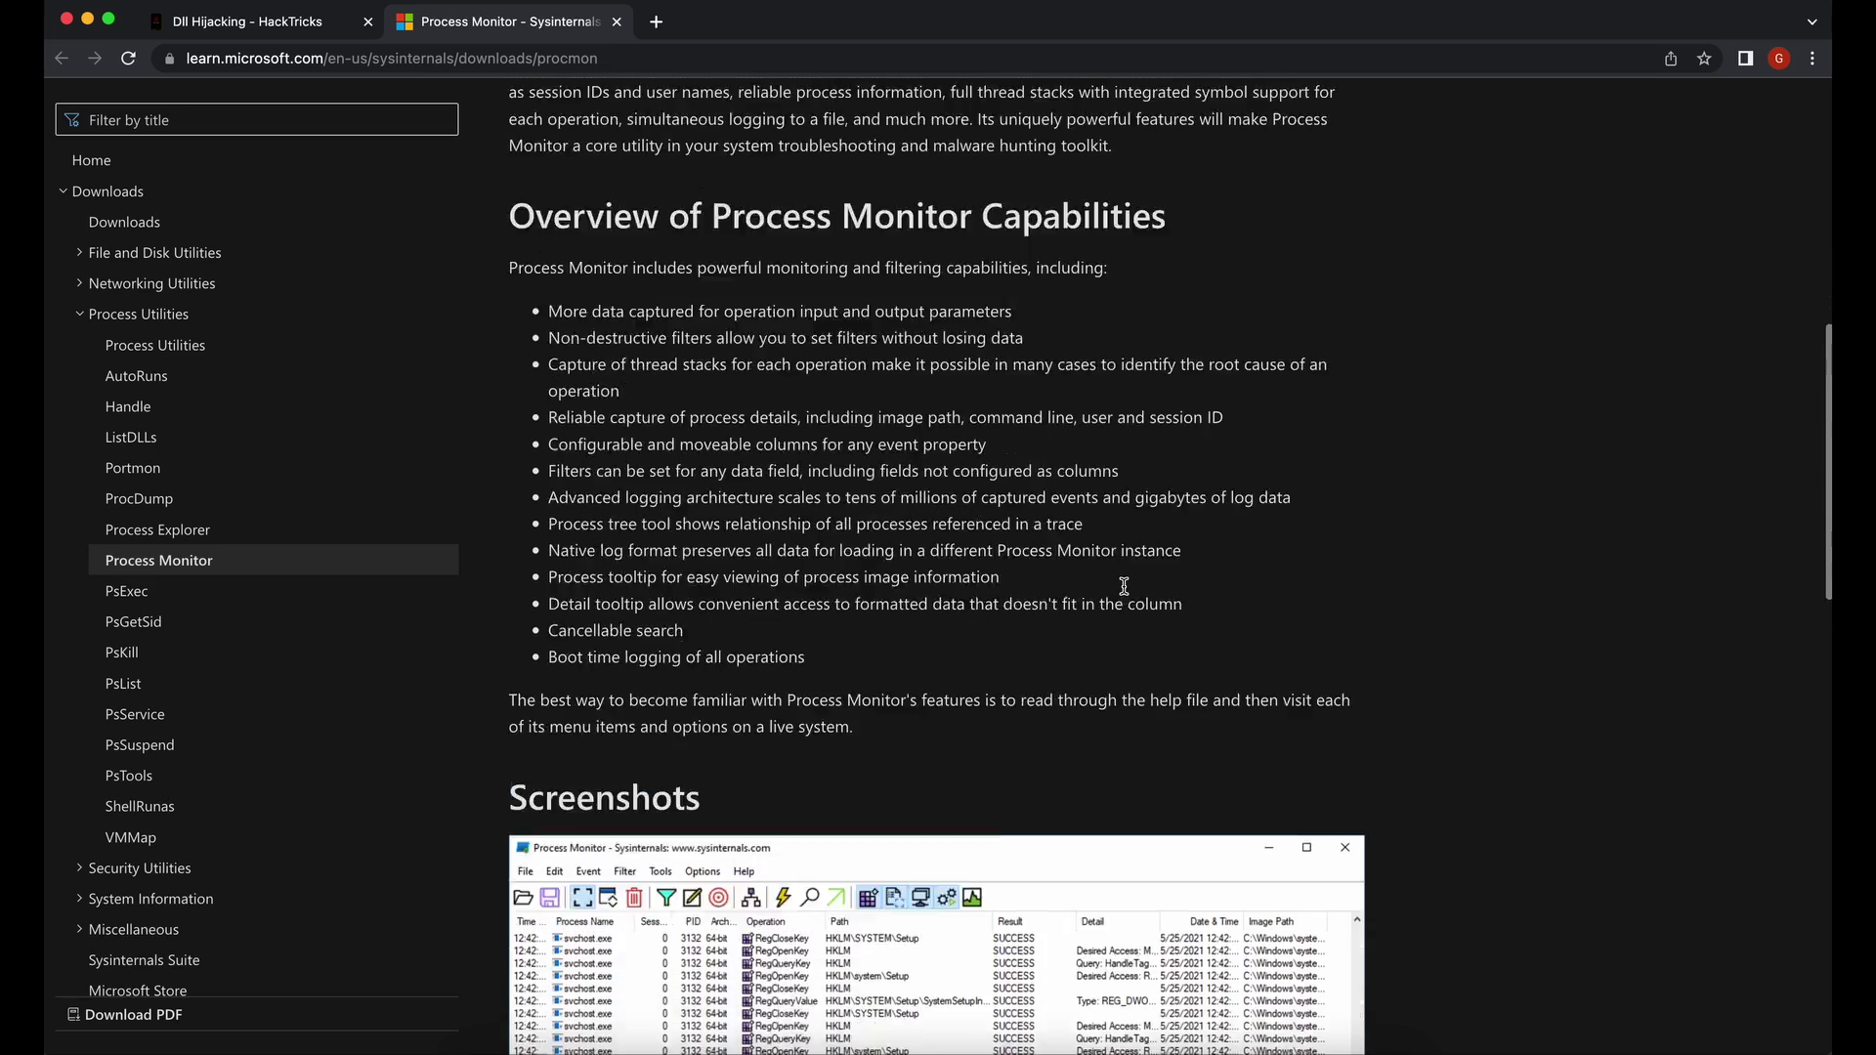
scroll(down, 3)
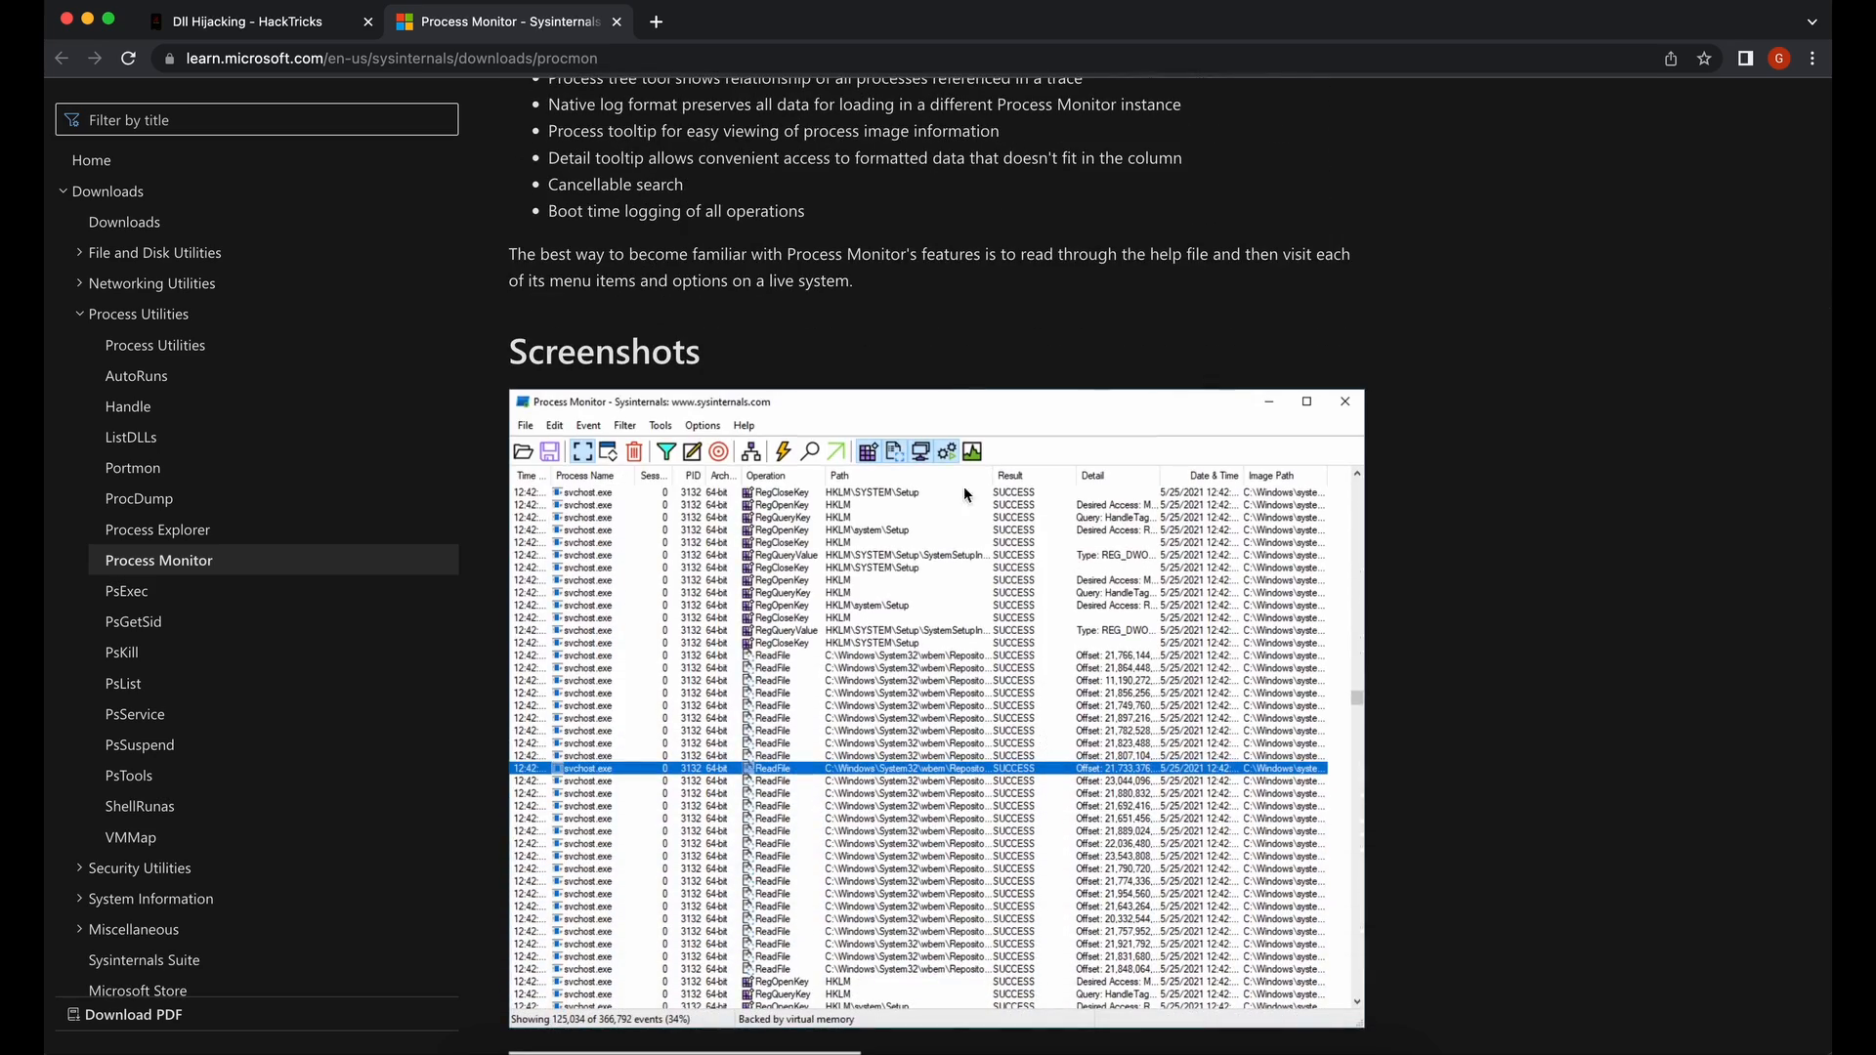
scroll(down, 3)
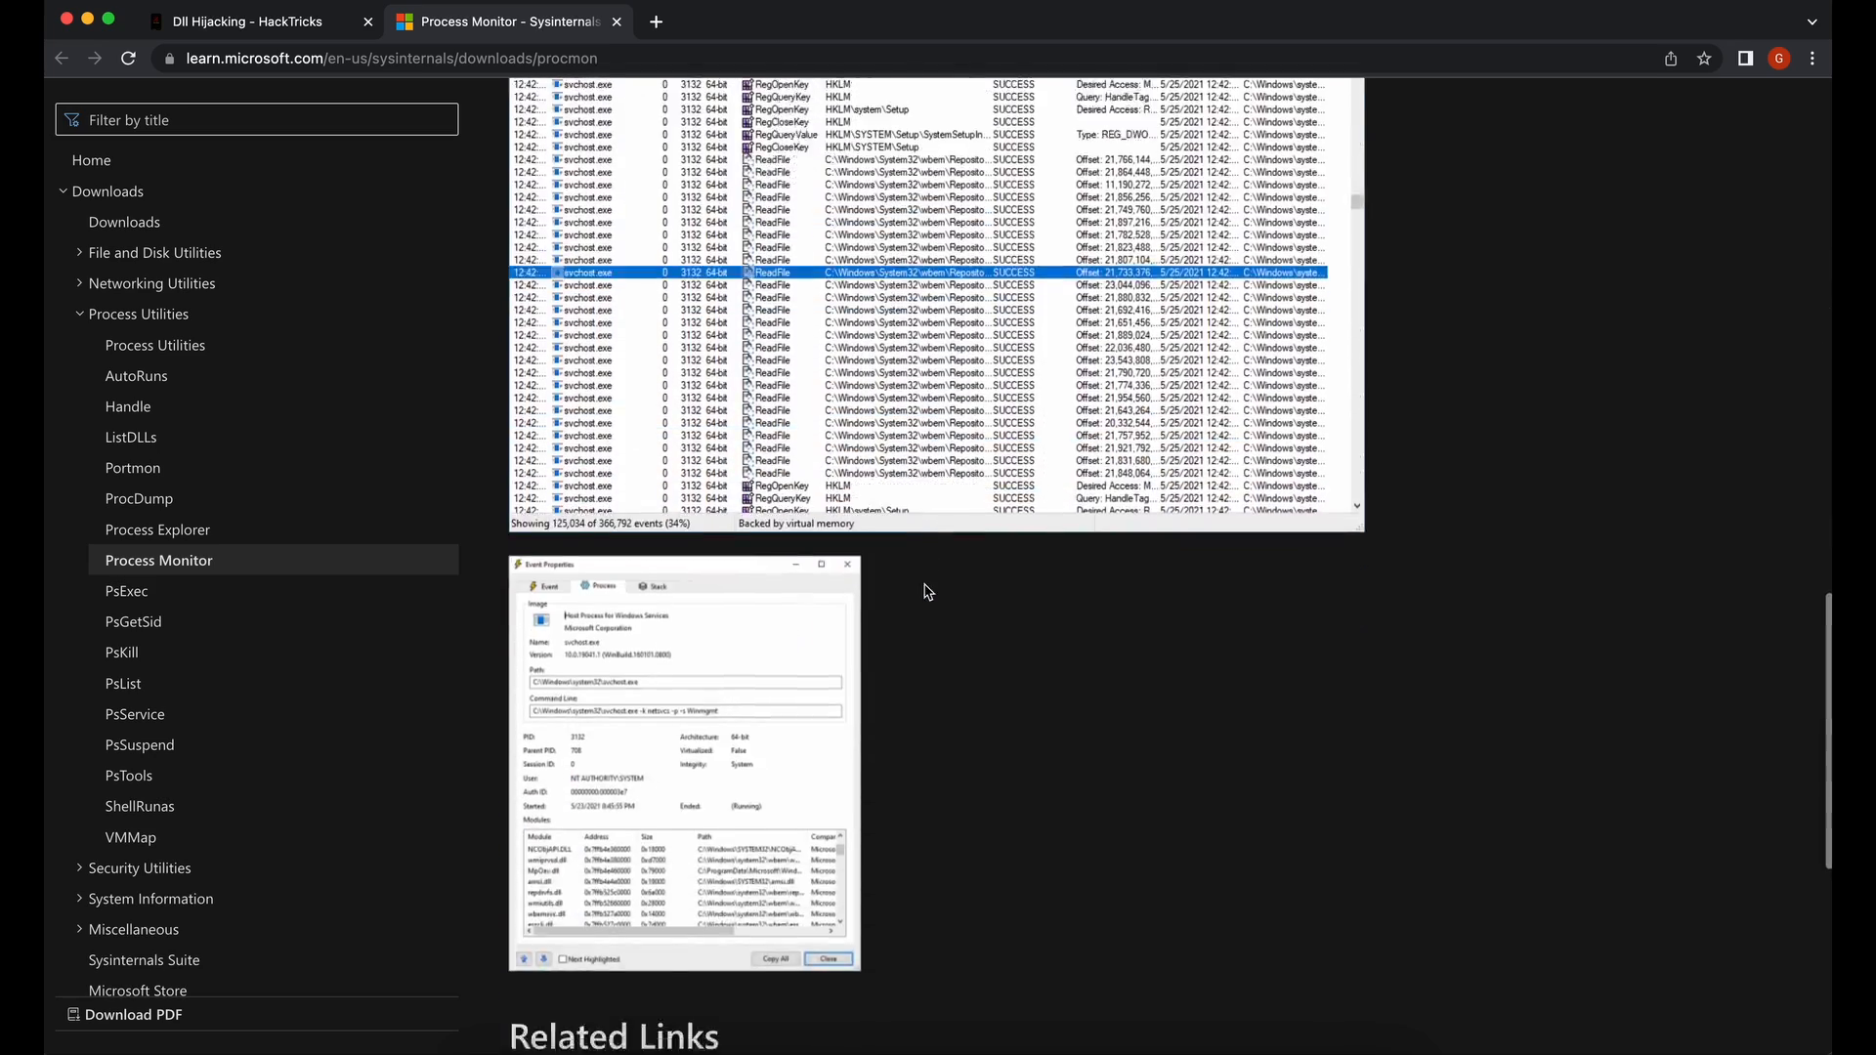
scroll(up, 3)
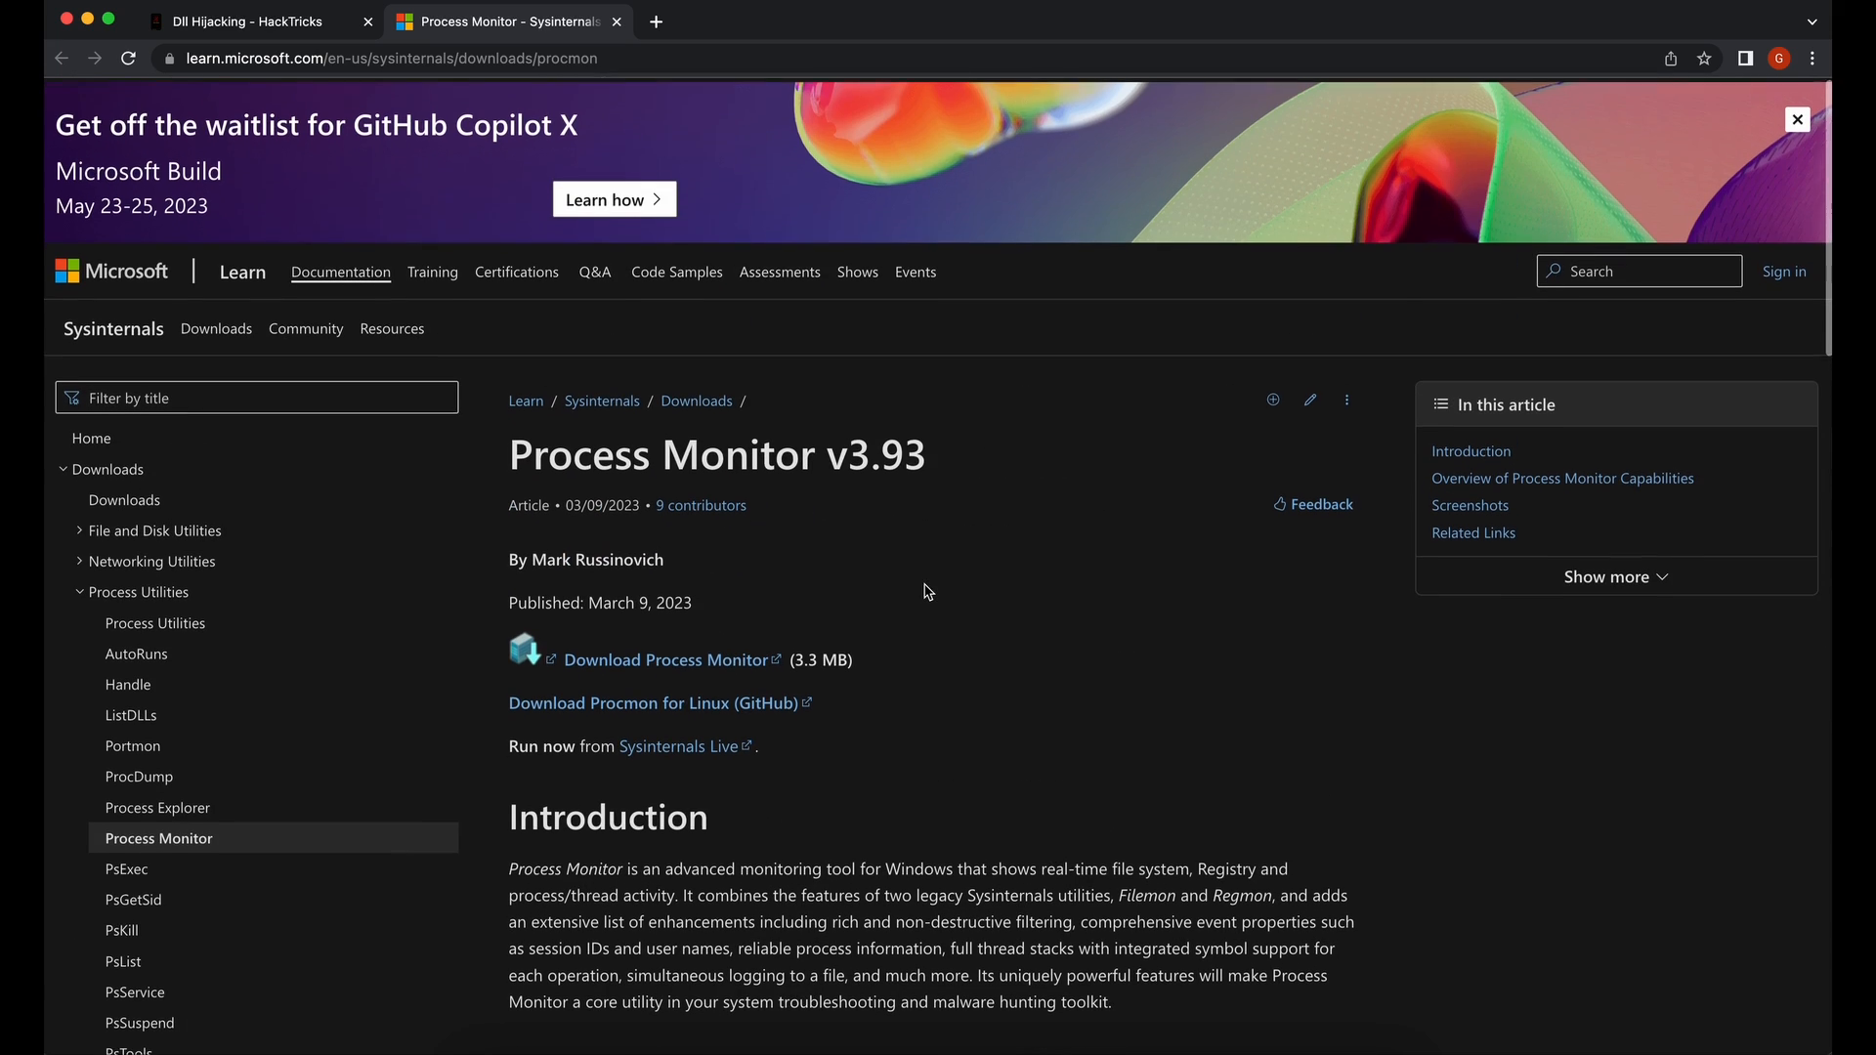
Return to the DLL hijacking article and reach the example DLL source under 'Your own', highlighting it.
click(246, 21)
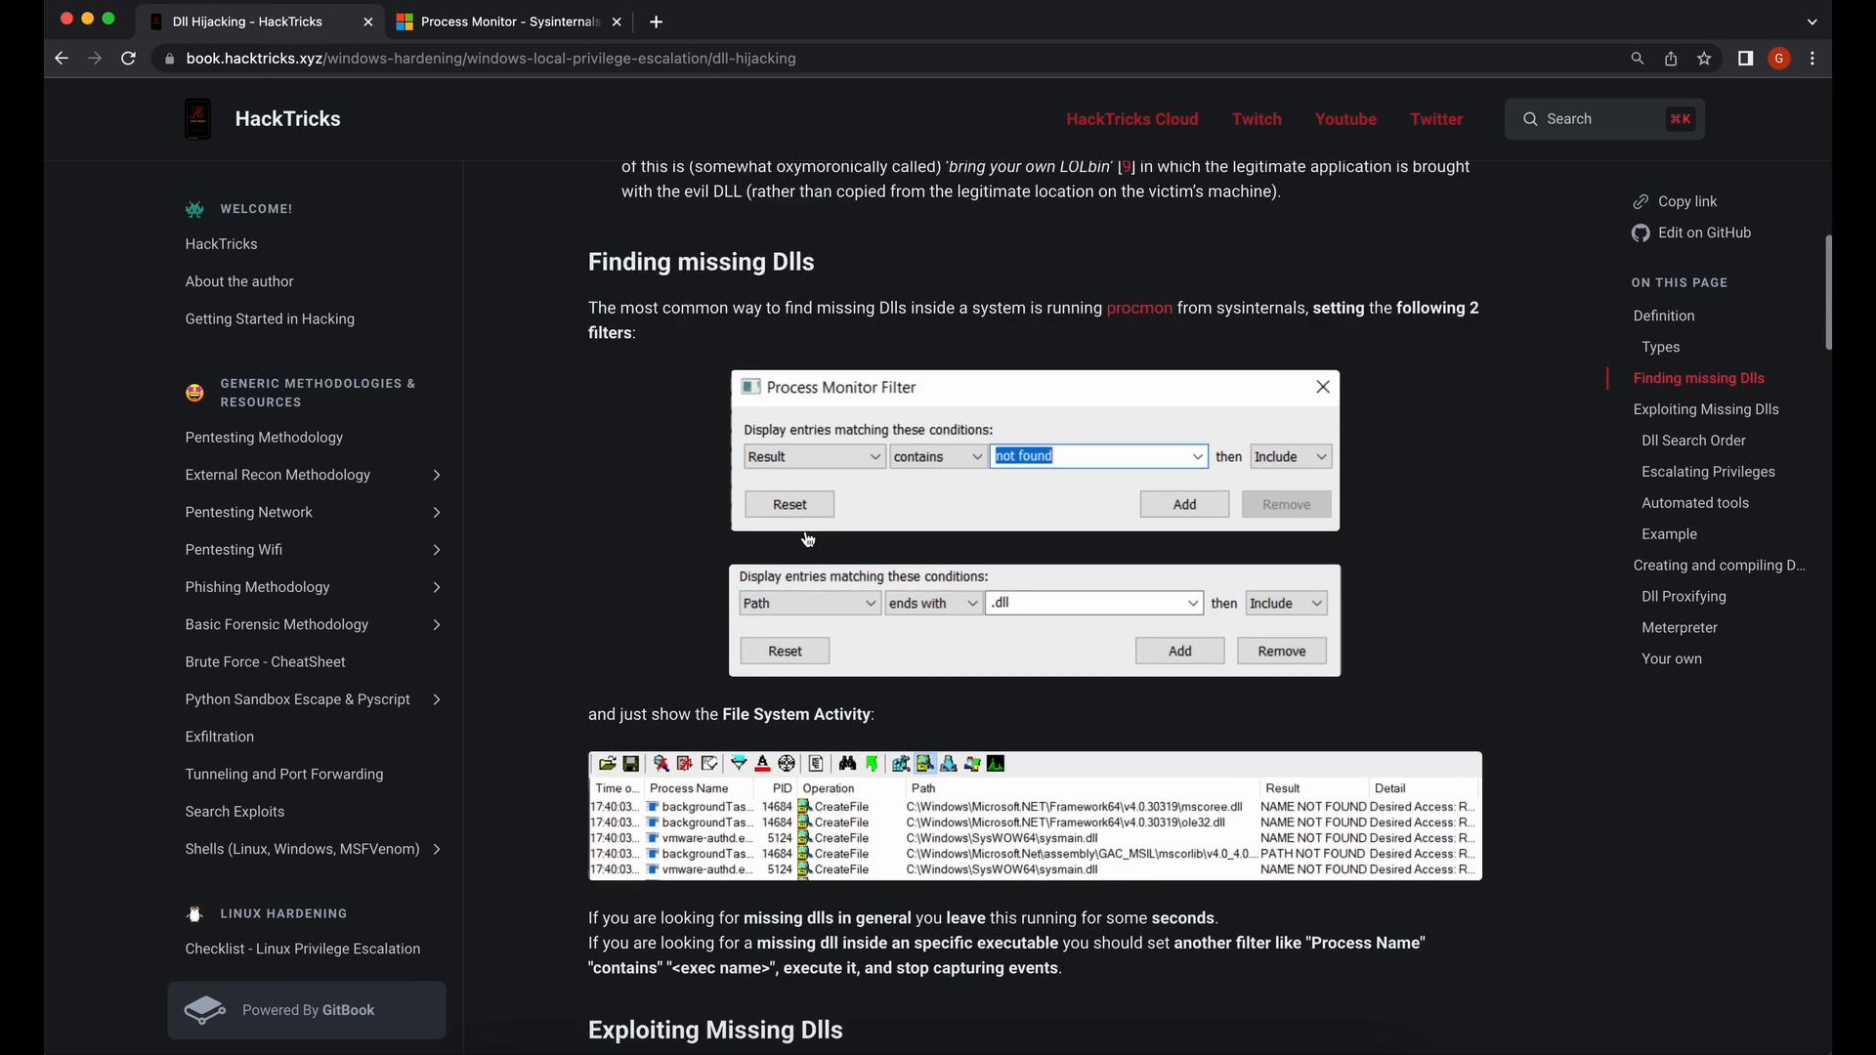
scroll(down, 3)
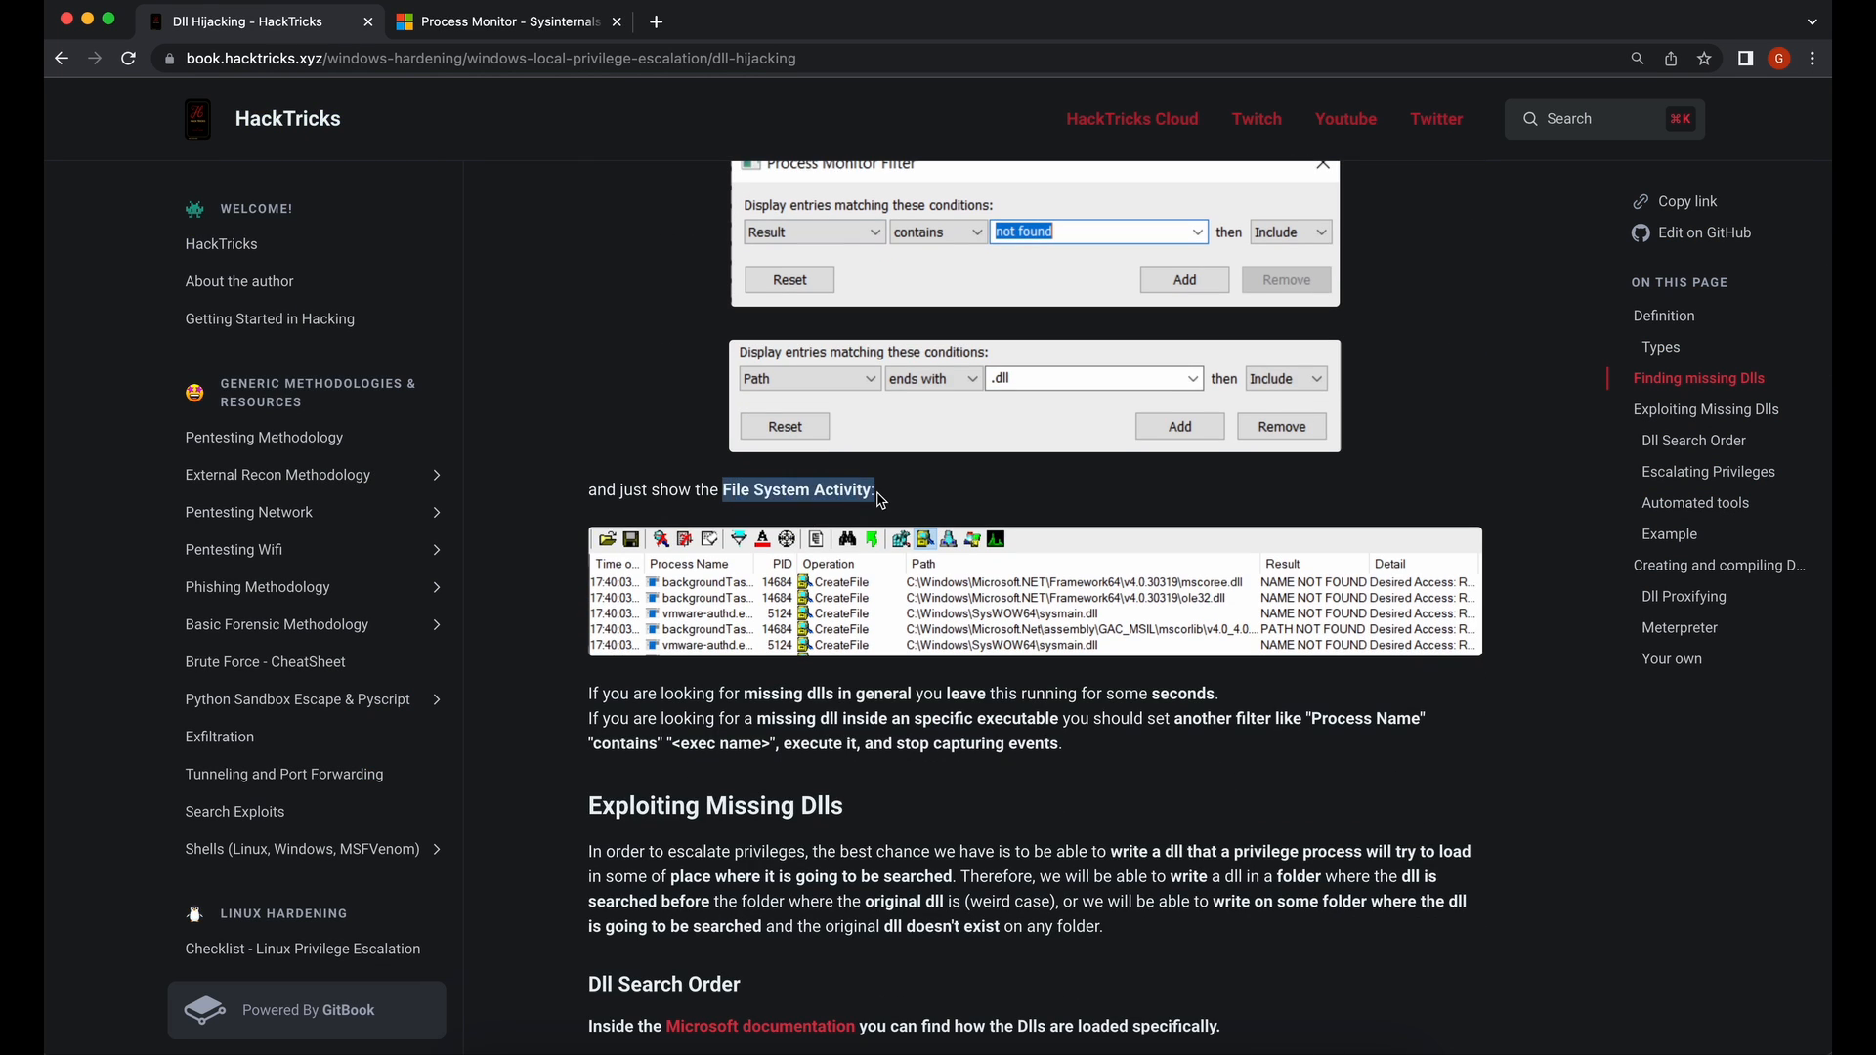
scroll(up, 3)
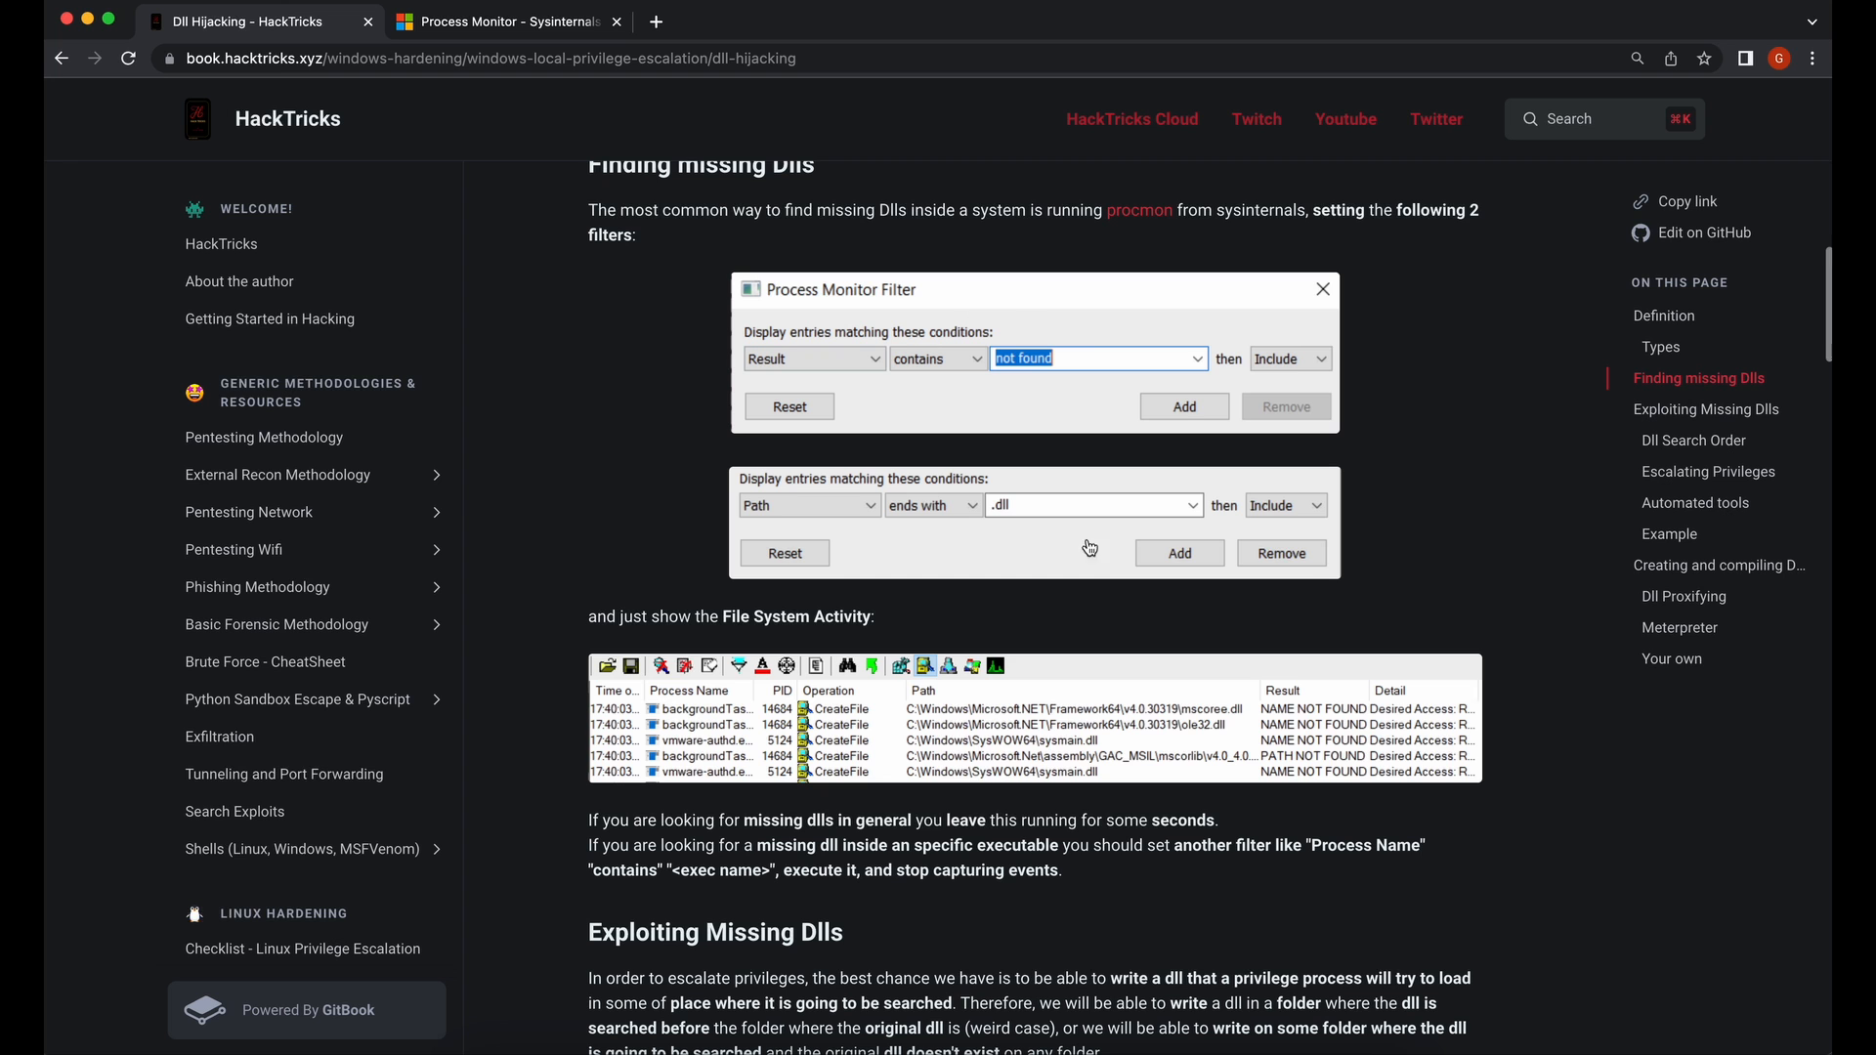
mouse_move(1145, 414)
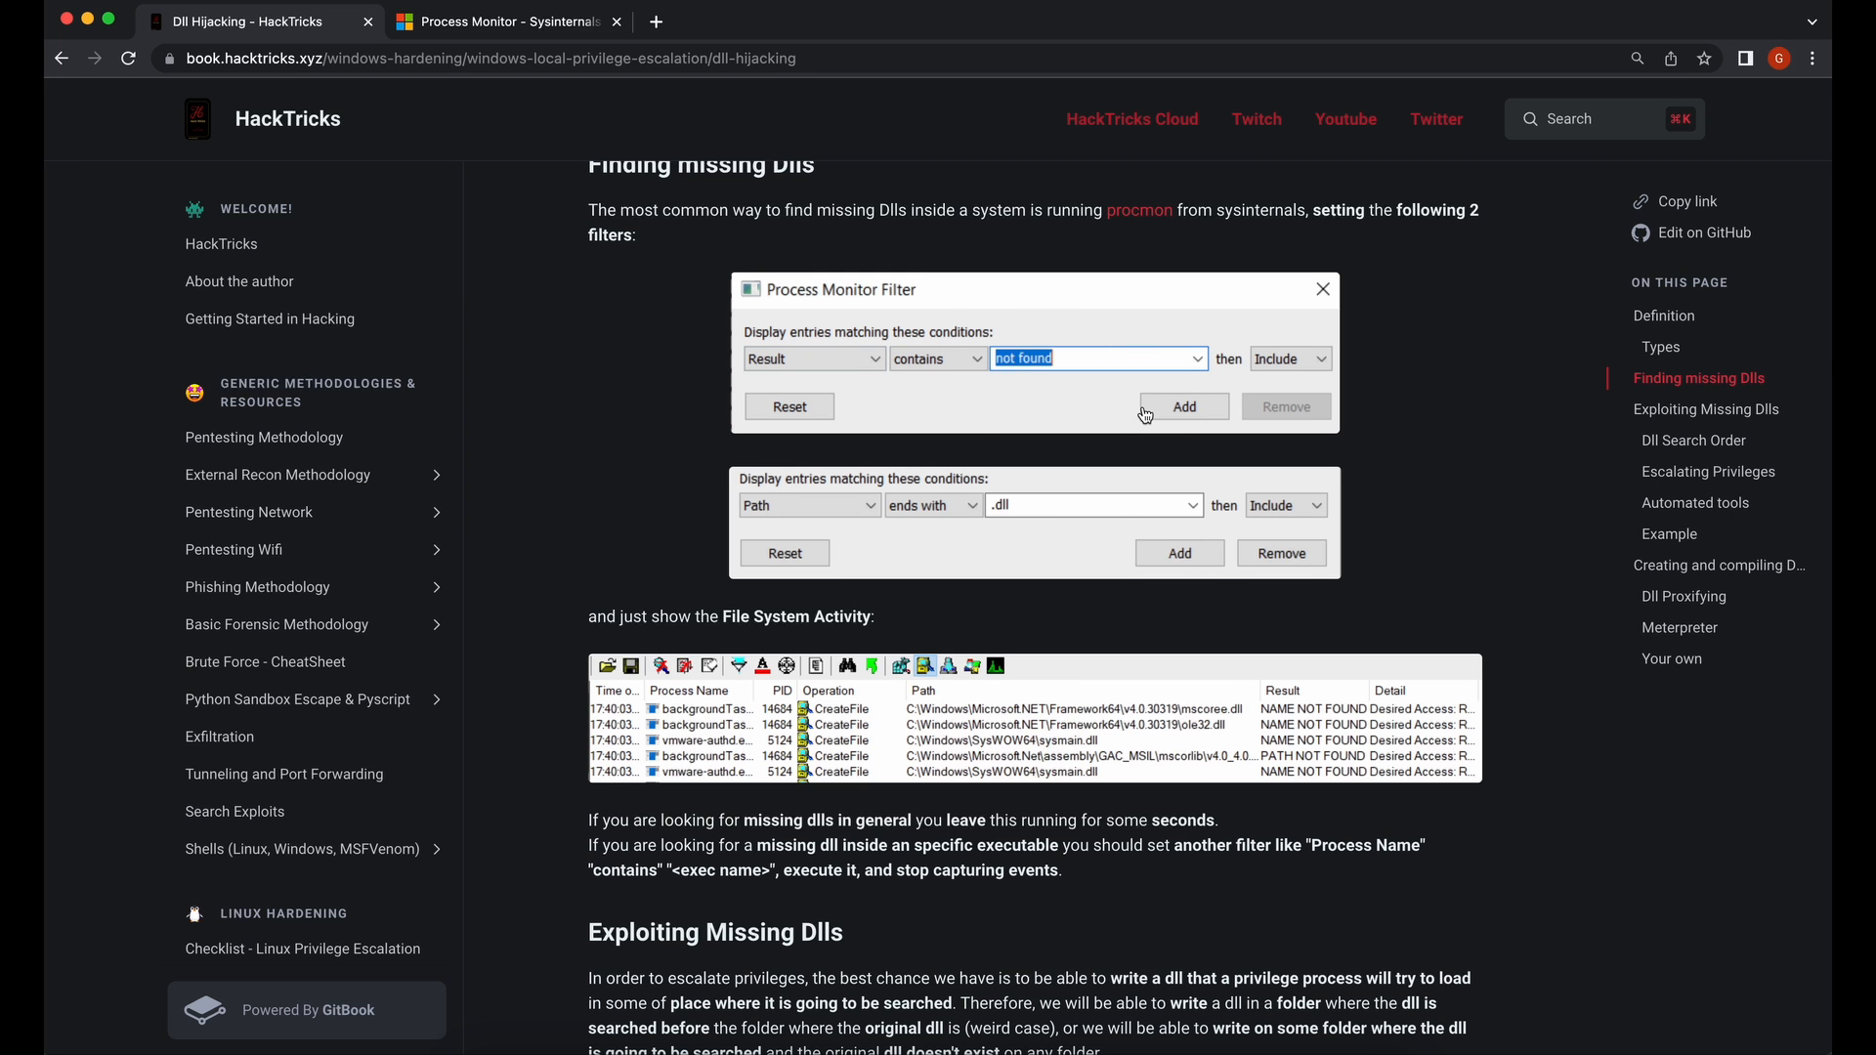
scroll(down, 3)
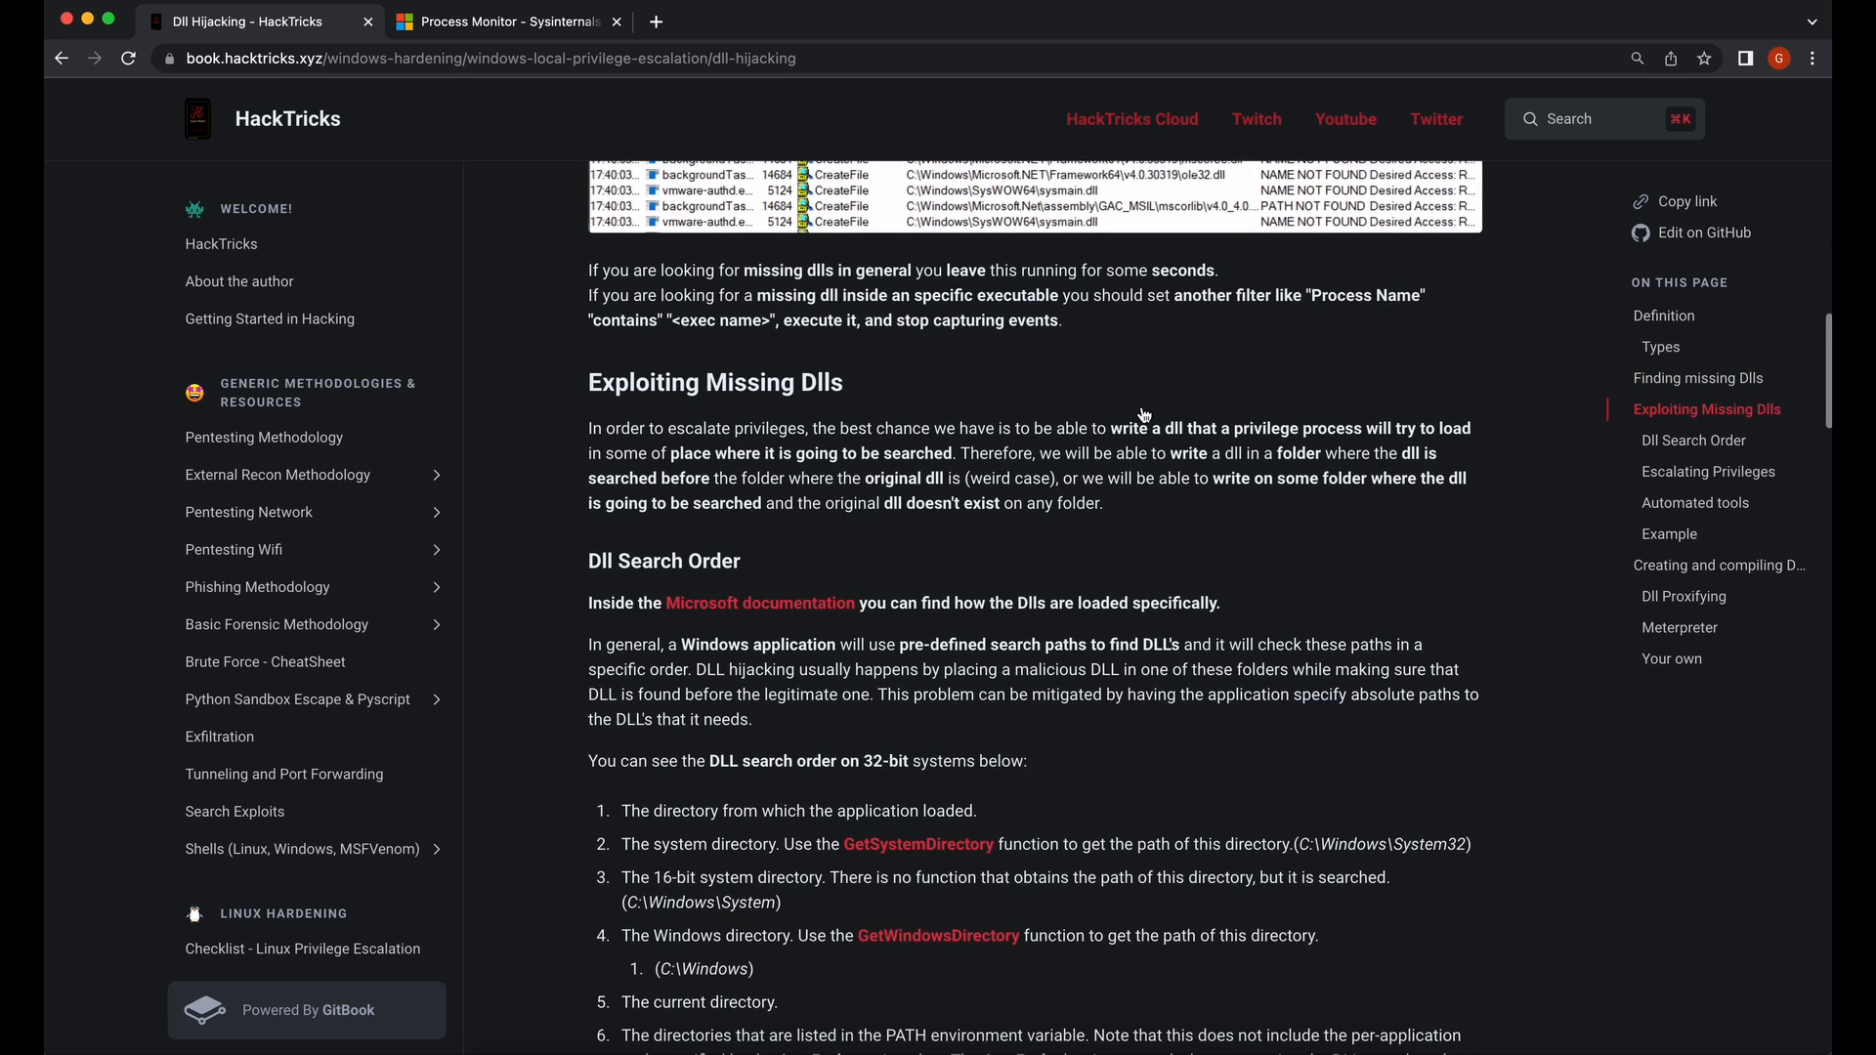
scroll(down, 3)
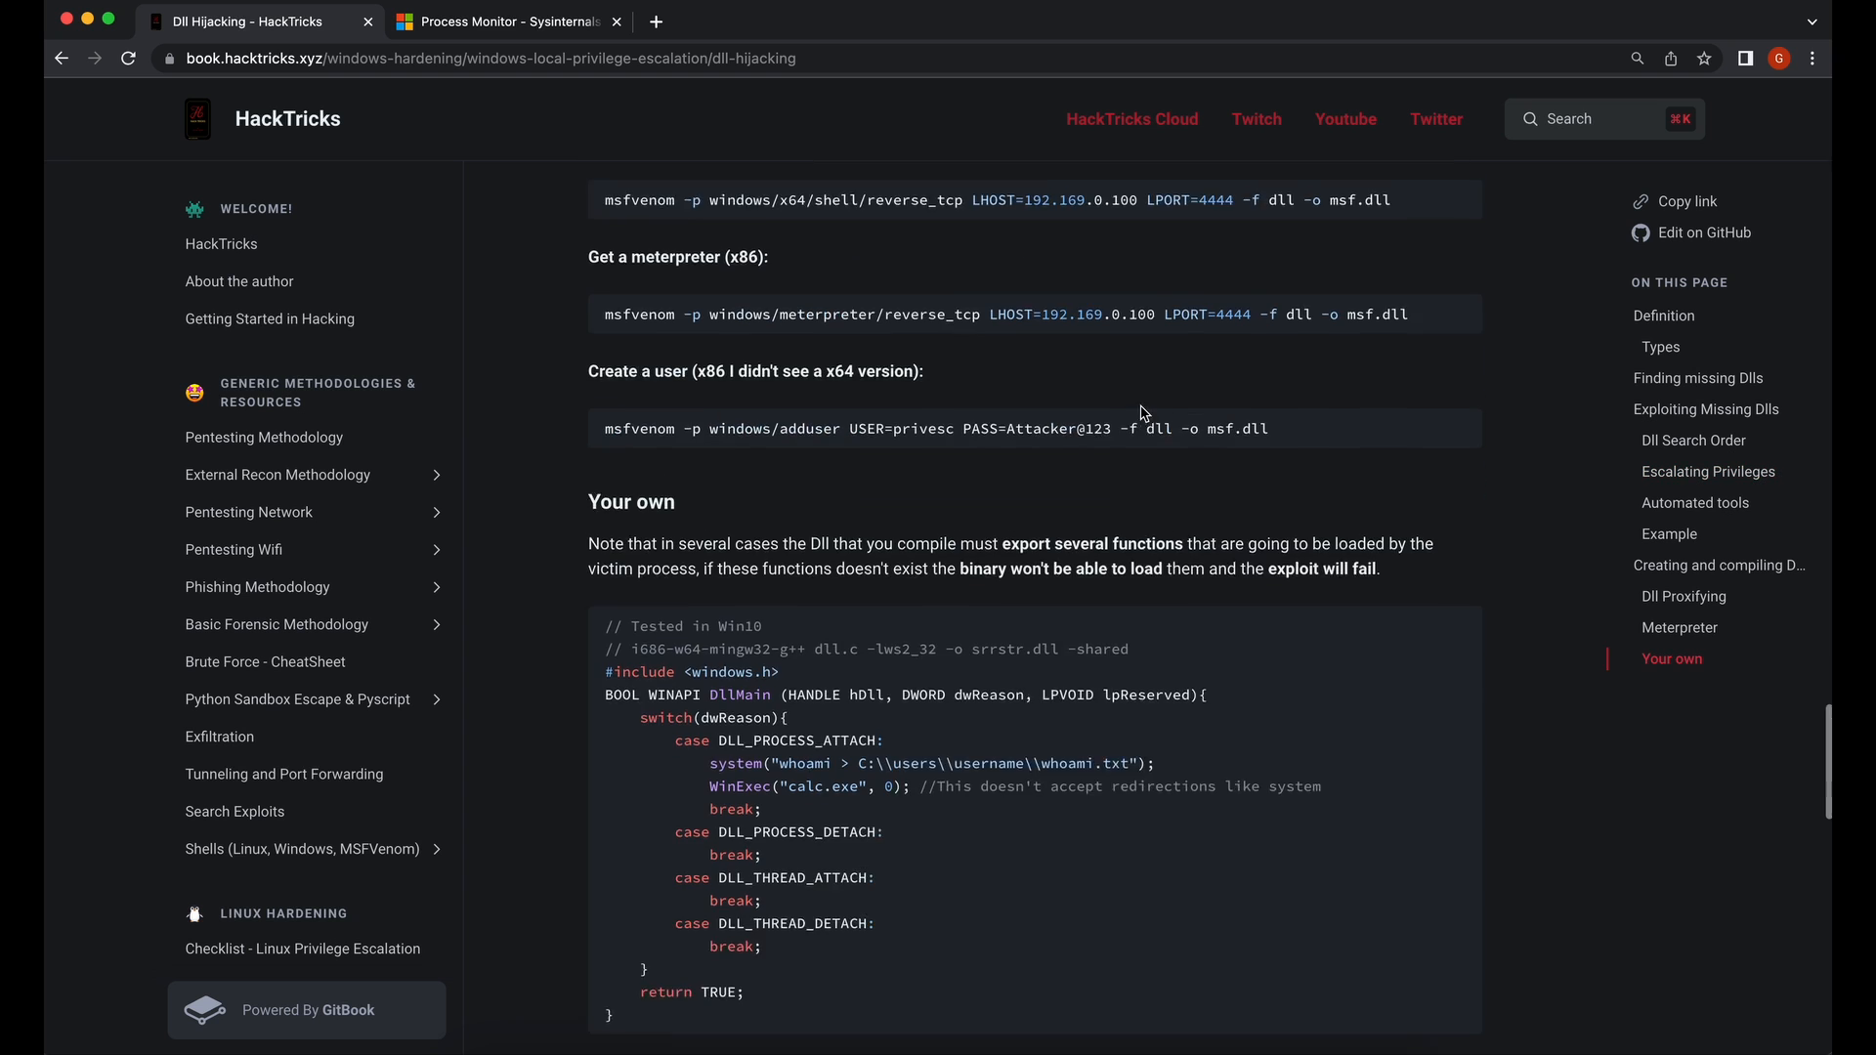
scroll(down, 3)
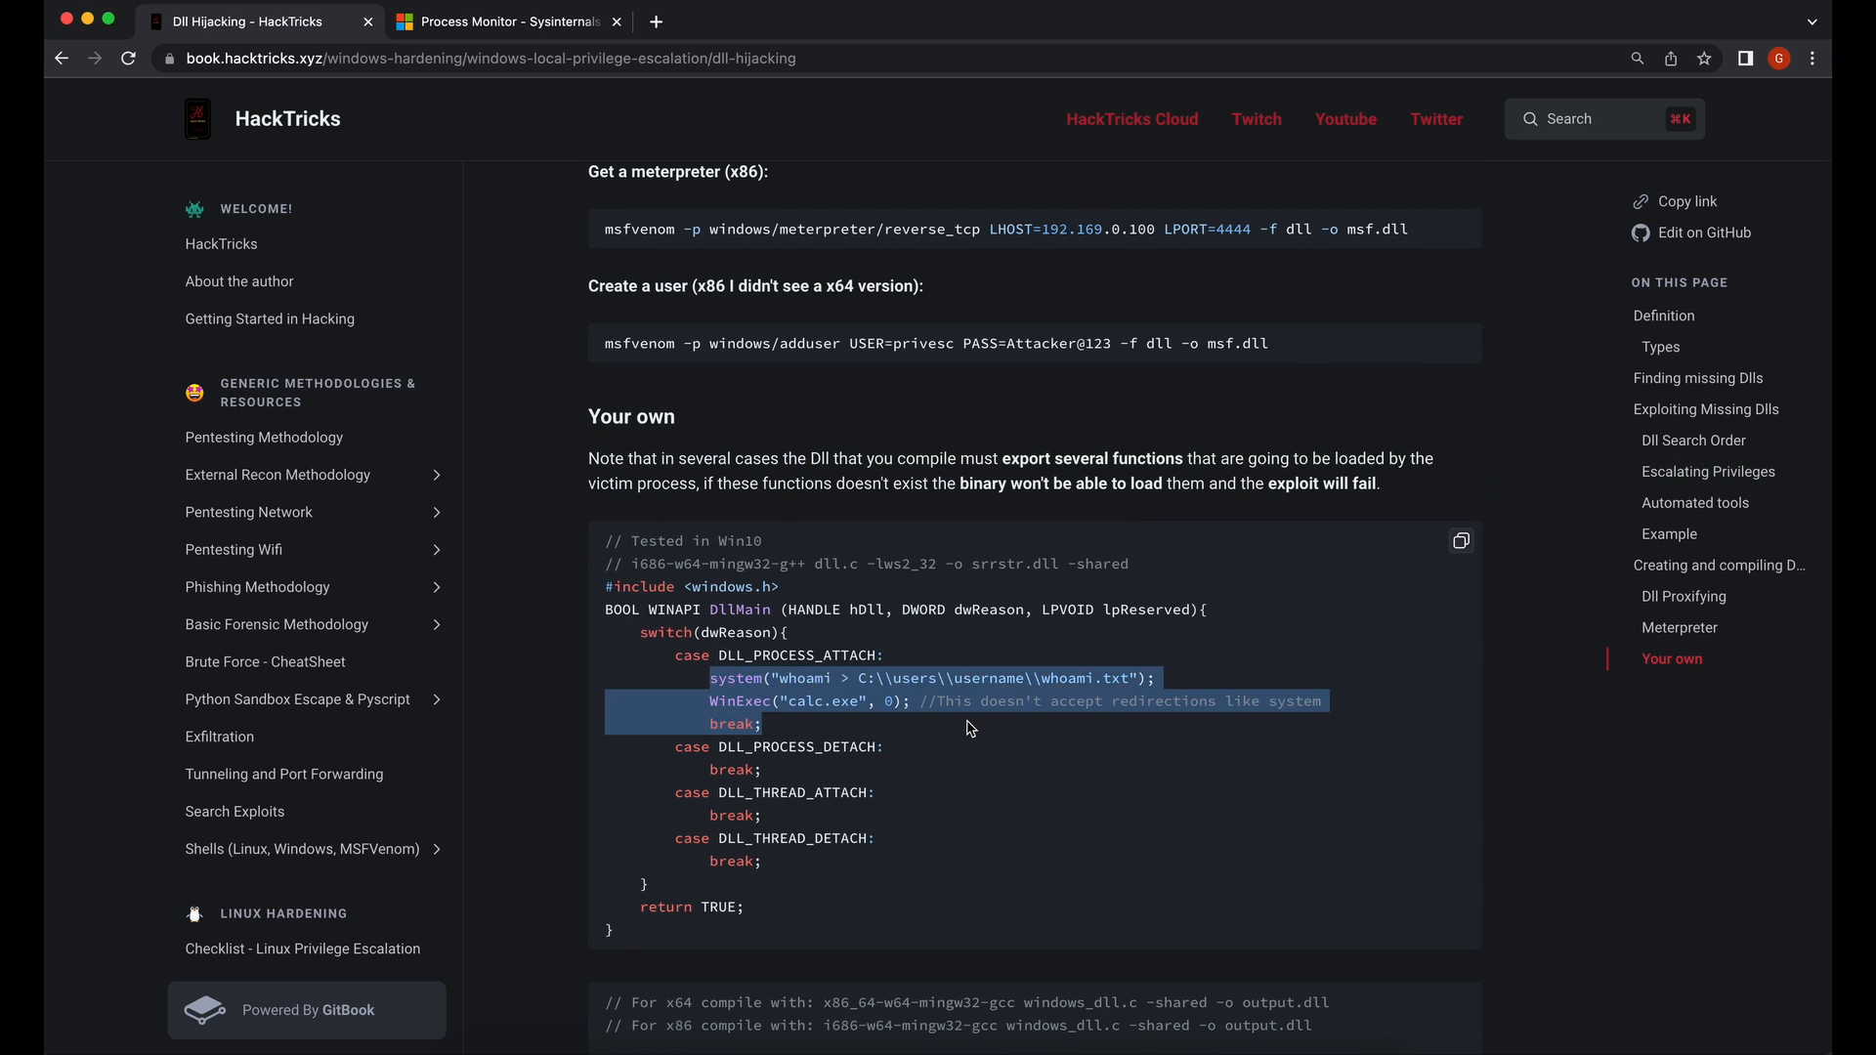
double_click(738, 610)
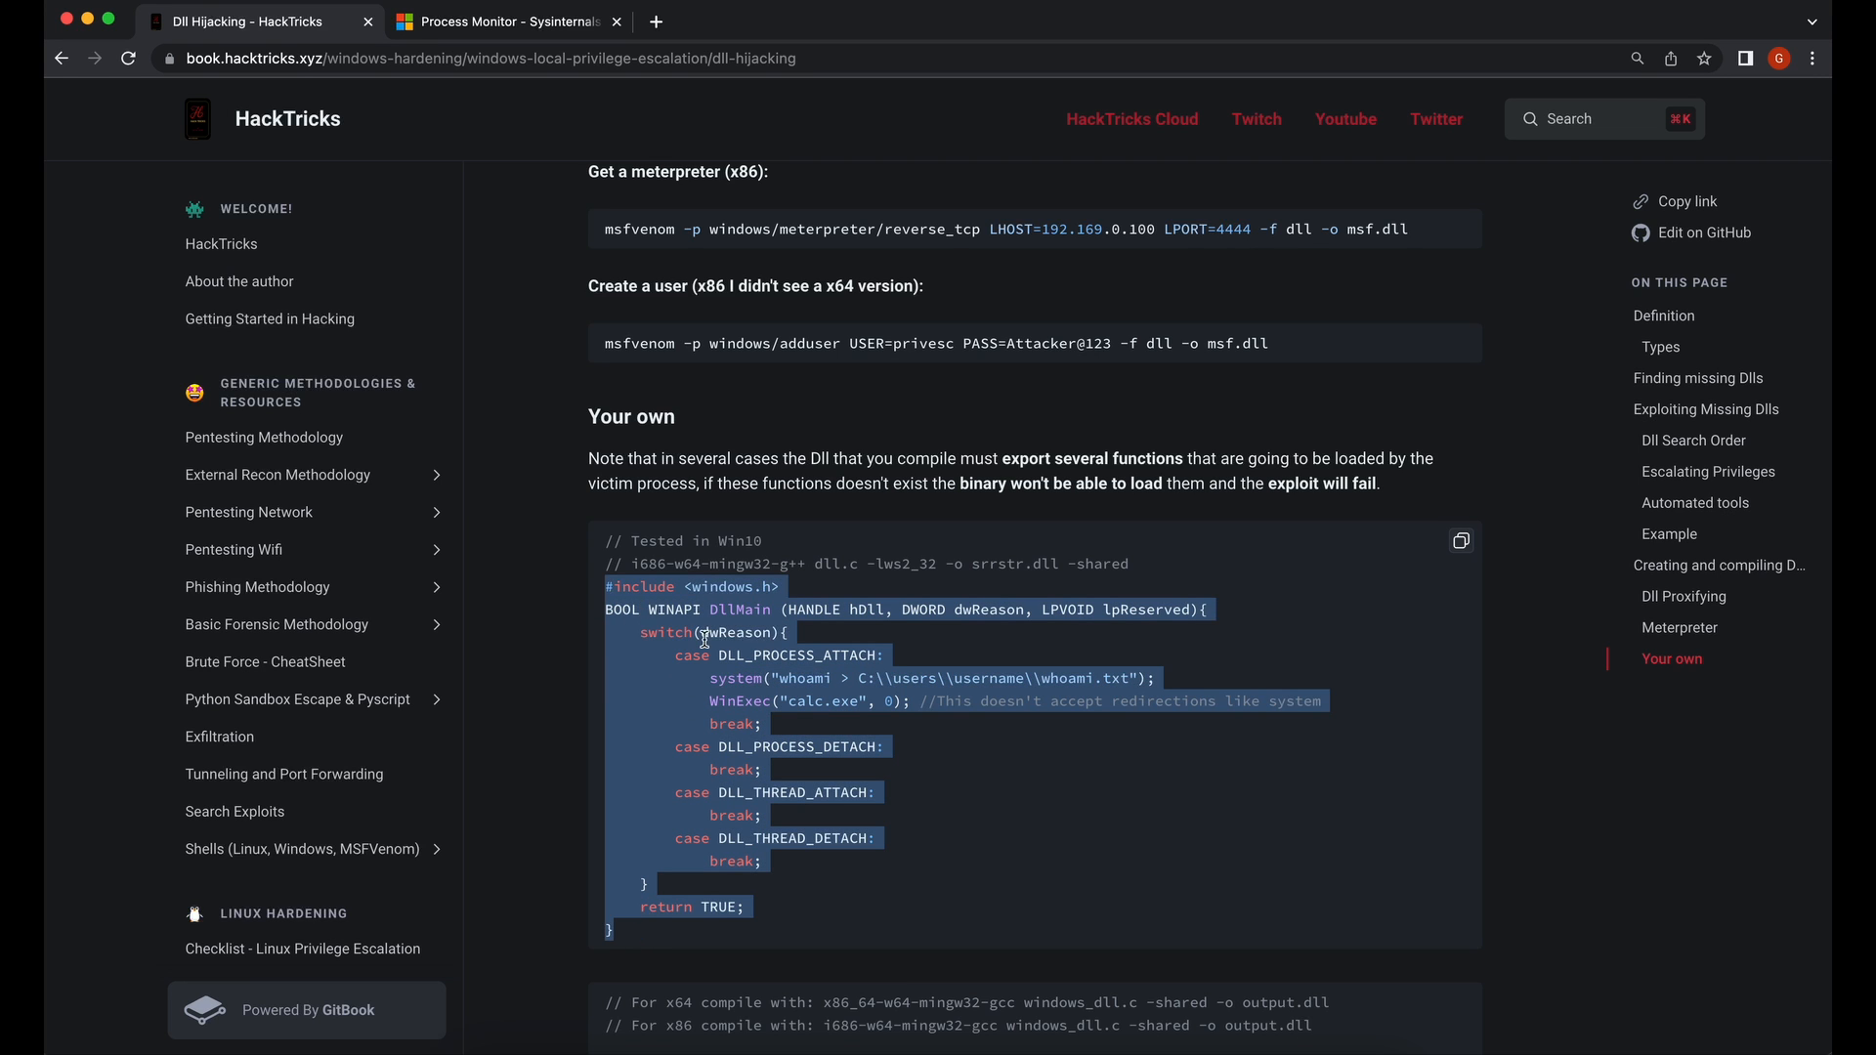
scroll(down, 3)
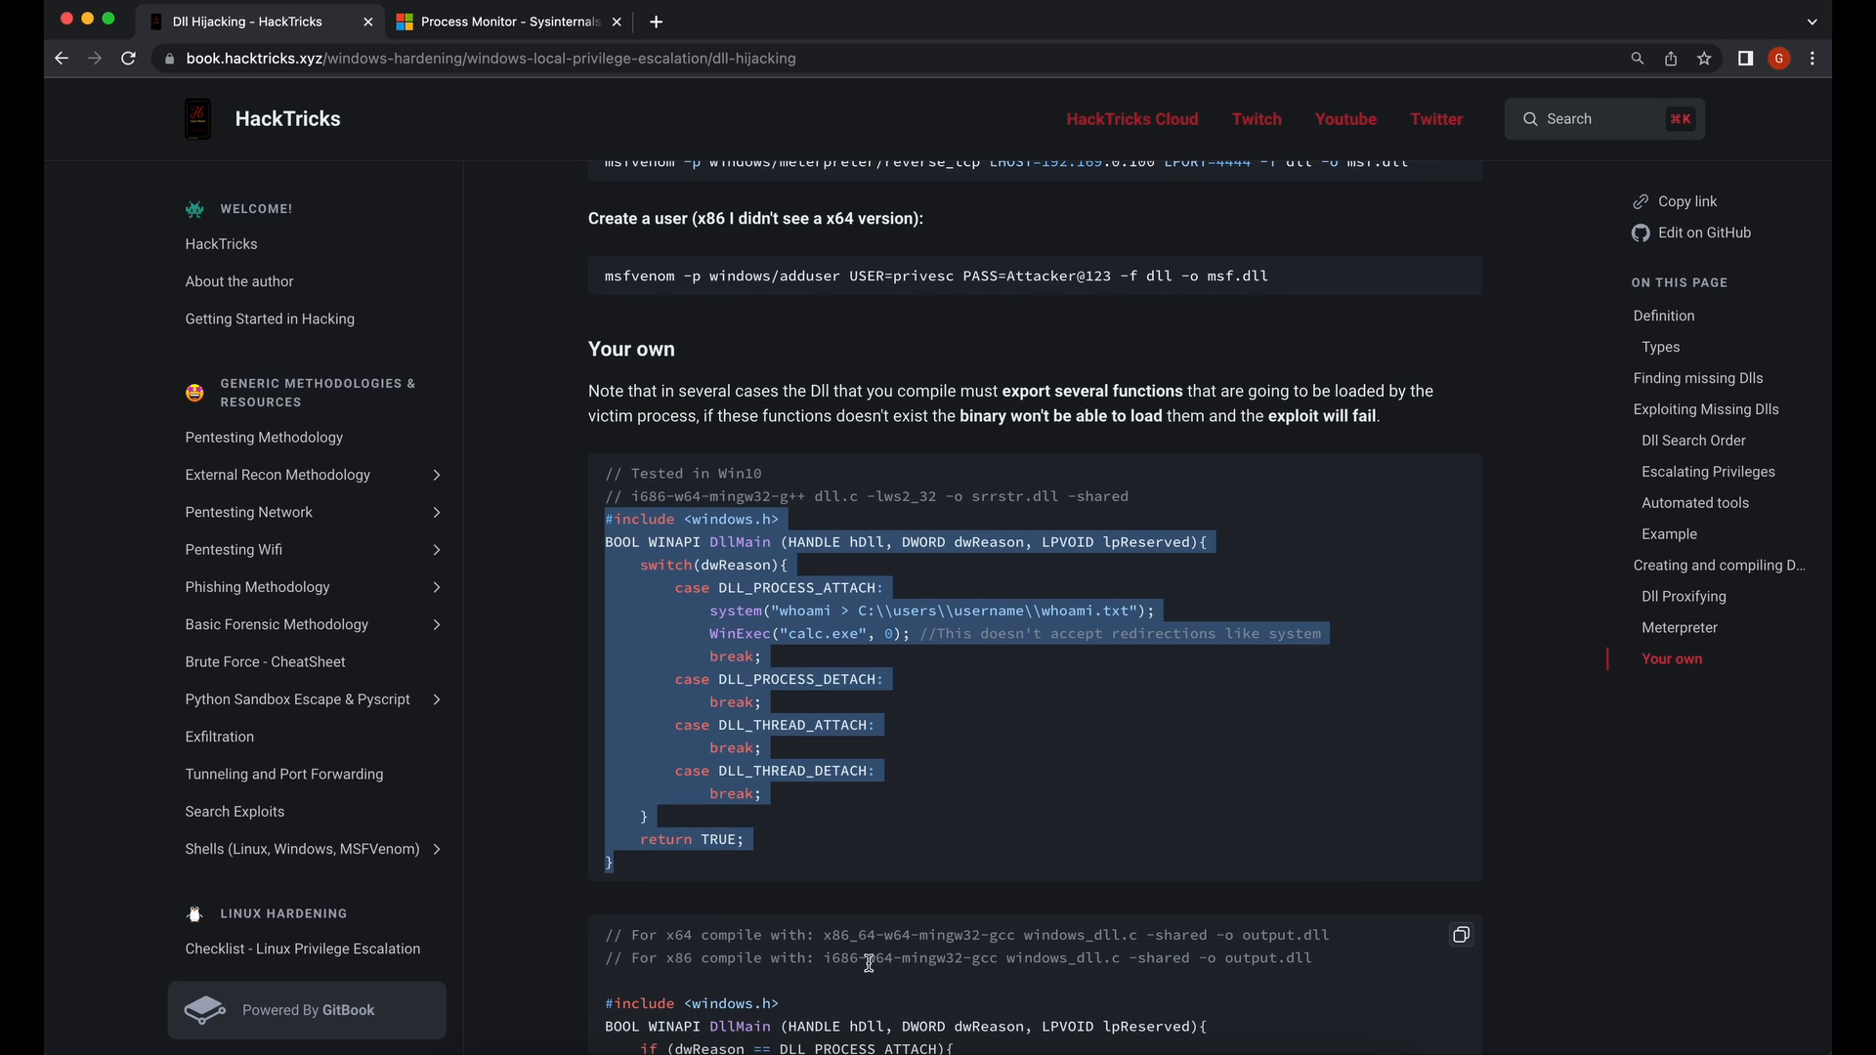
mouse_move(869, 961)
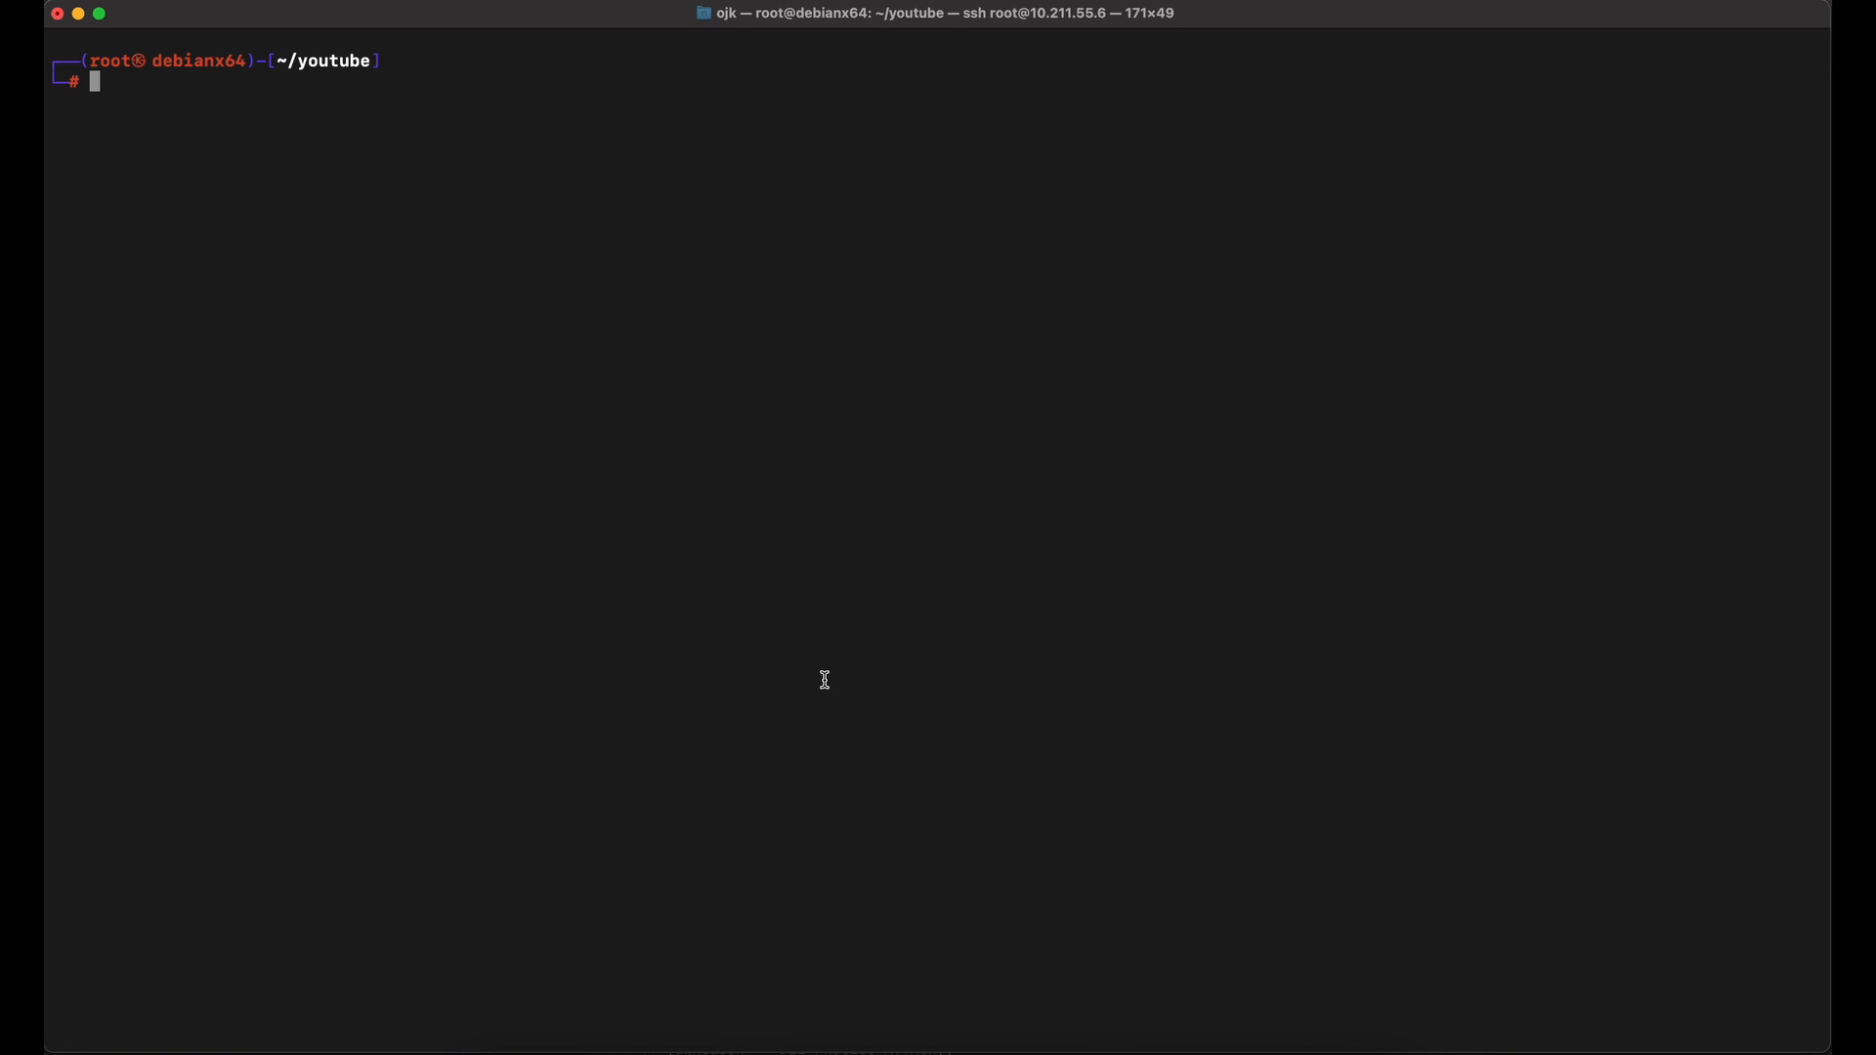
Edit template.cpp in nano: drop the calc line, set the path to C:\users\ojk\Downloads\test\whoami.txt, and save.
text(nano template.c)
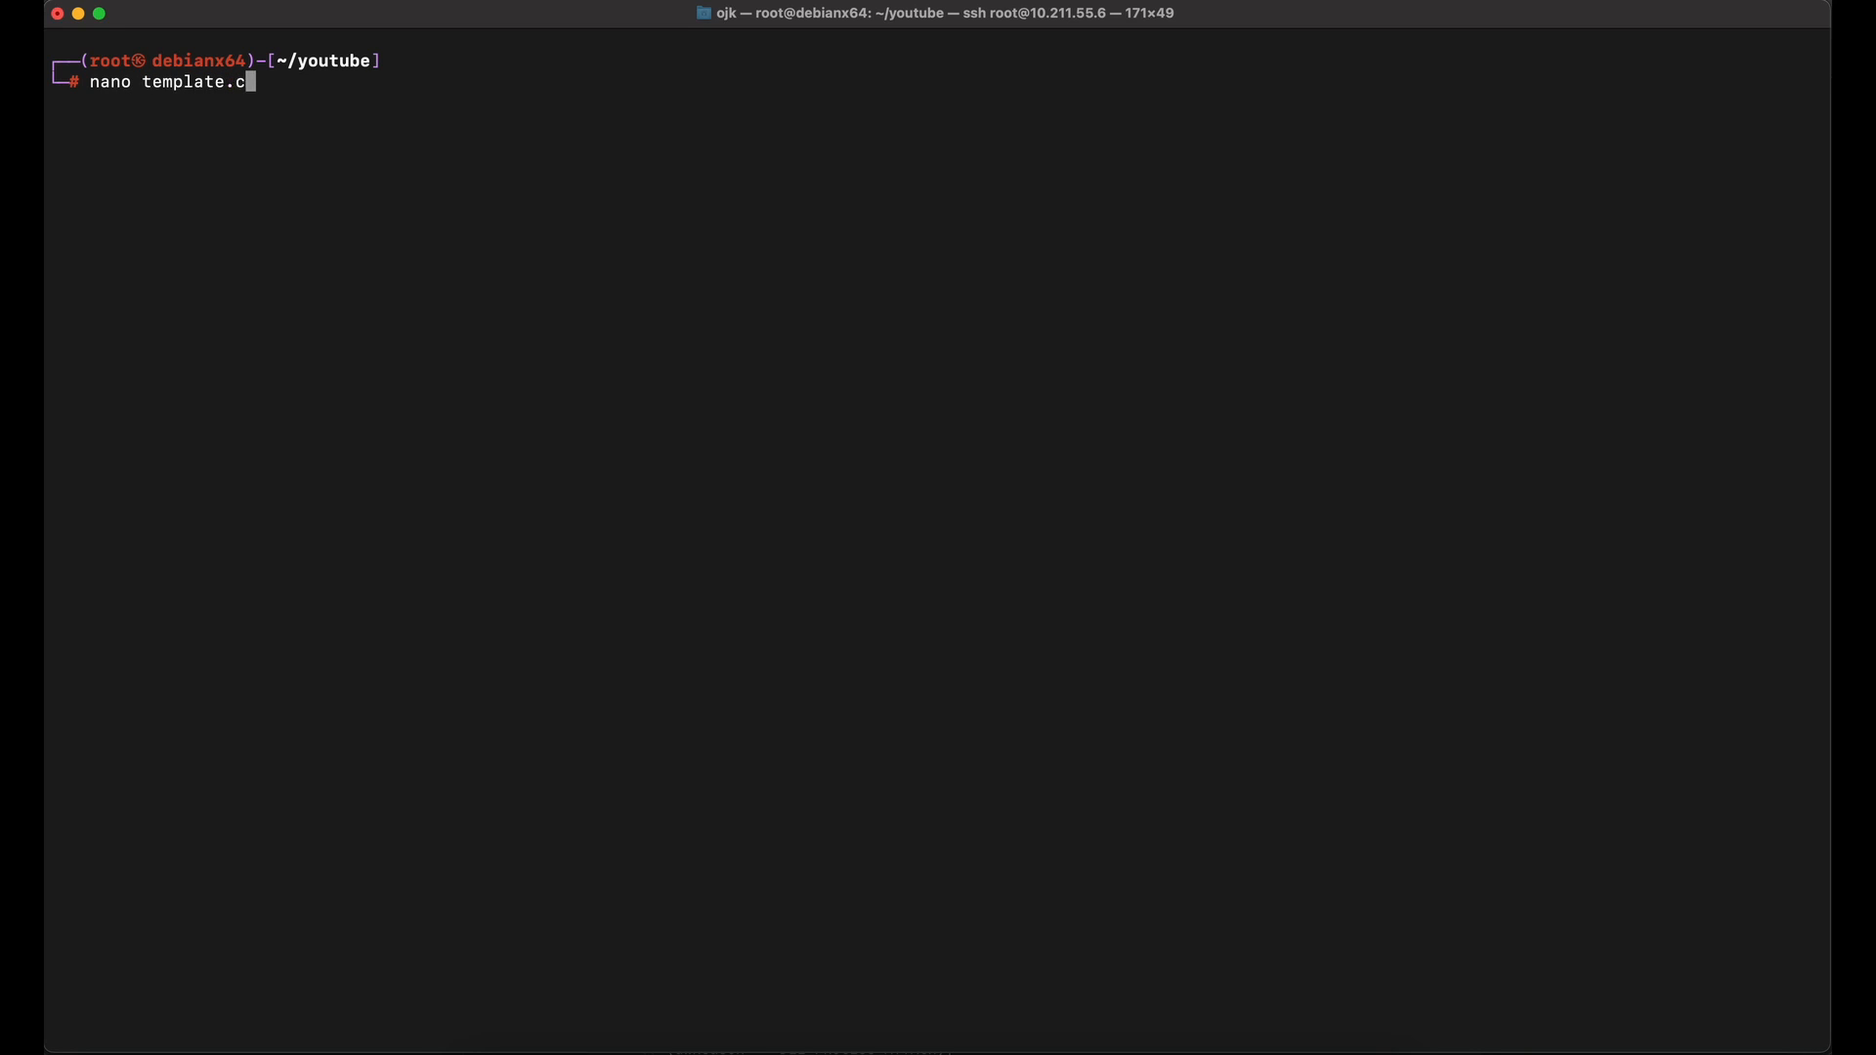
key(Return)
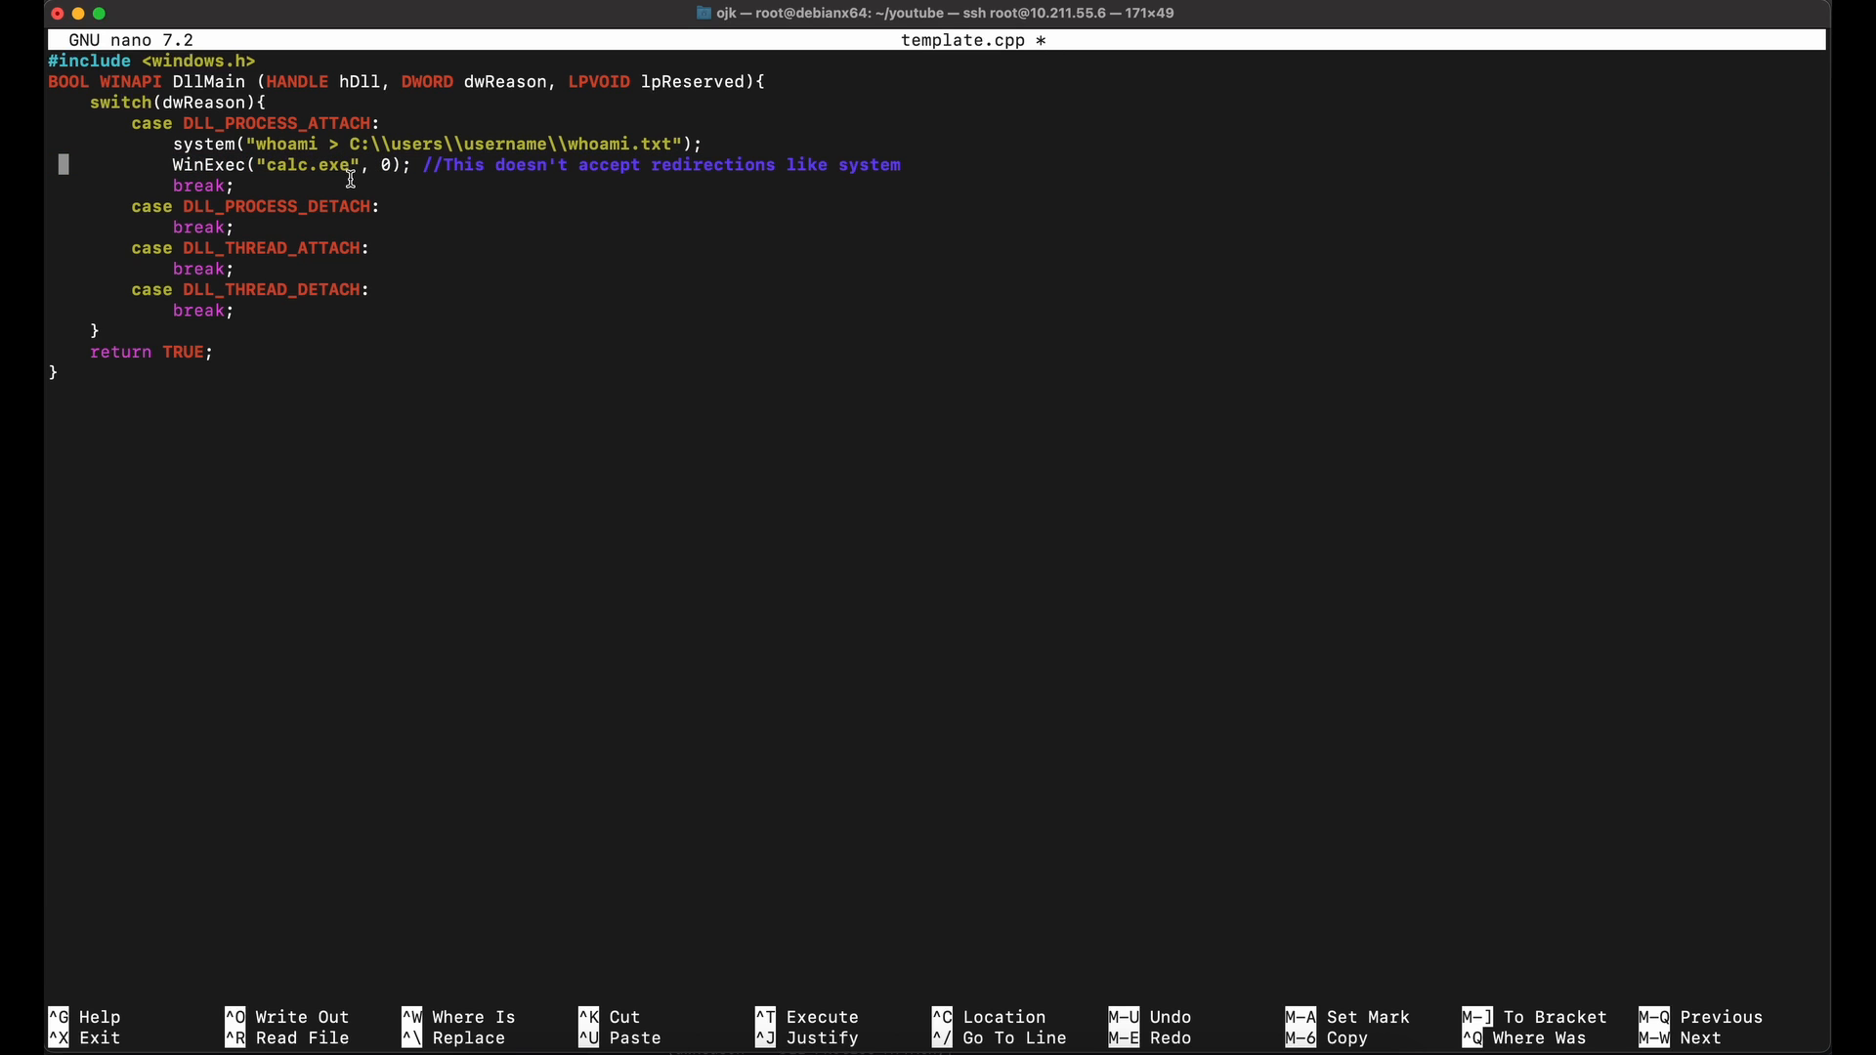
key(ctrl+k)
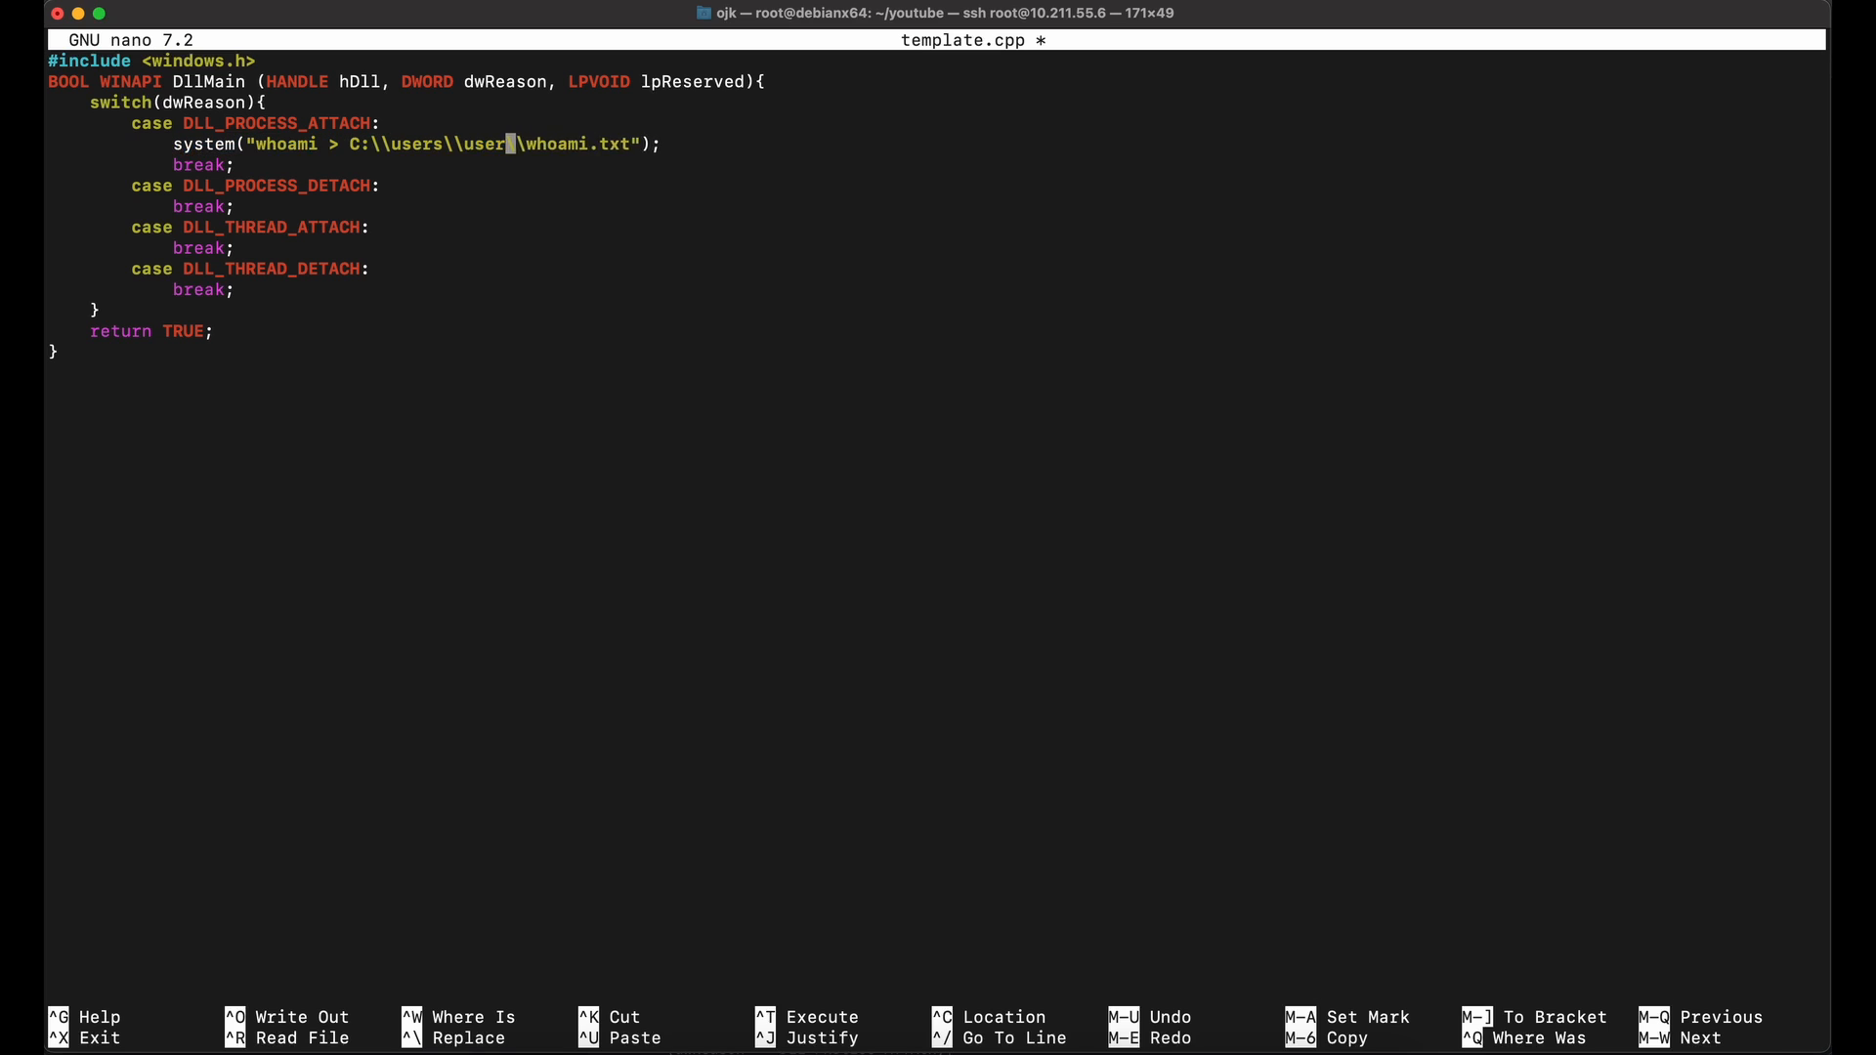
text(ojk)
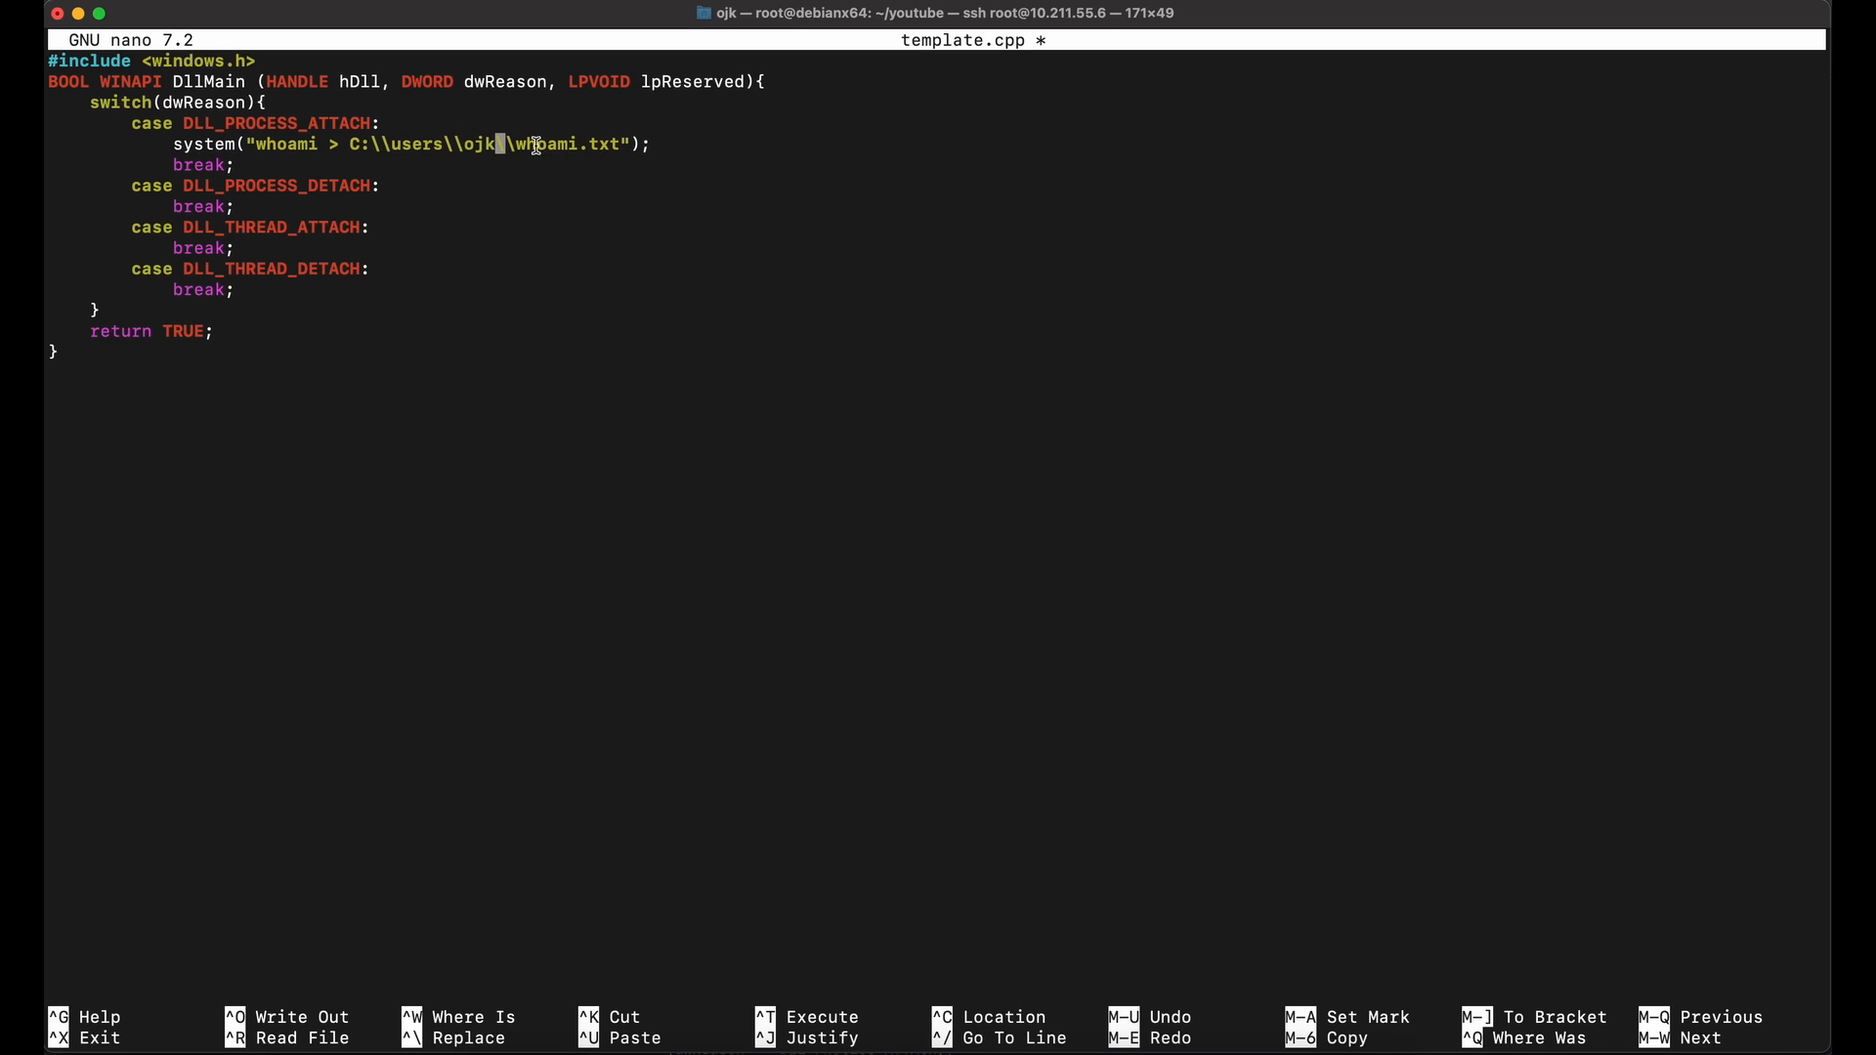
text(Down\\)
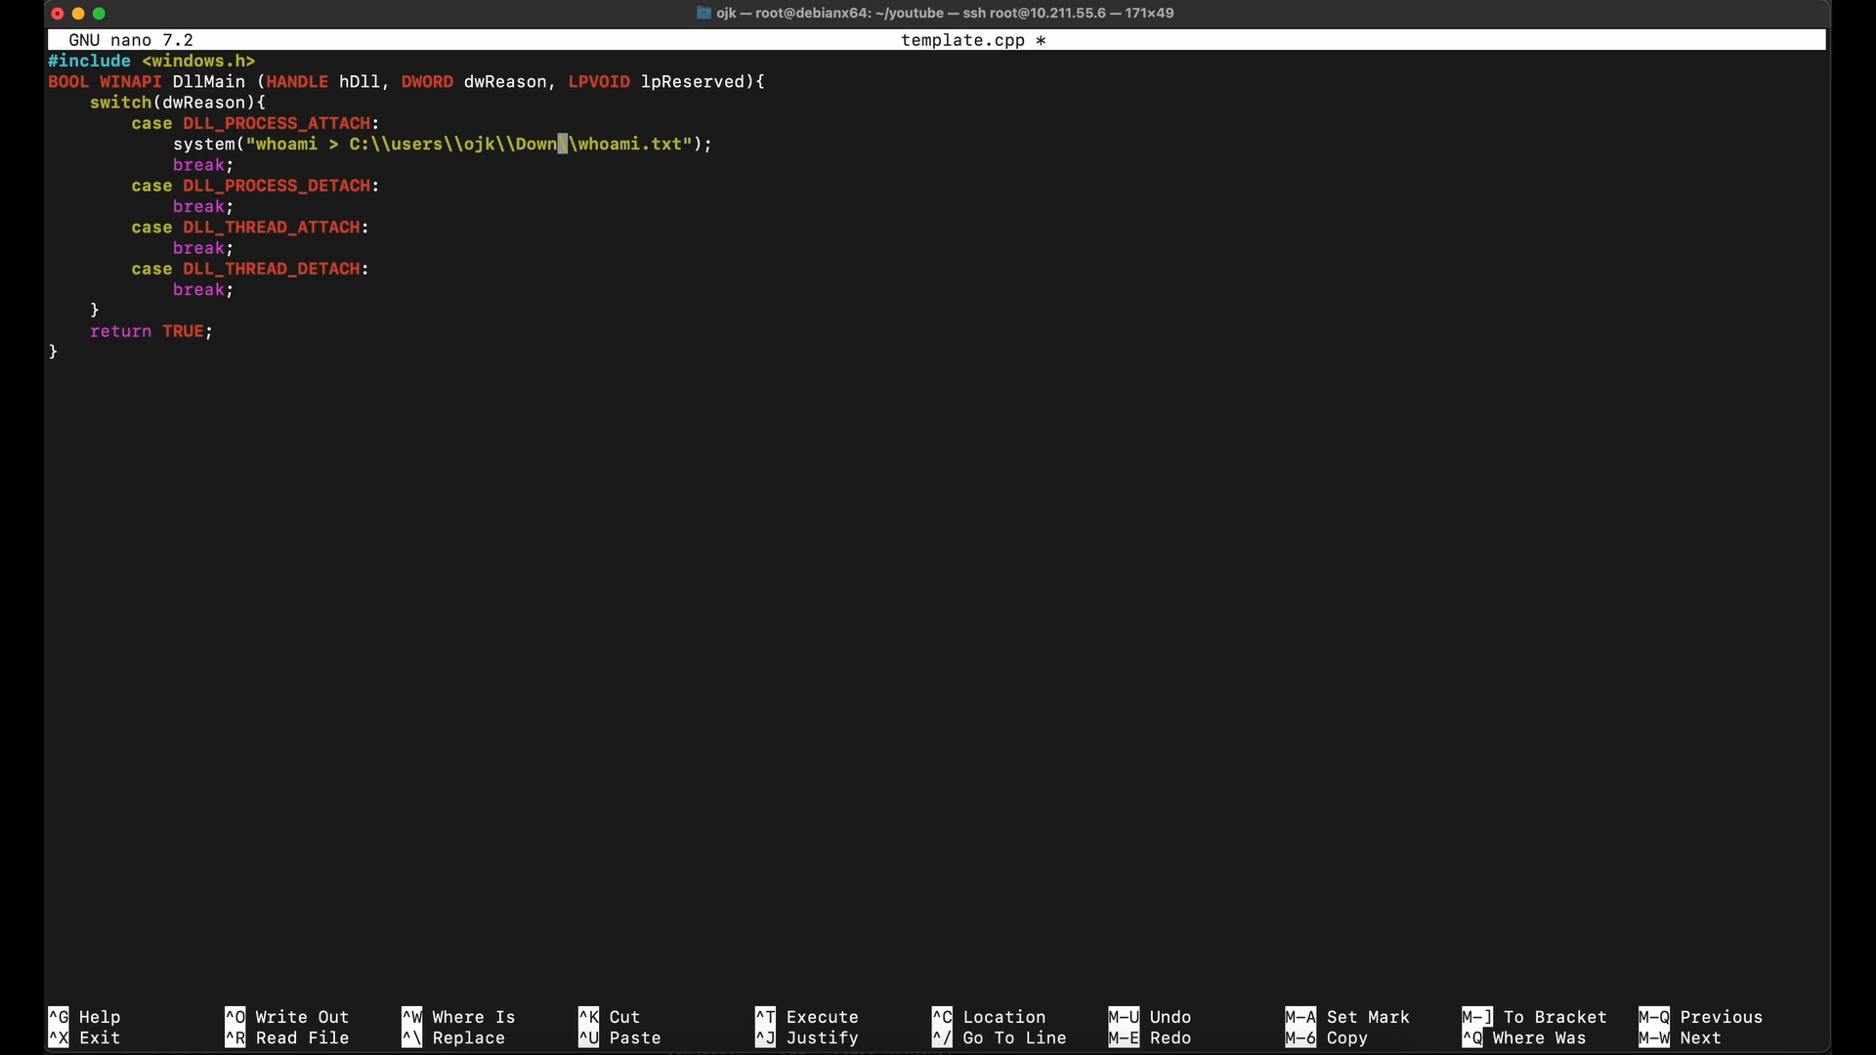
text(loads\\test)
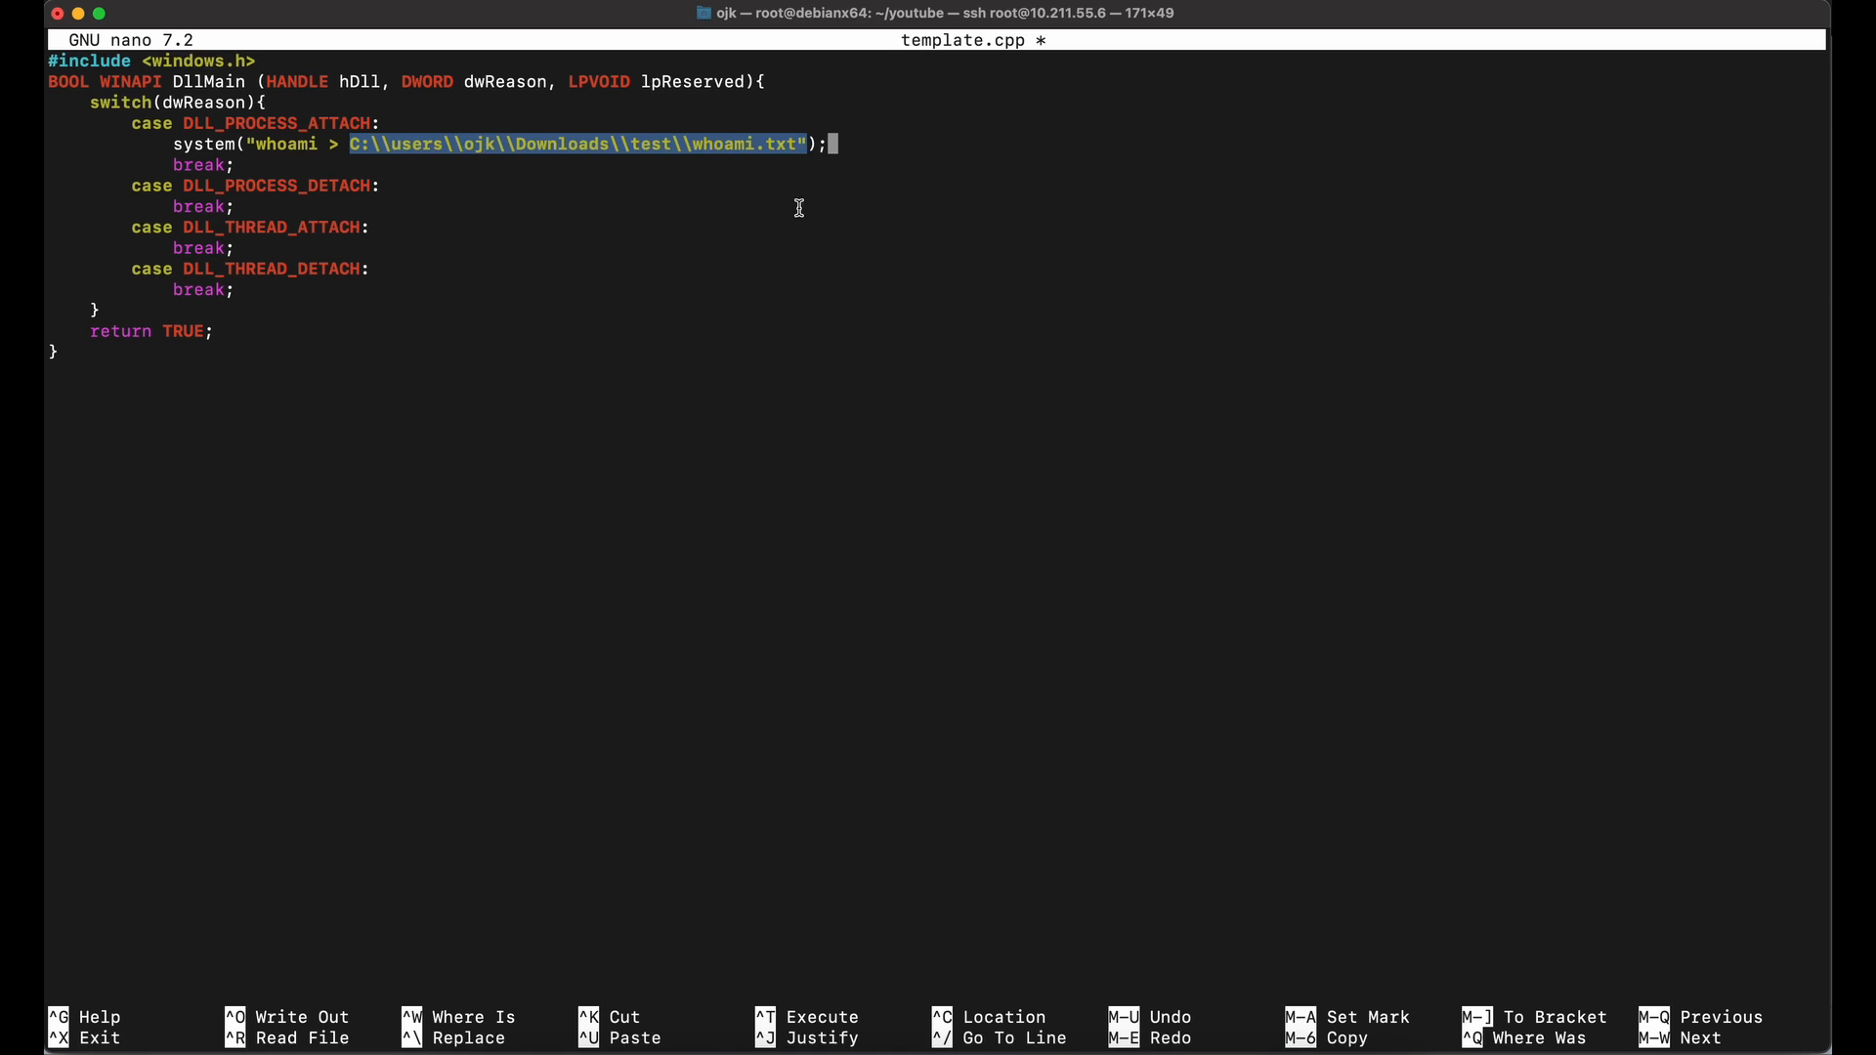
key(ctrl+x)
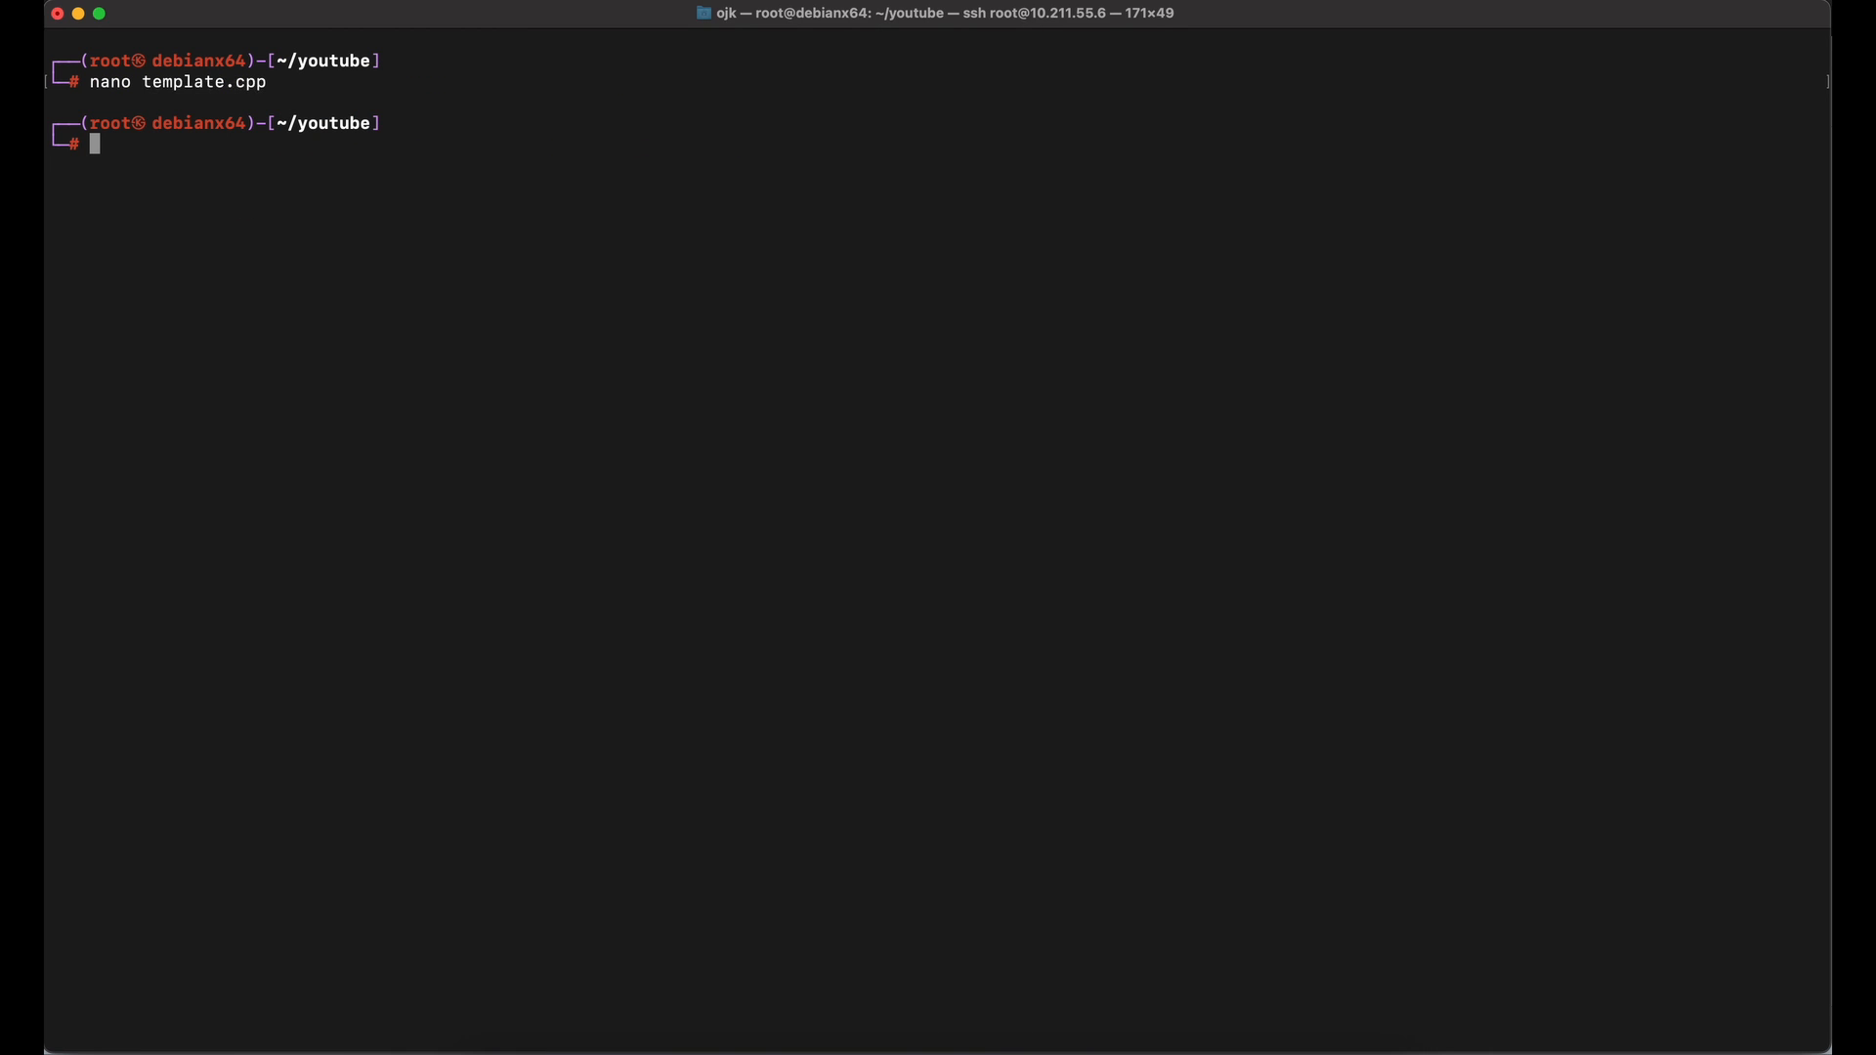
Cross-compile template.cpp with x86_64-w64-mingw32-g++ -shared --static into helloworld.dll.
text(x86_64-w64-mingw32-g++ -shared --static -o)
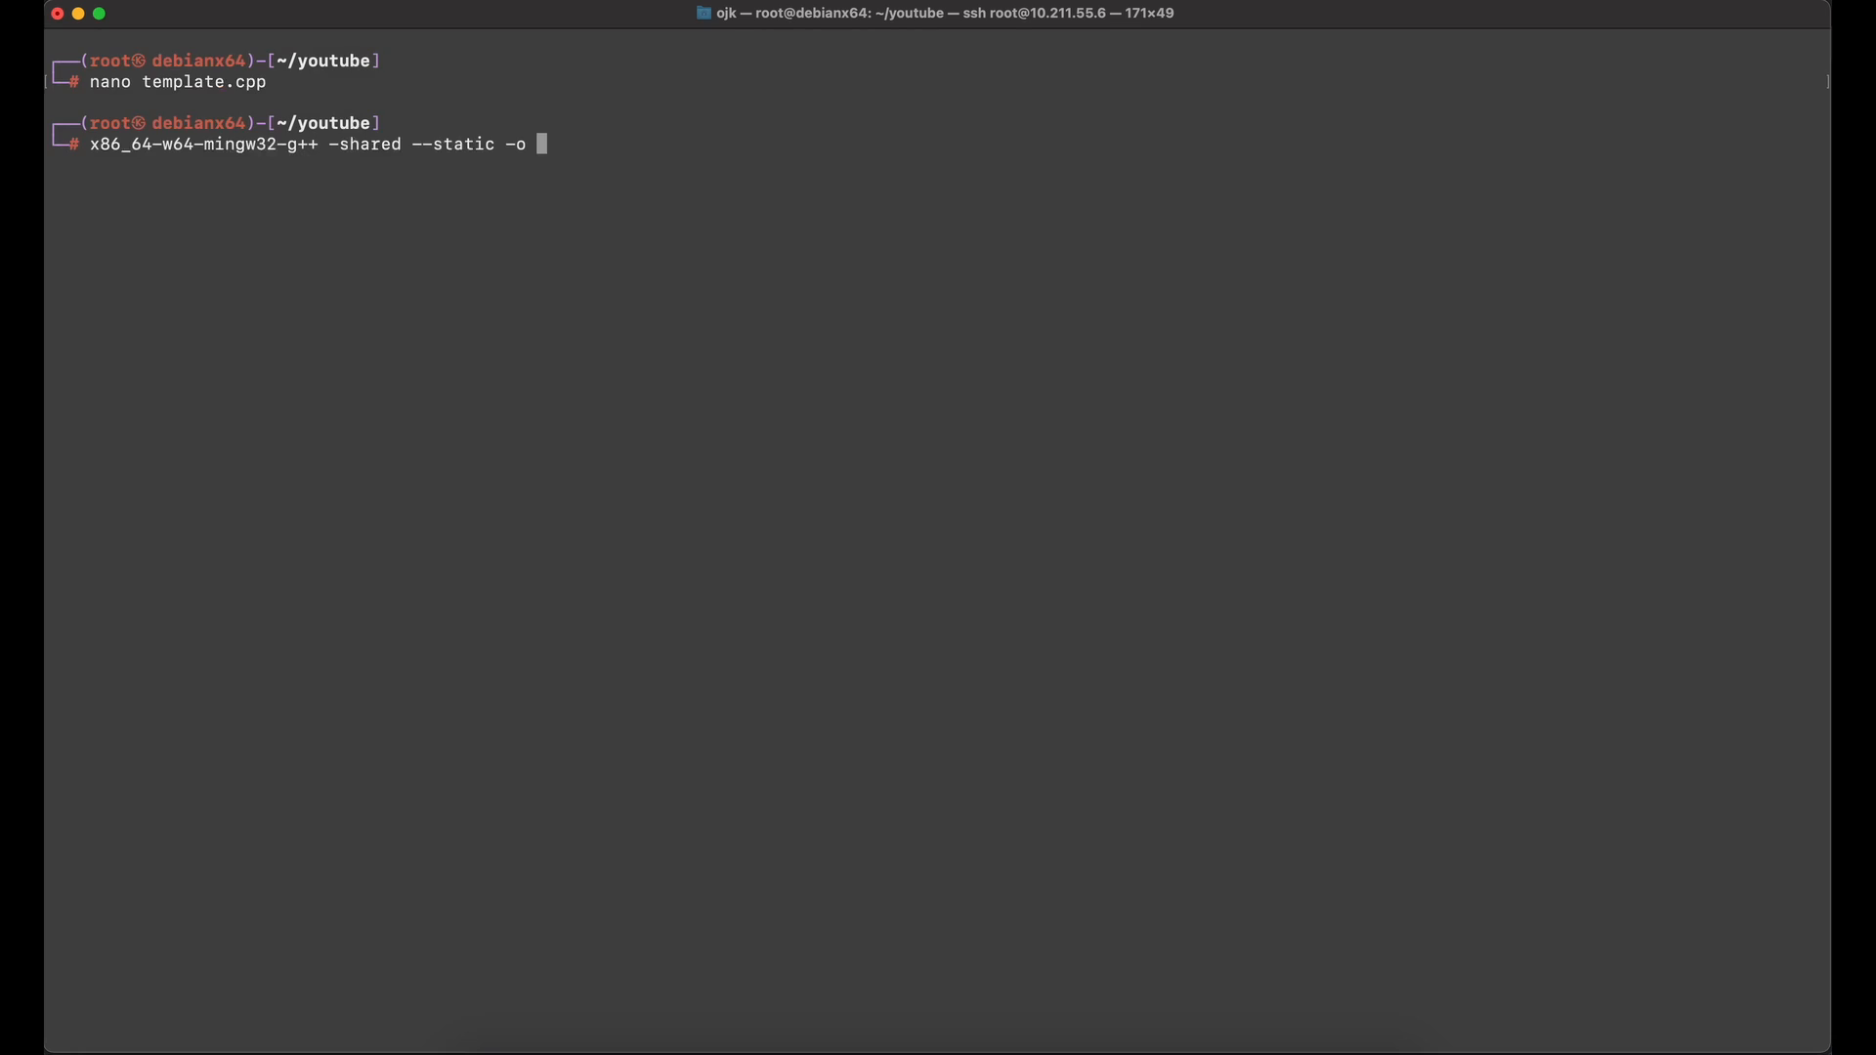
text(helloworld.)
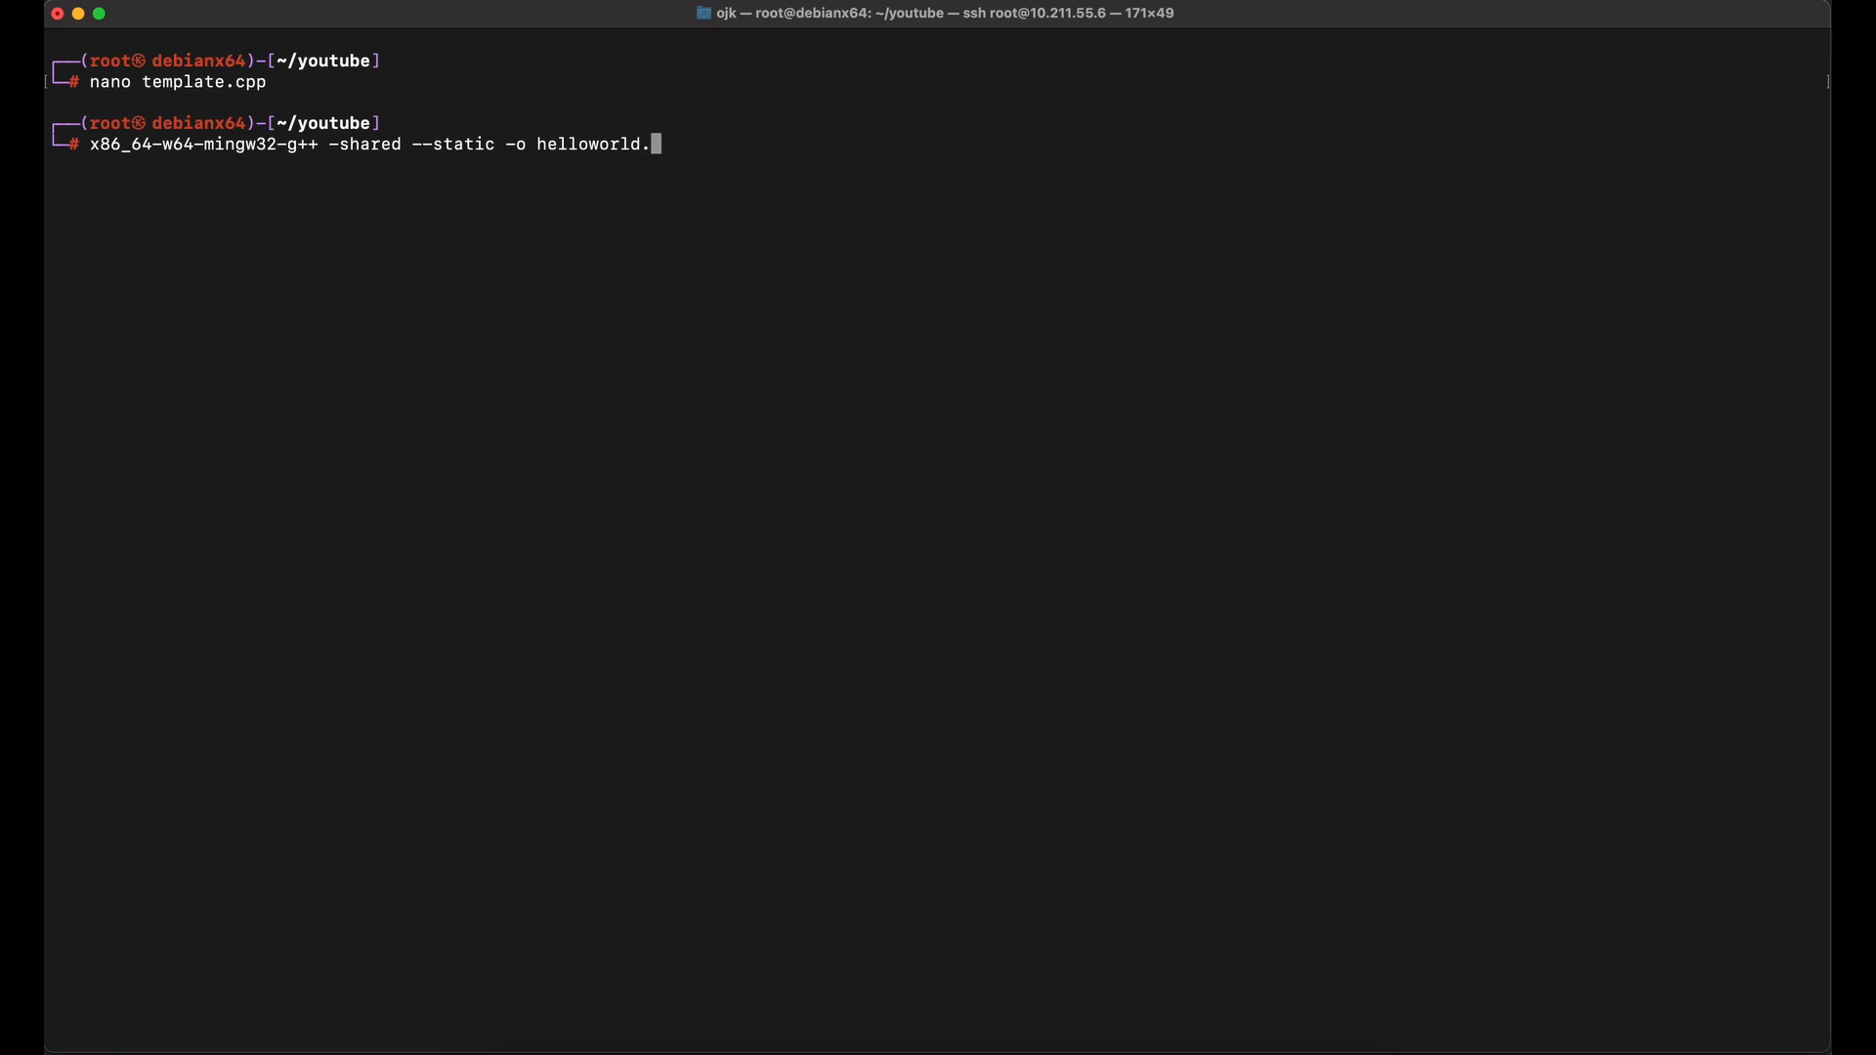
text(dll templ)
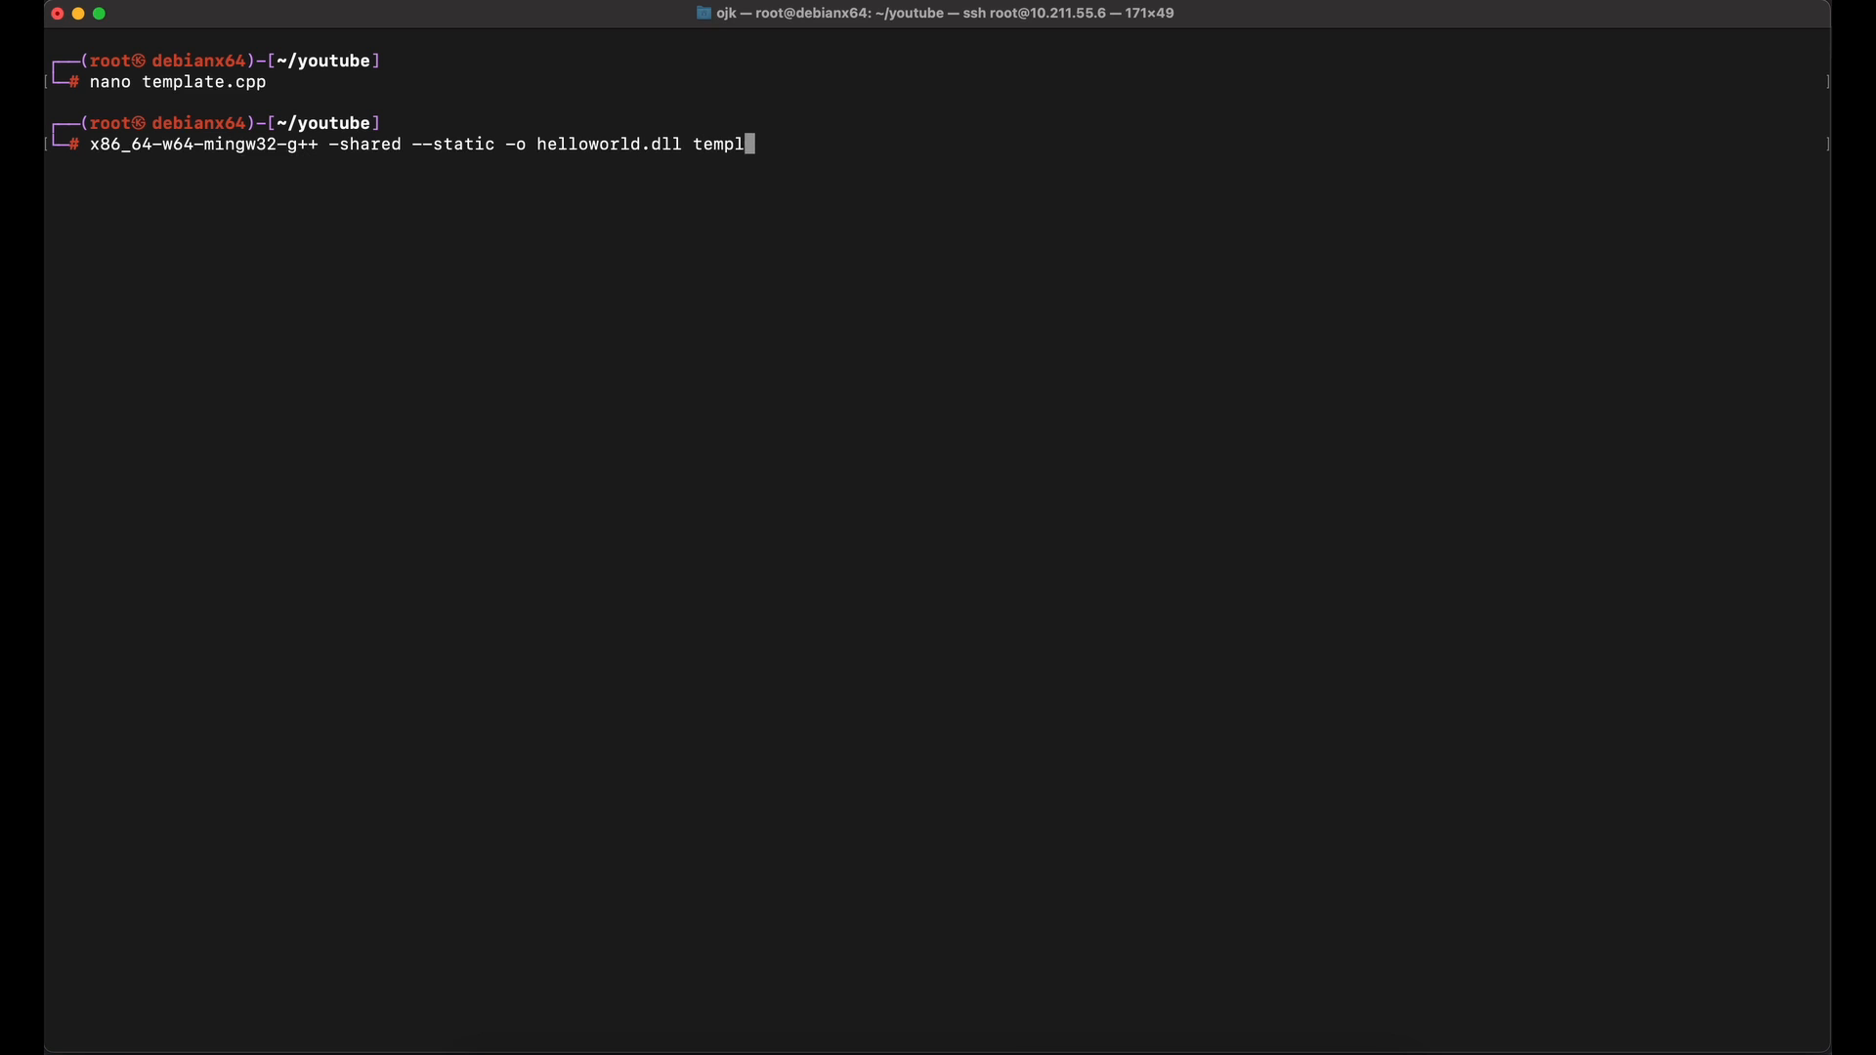
key(Return)
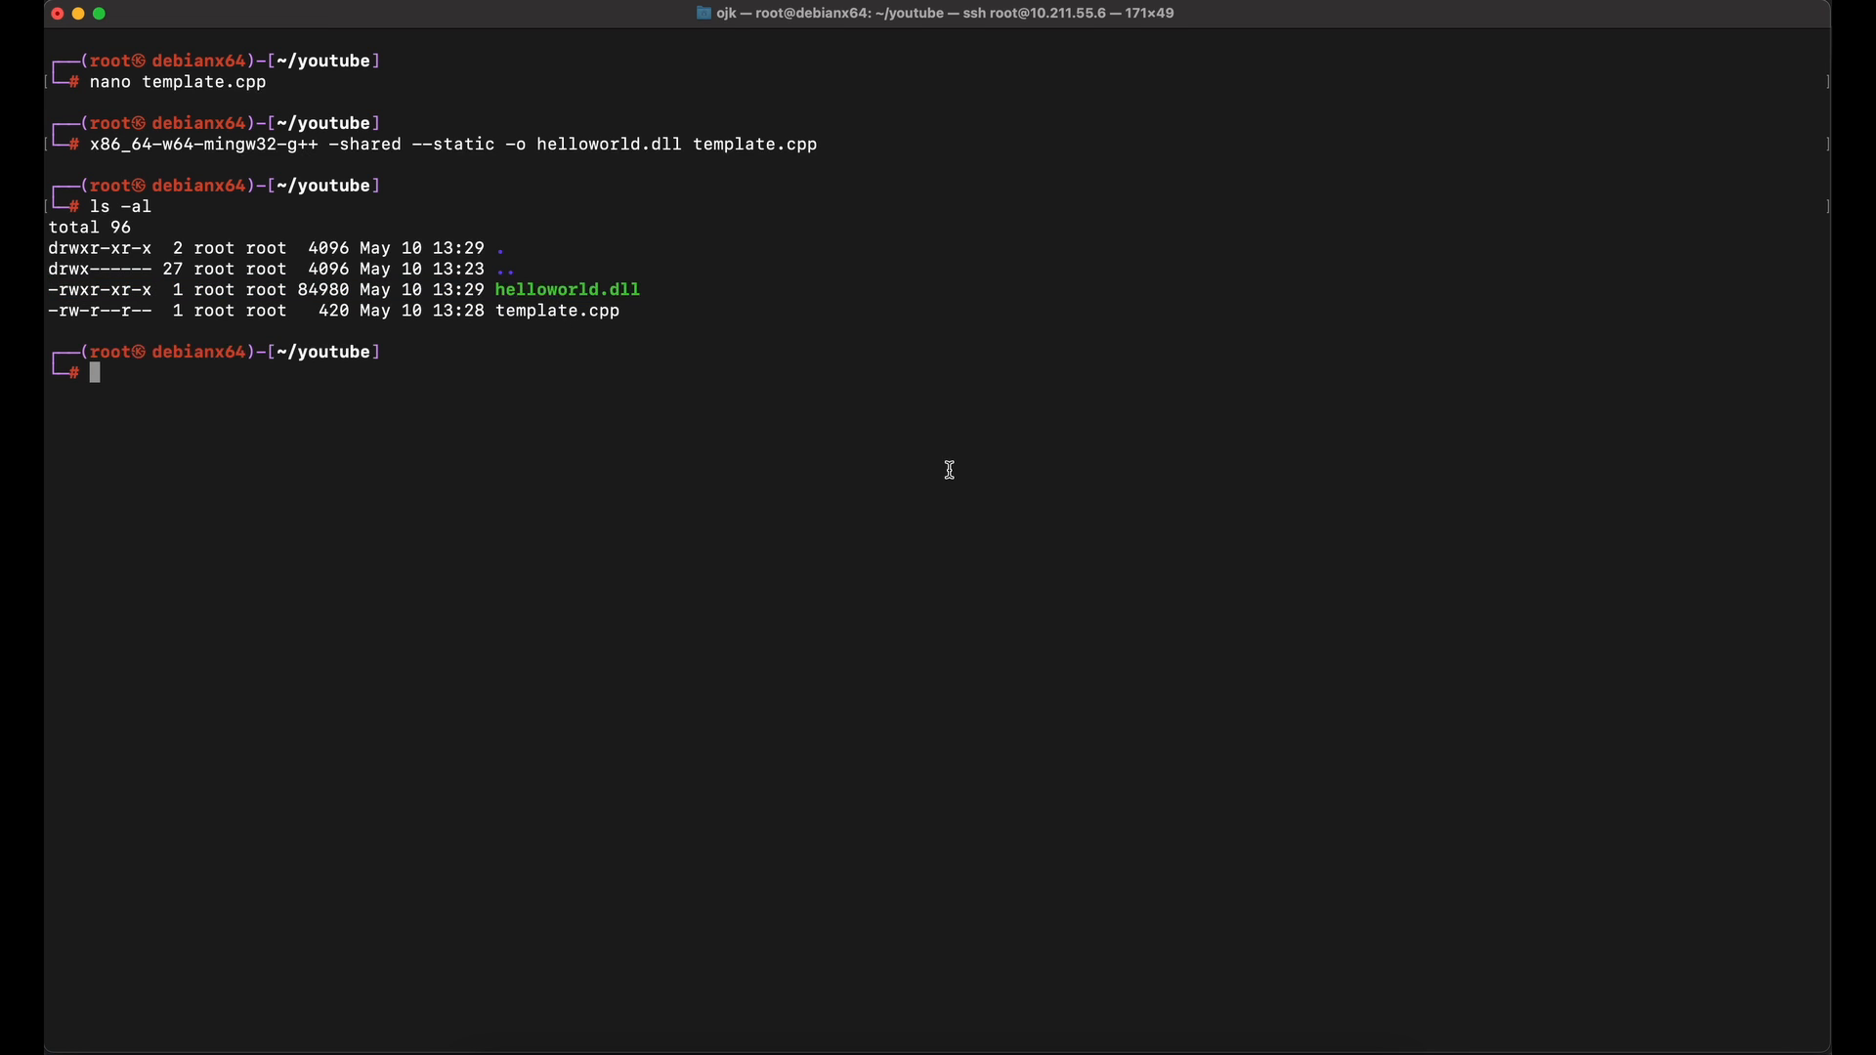
mouse_move(1061, 777)
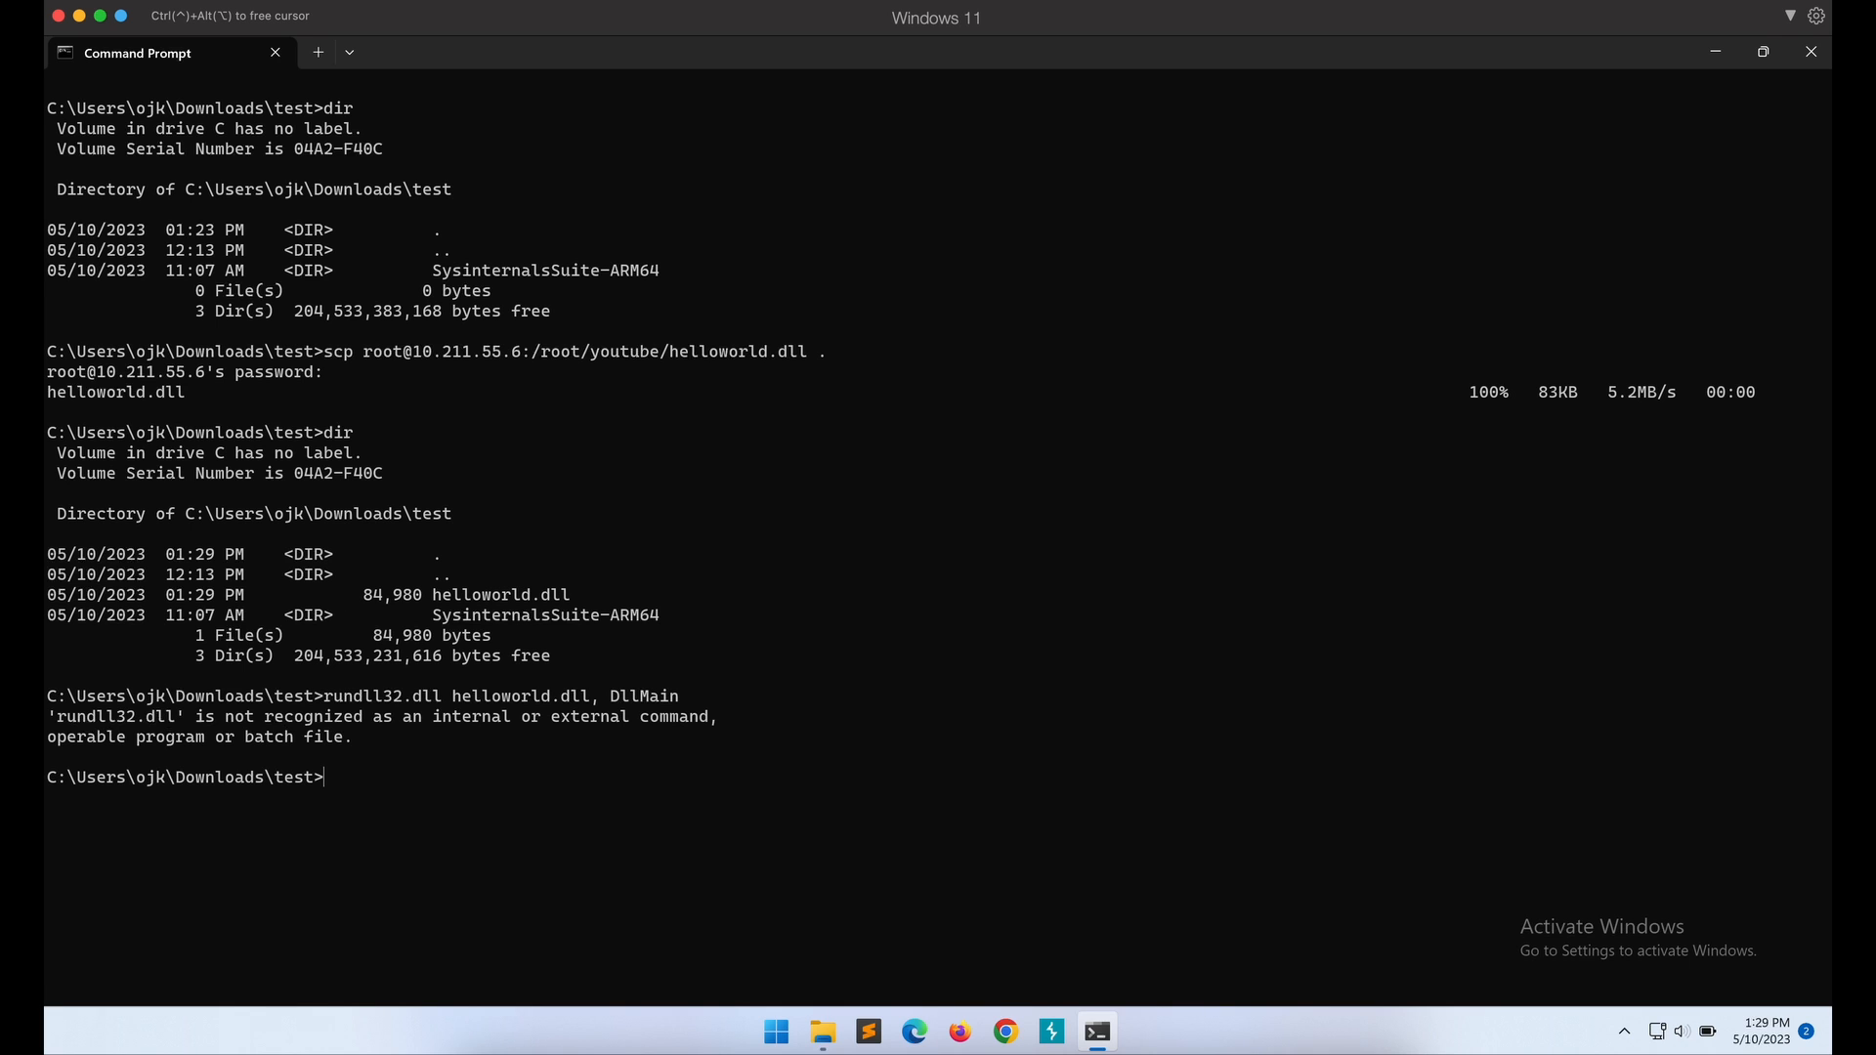
Check whoami.txt in the test folder, close it, and enter the SysinternalsSuite-ARM64 folder.
key(Return)
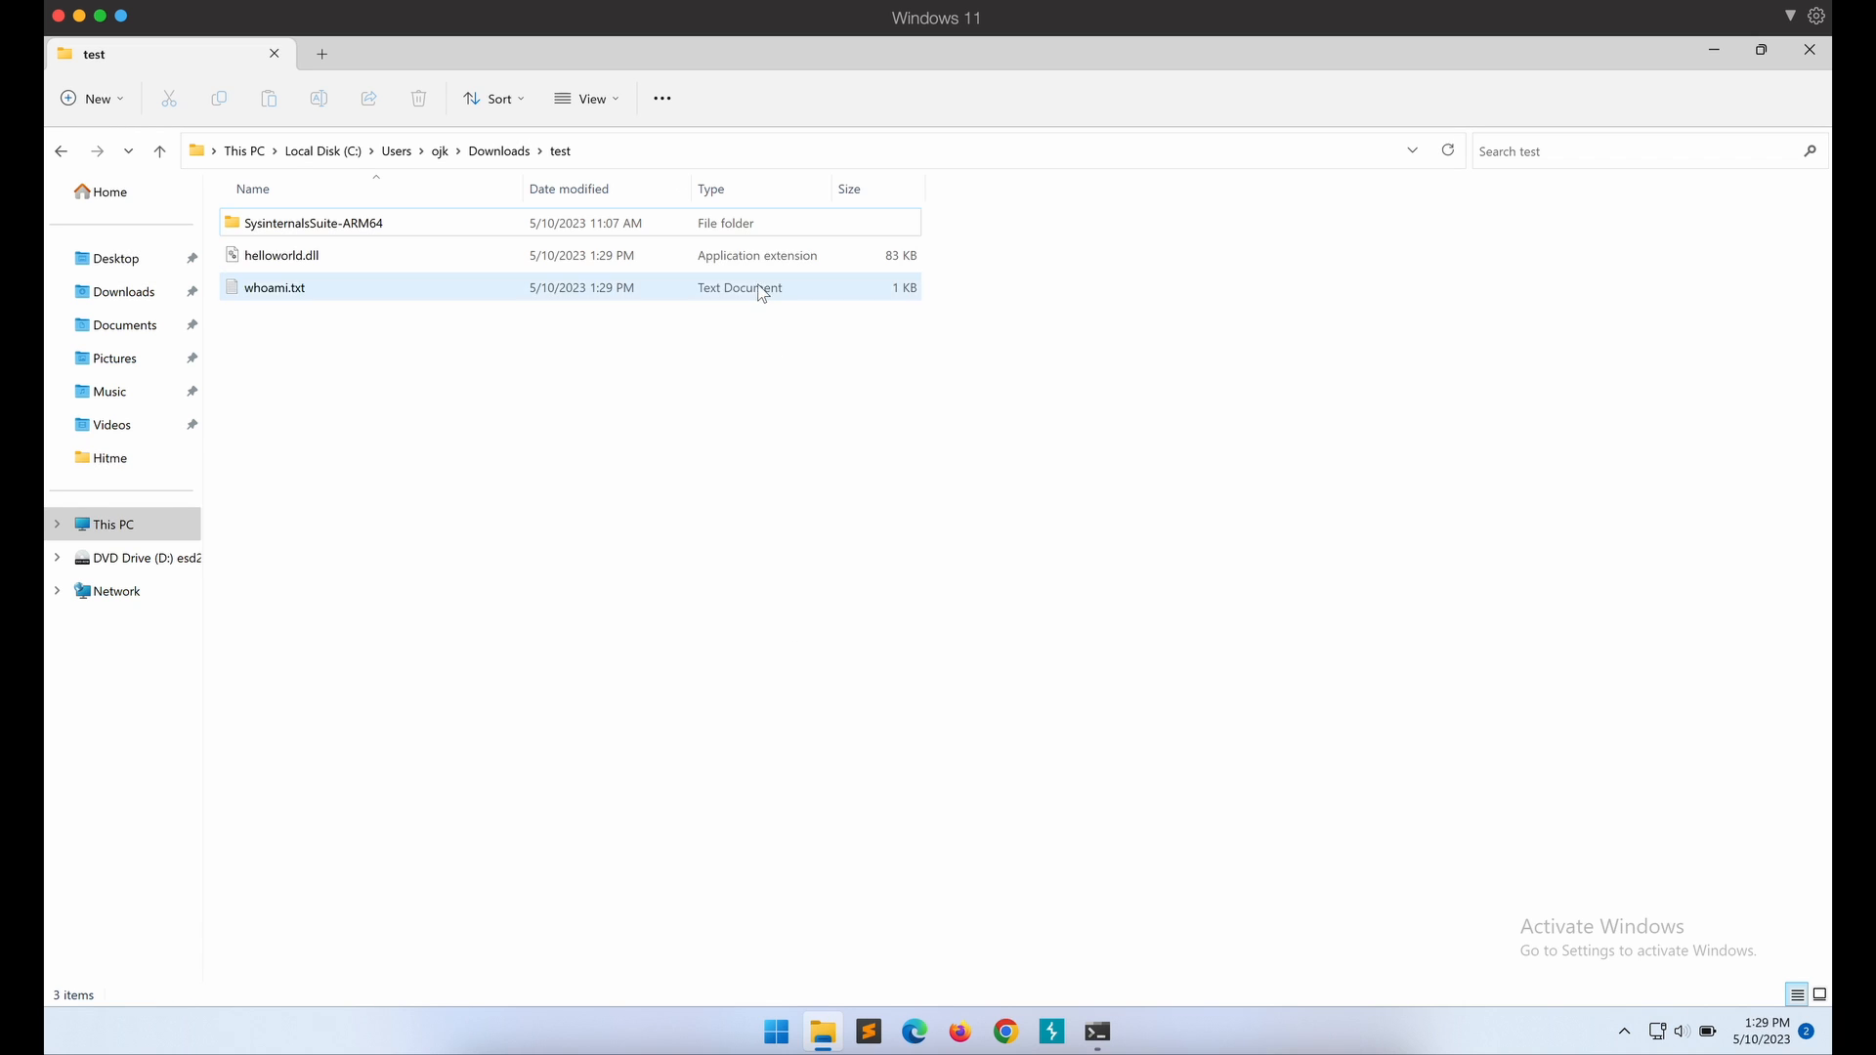
double_click(273, 287)
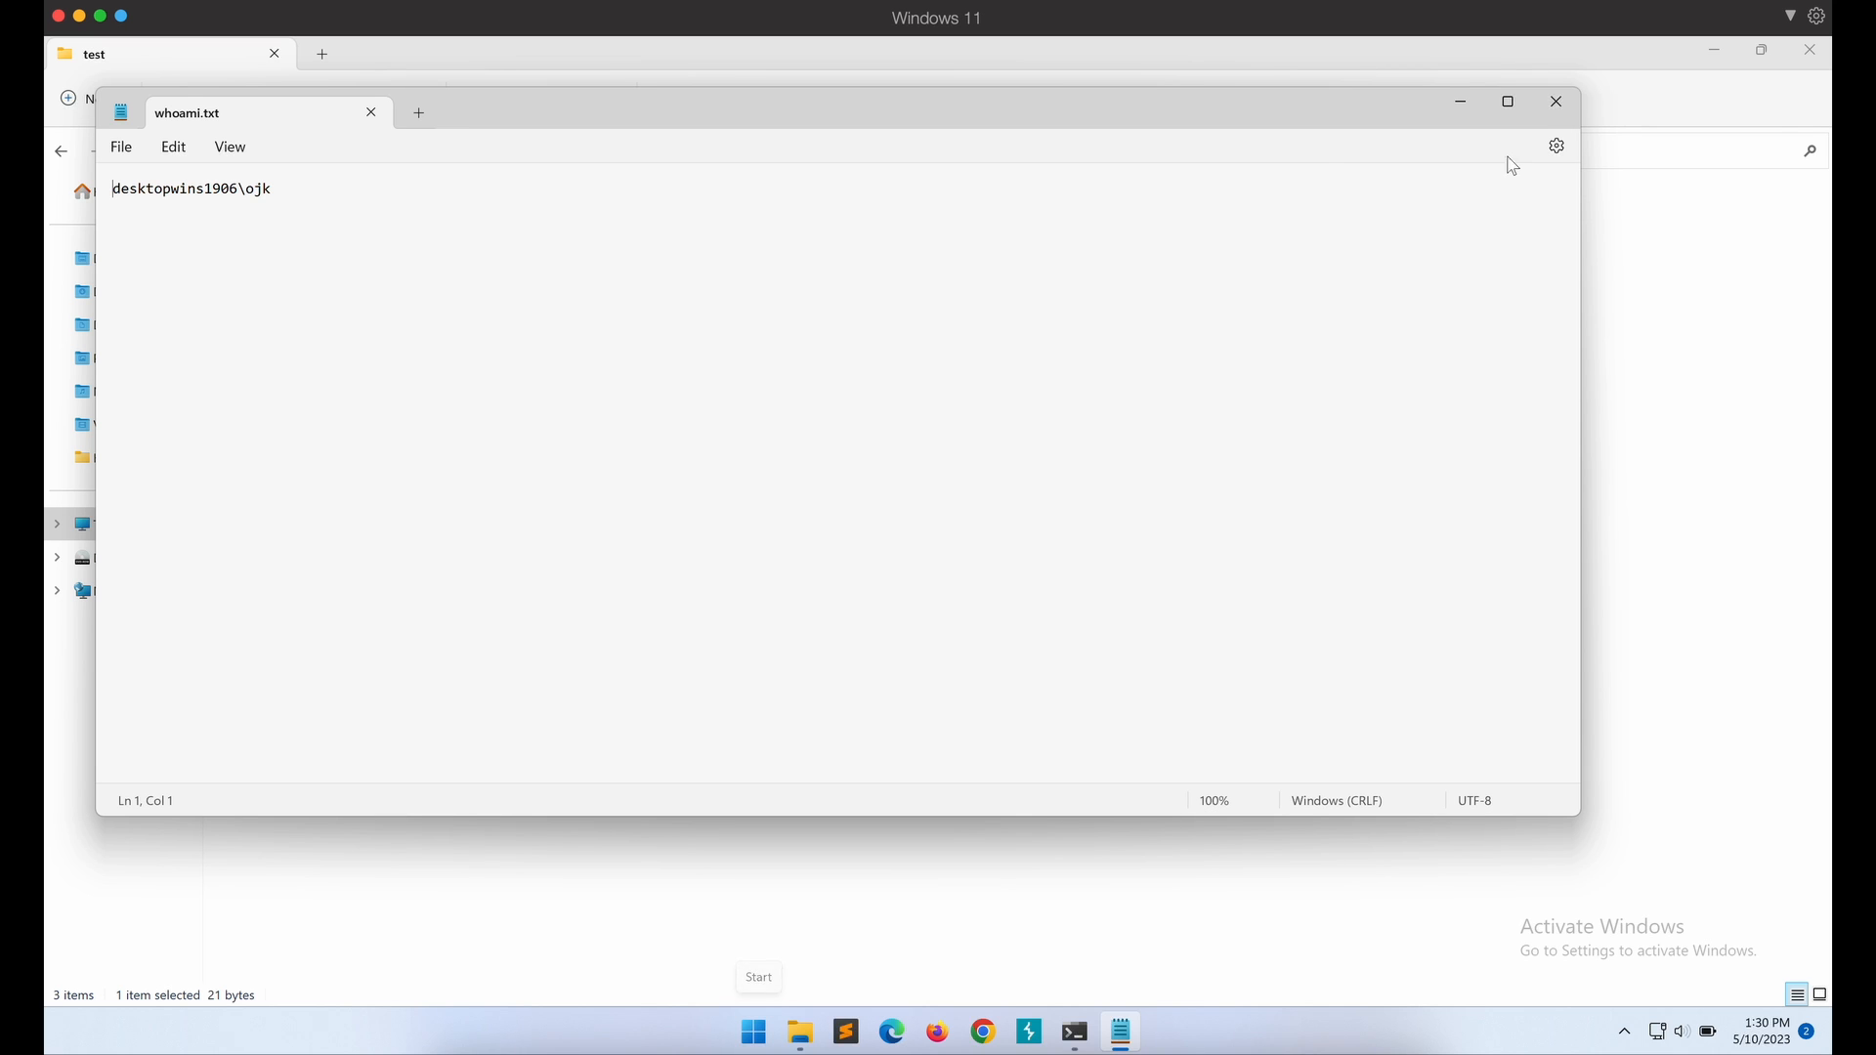
click(1556, 100)
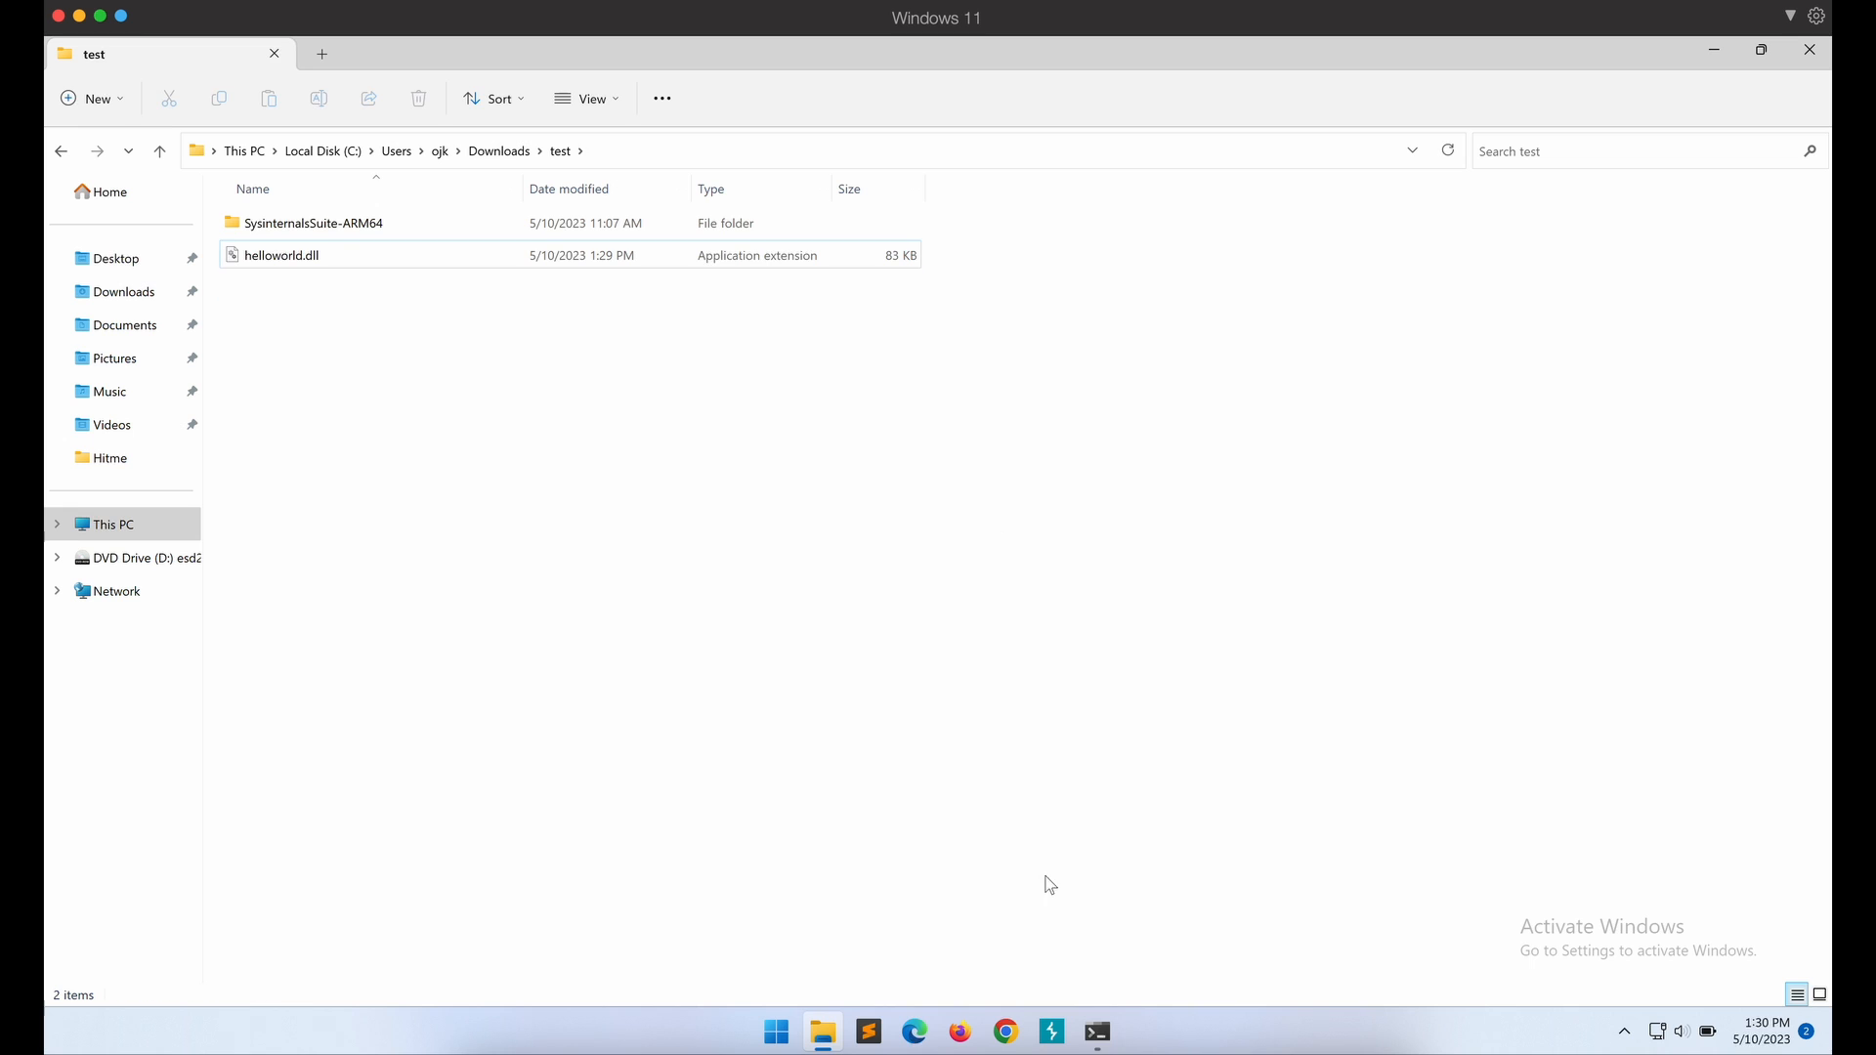
double_click(316, 223)
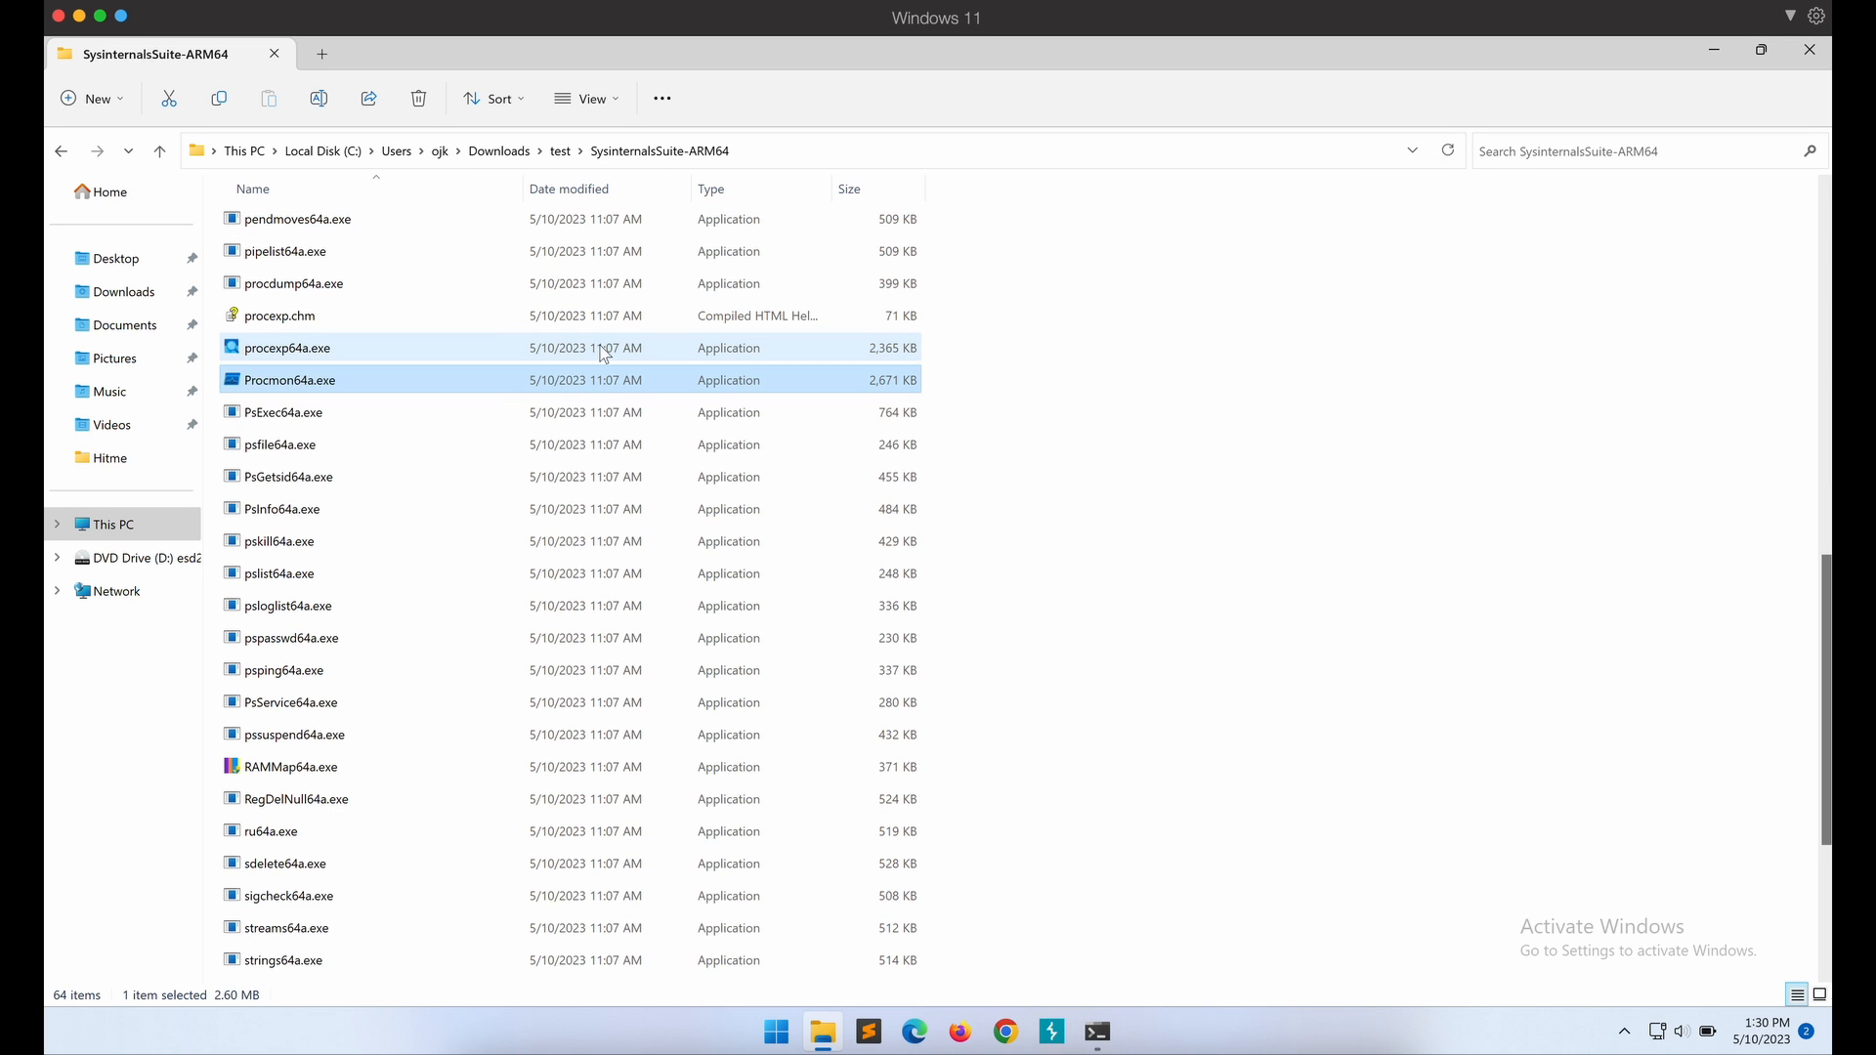
Launch Procmon64a.exe and add a filter for Path ends with .dll.
right_click(289, 379)
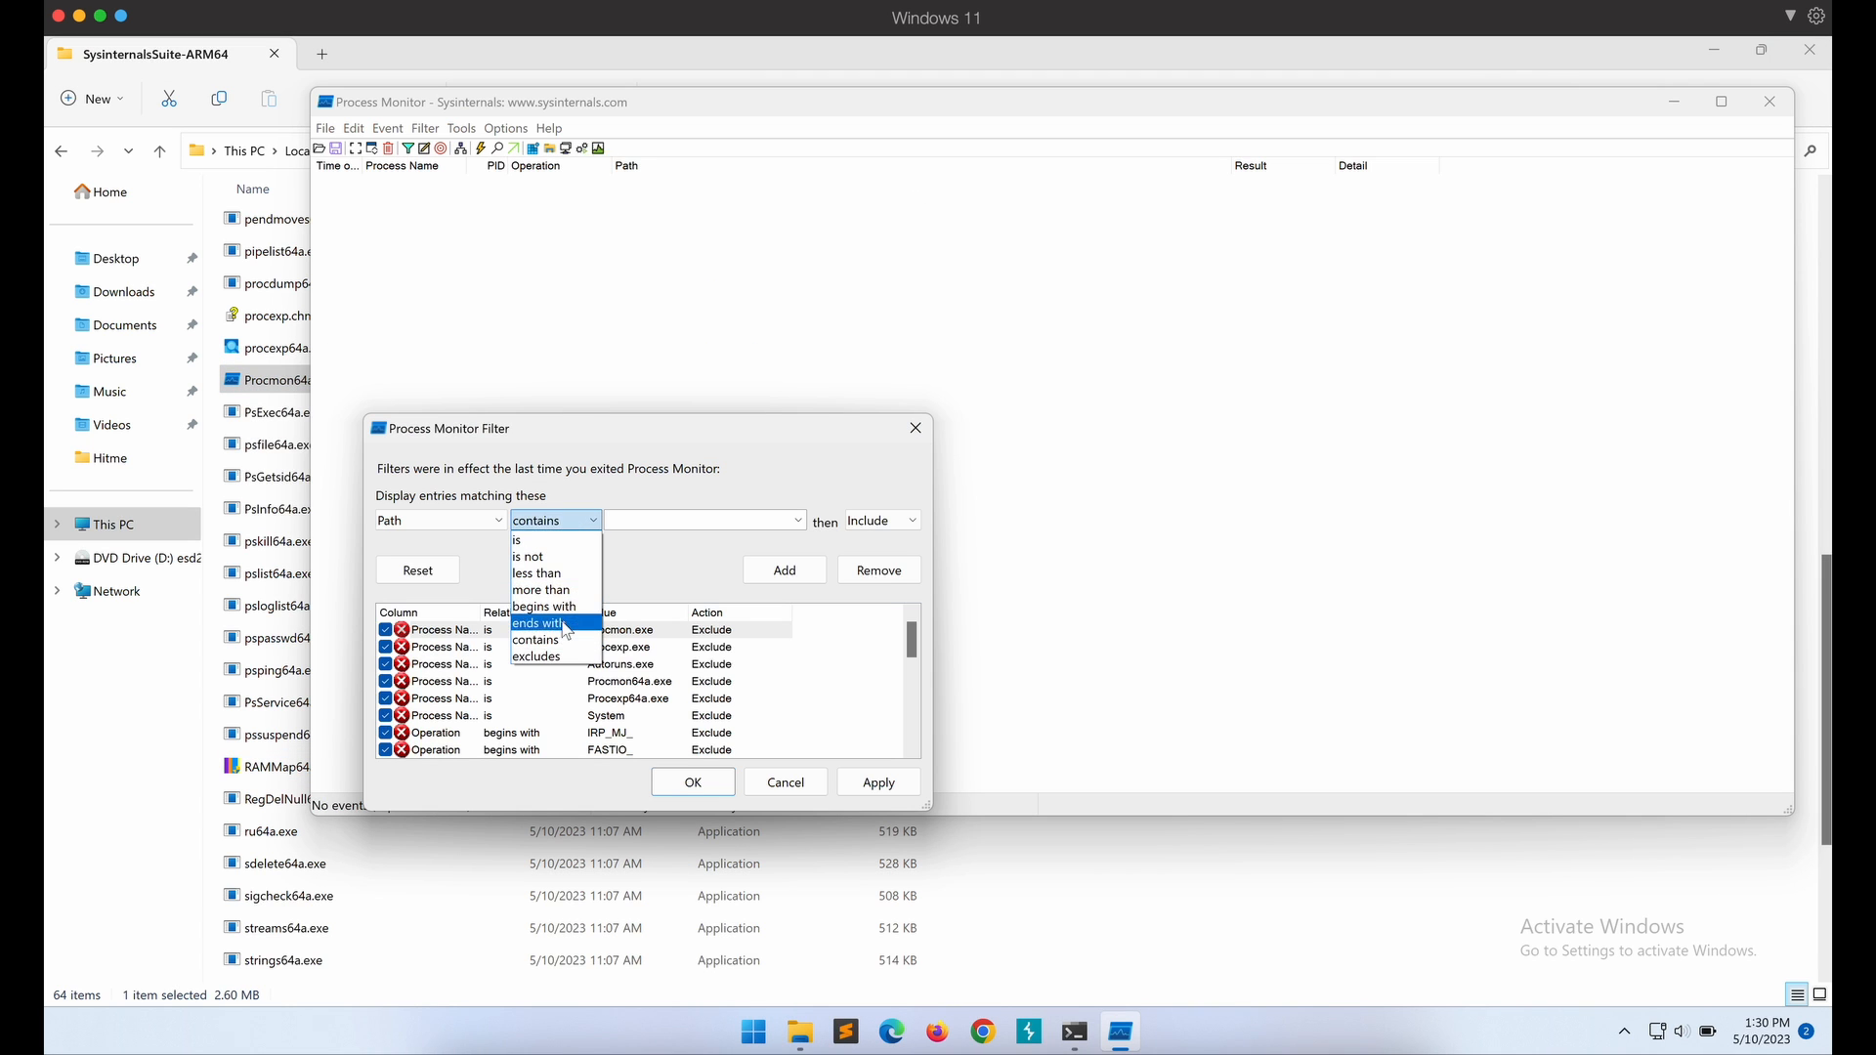
click(539, 624)
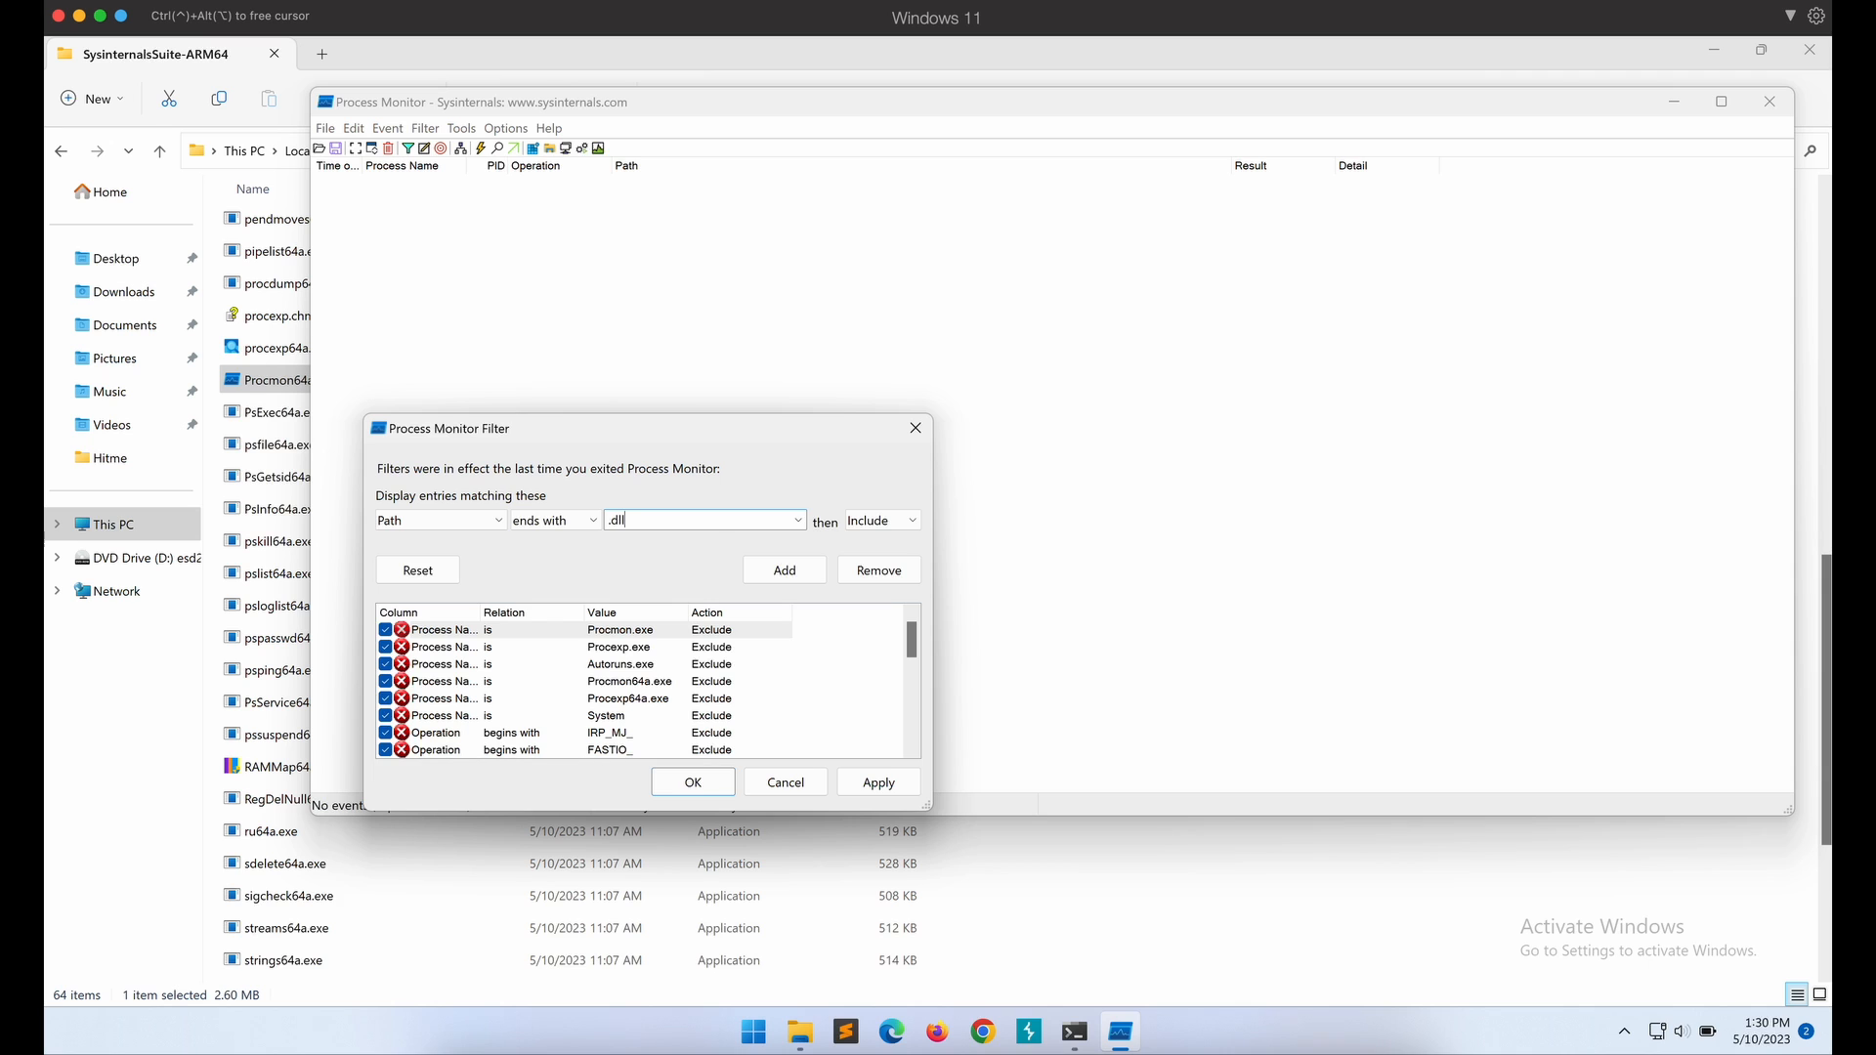
click(783, 568)
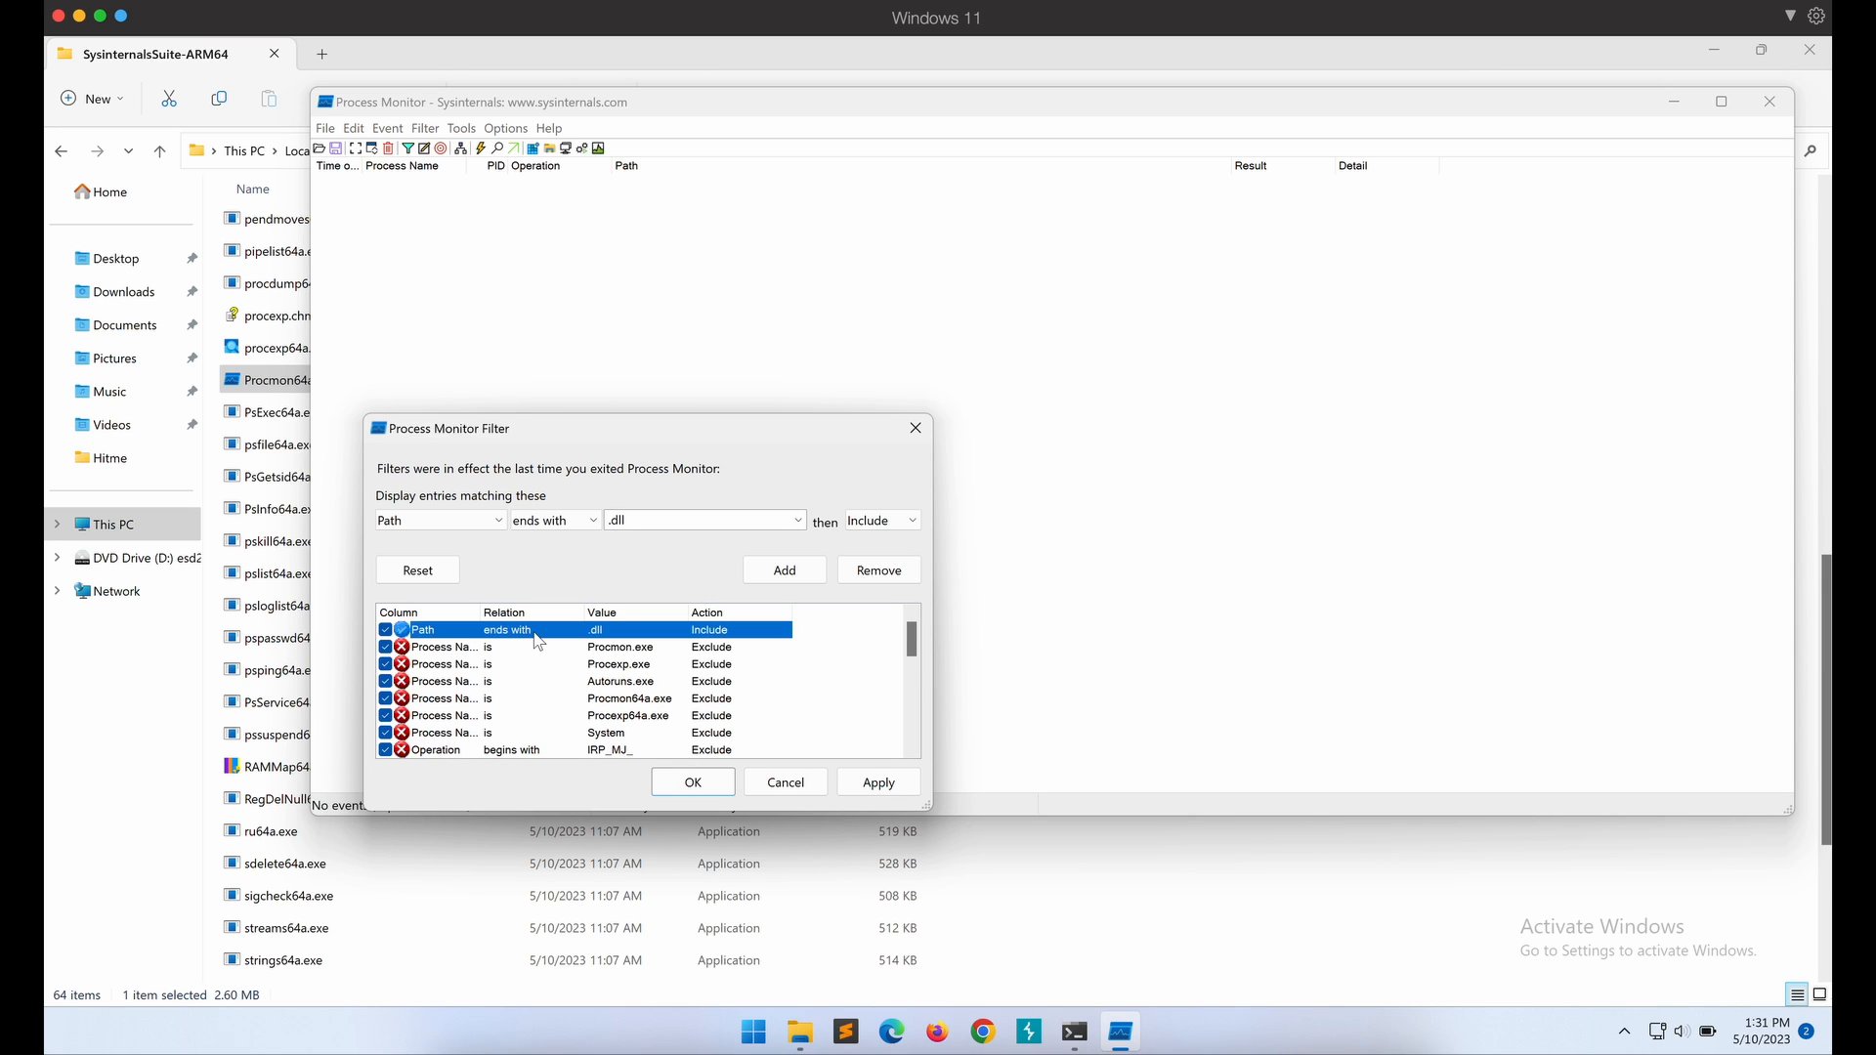
Add a Result contains 'not found' filter, apply it and maximize Process Monitor.
click(440, 520)
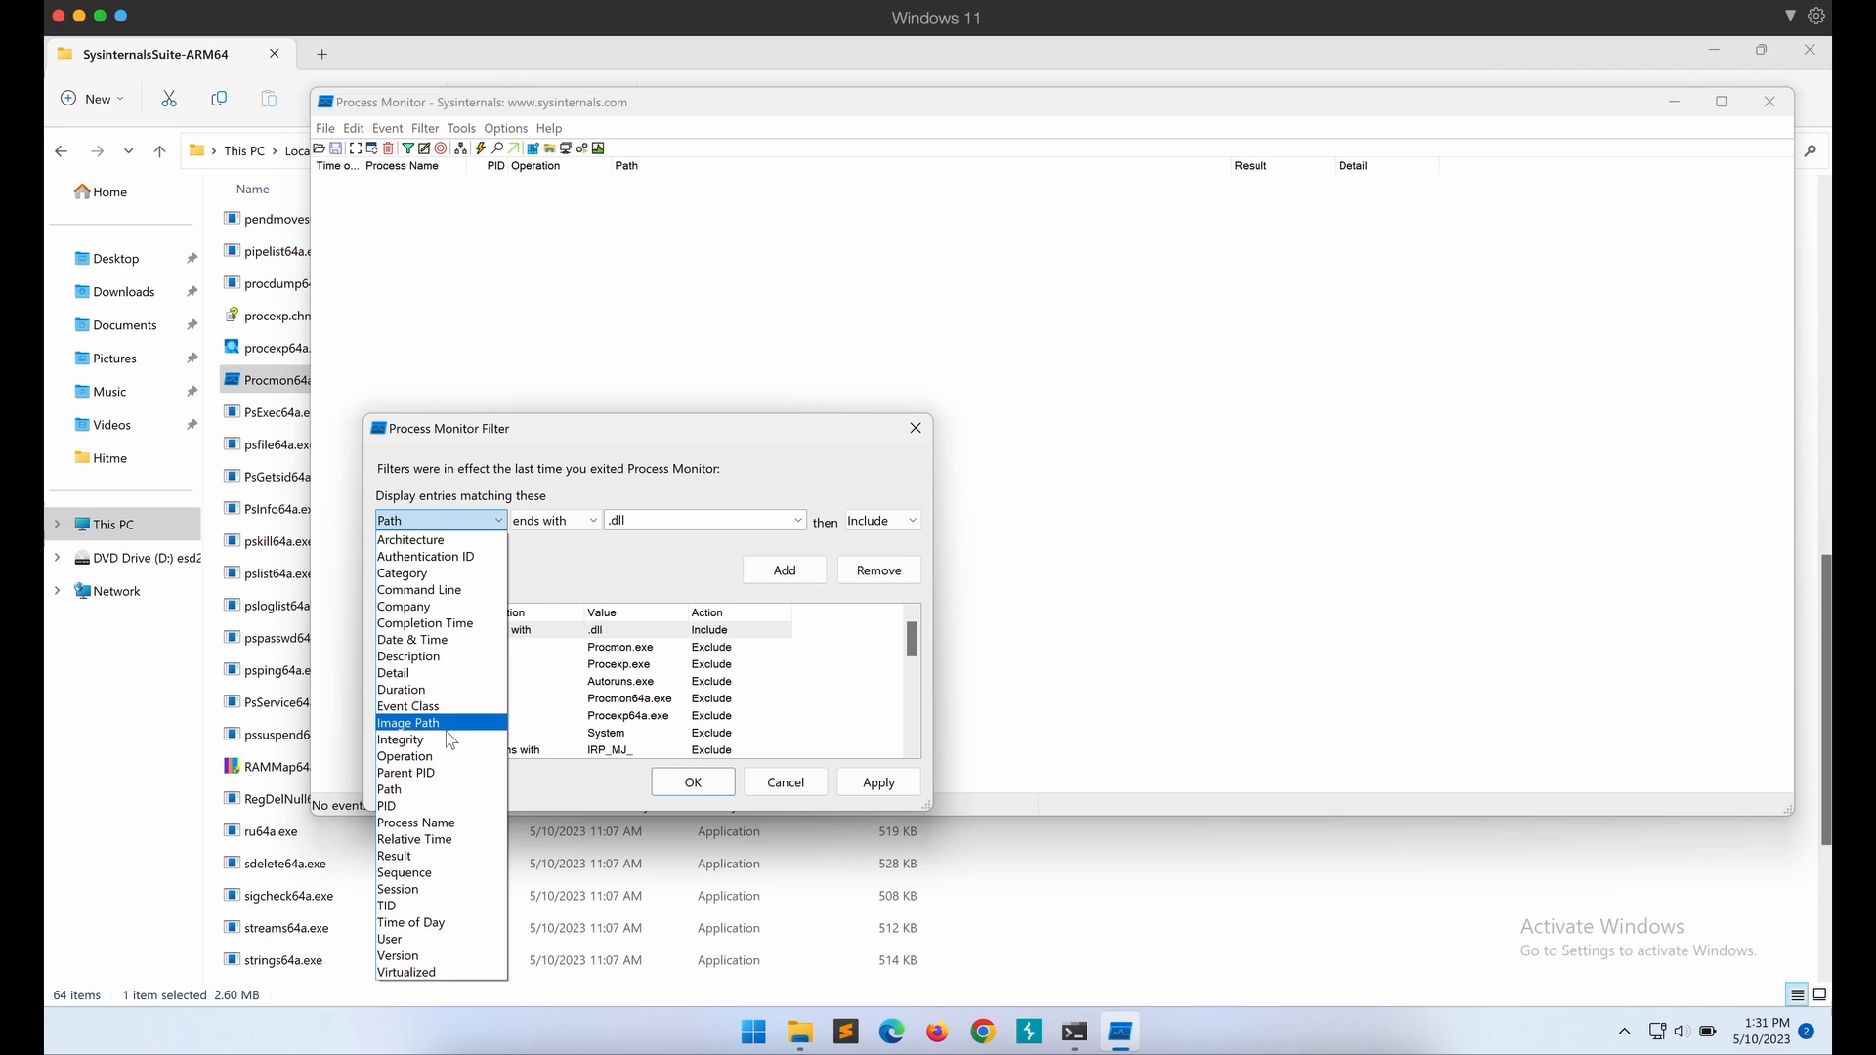
click(393, 856)
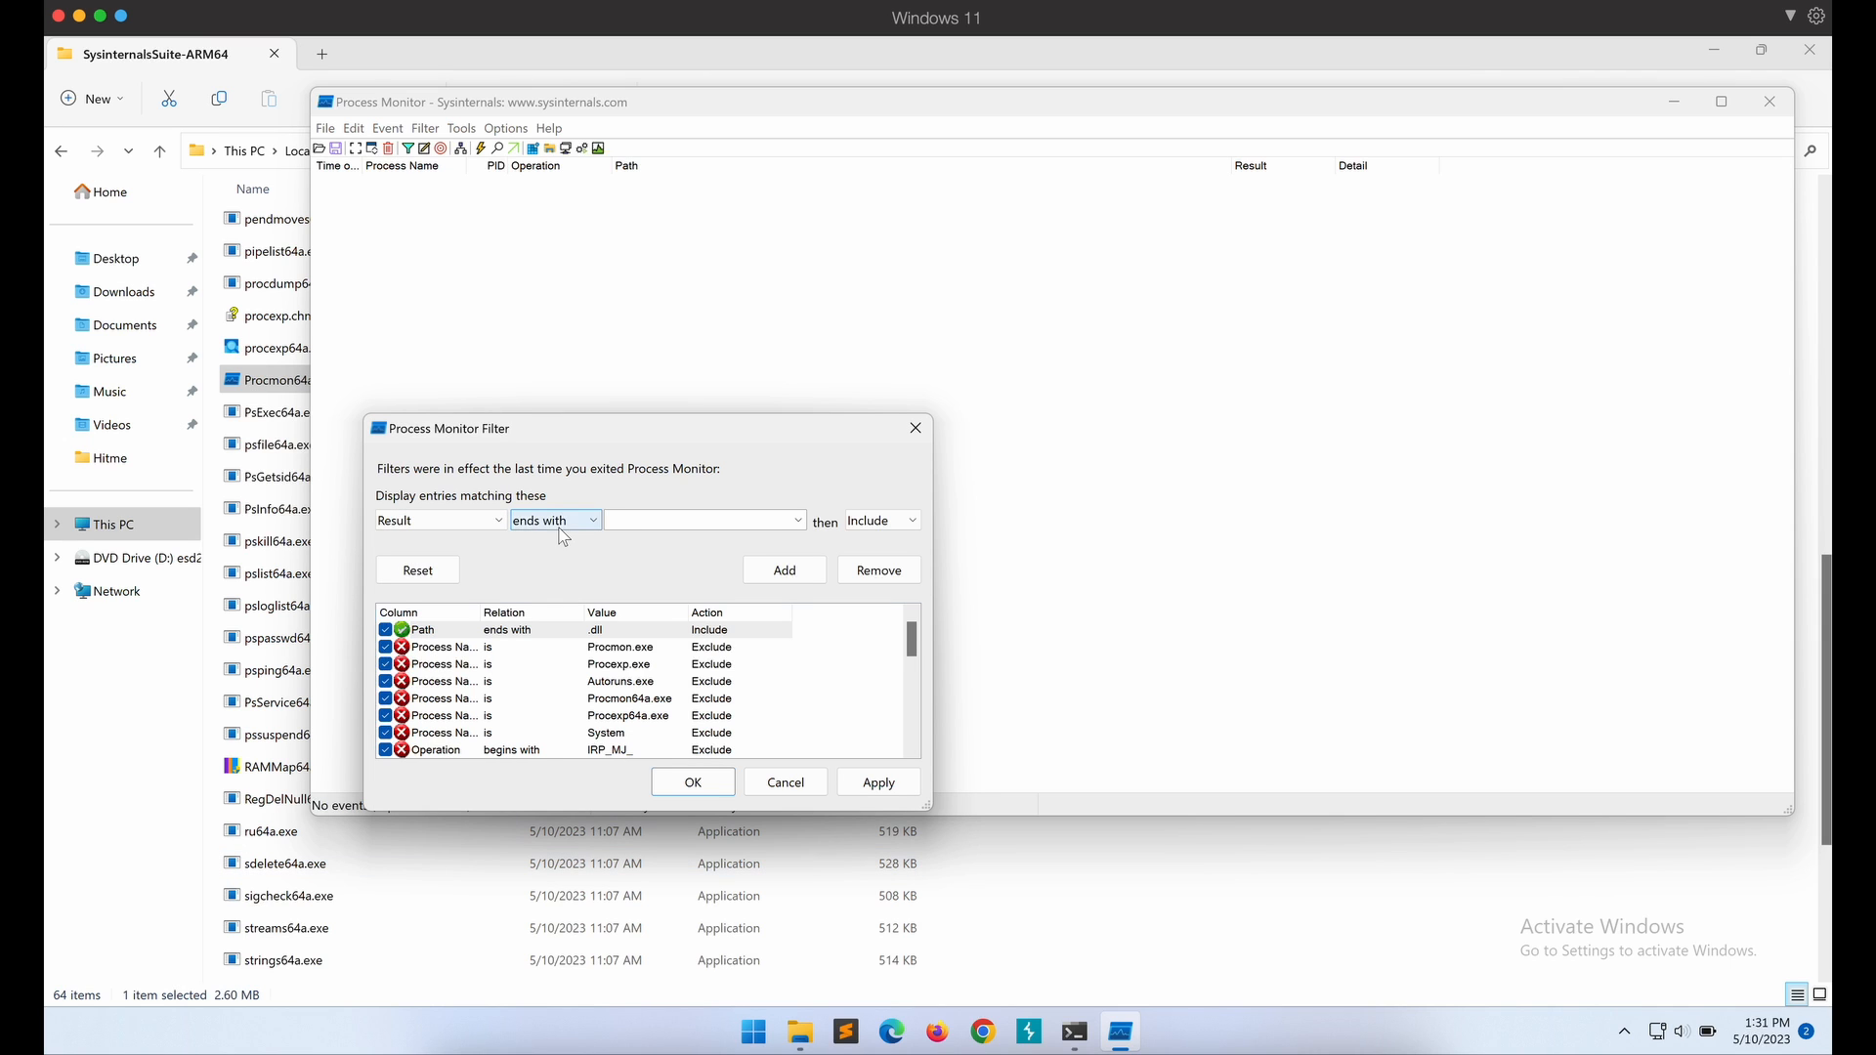
click(553, 520)
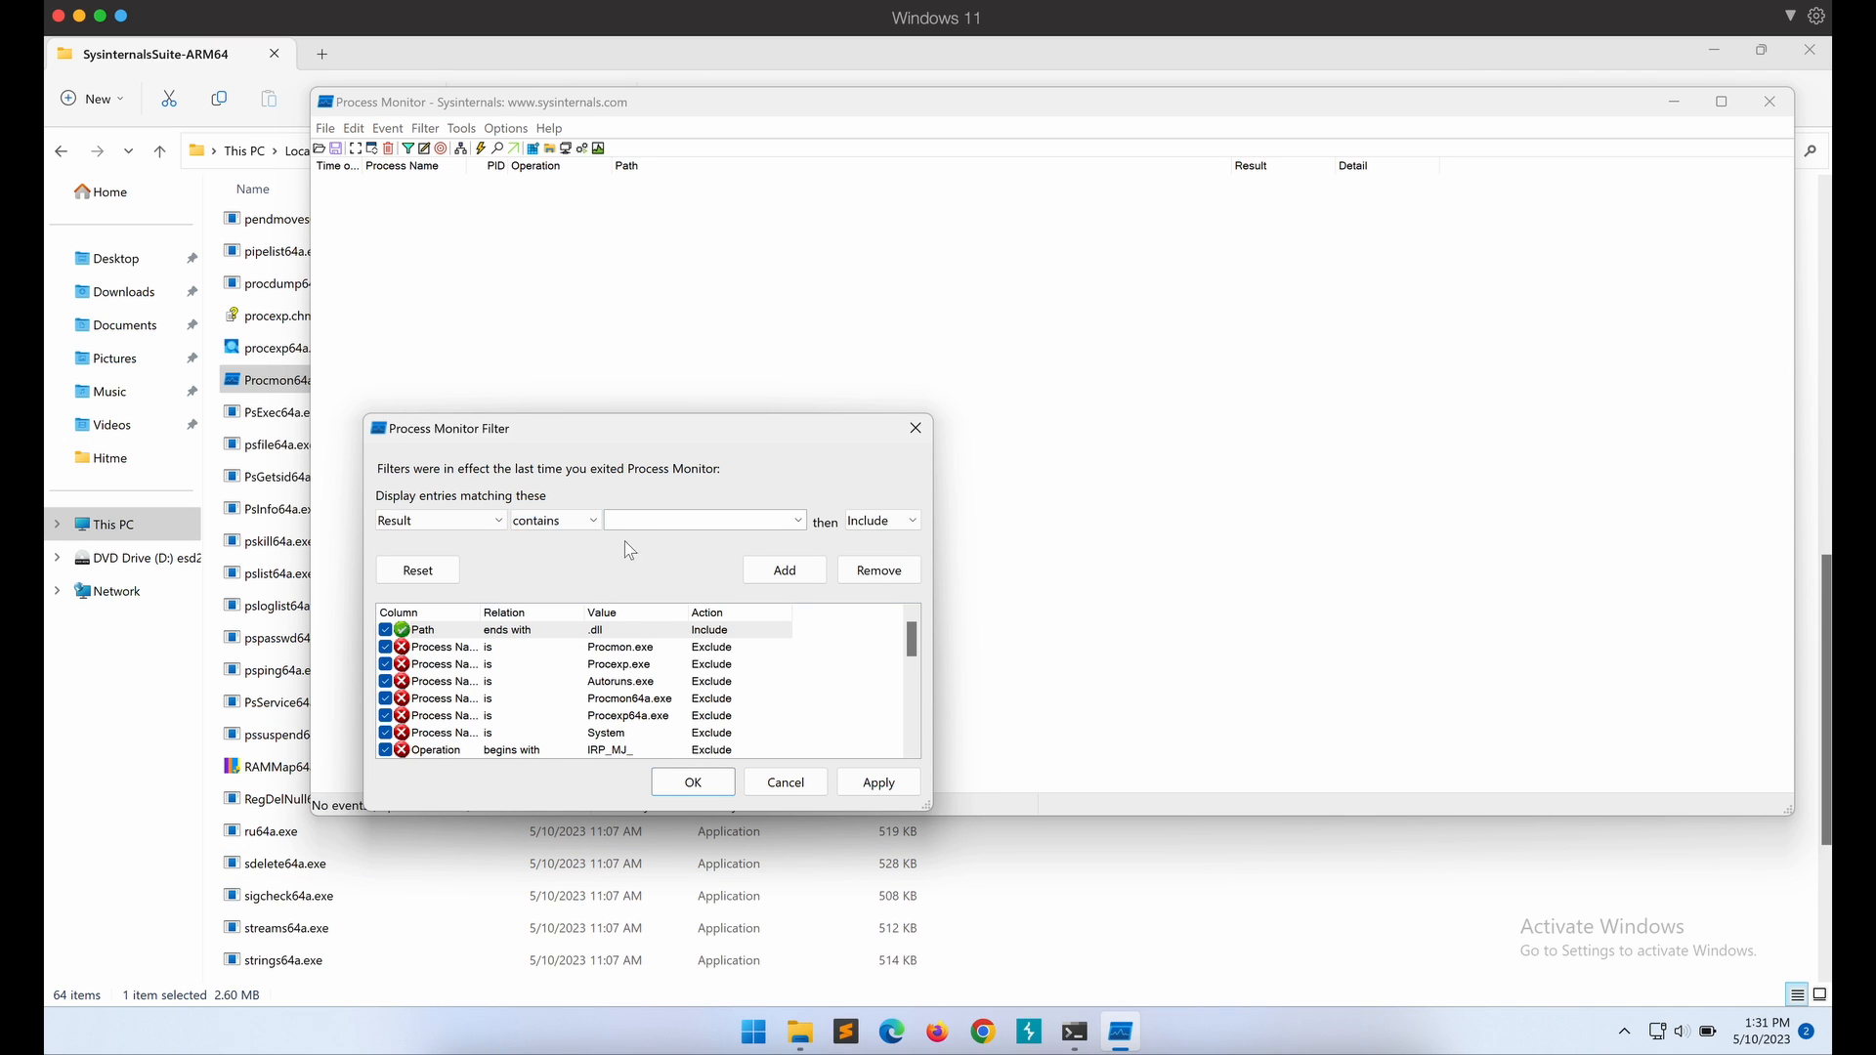
text(nor f)
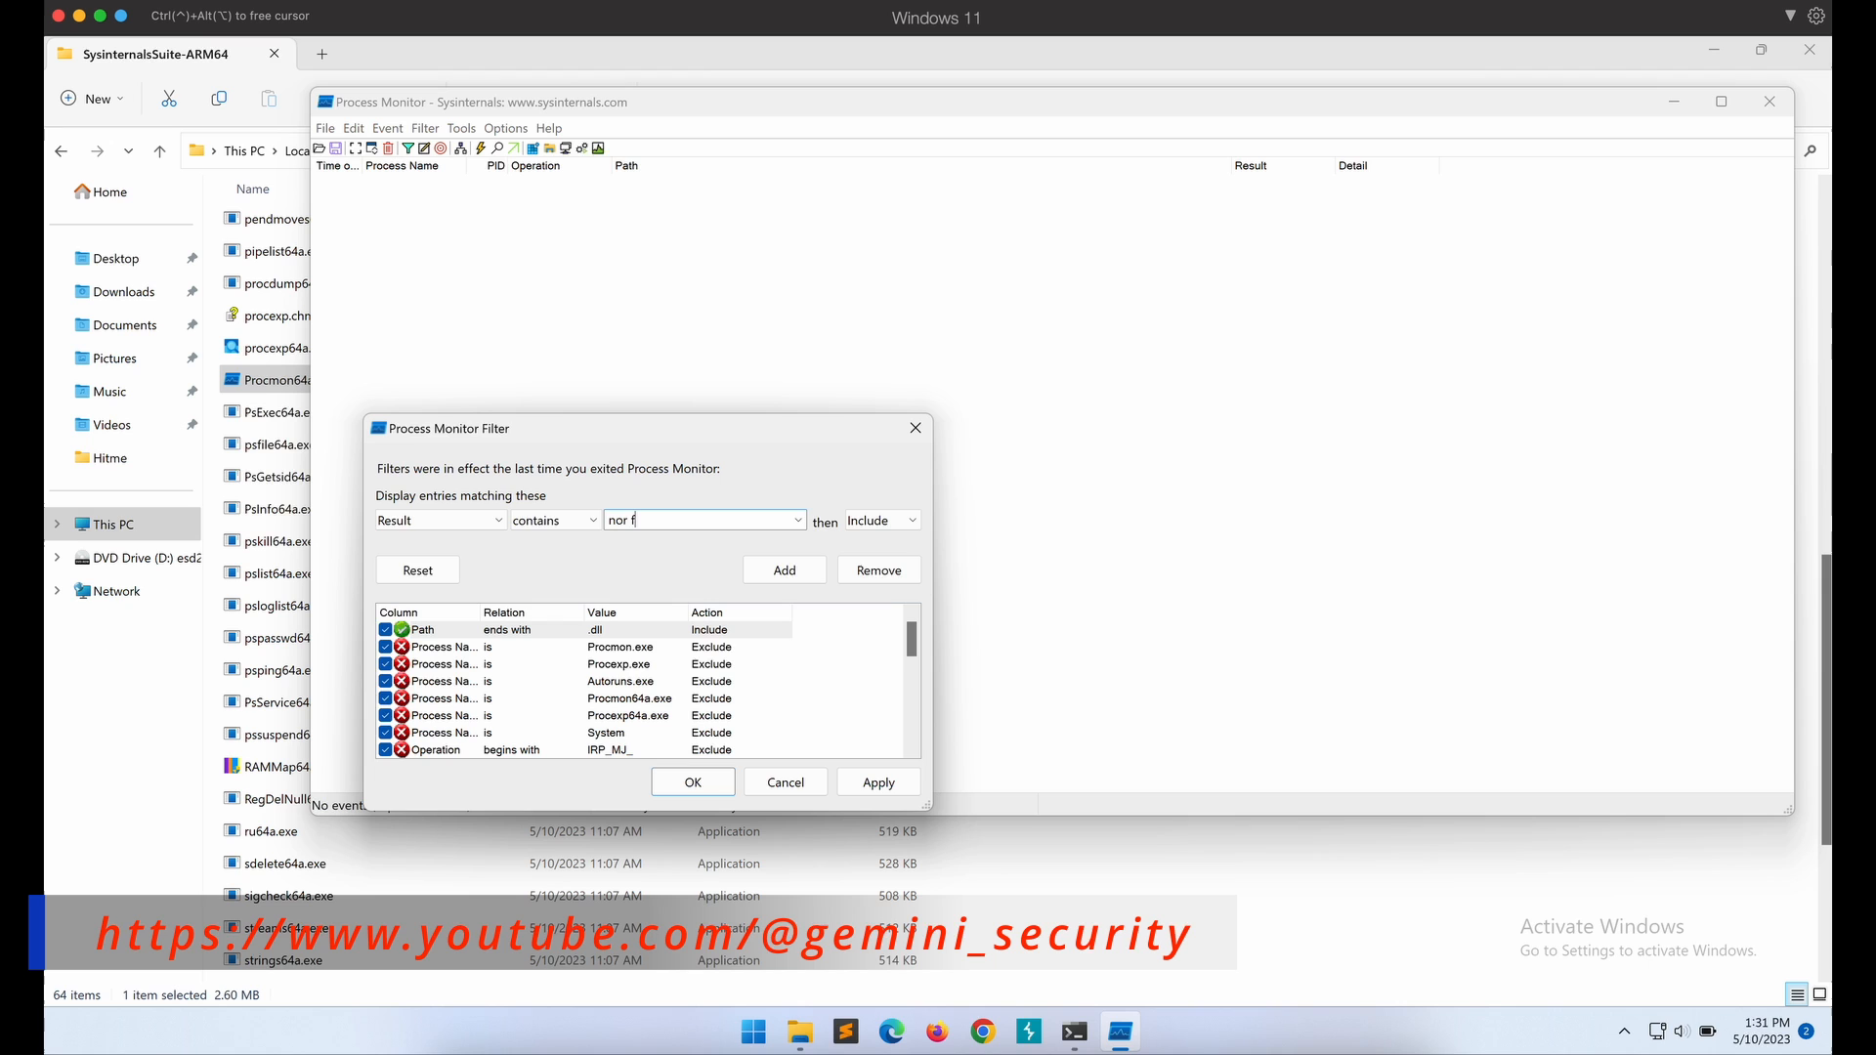
text(not found)
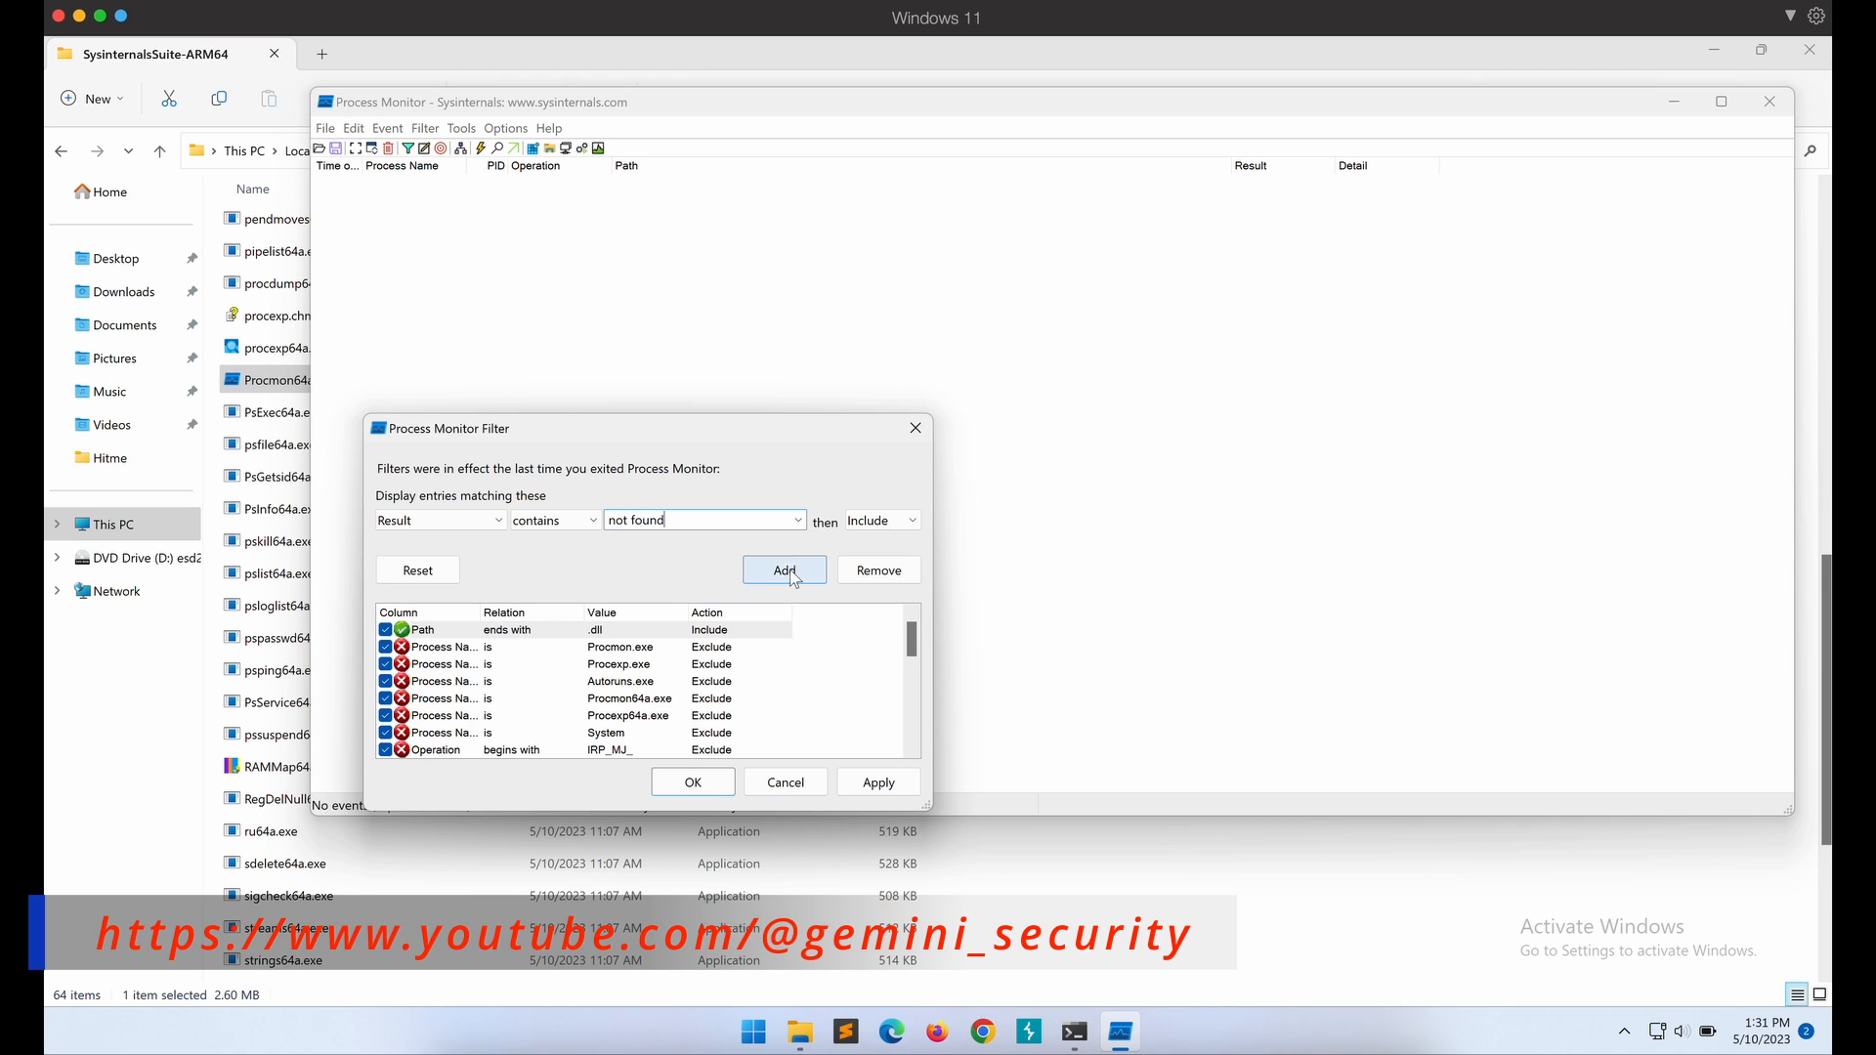
click(783, 569)
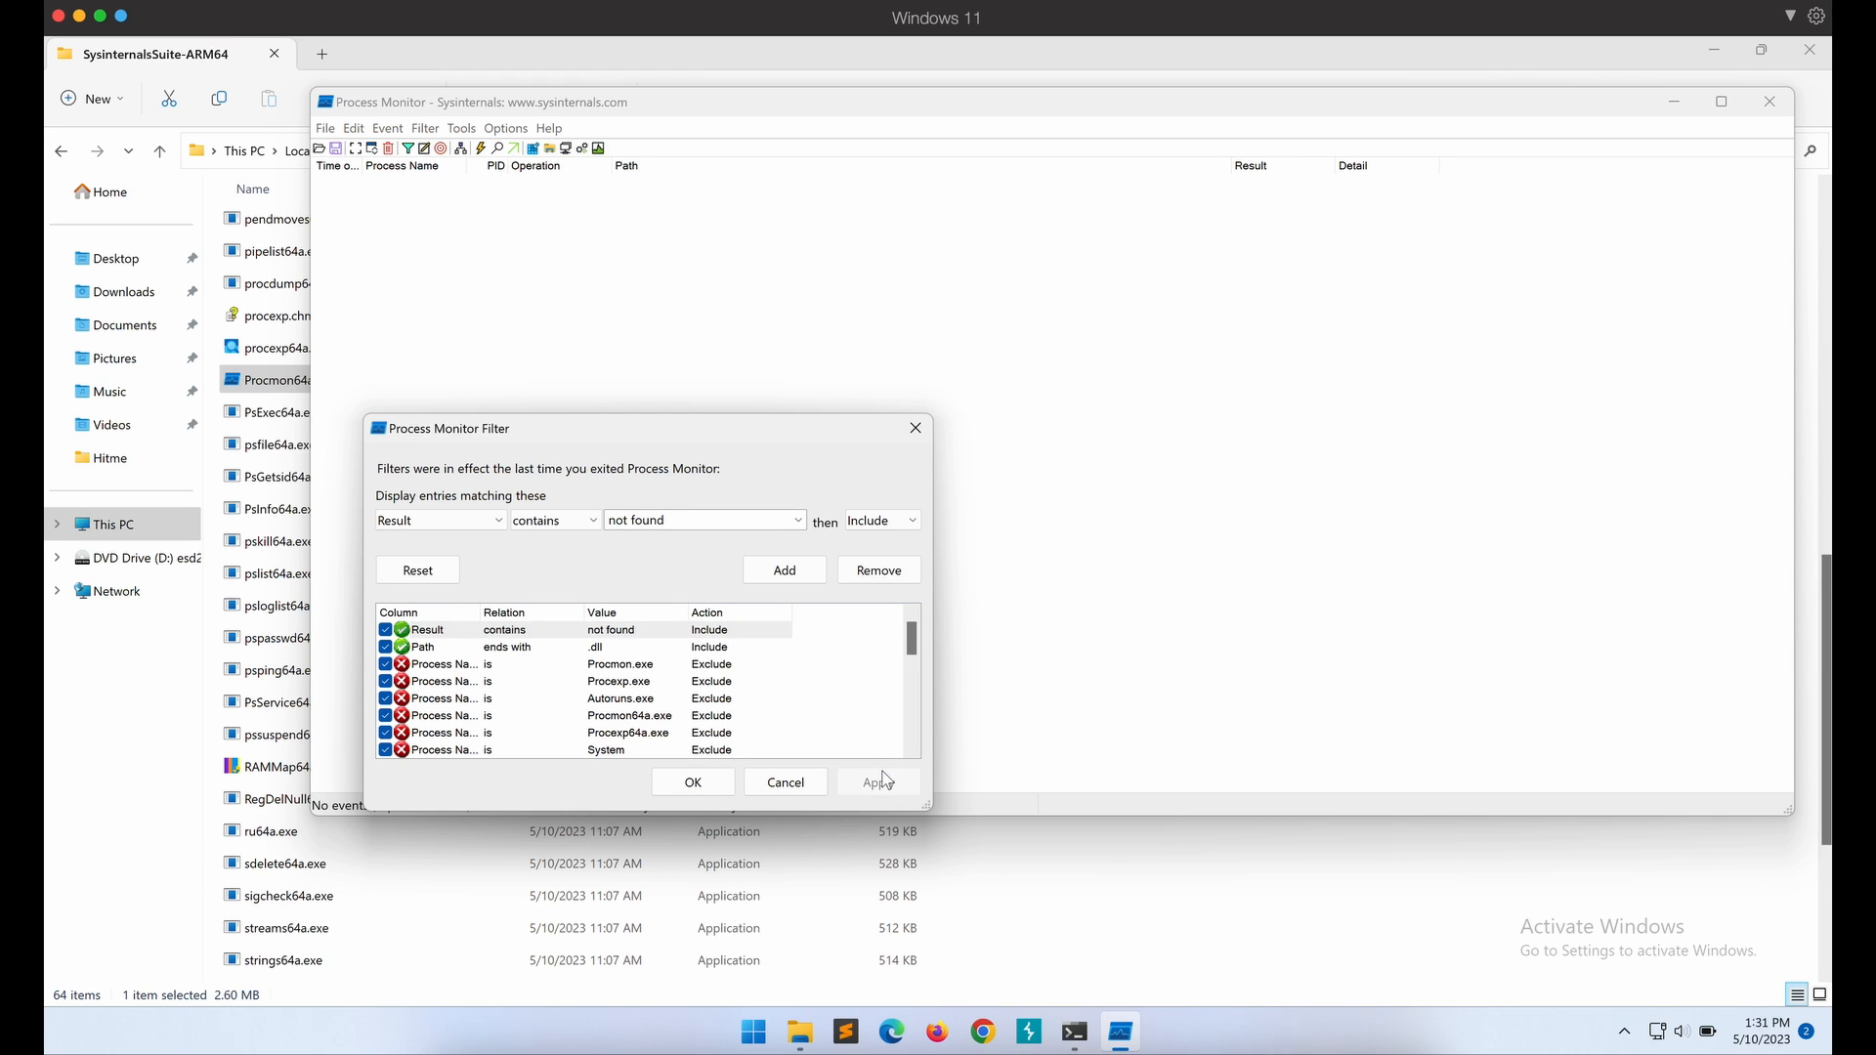
click(692, 781)
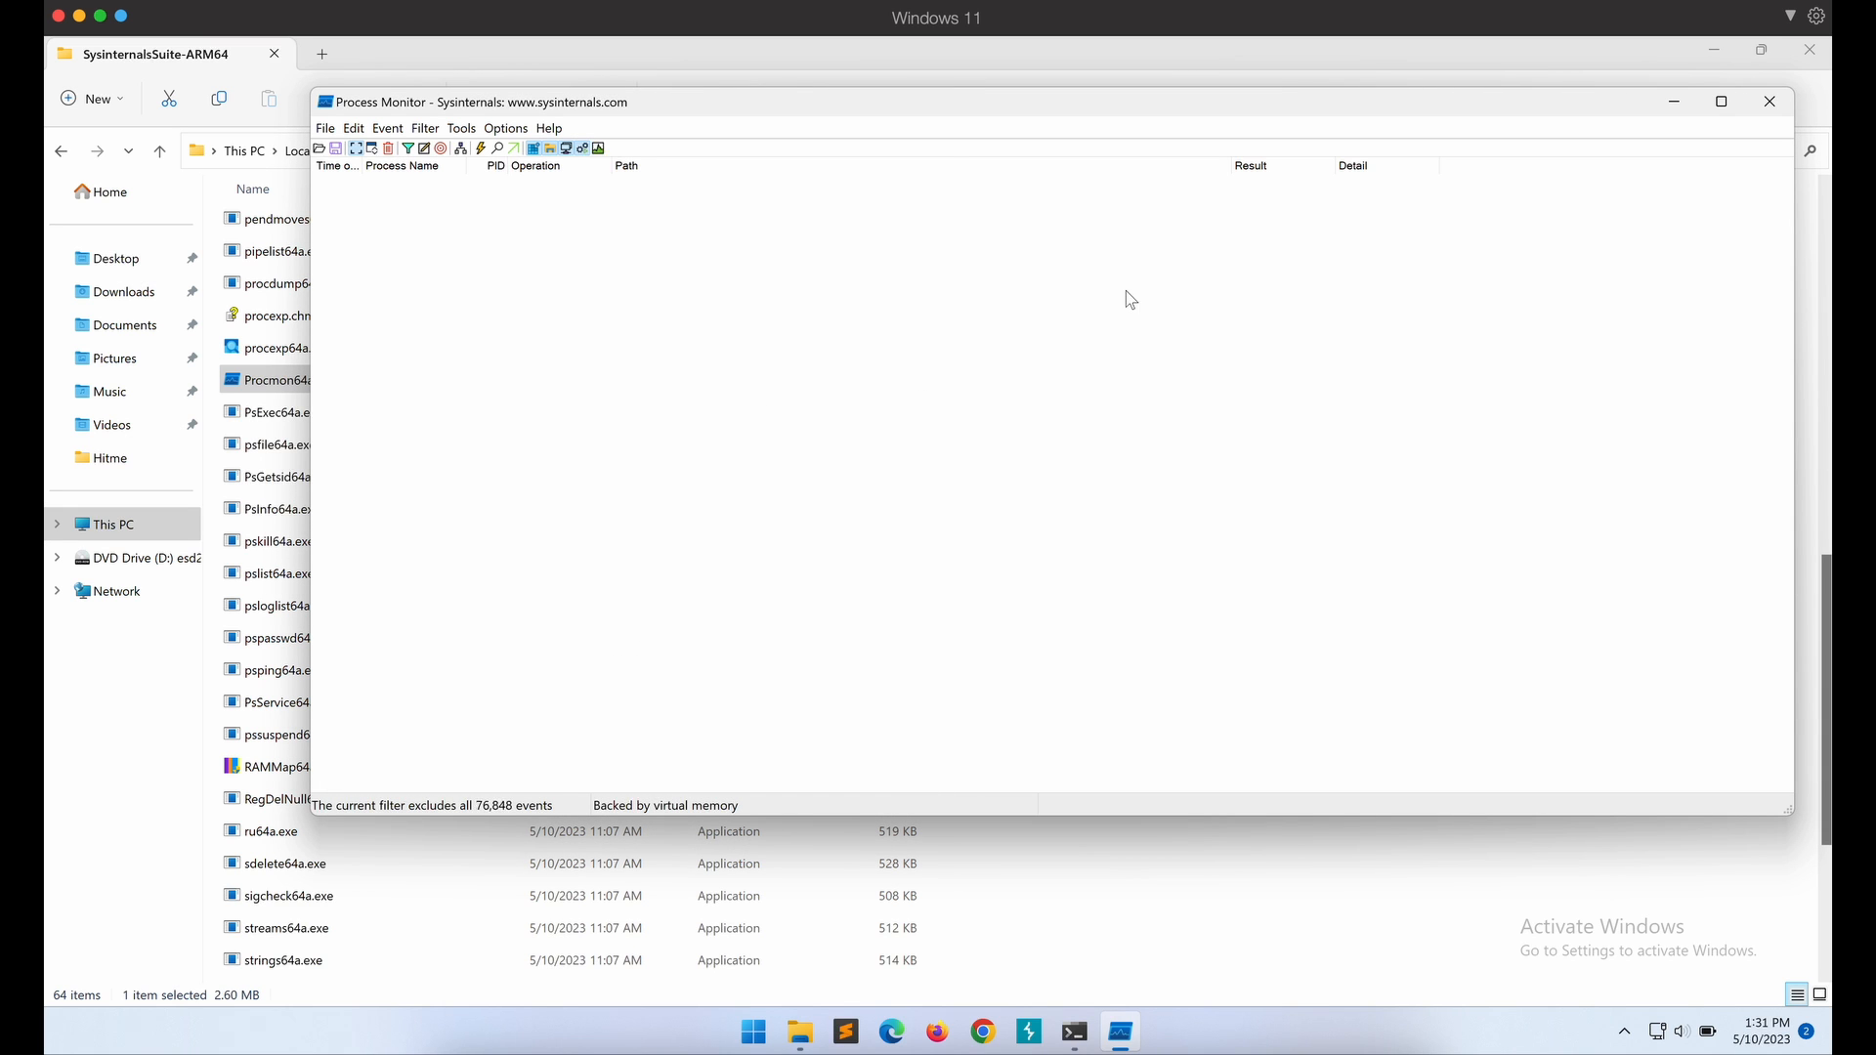
click(1720, 99)
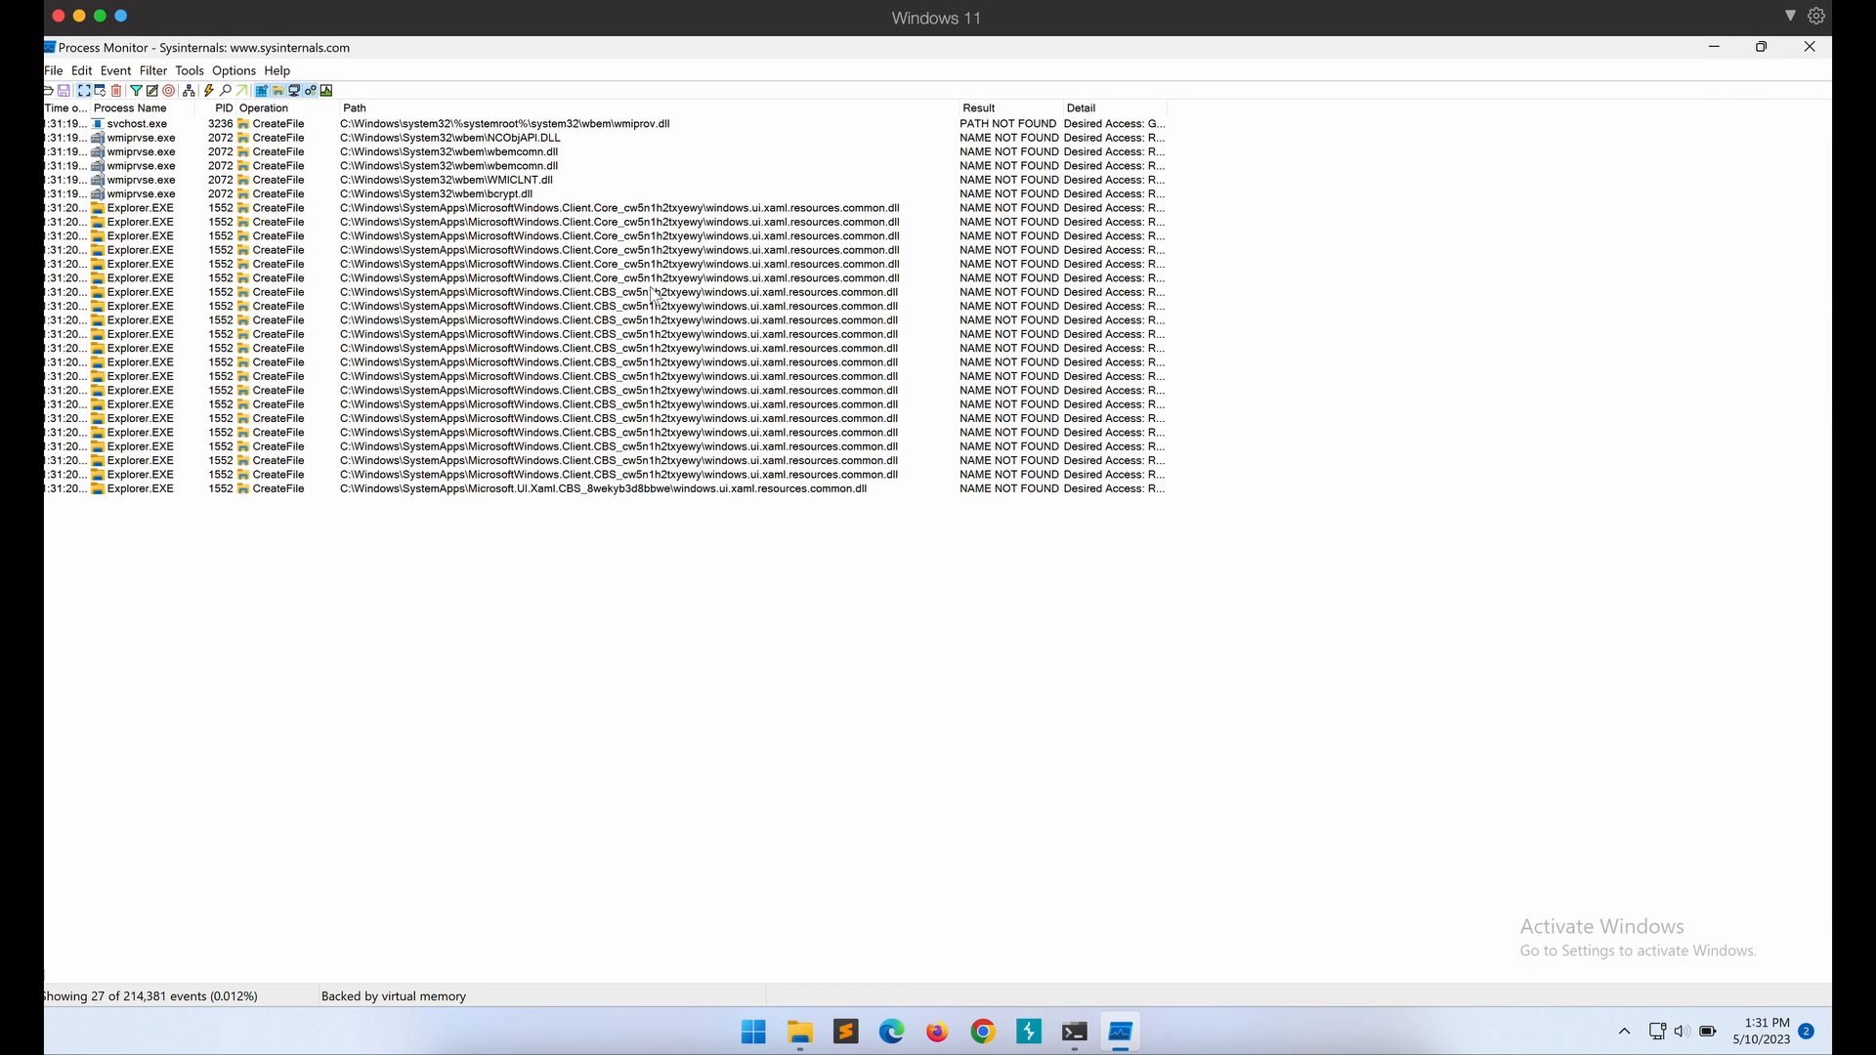
mouse_move(711, 164)
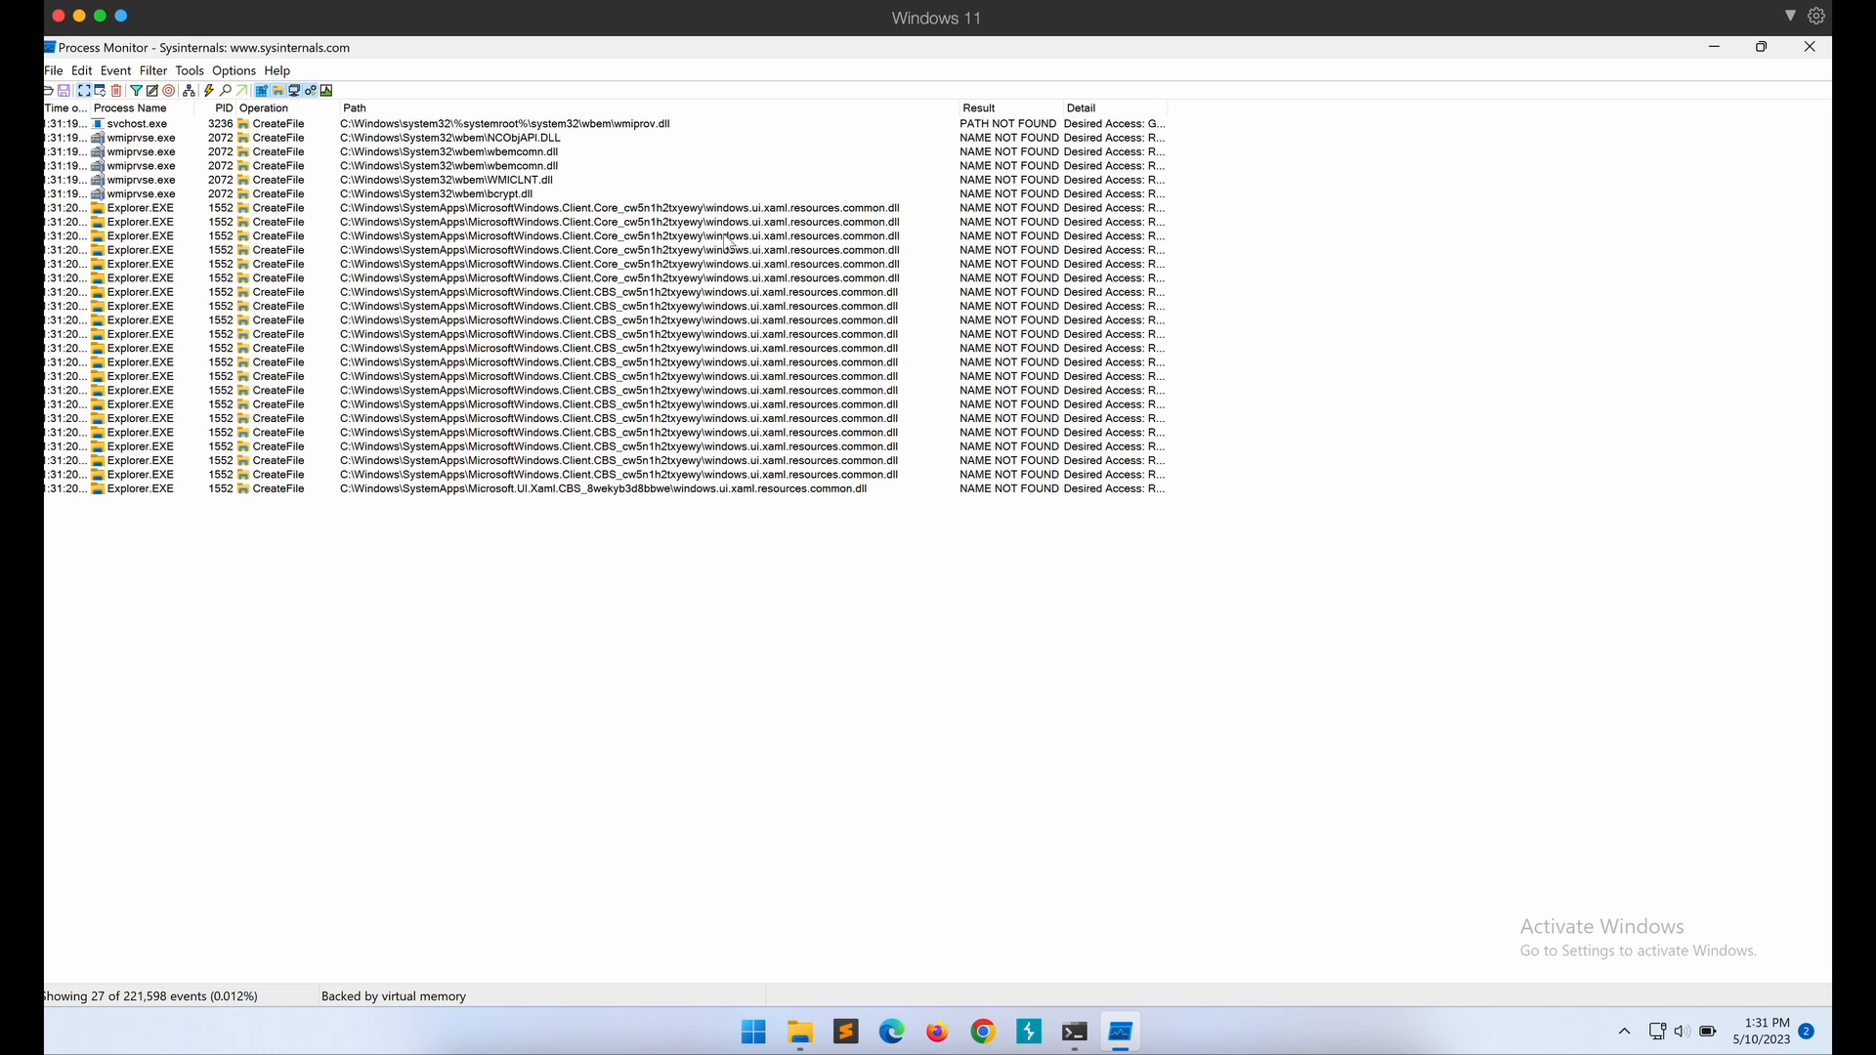
mouse_move(1033, 708)
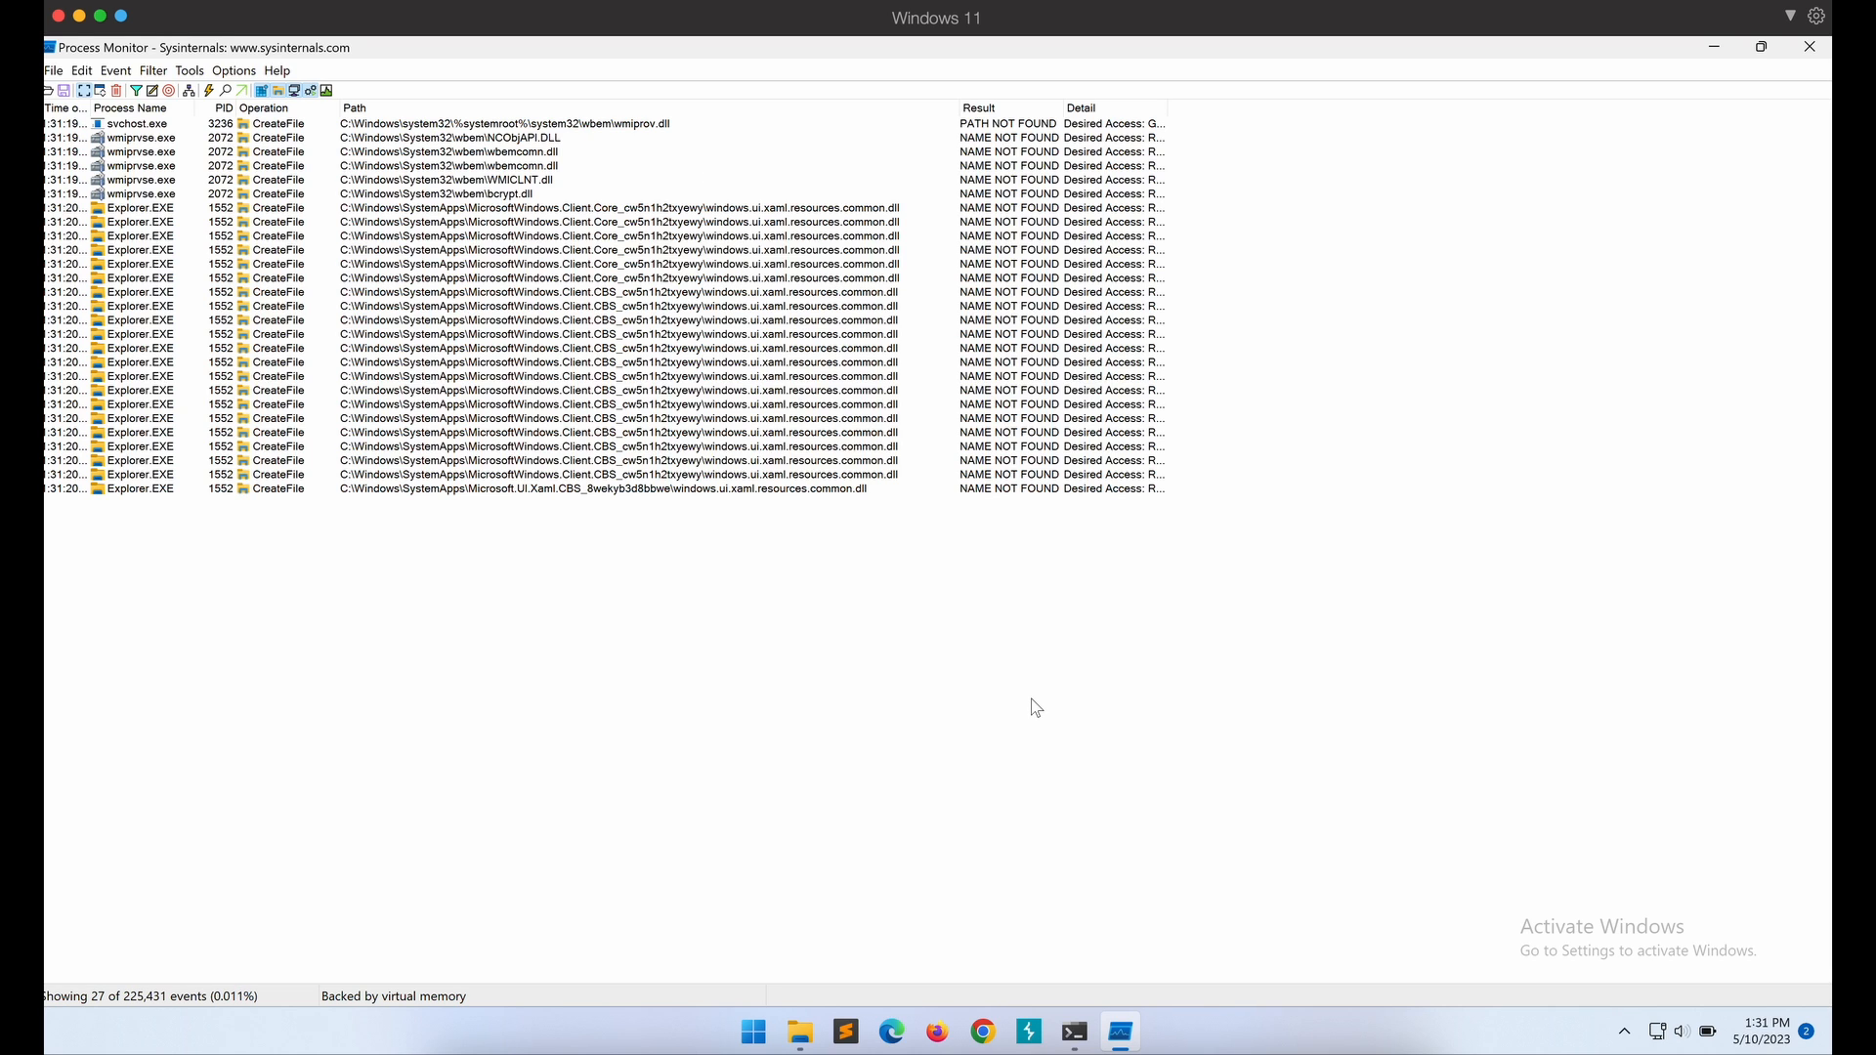
mouse_move(1026, 1030)
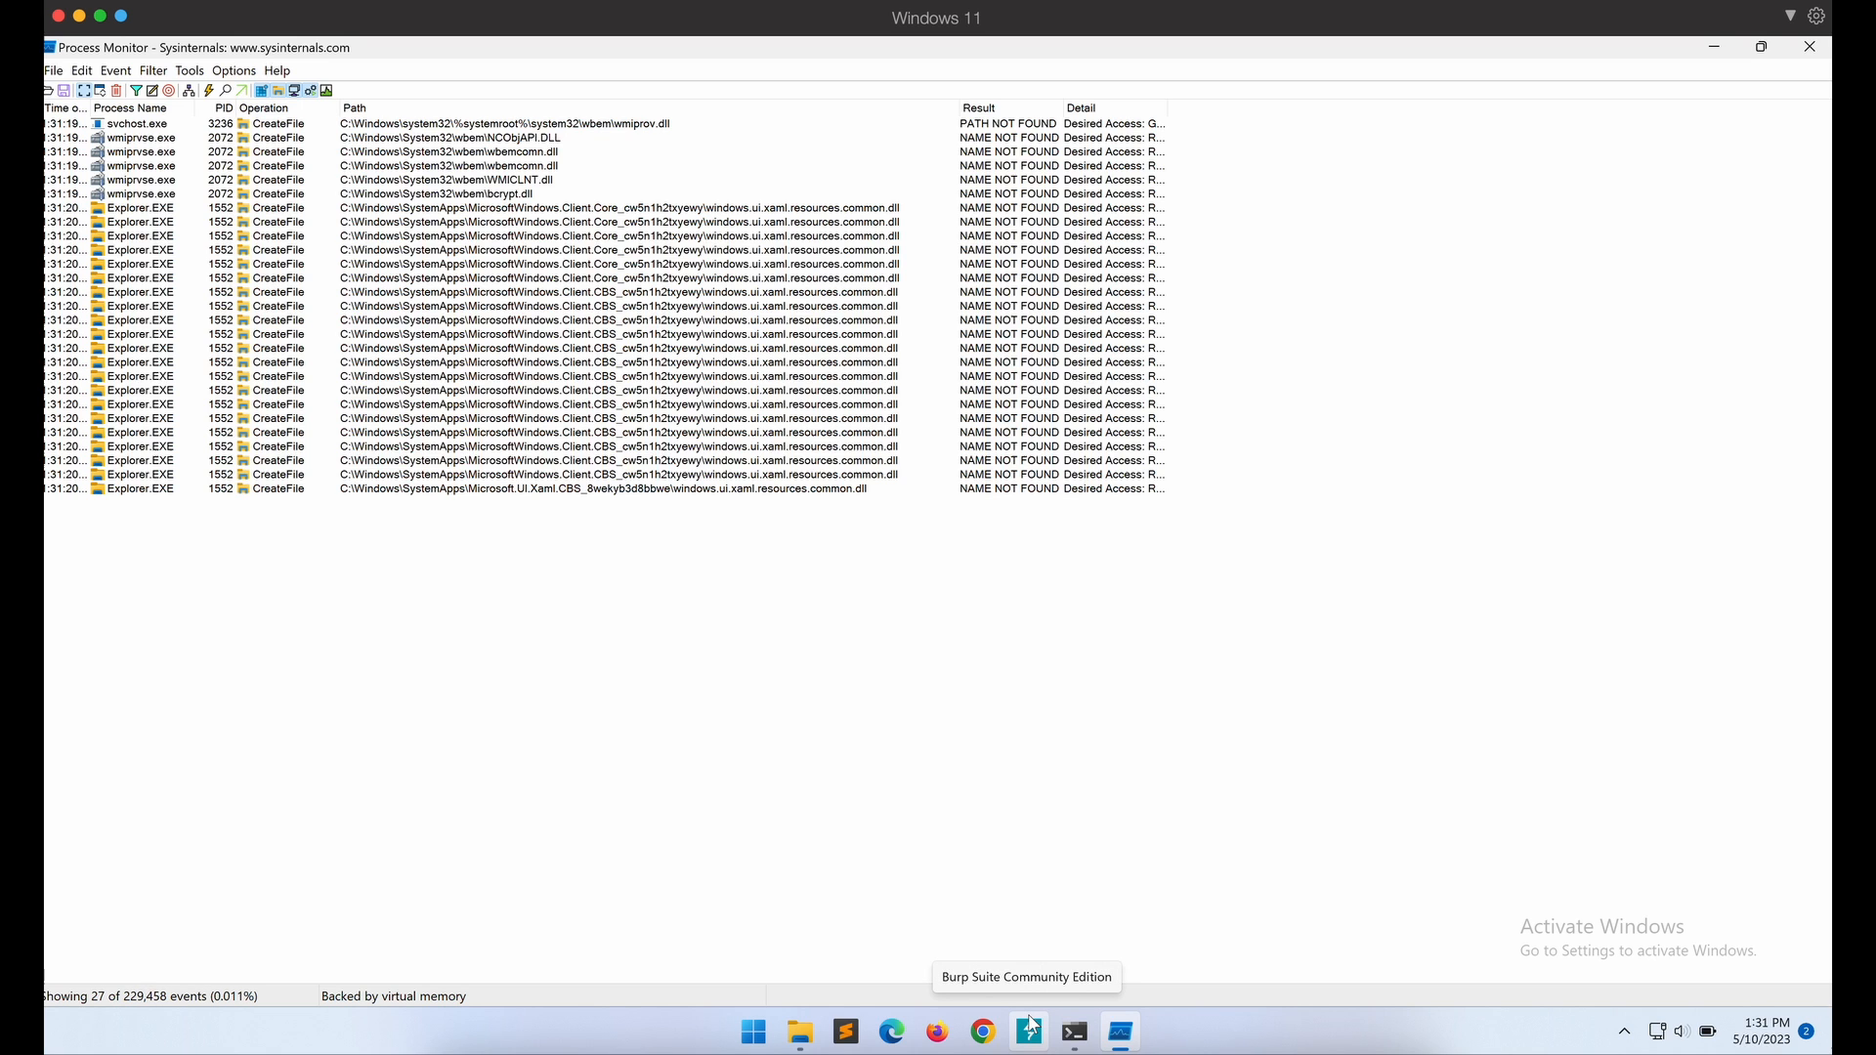
Launch Burp Suite and inspect its NAME NOT FOUND events for WSOCK32.dll, VERSION.dll, dbghelp.dll and dbgcore.DLL.
click(1026, 1030)
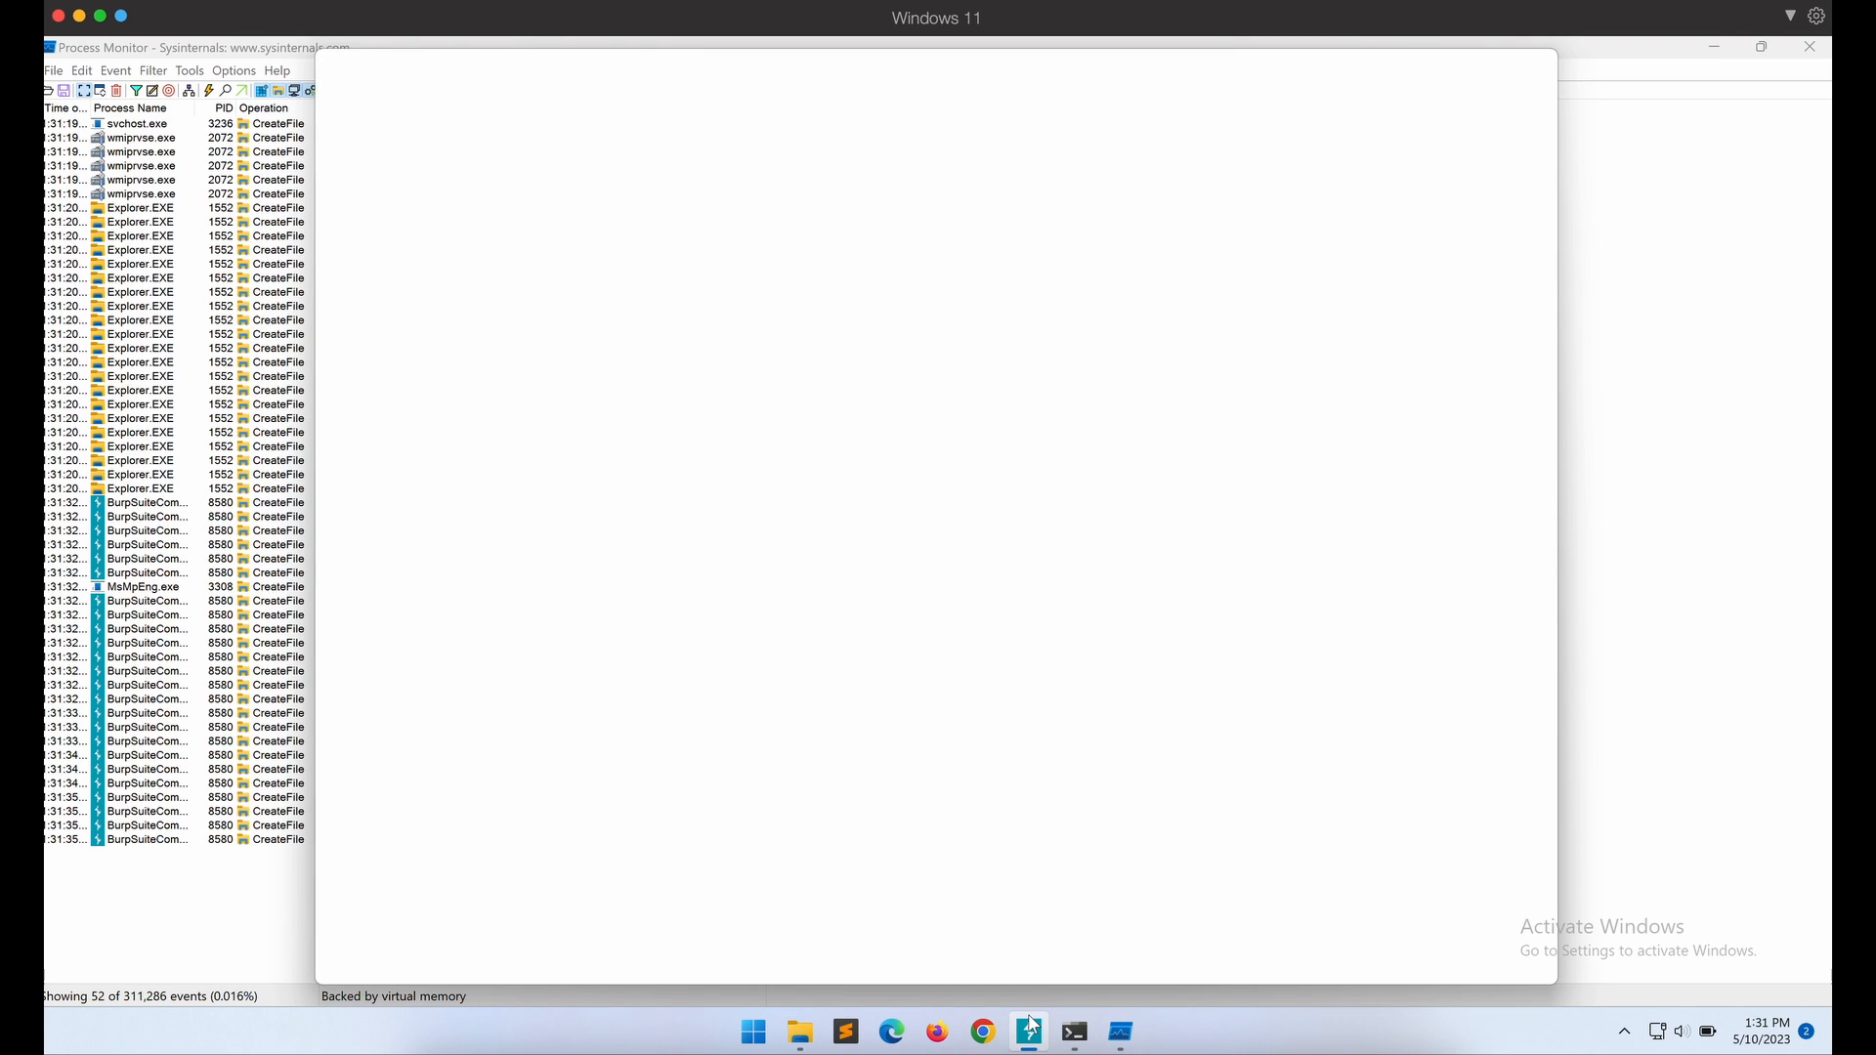
click(1026, 1031)
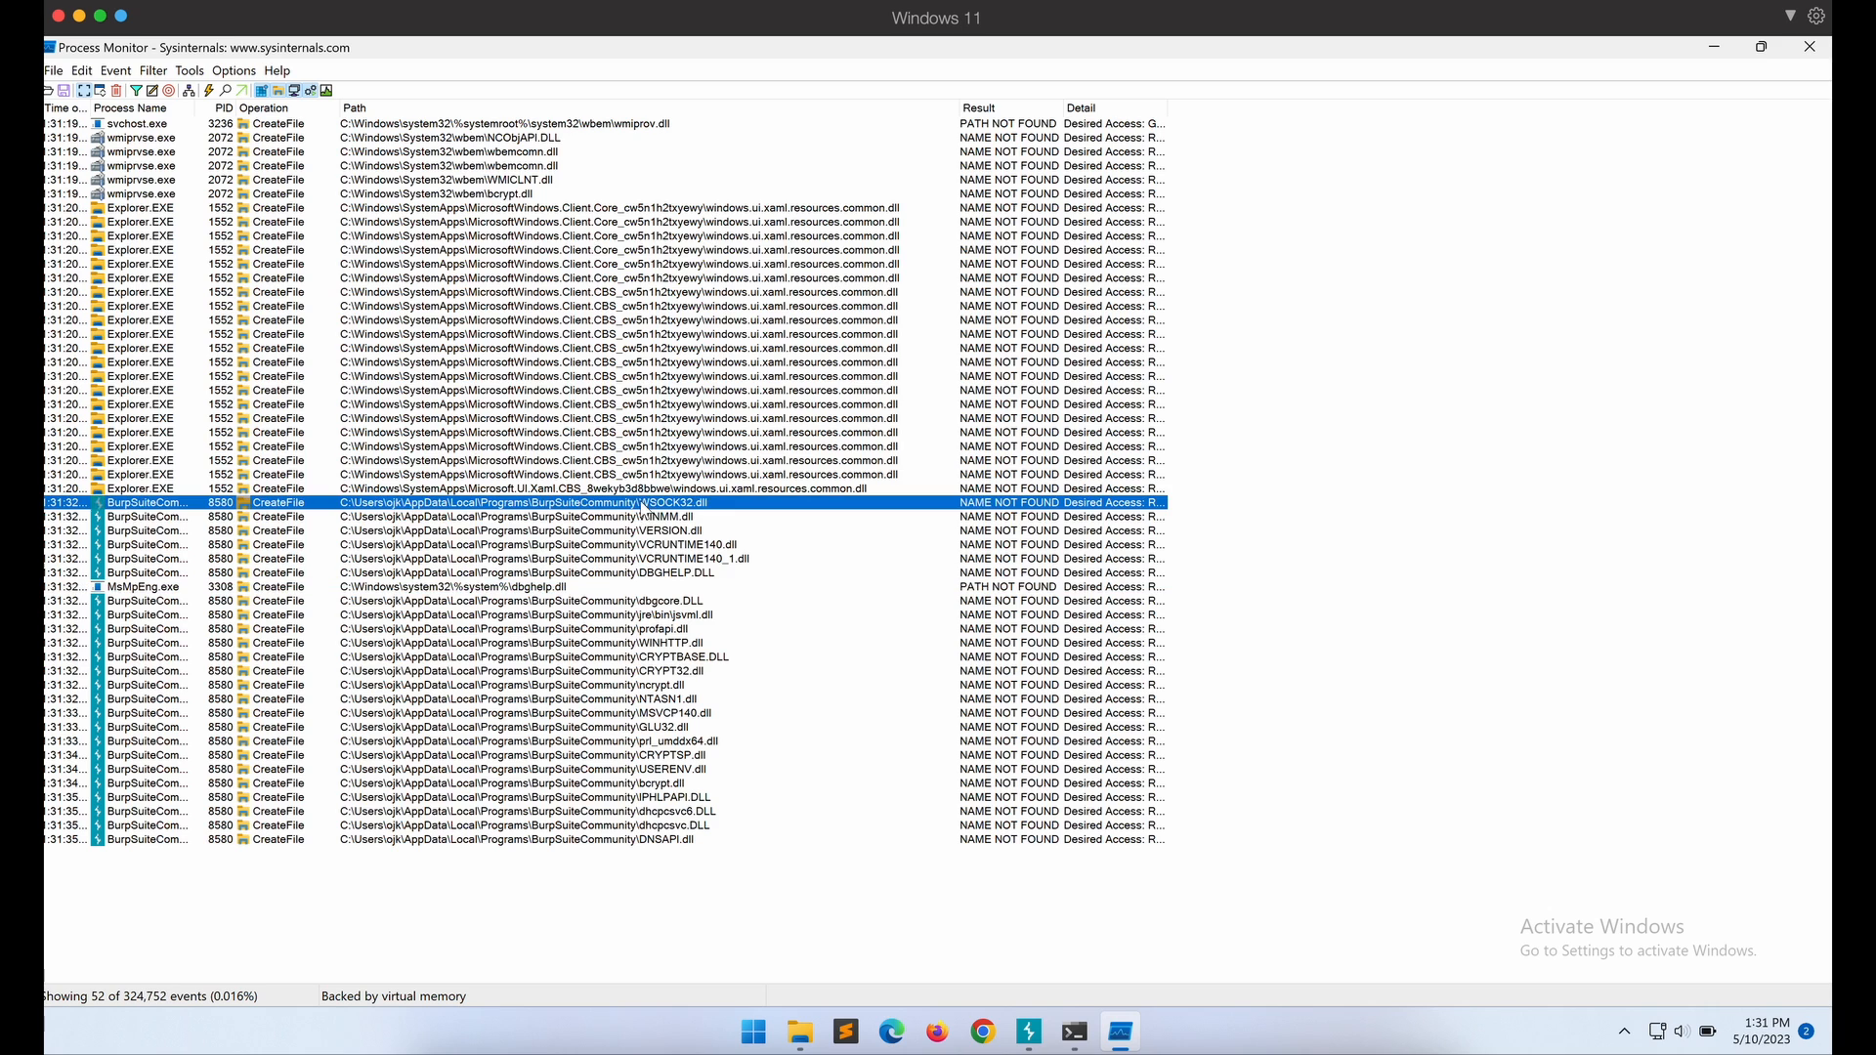
click(525, 530)
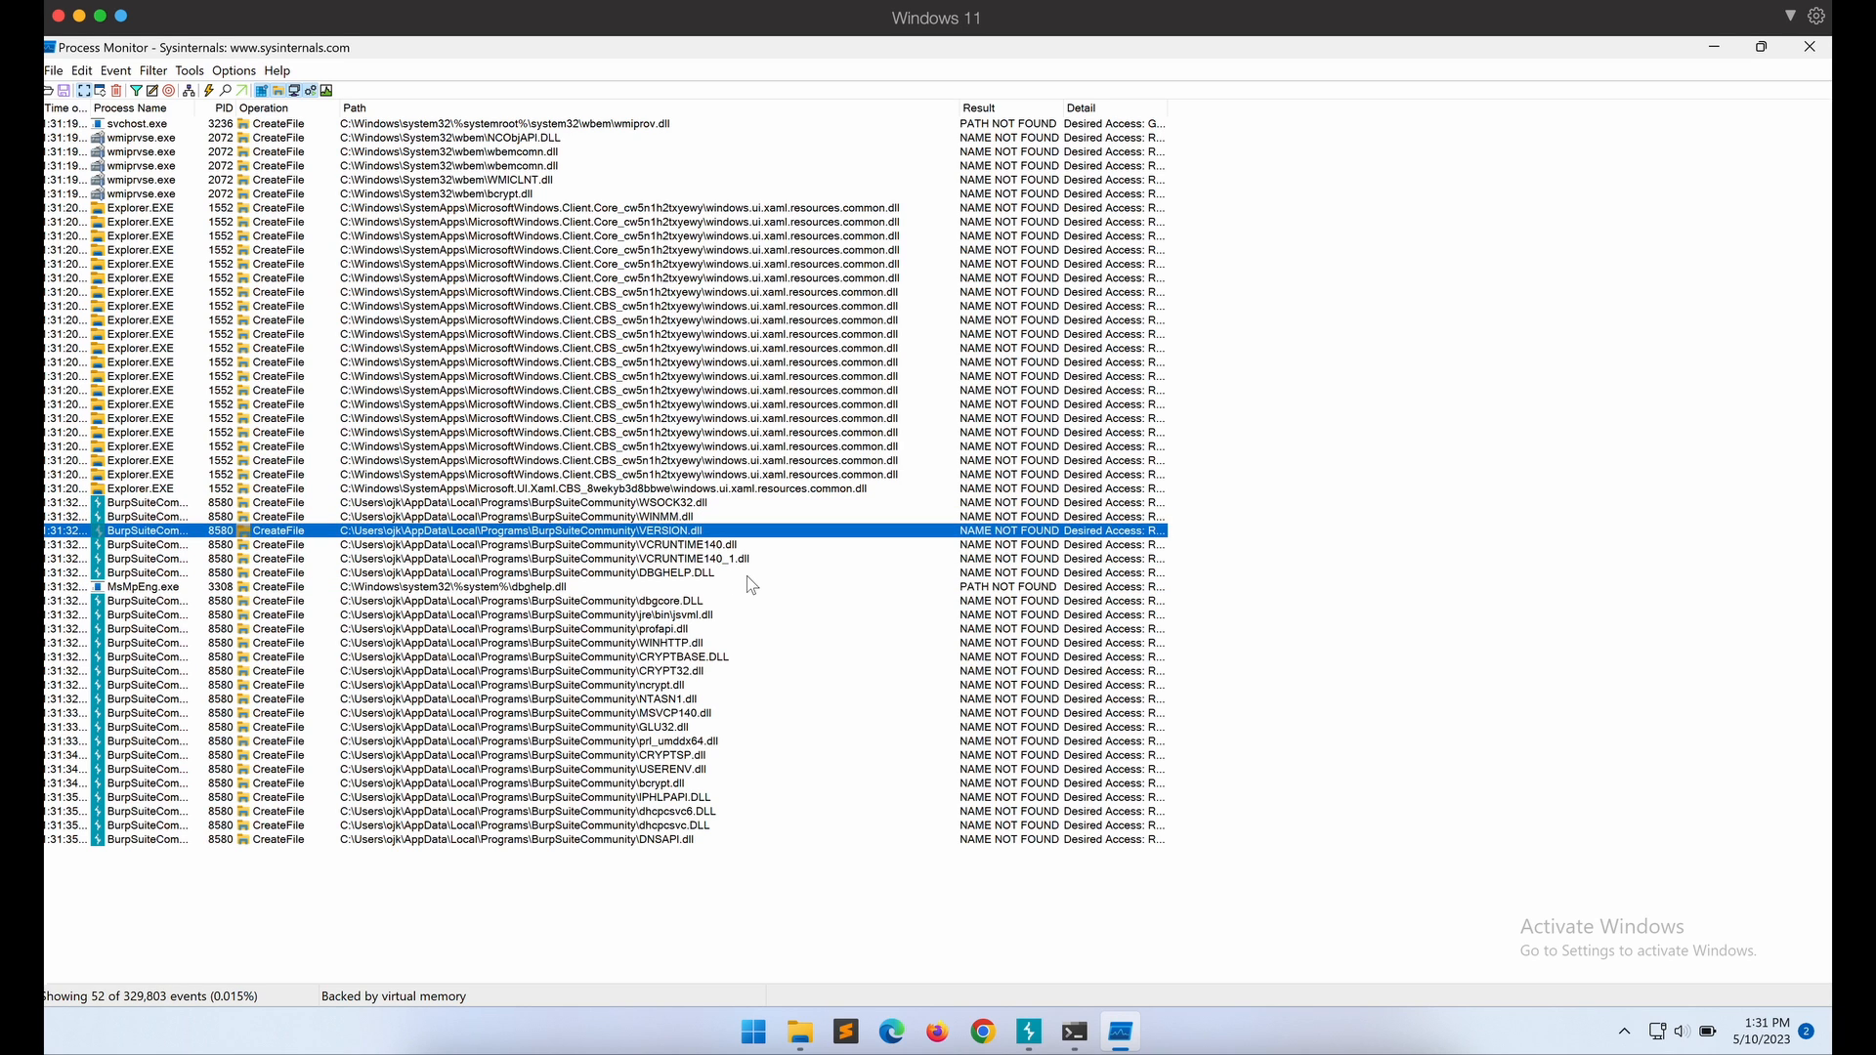
click(539, 586)
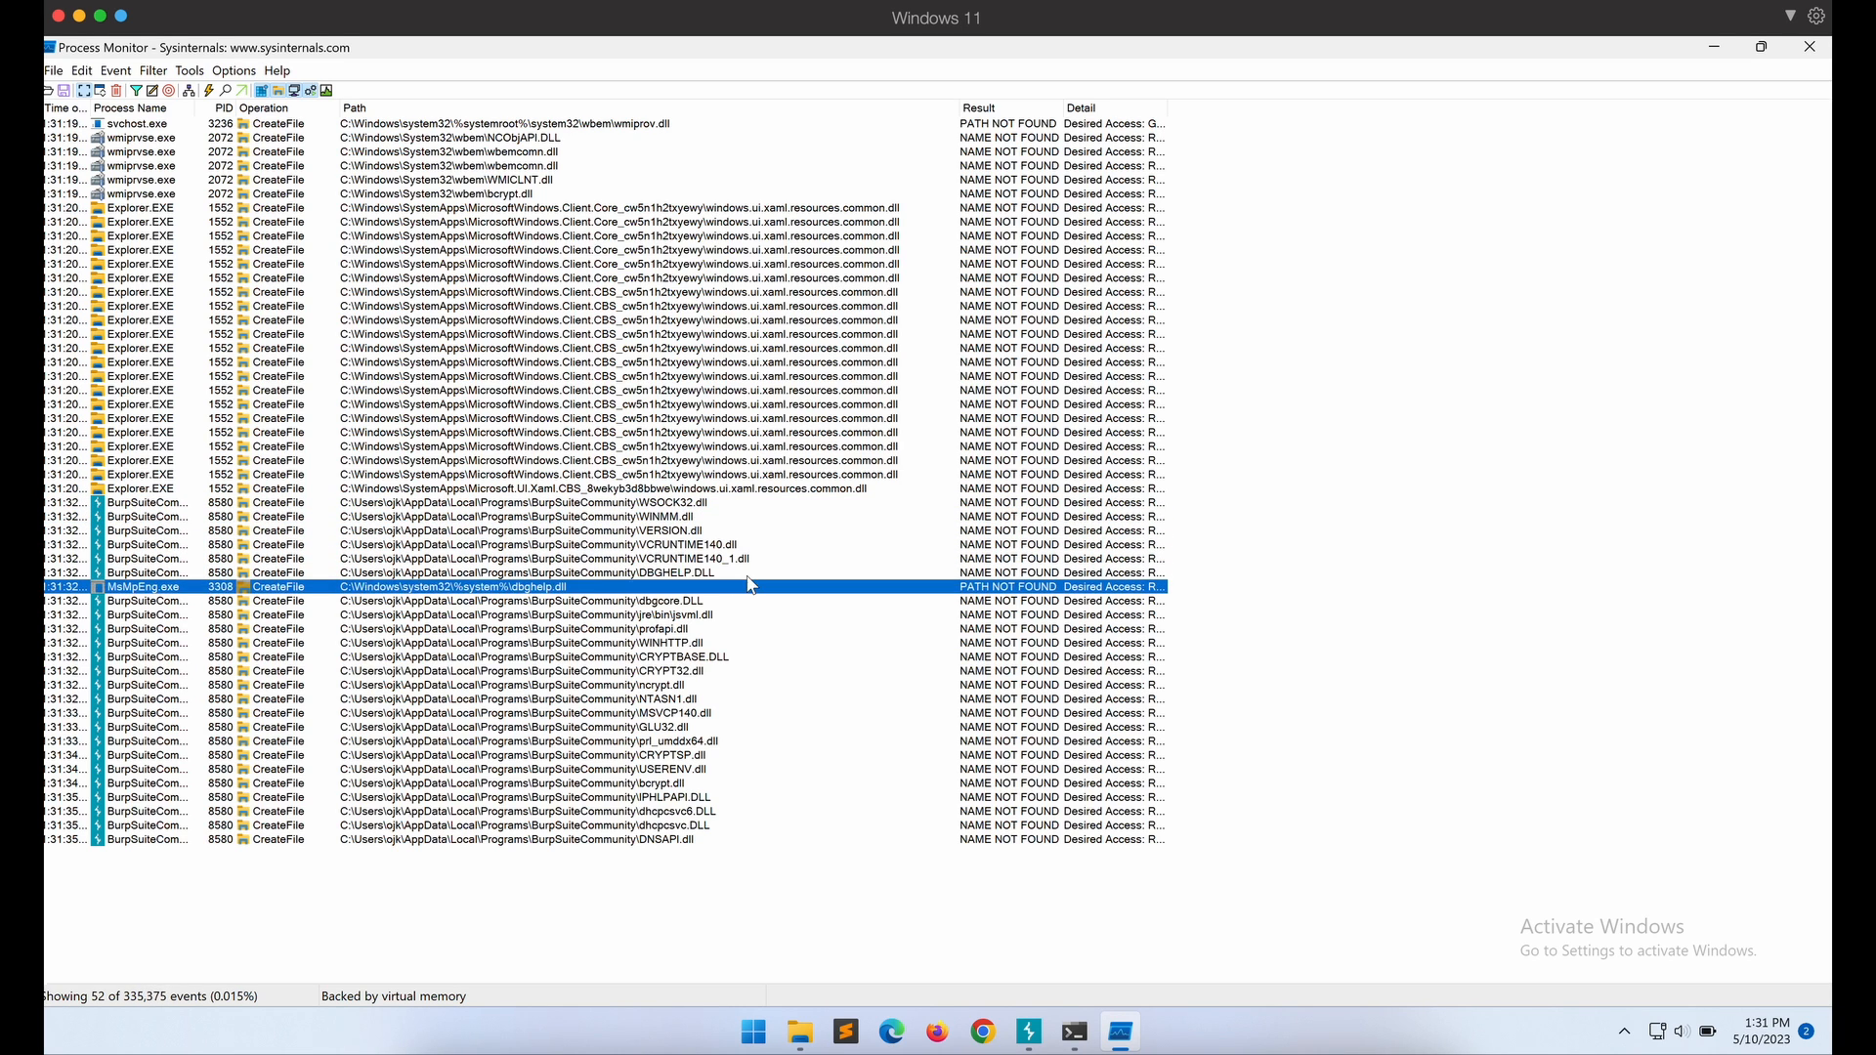
click(143, 600)
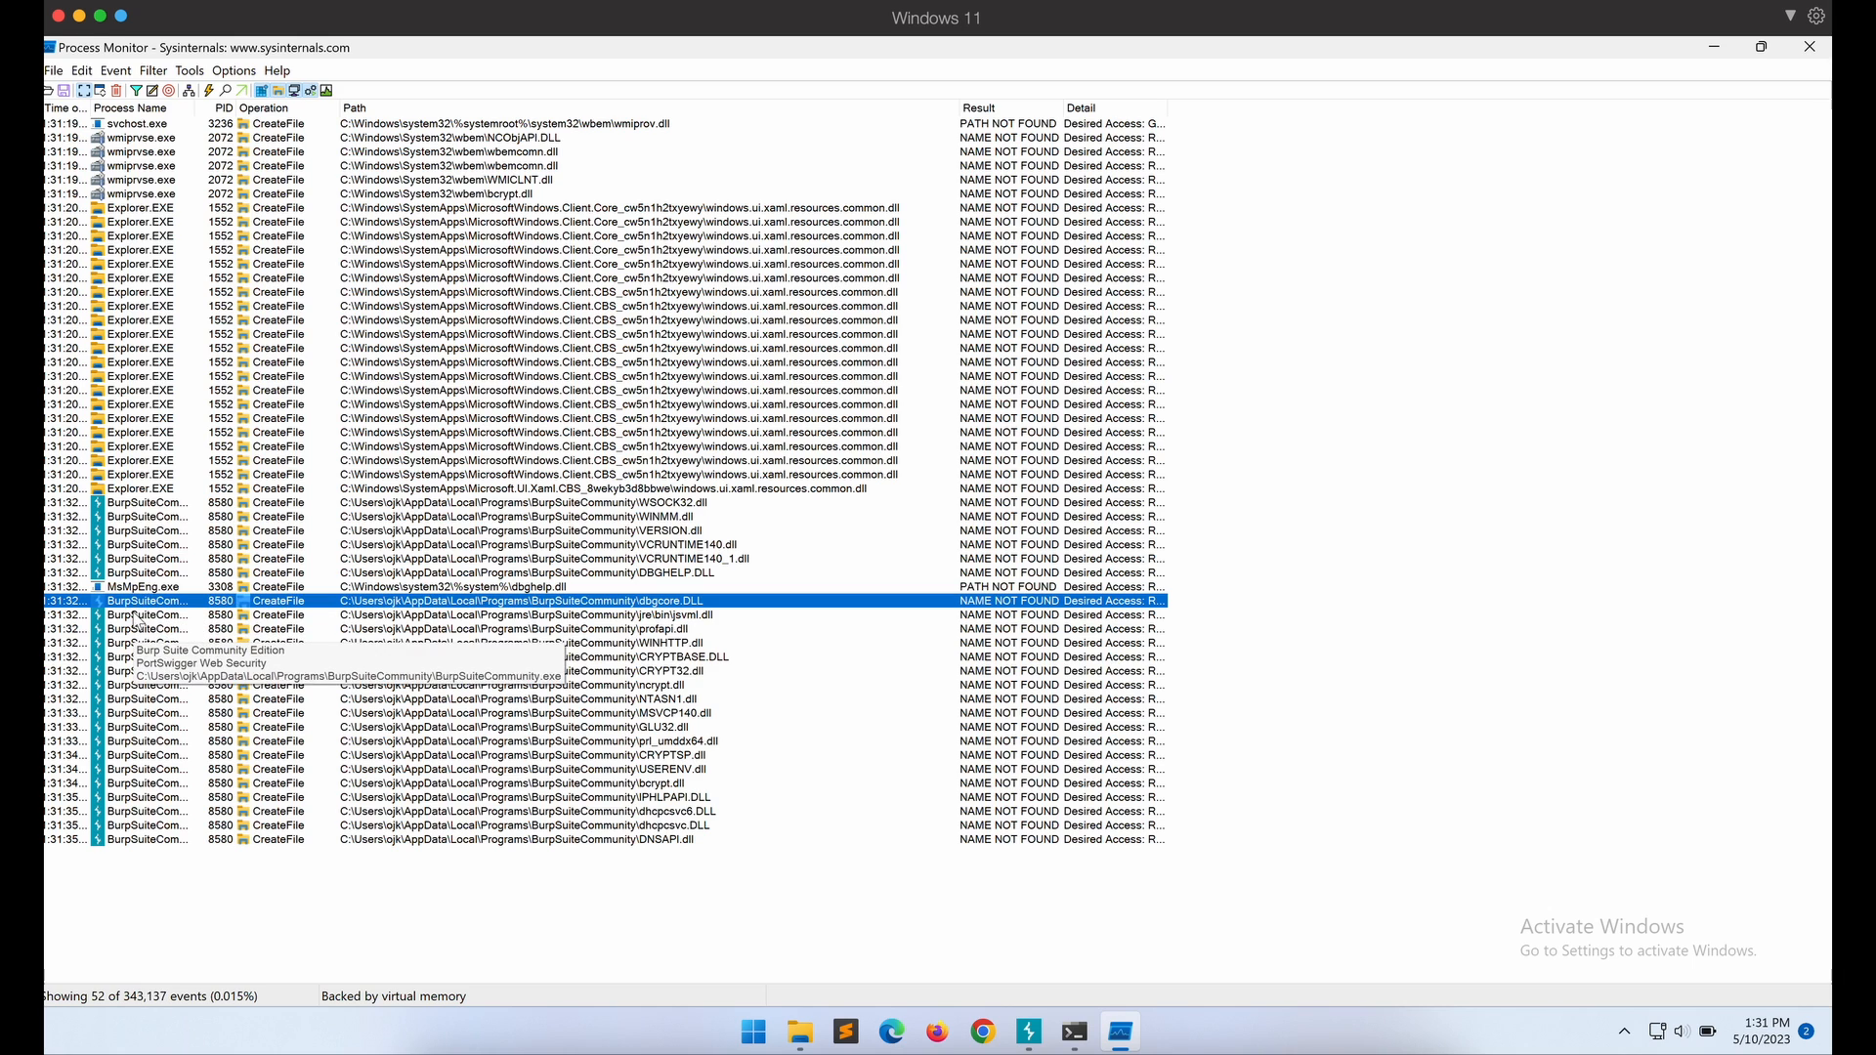
click(152, 70)
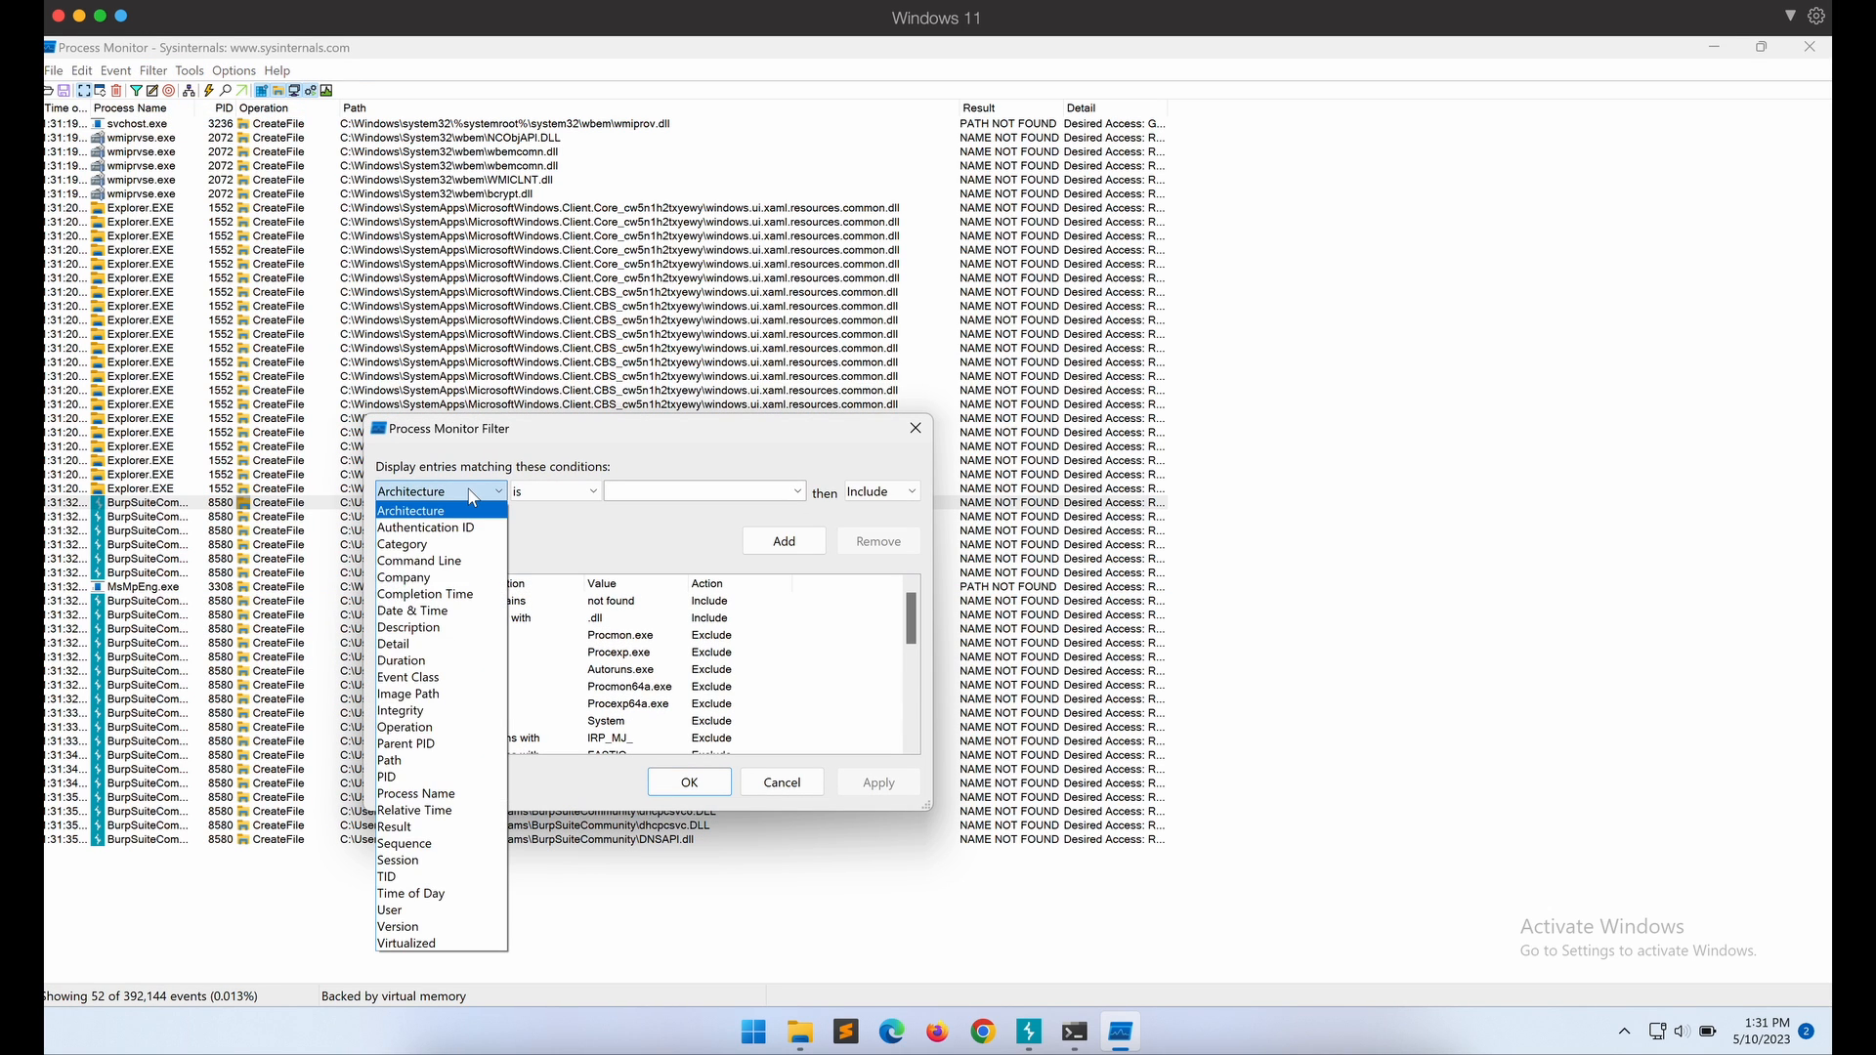
Filter events to Process Name is BurpSuiteCommunity.exe, Include, and apply it.
click(414, 793)
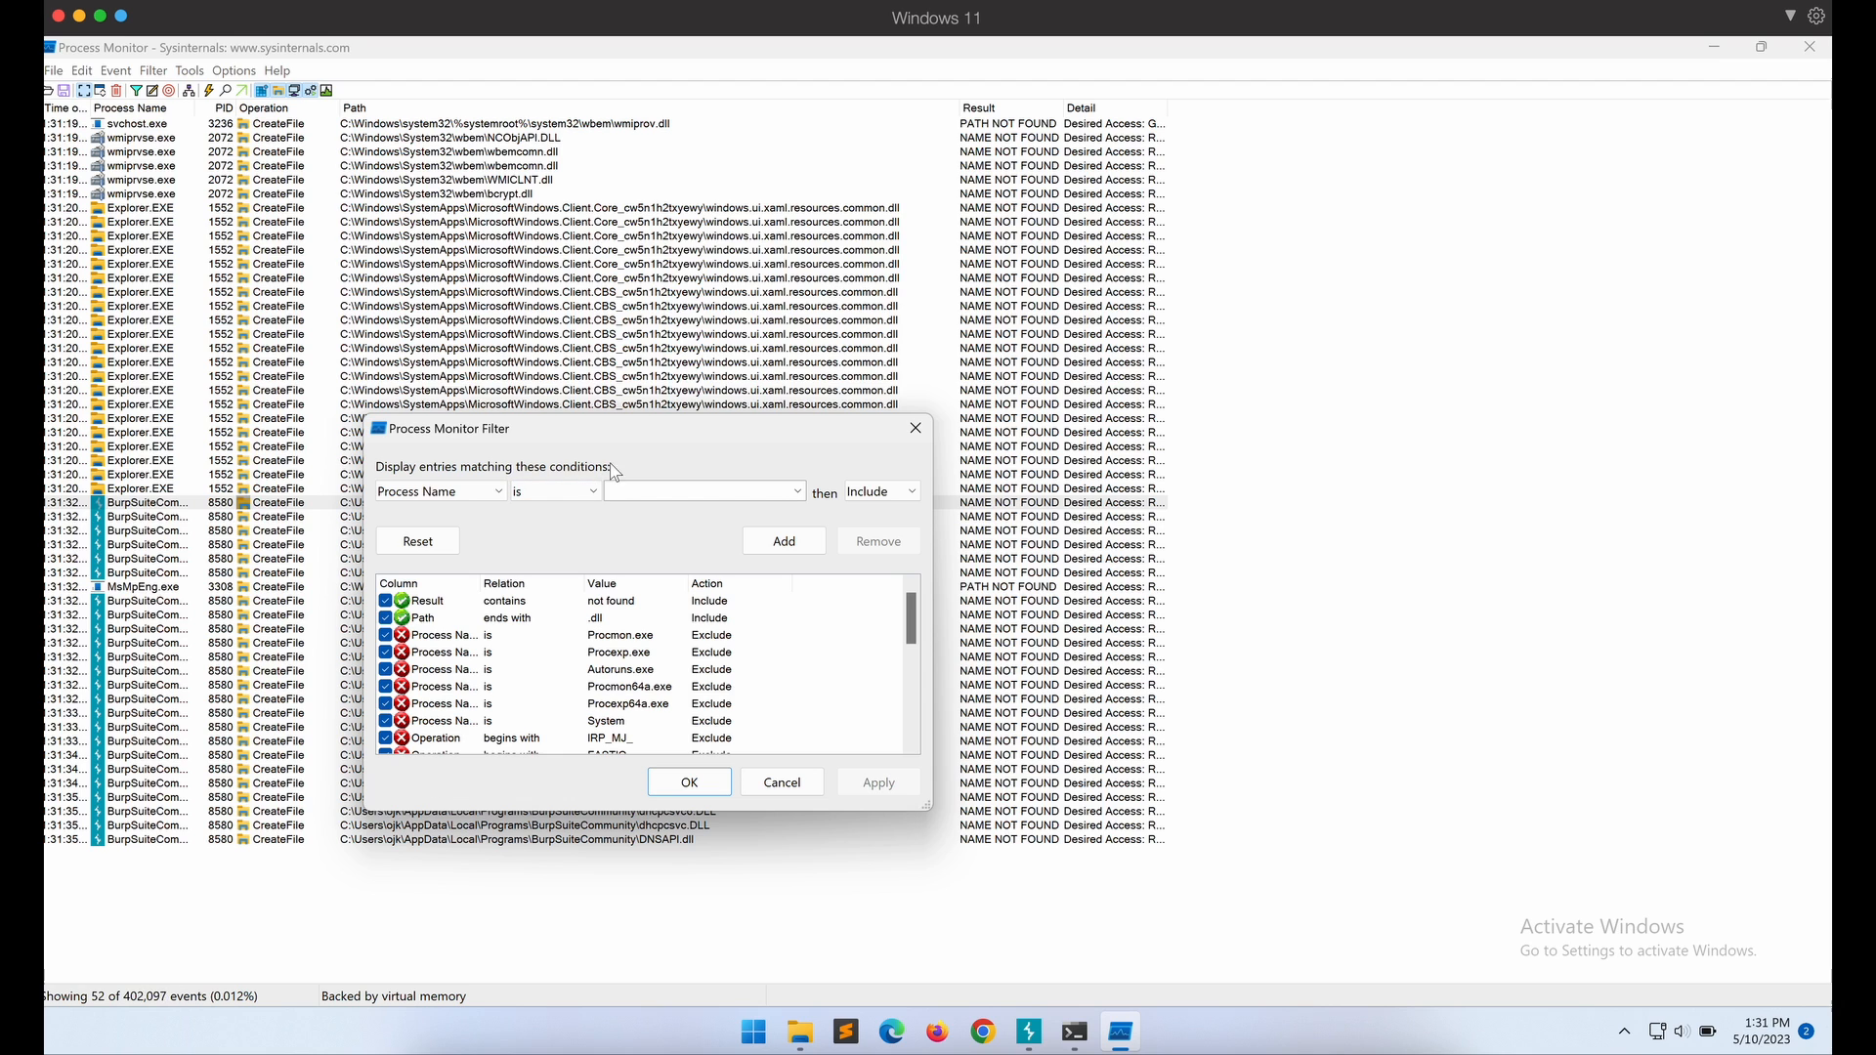
text(BurpSuiteCommunity.exe)
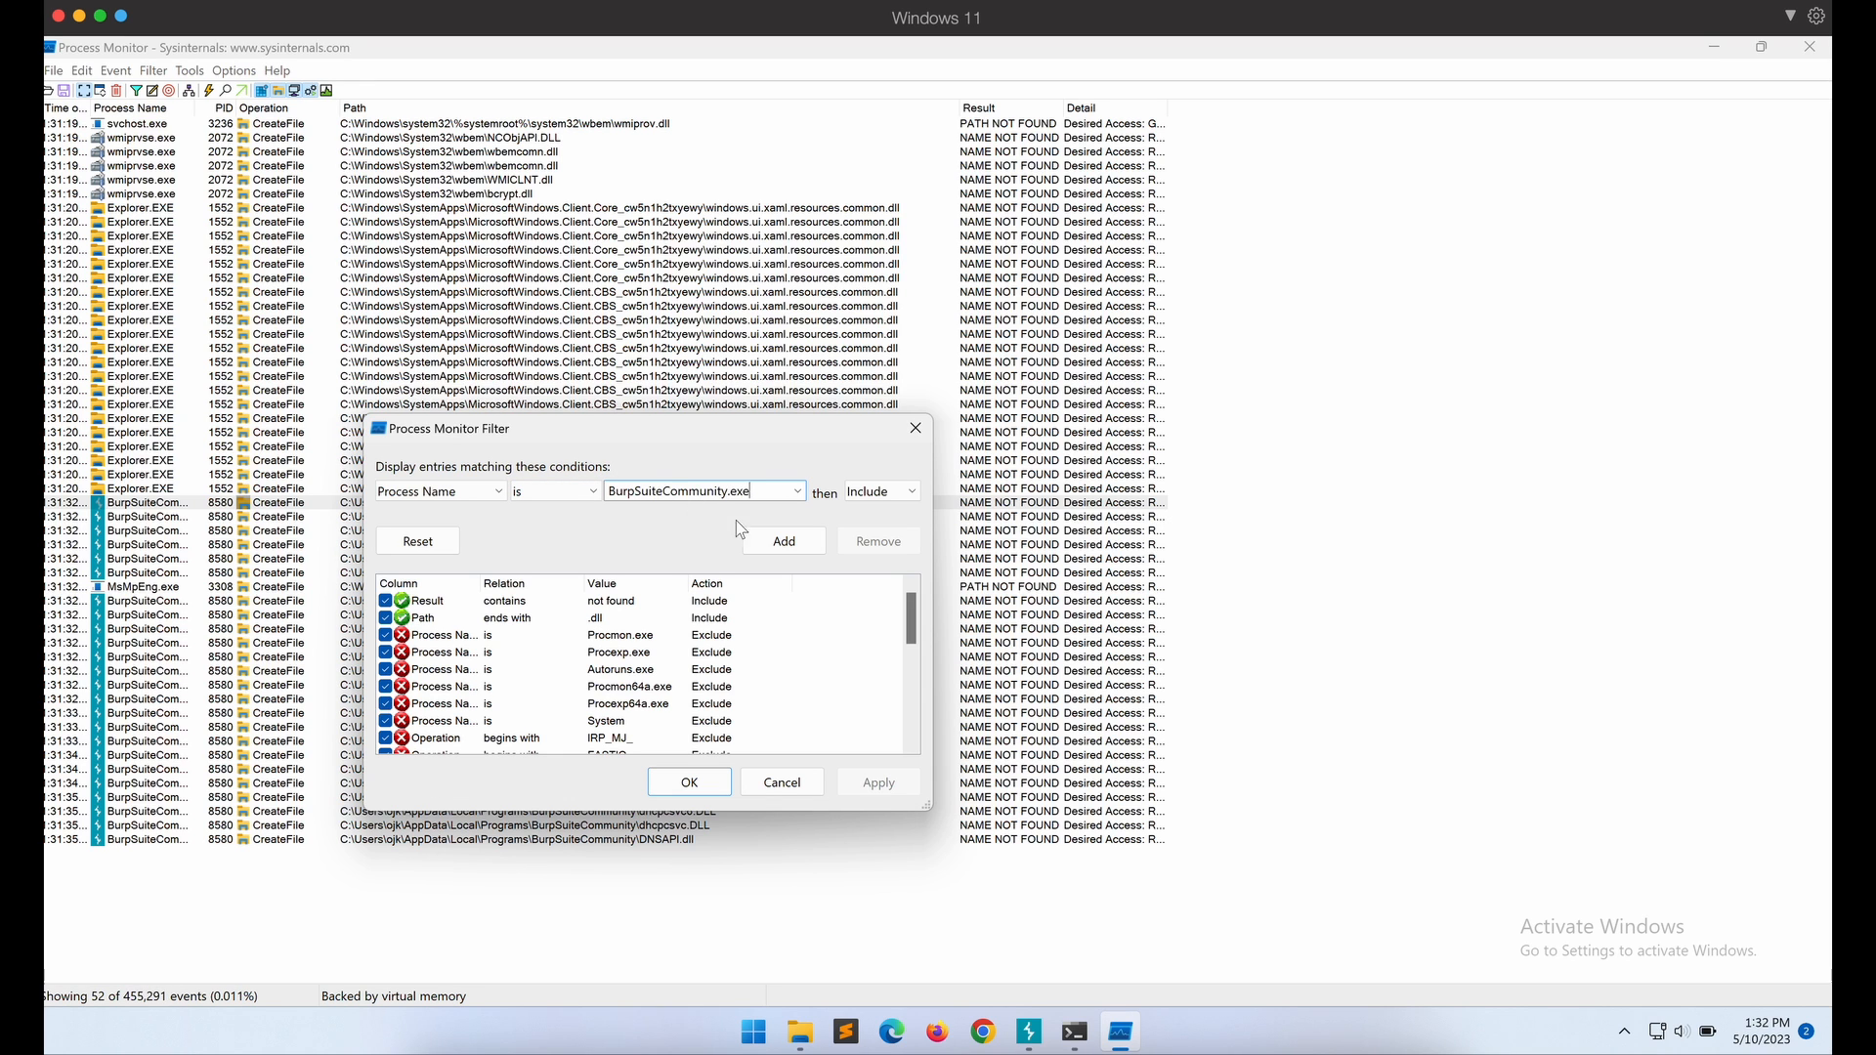
click(782, 542)
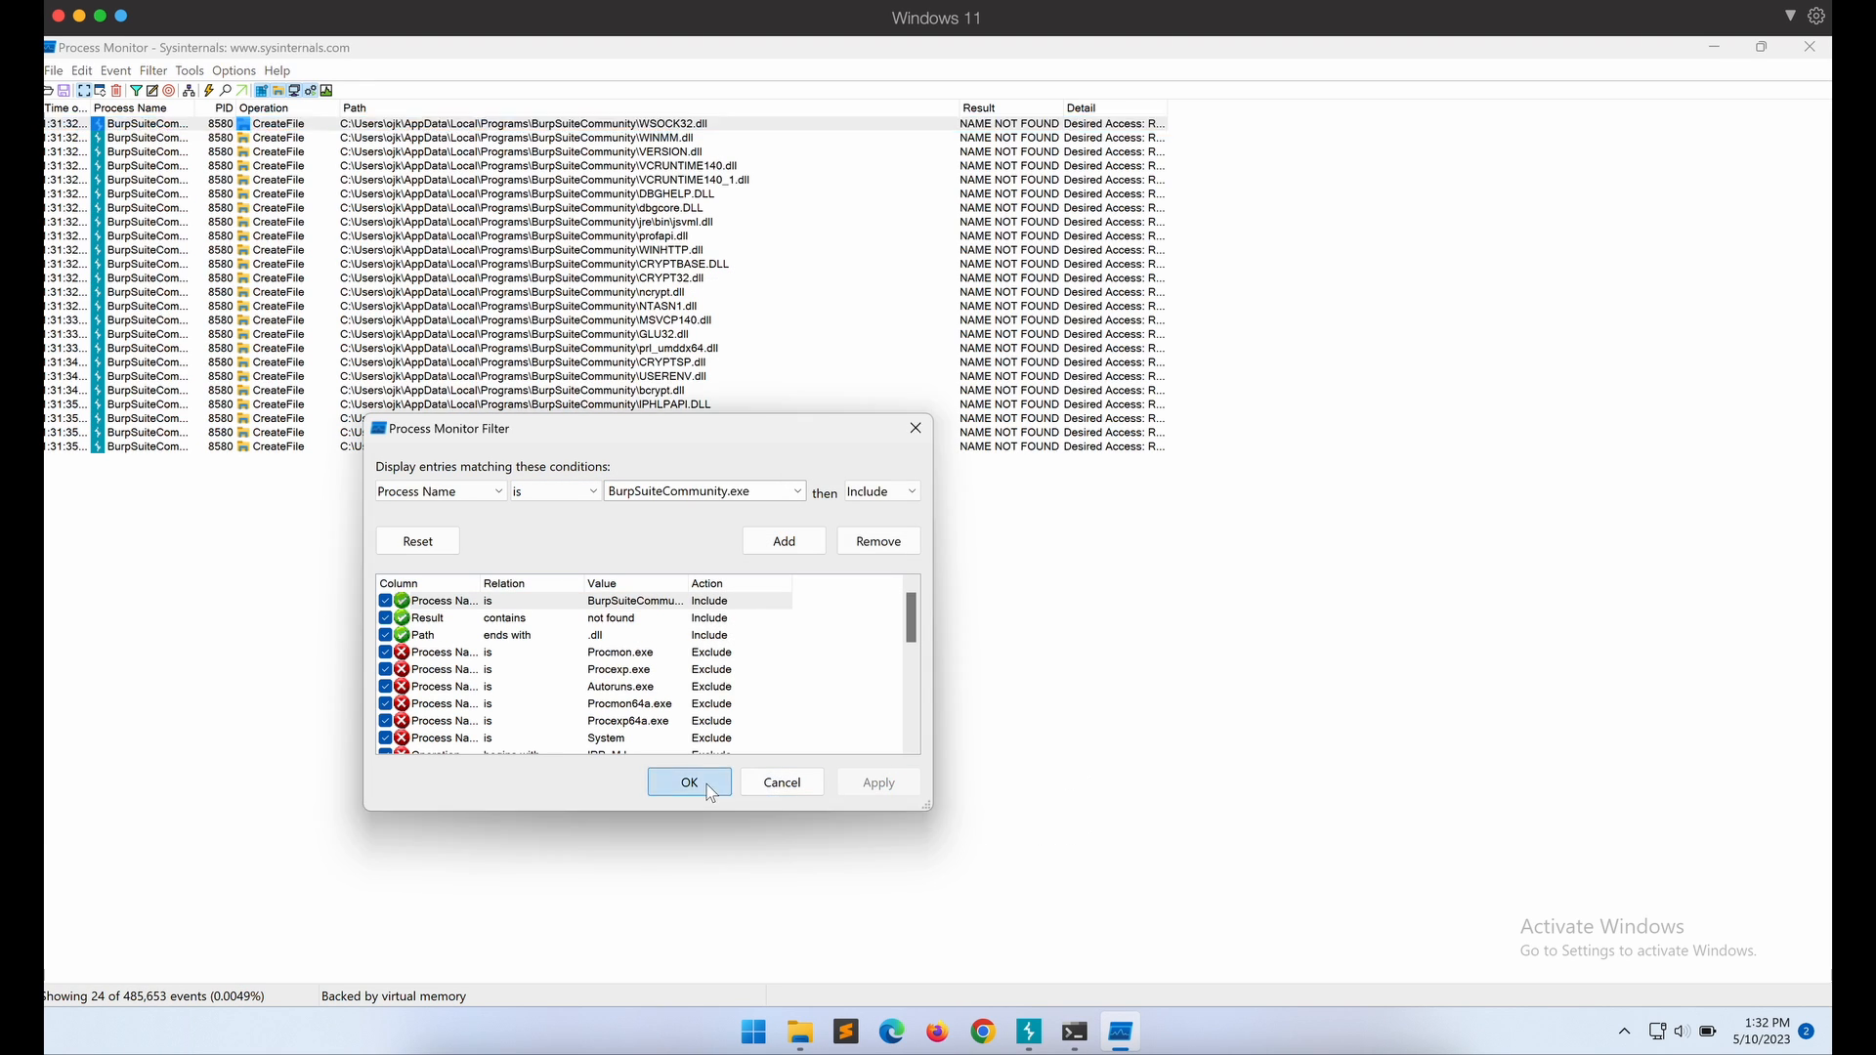
click(688, 782)
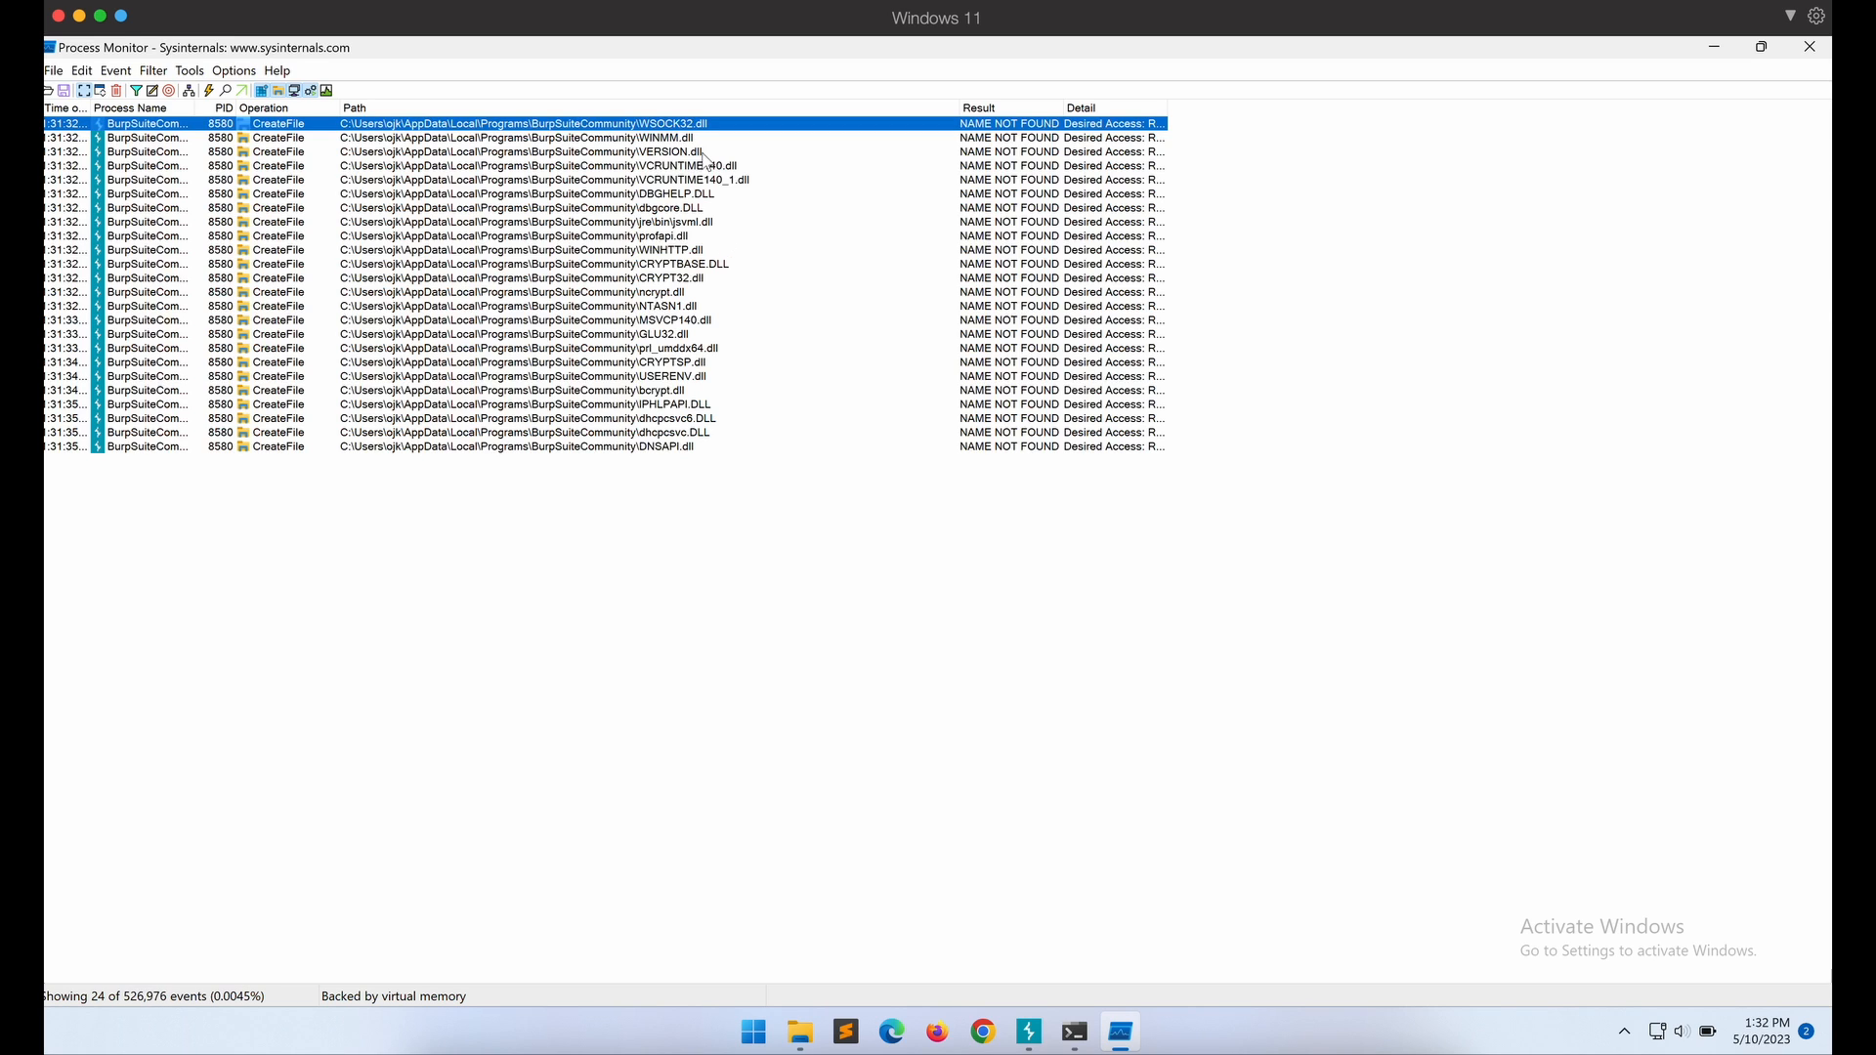
Inspect the WINHTTP.dll, DNSAPI.dll and WSOCK32.dll not-found events, then switch to Command Prompt.
click(540, 250)
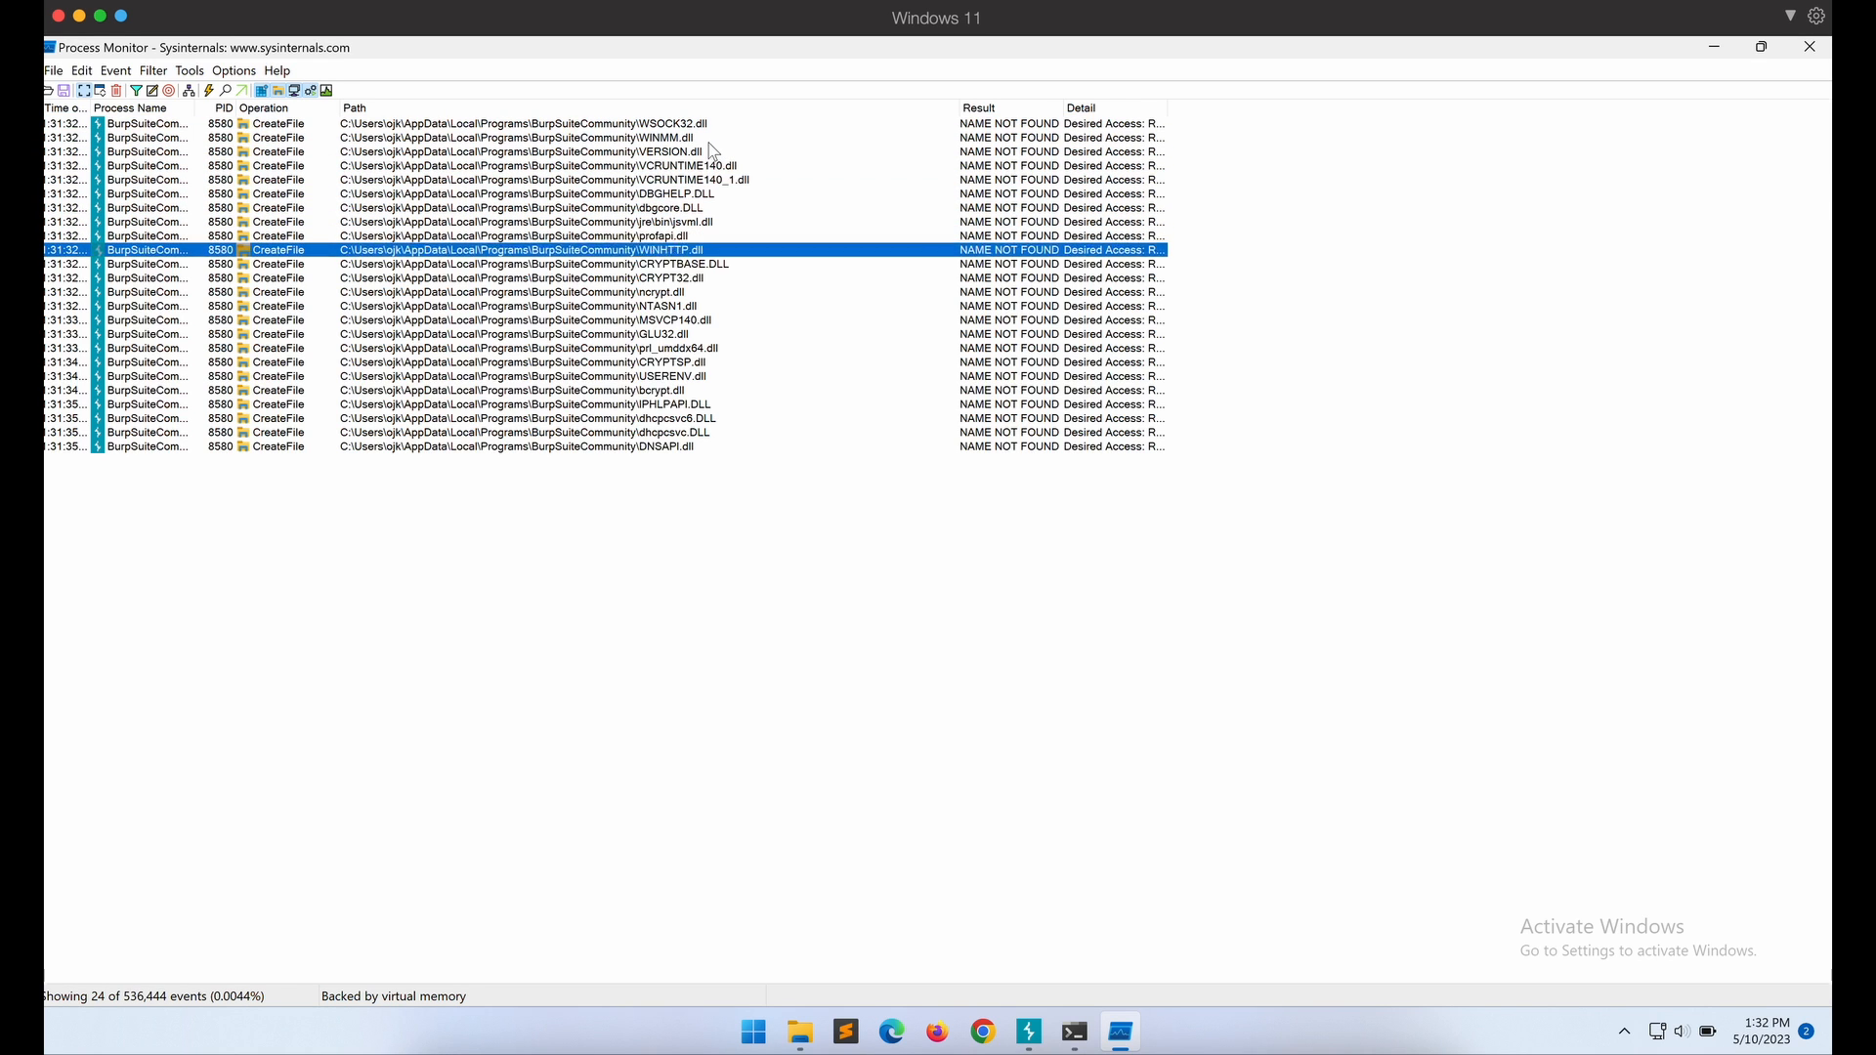
click(514, 445)
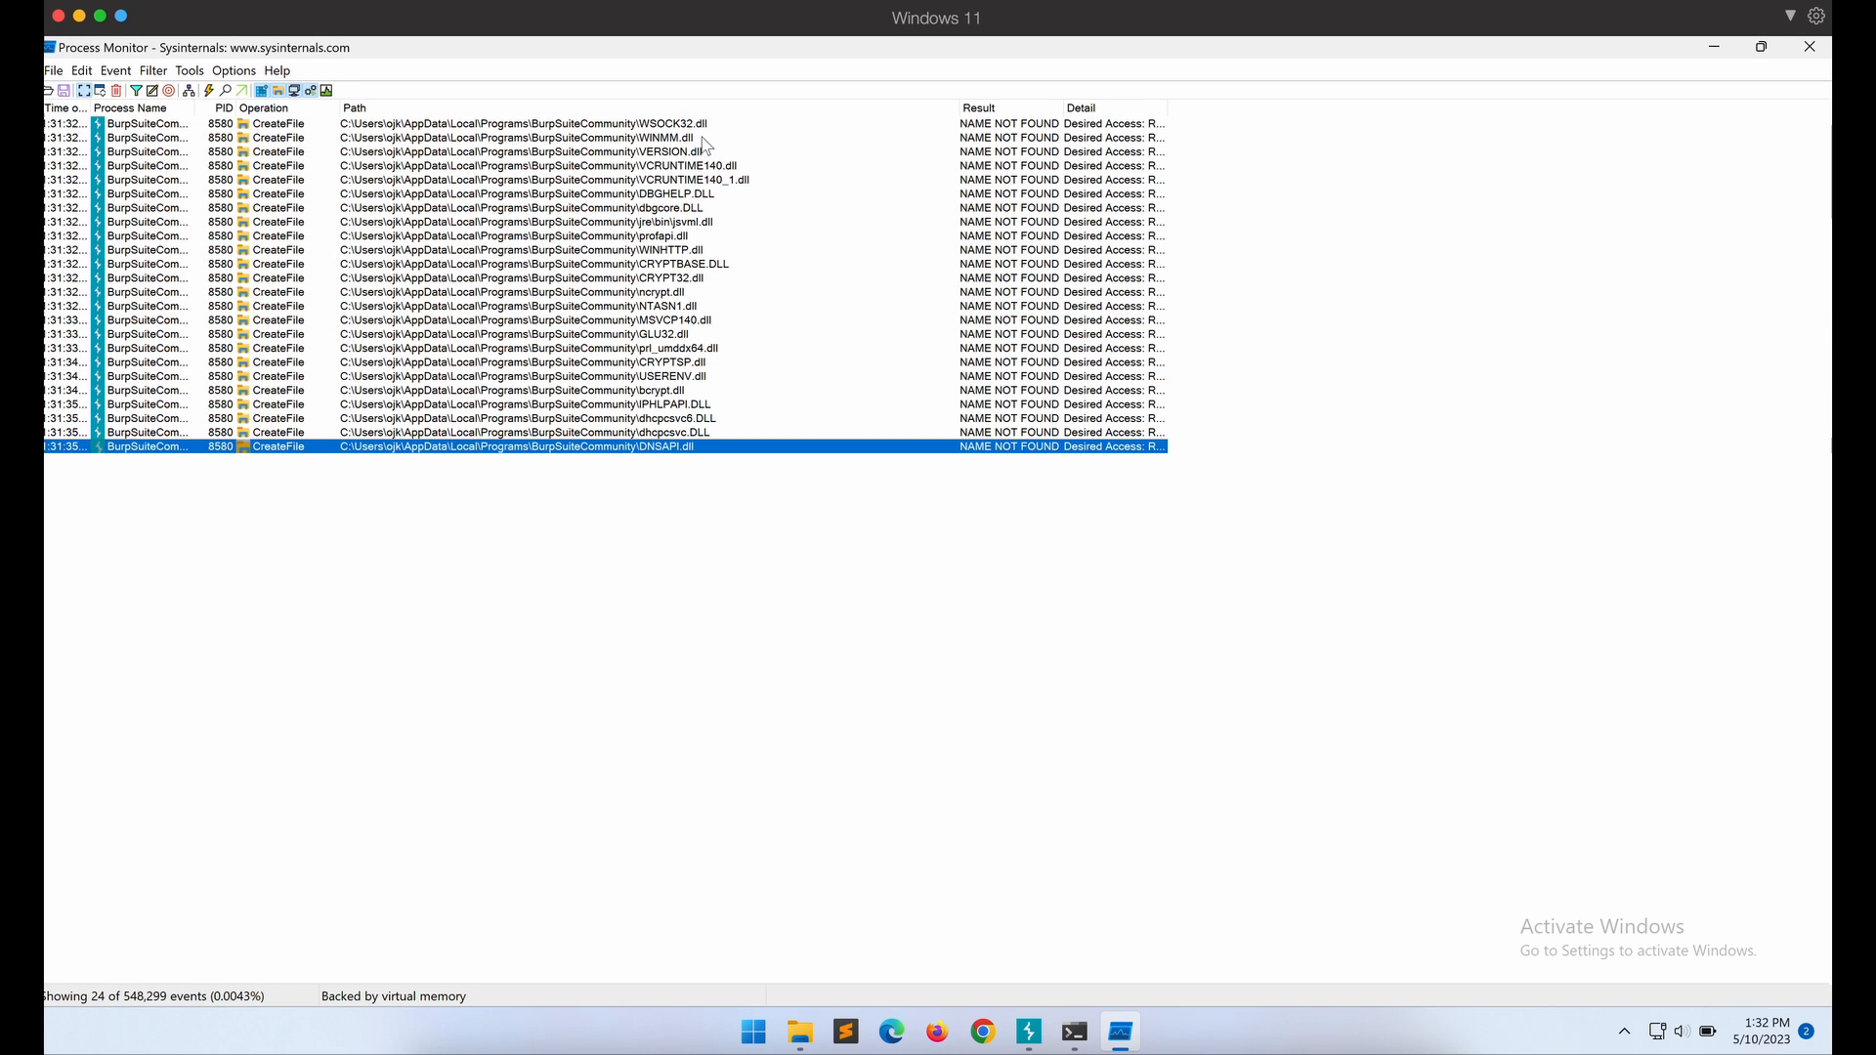
click(478, 123)
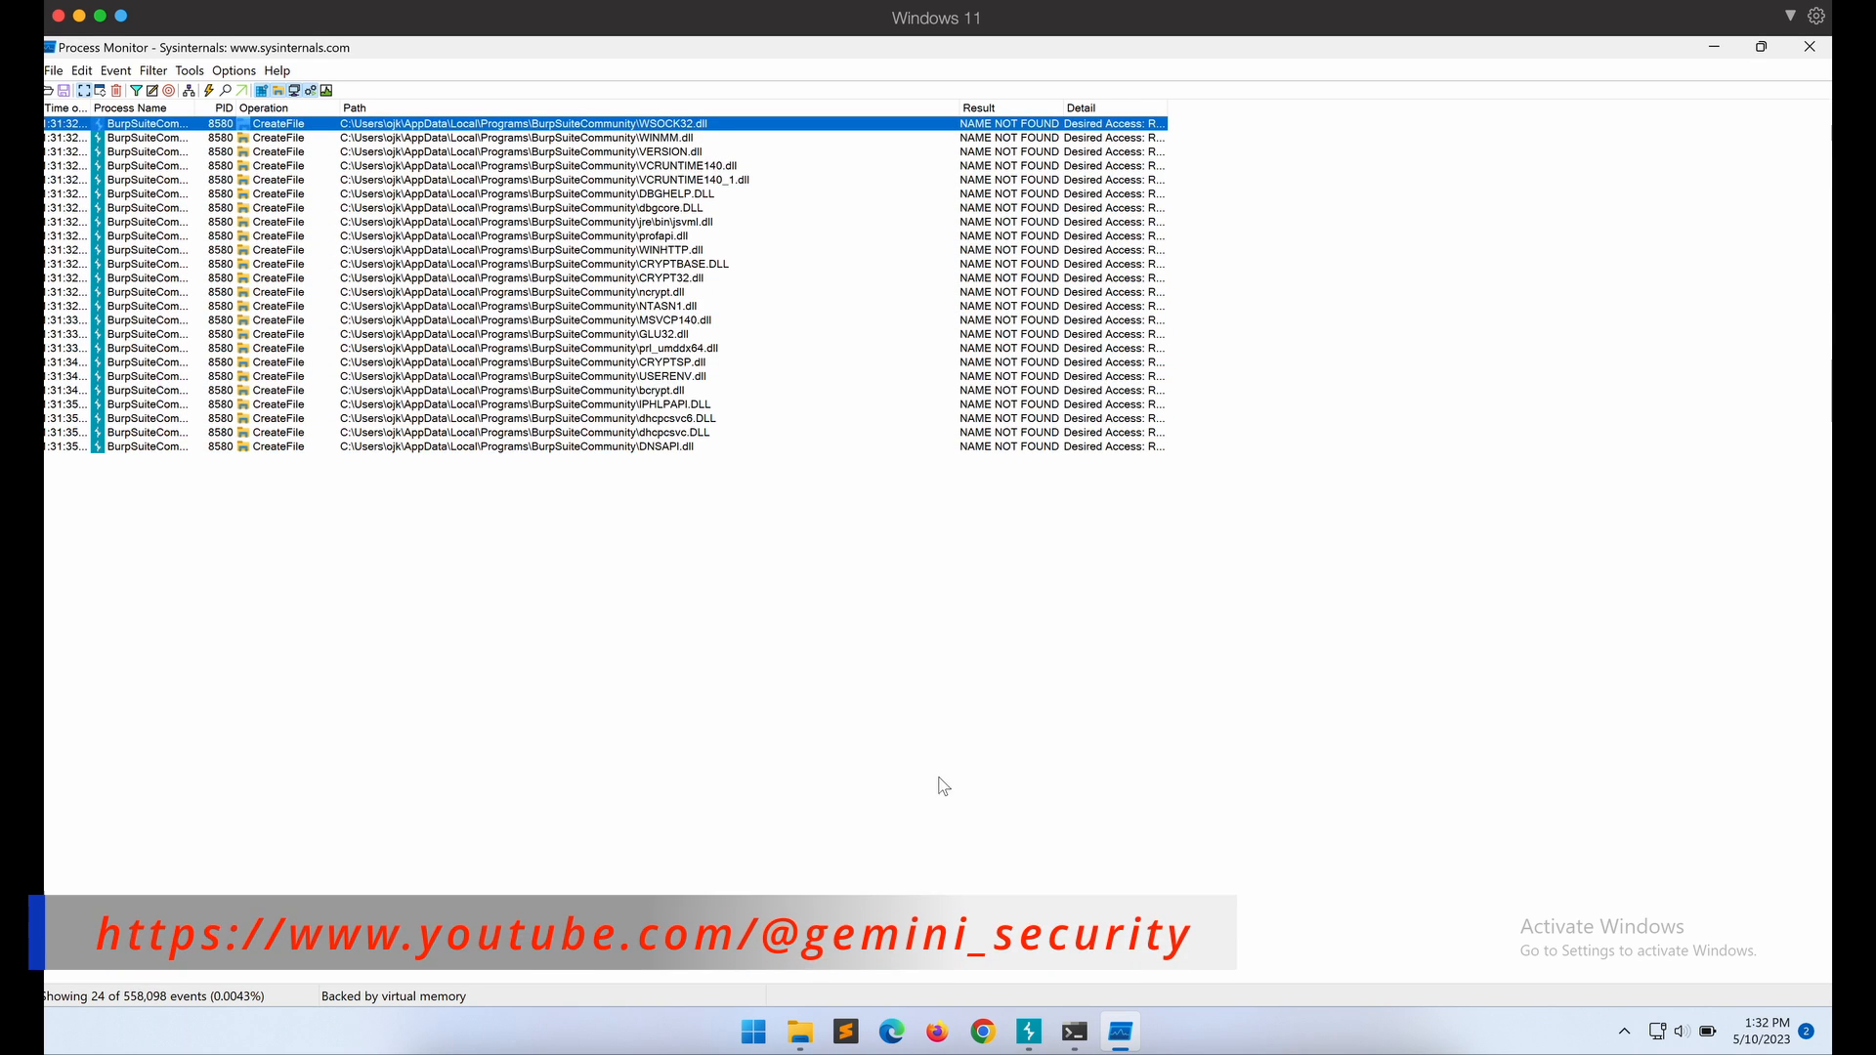
click(1072, 1031)
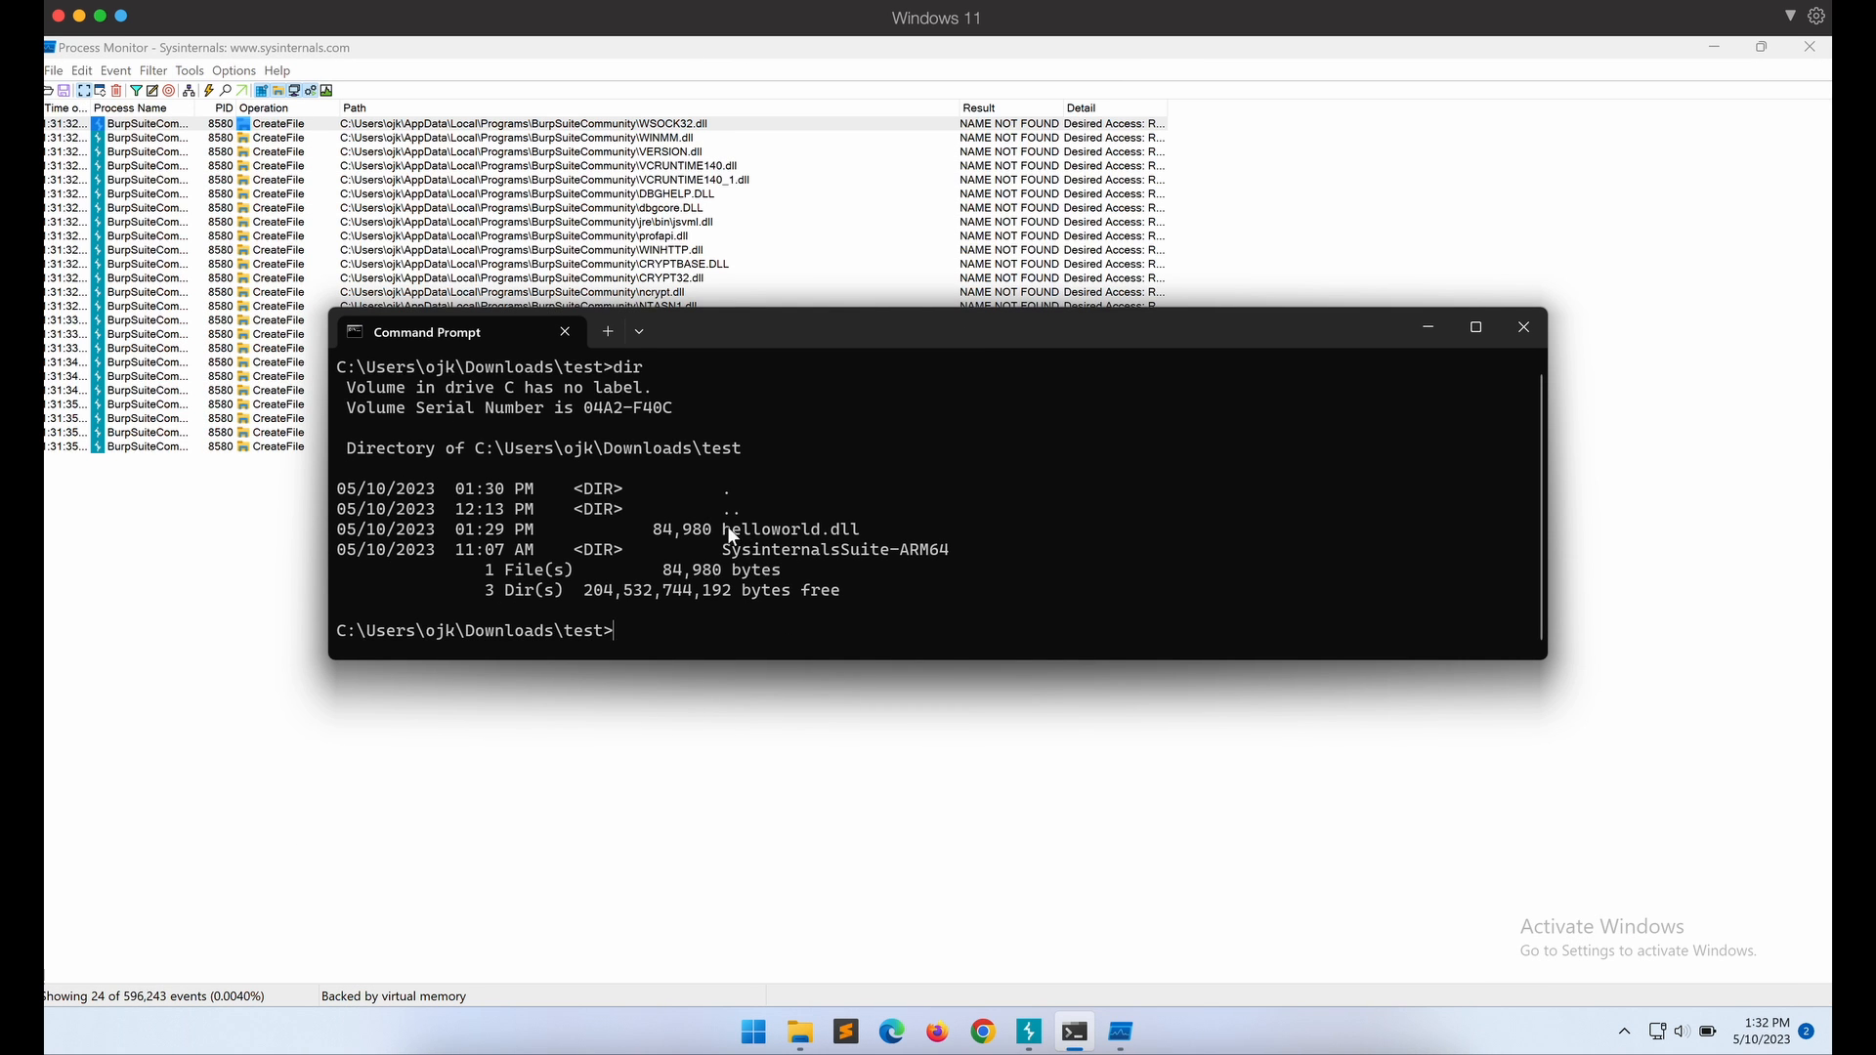
Move helloworld.dll to C:\Users\ojk\AppData\Local\Programs\BurpSuiteCommunity\WSOCK32.dll and list the test folder.
text(move hel)
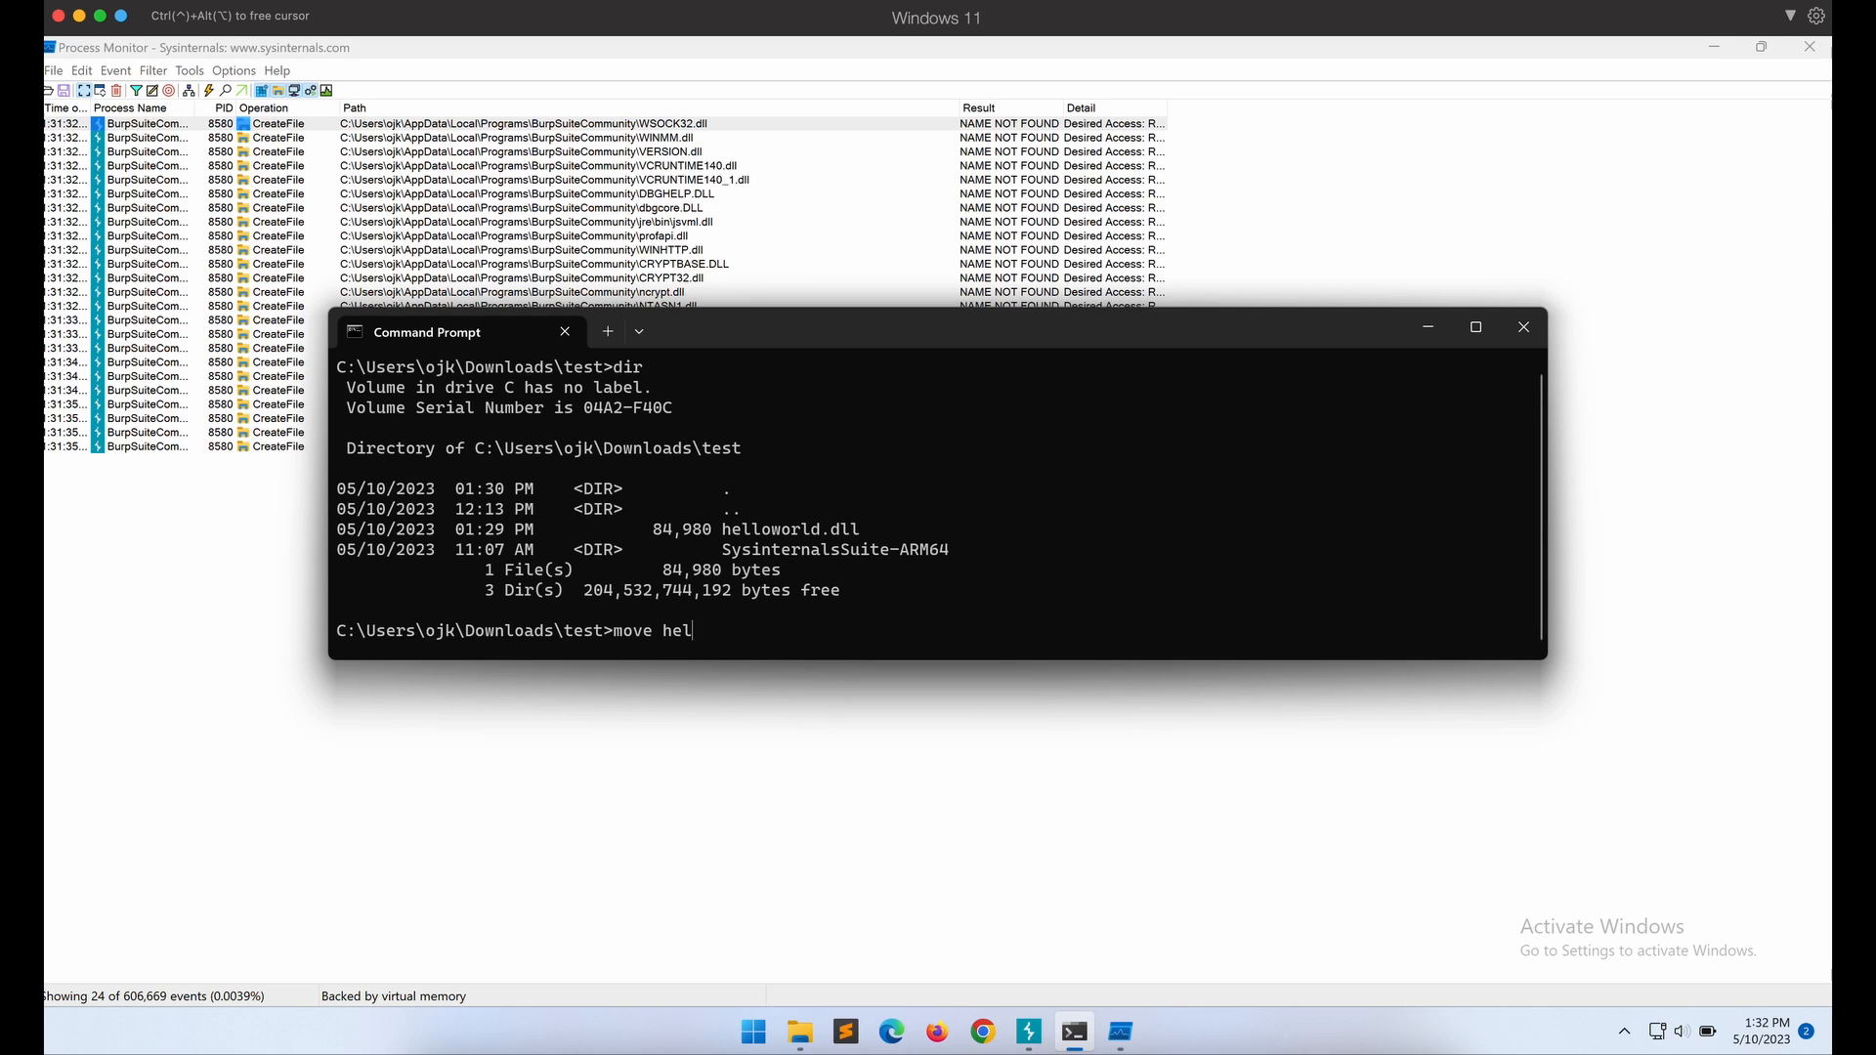
text(loworld.dll C:\U)
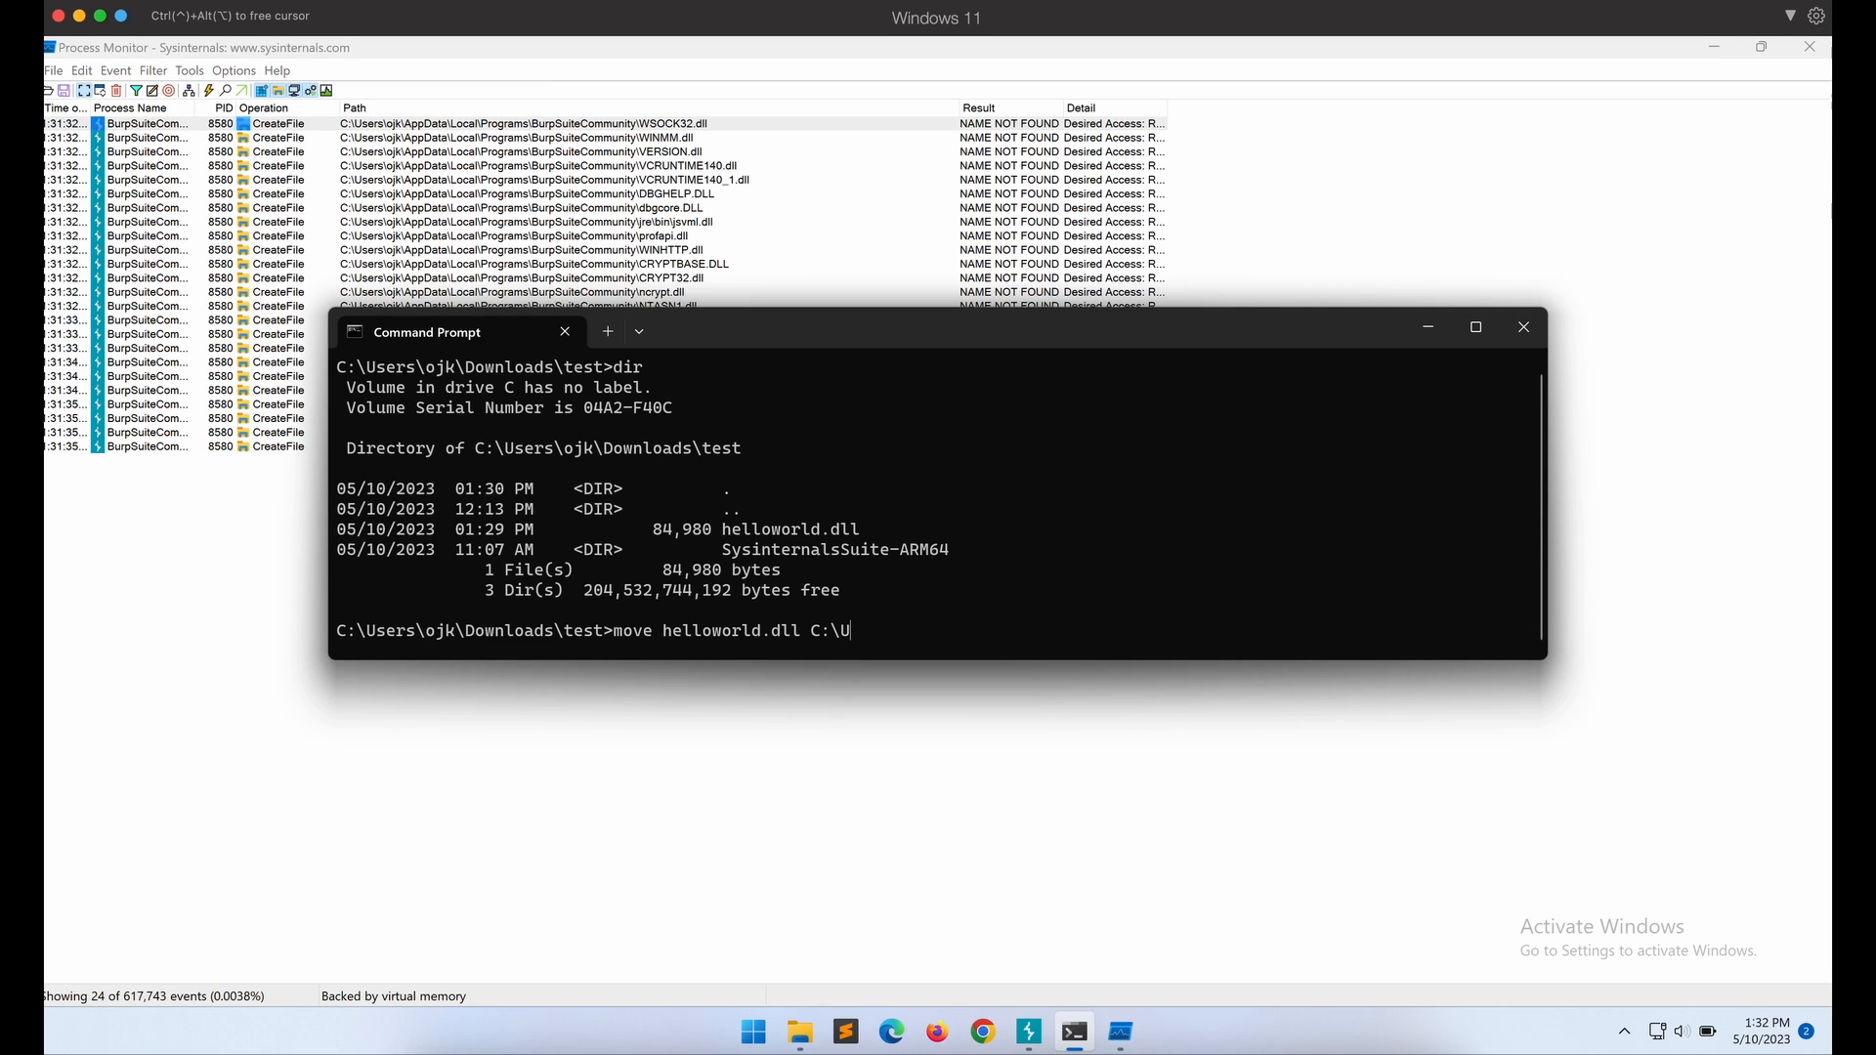
text(sers\ojk)
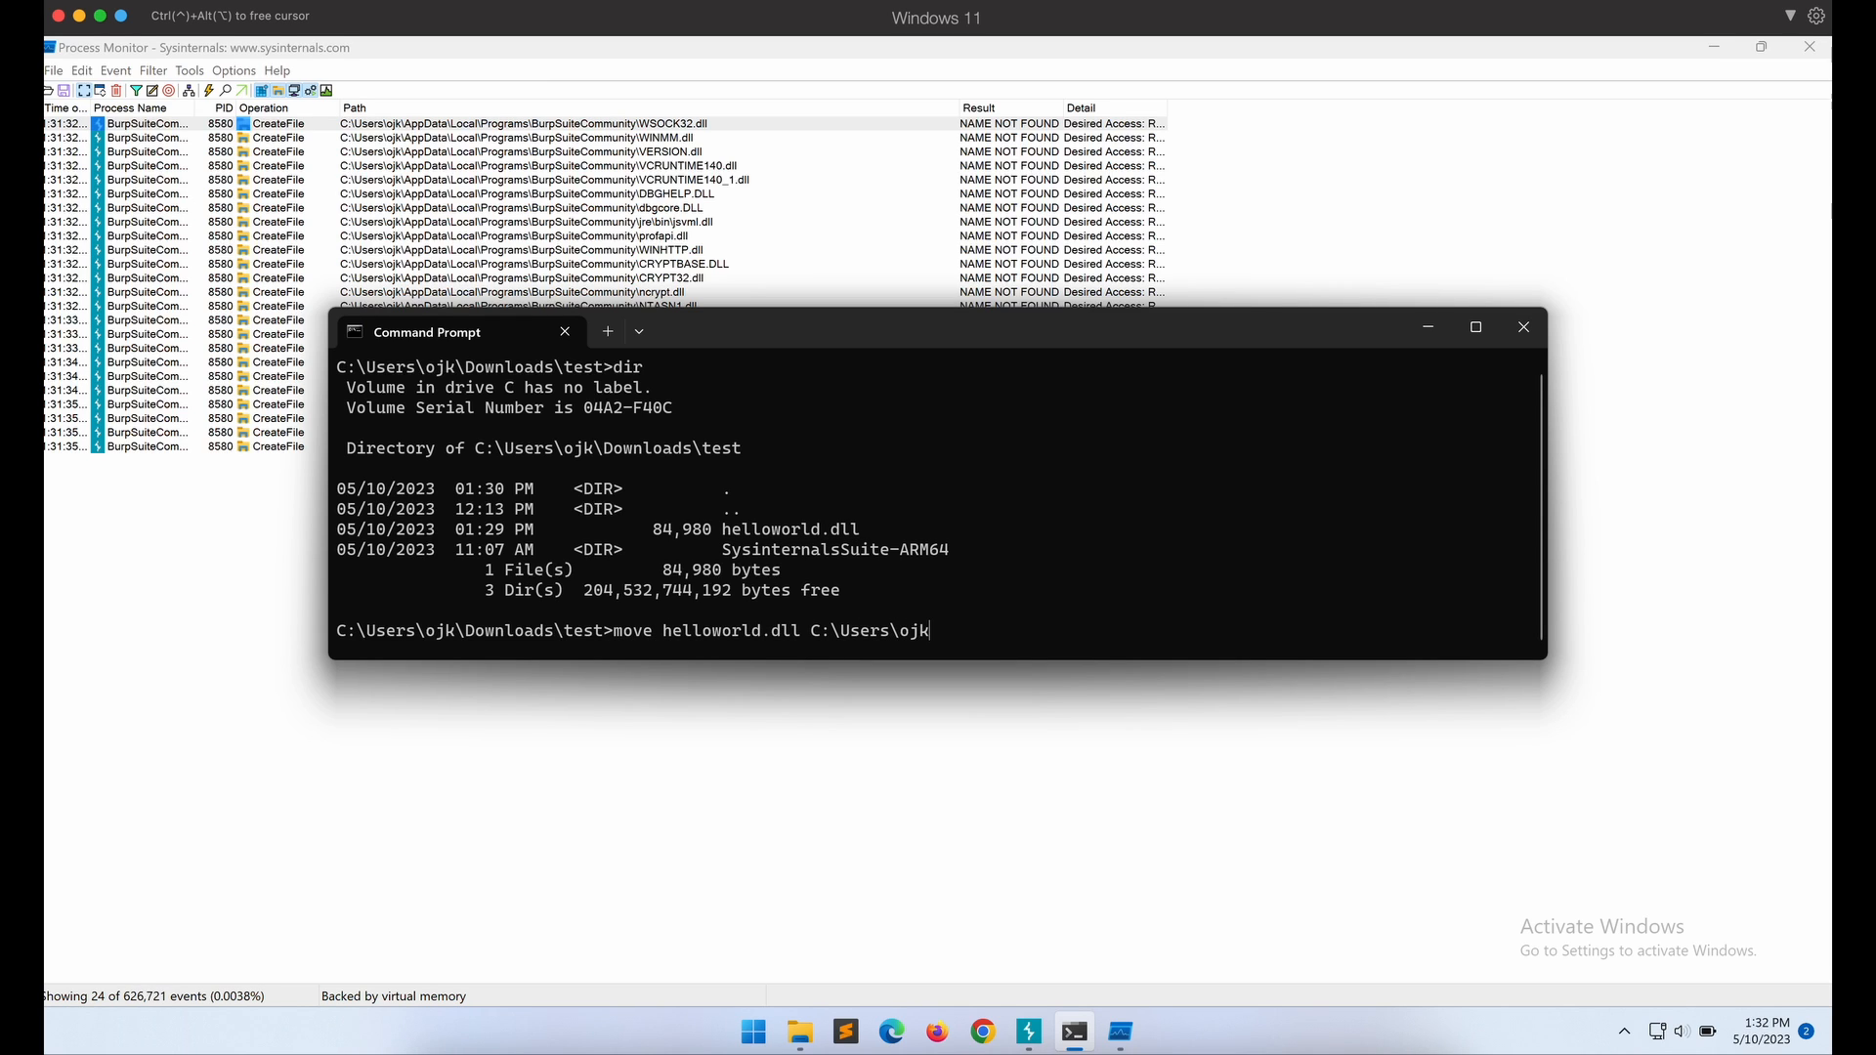
text(\AppData\Local)
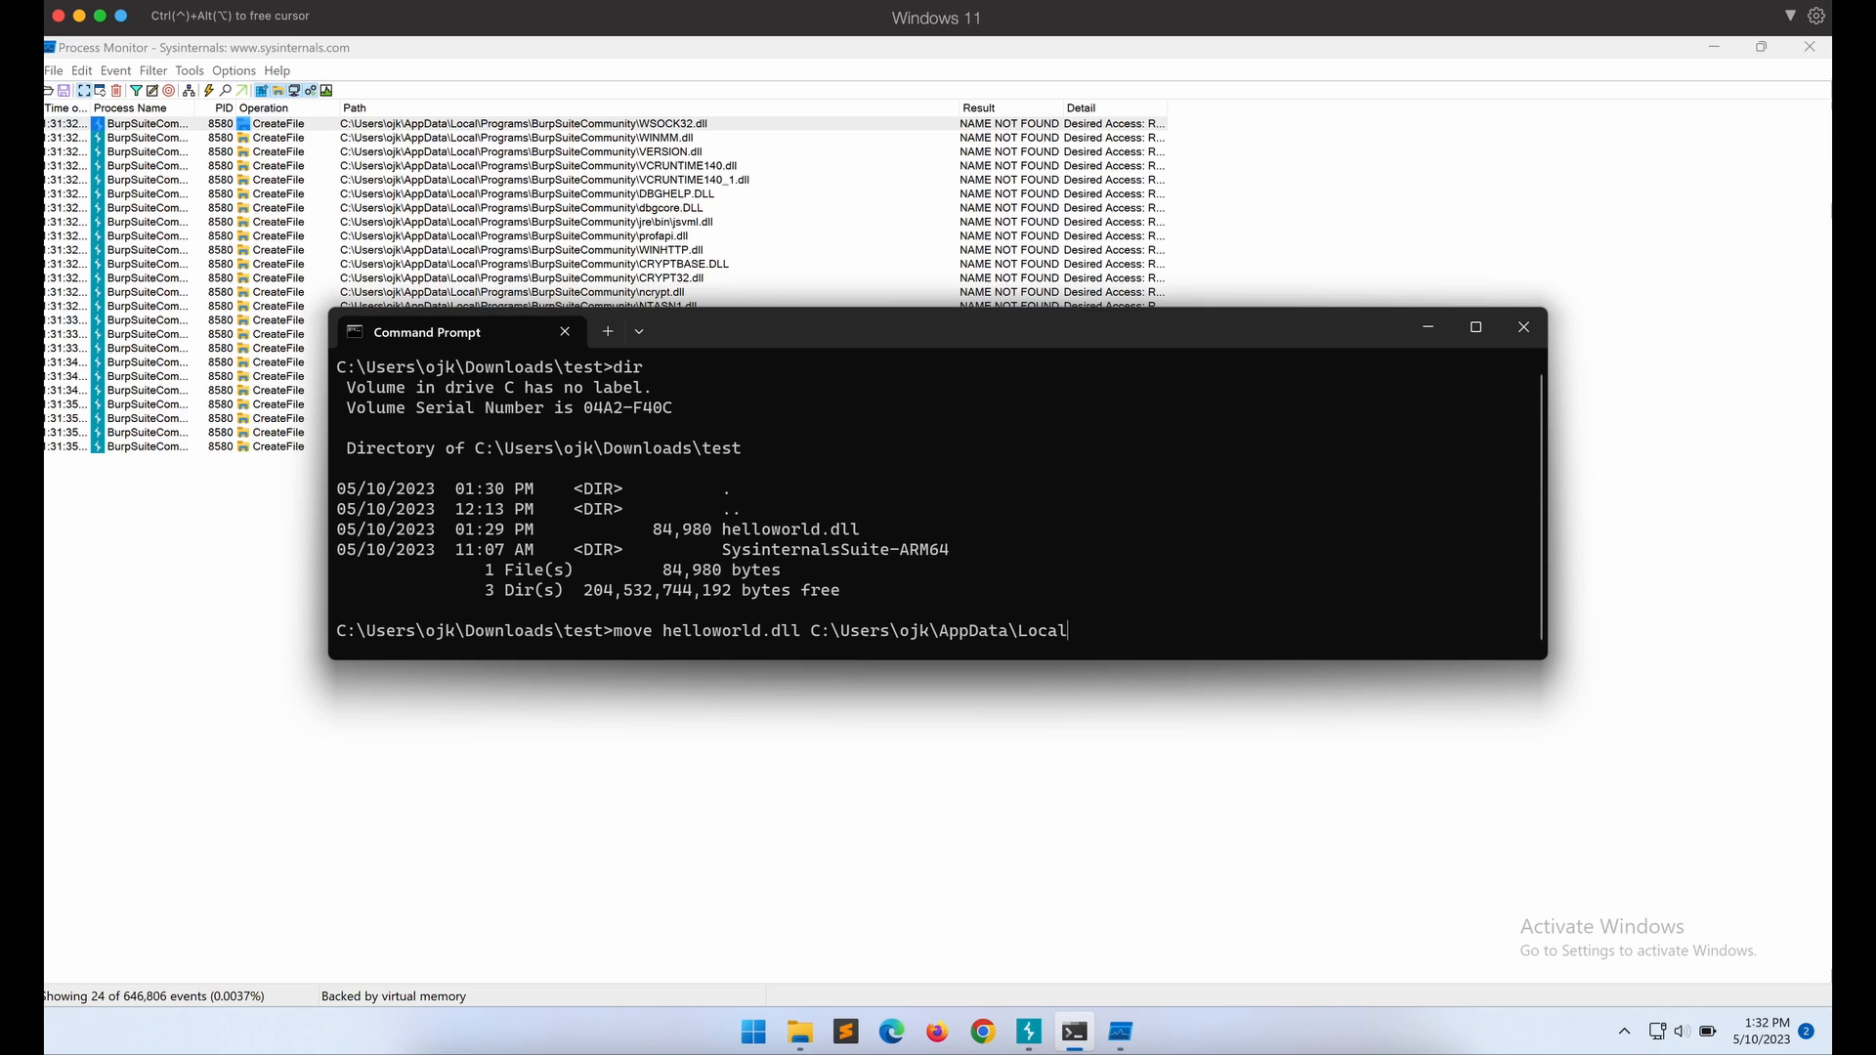
text(\Programs\Burp)
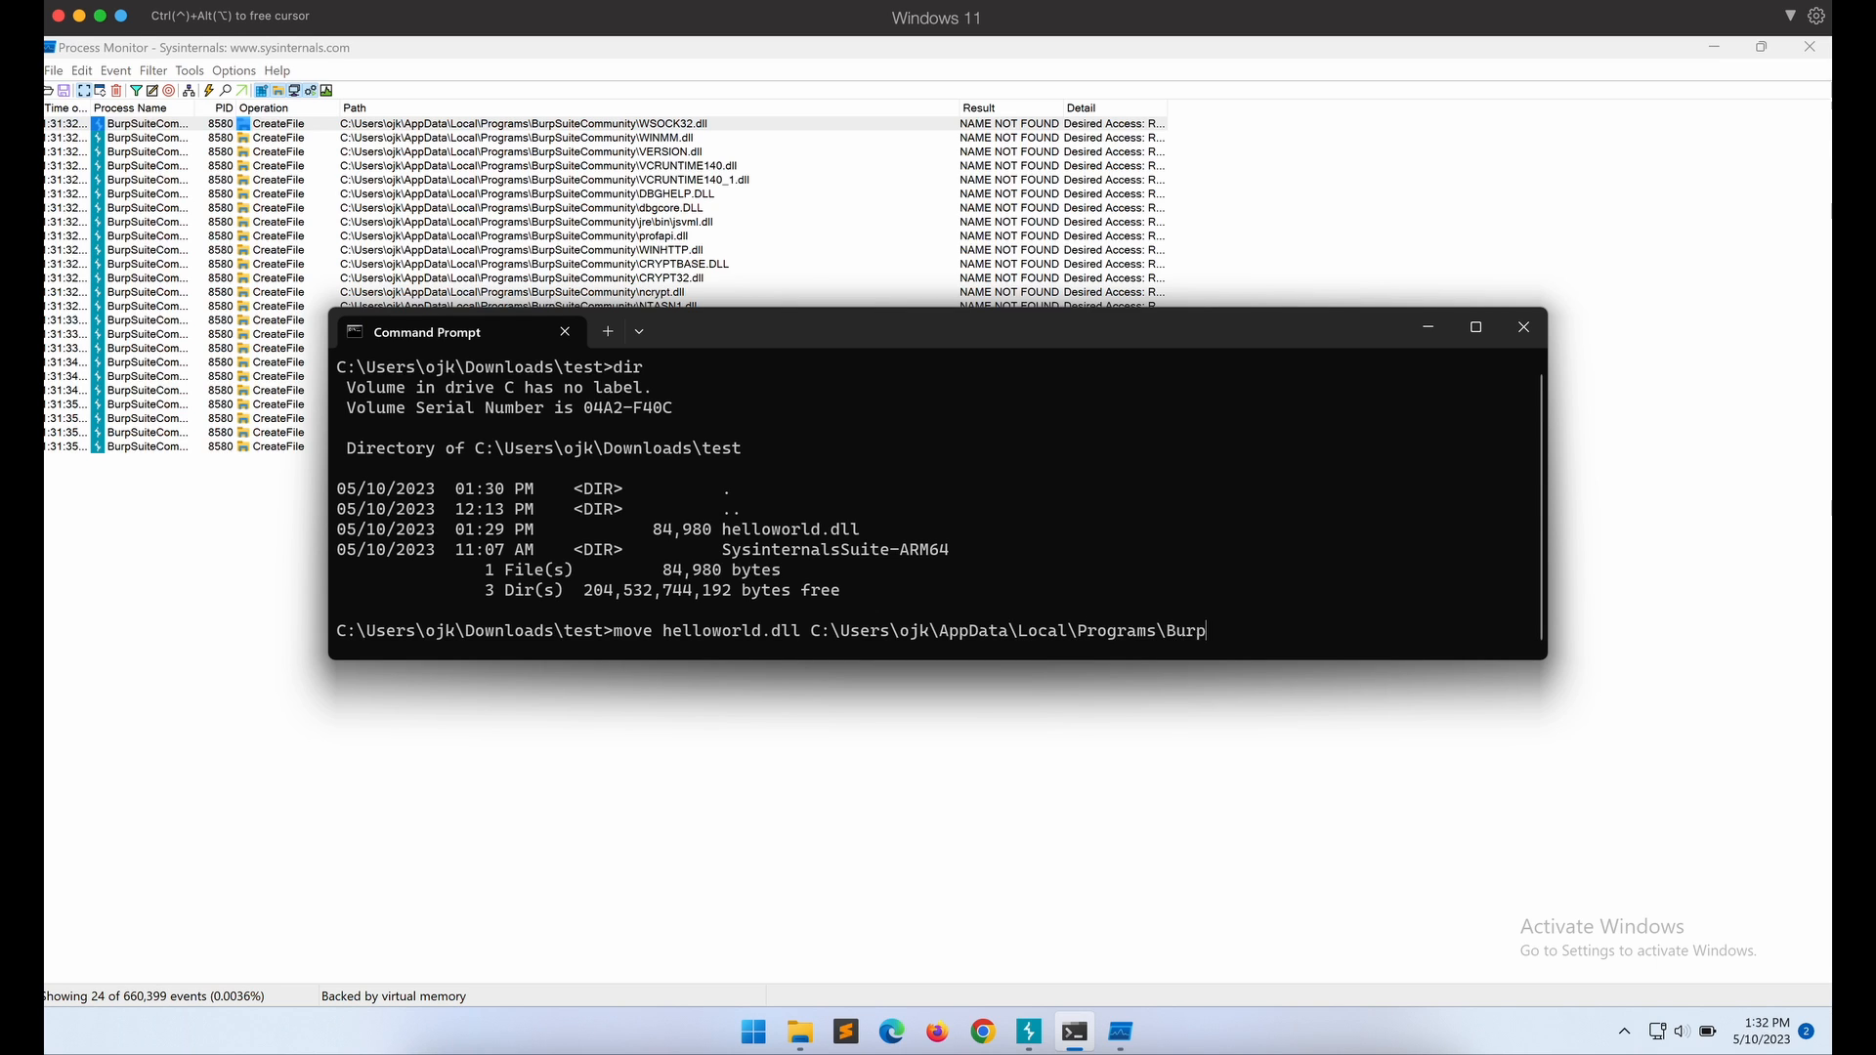
text(SuiteCommunity\W)
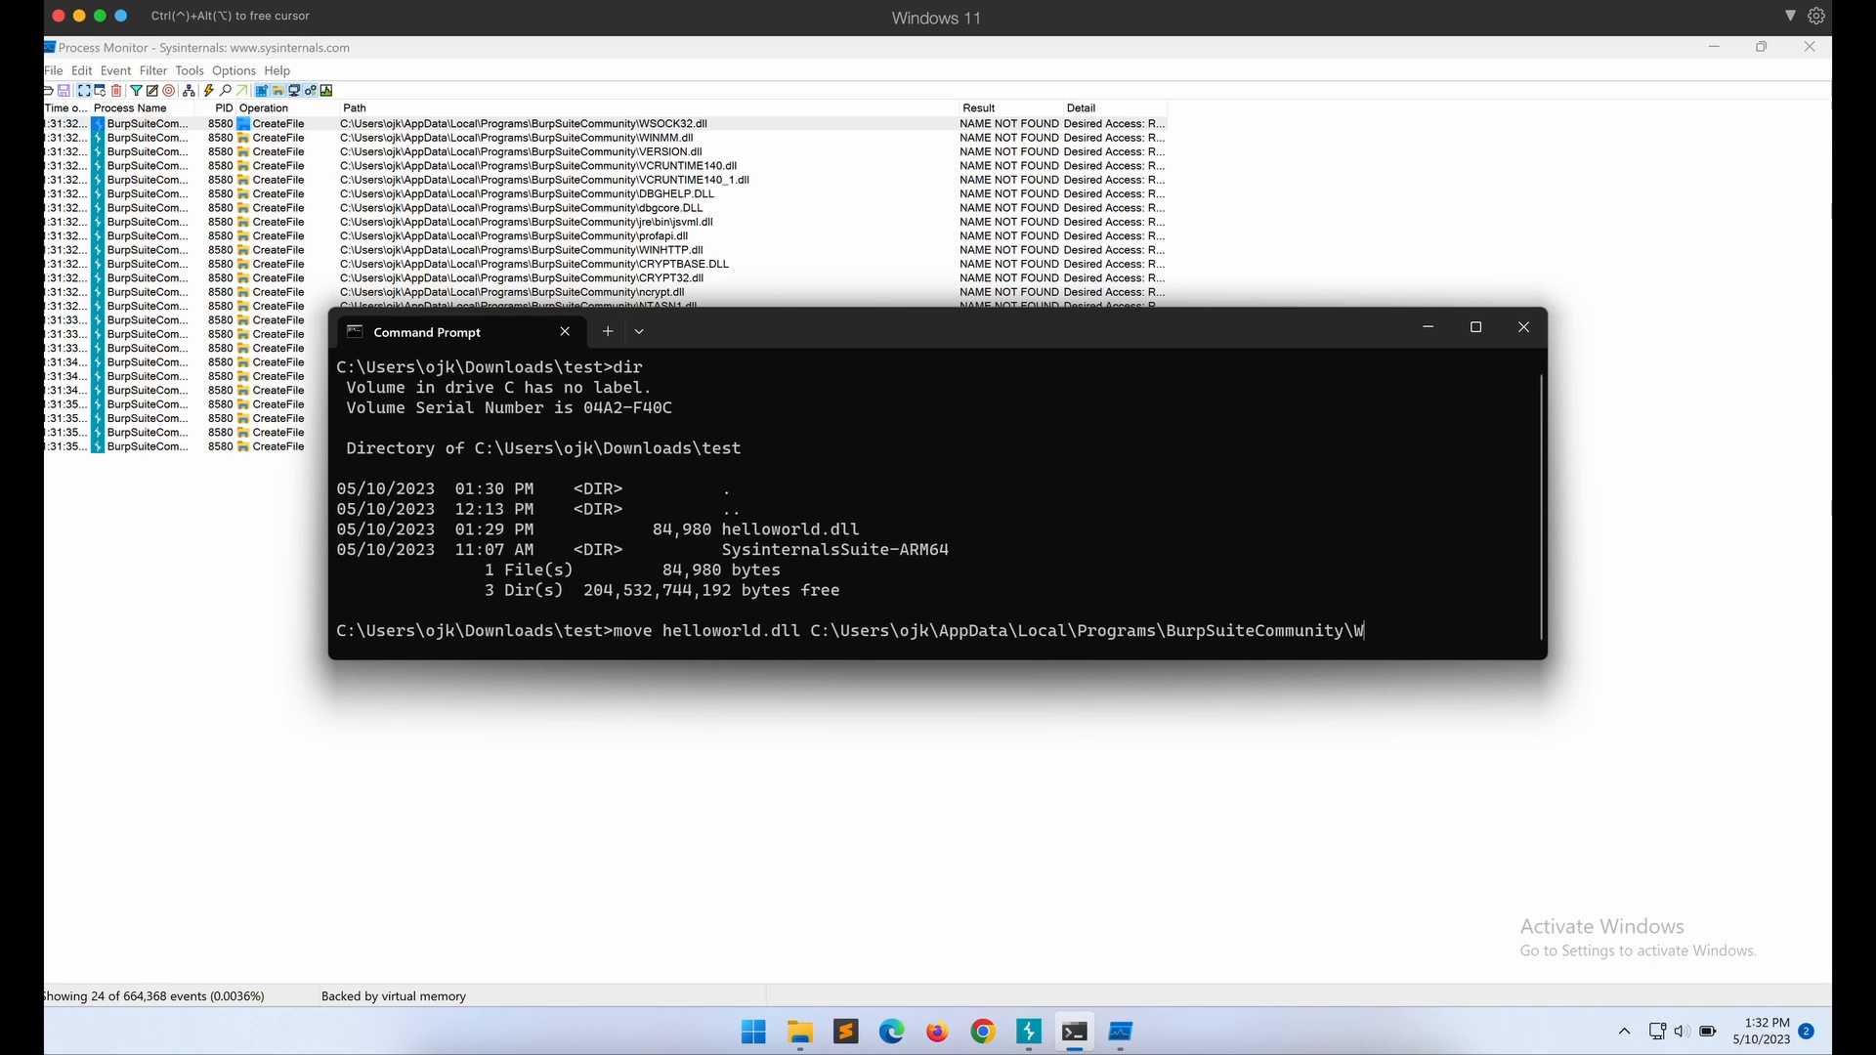
text(SOCK32.dll)
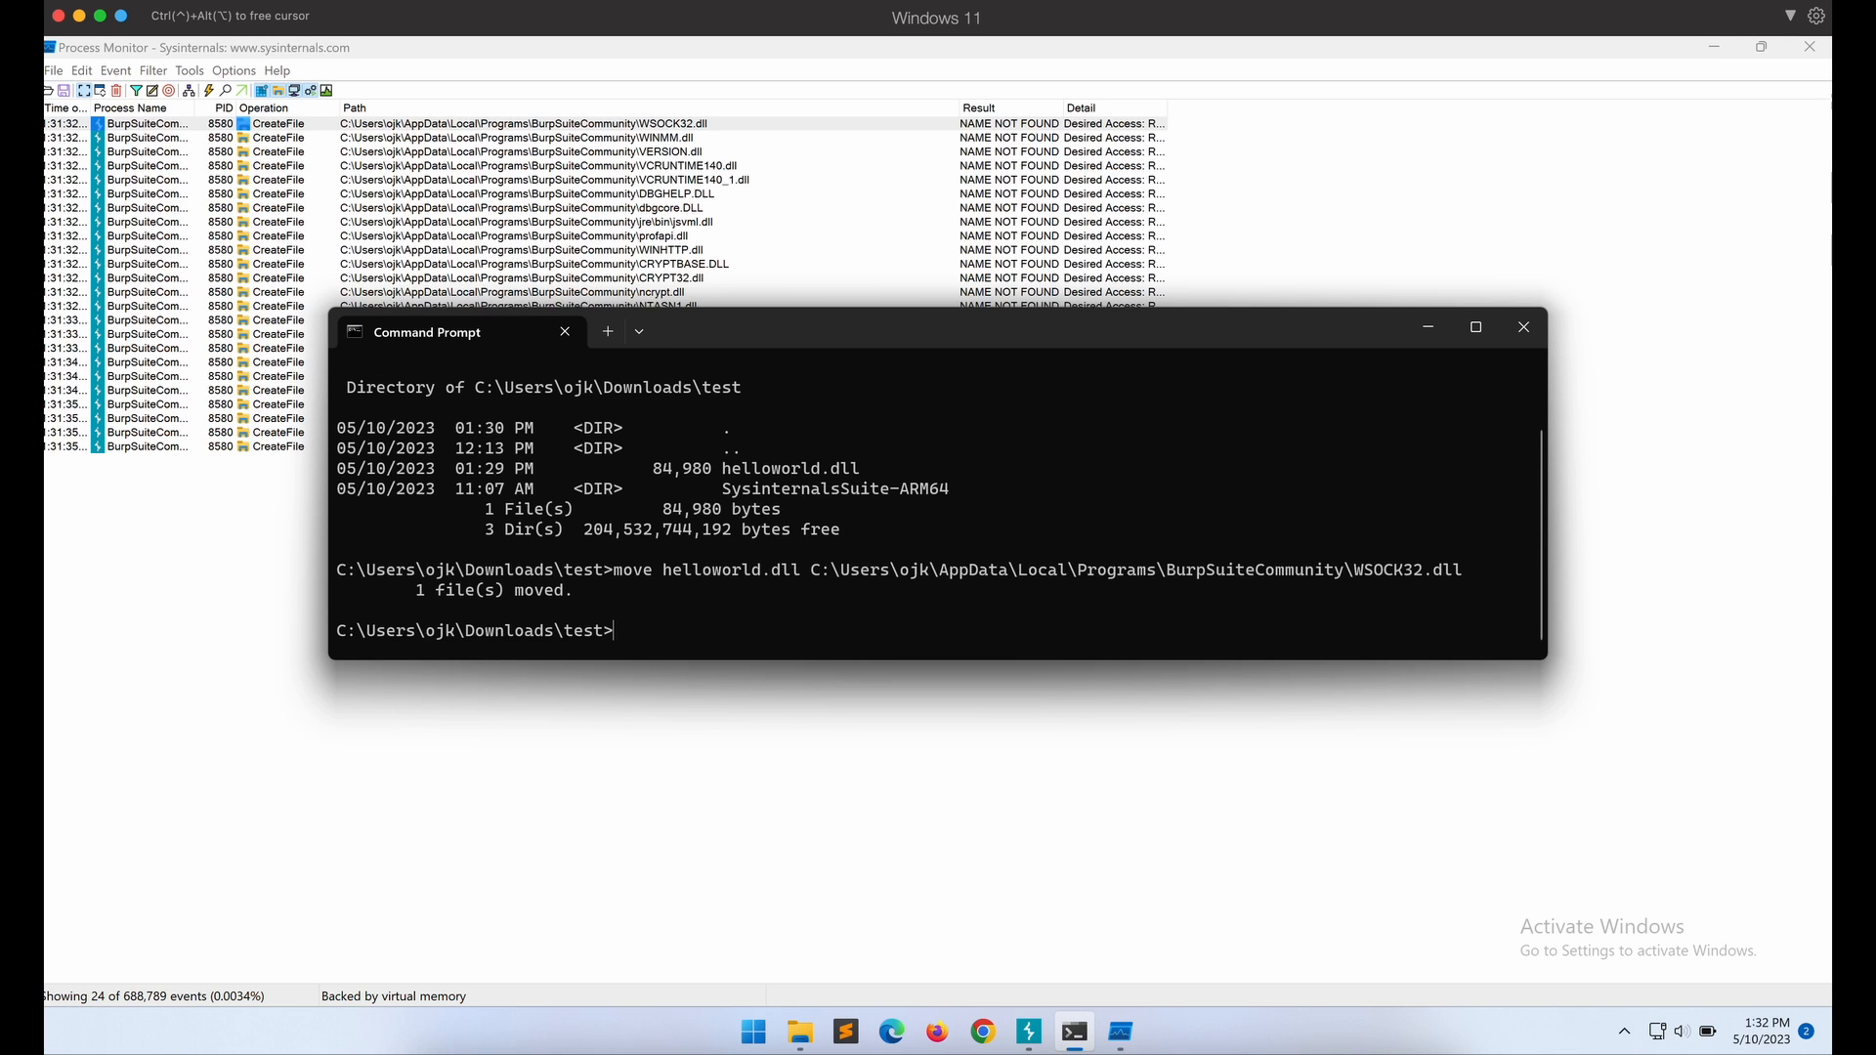
text(dir)
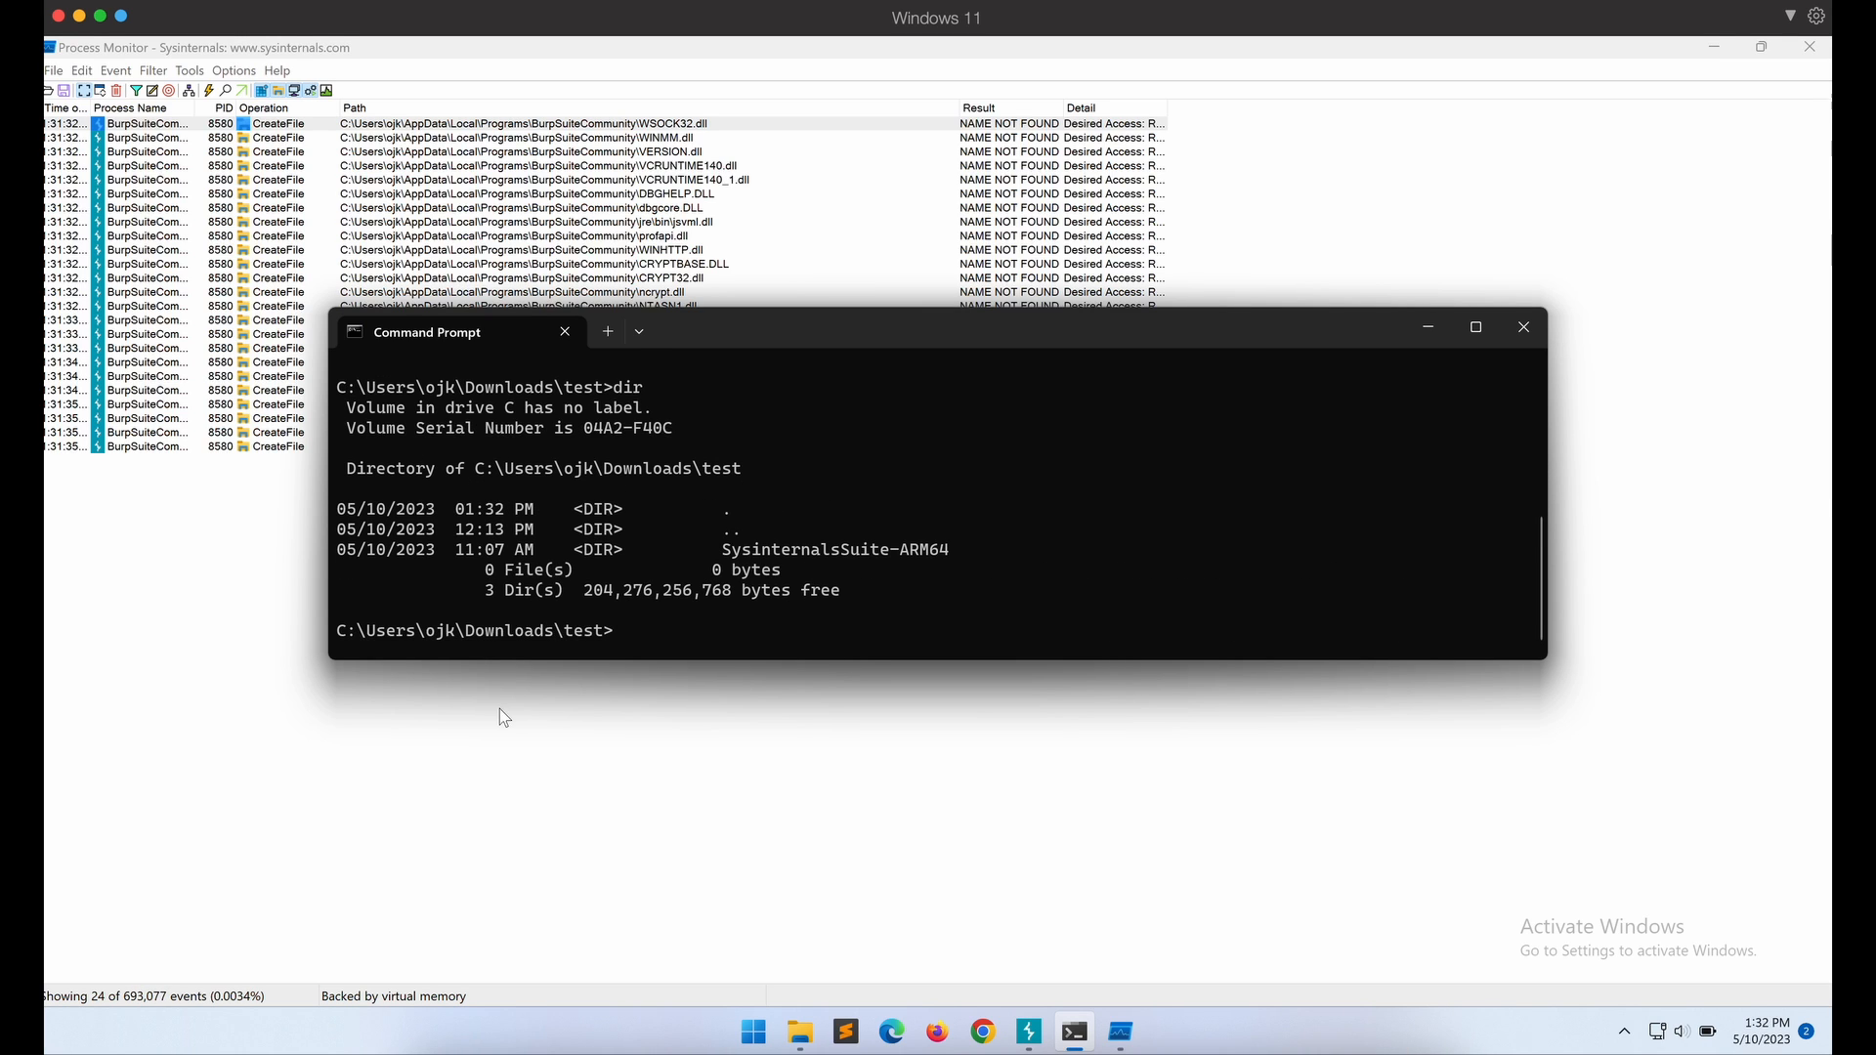
click(797, 1032)
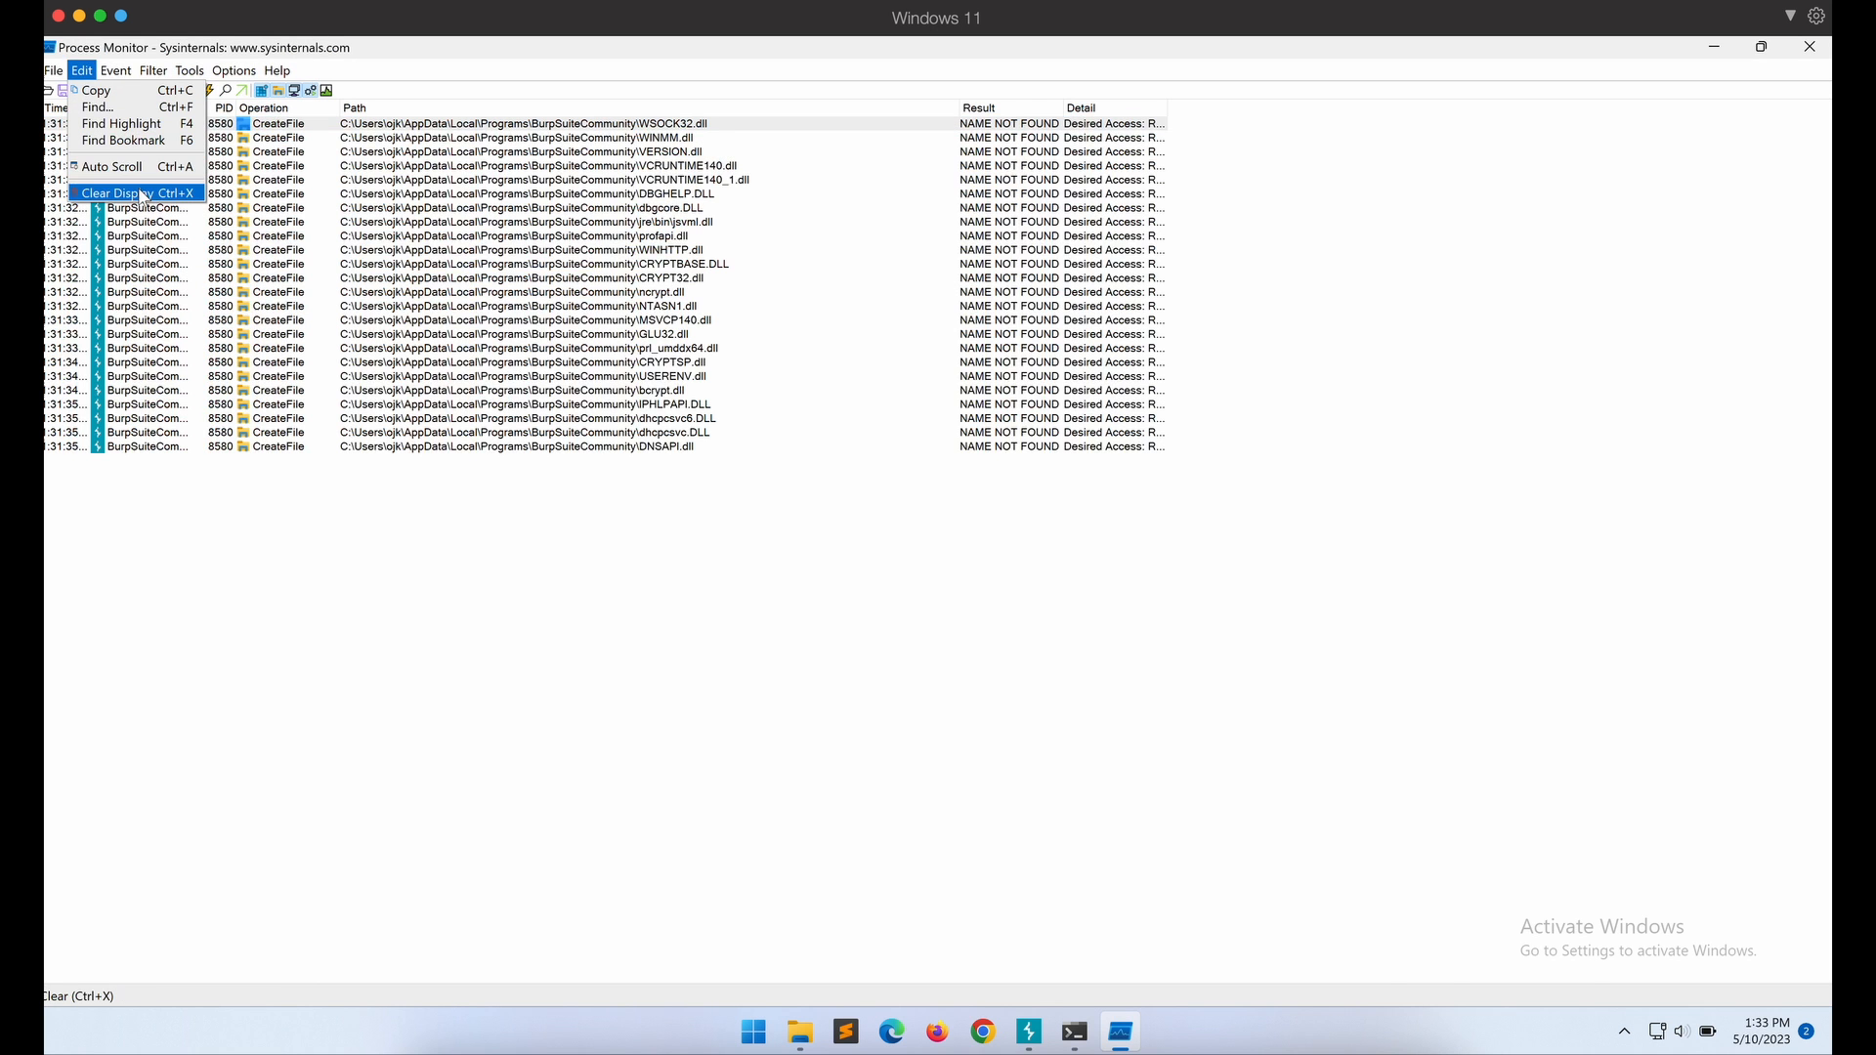
Clear the captured events, relaunch Burp and dismiss its ordinal-not-found and damaged-JVM errors.
click(118, 194)
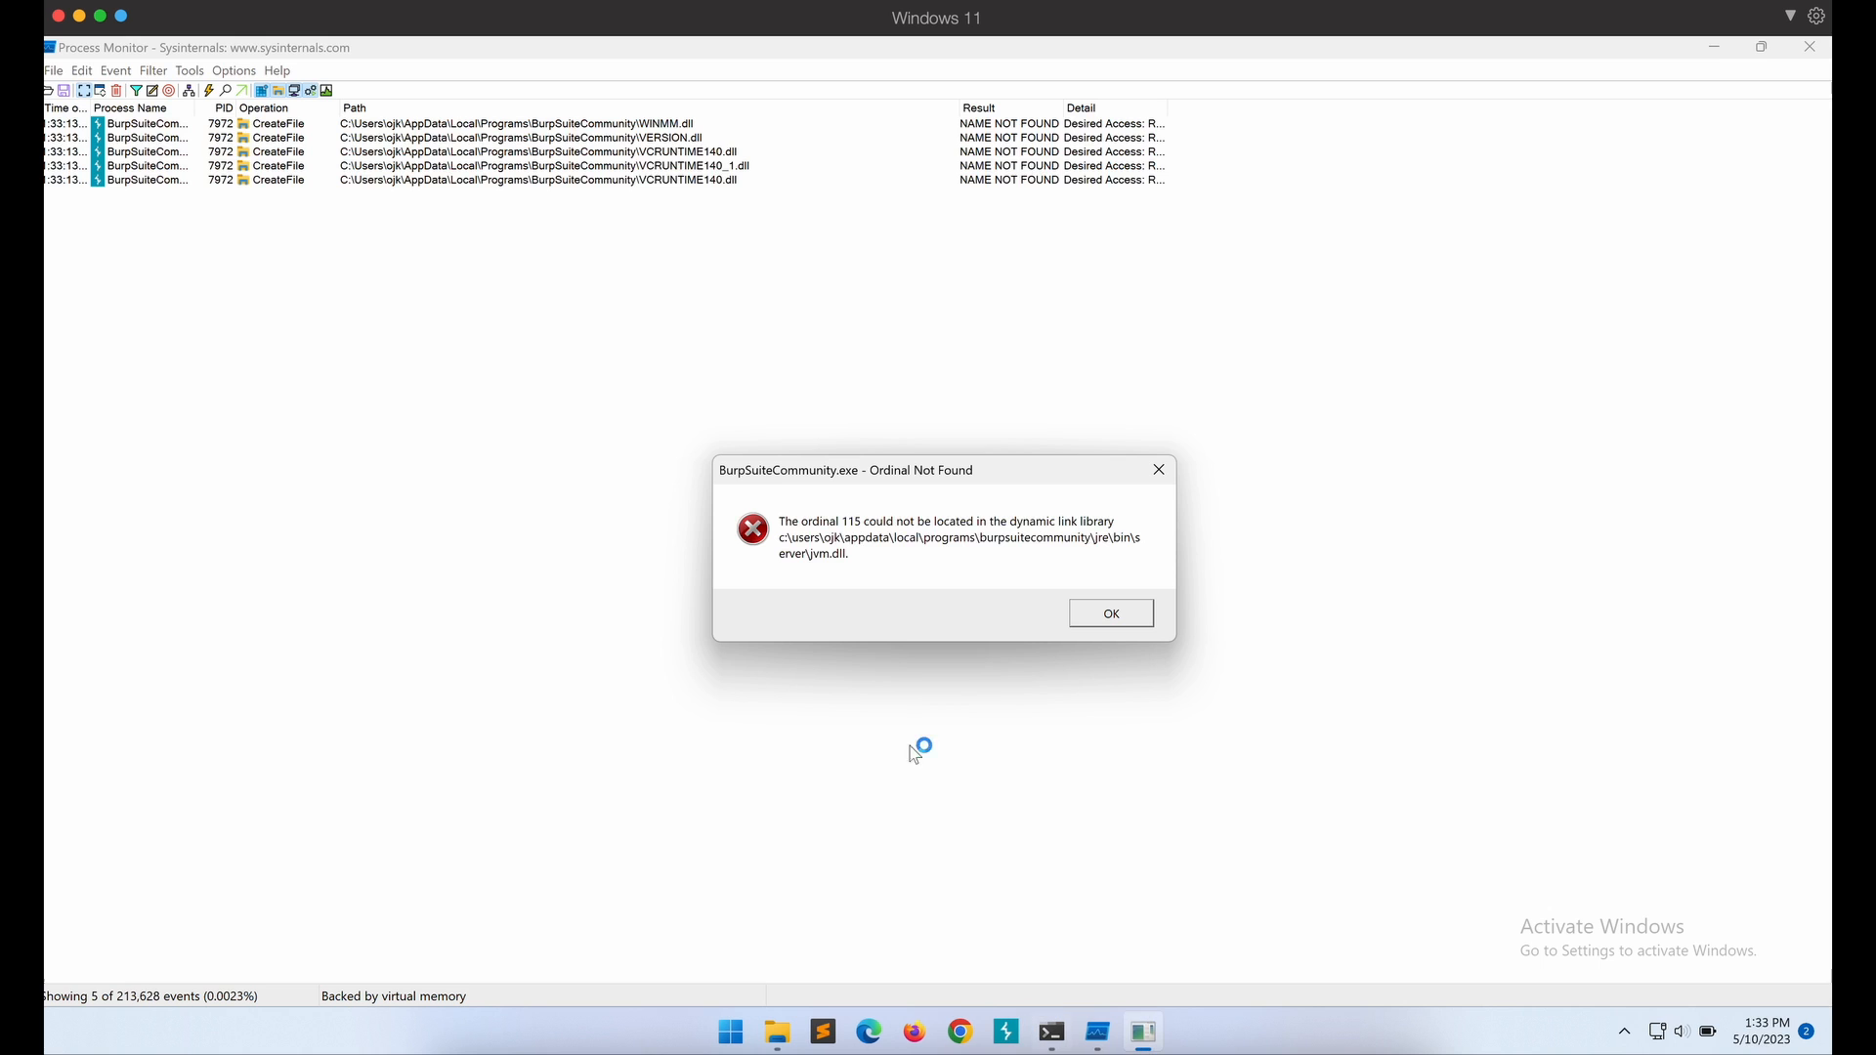
mouse_move(992, 557)
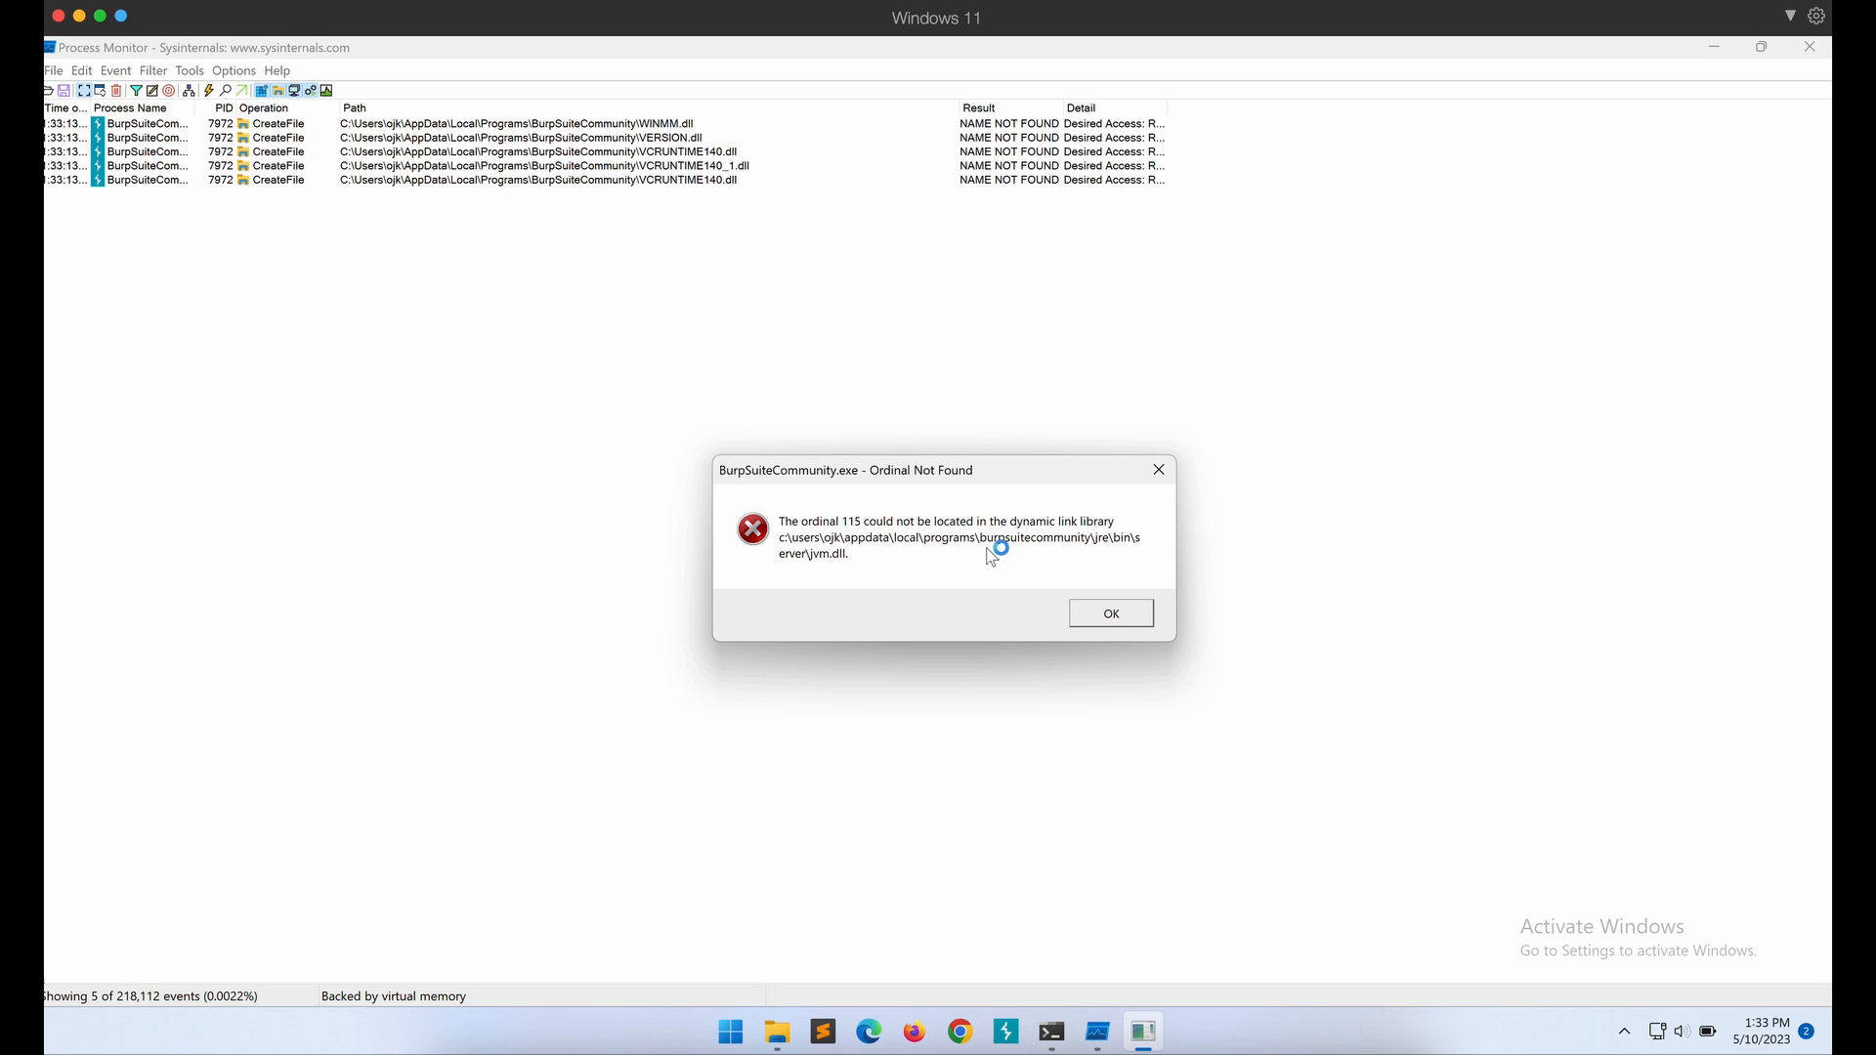
click(1108, 612)
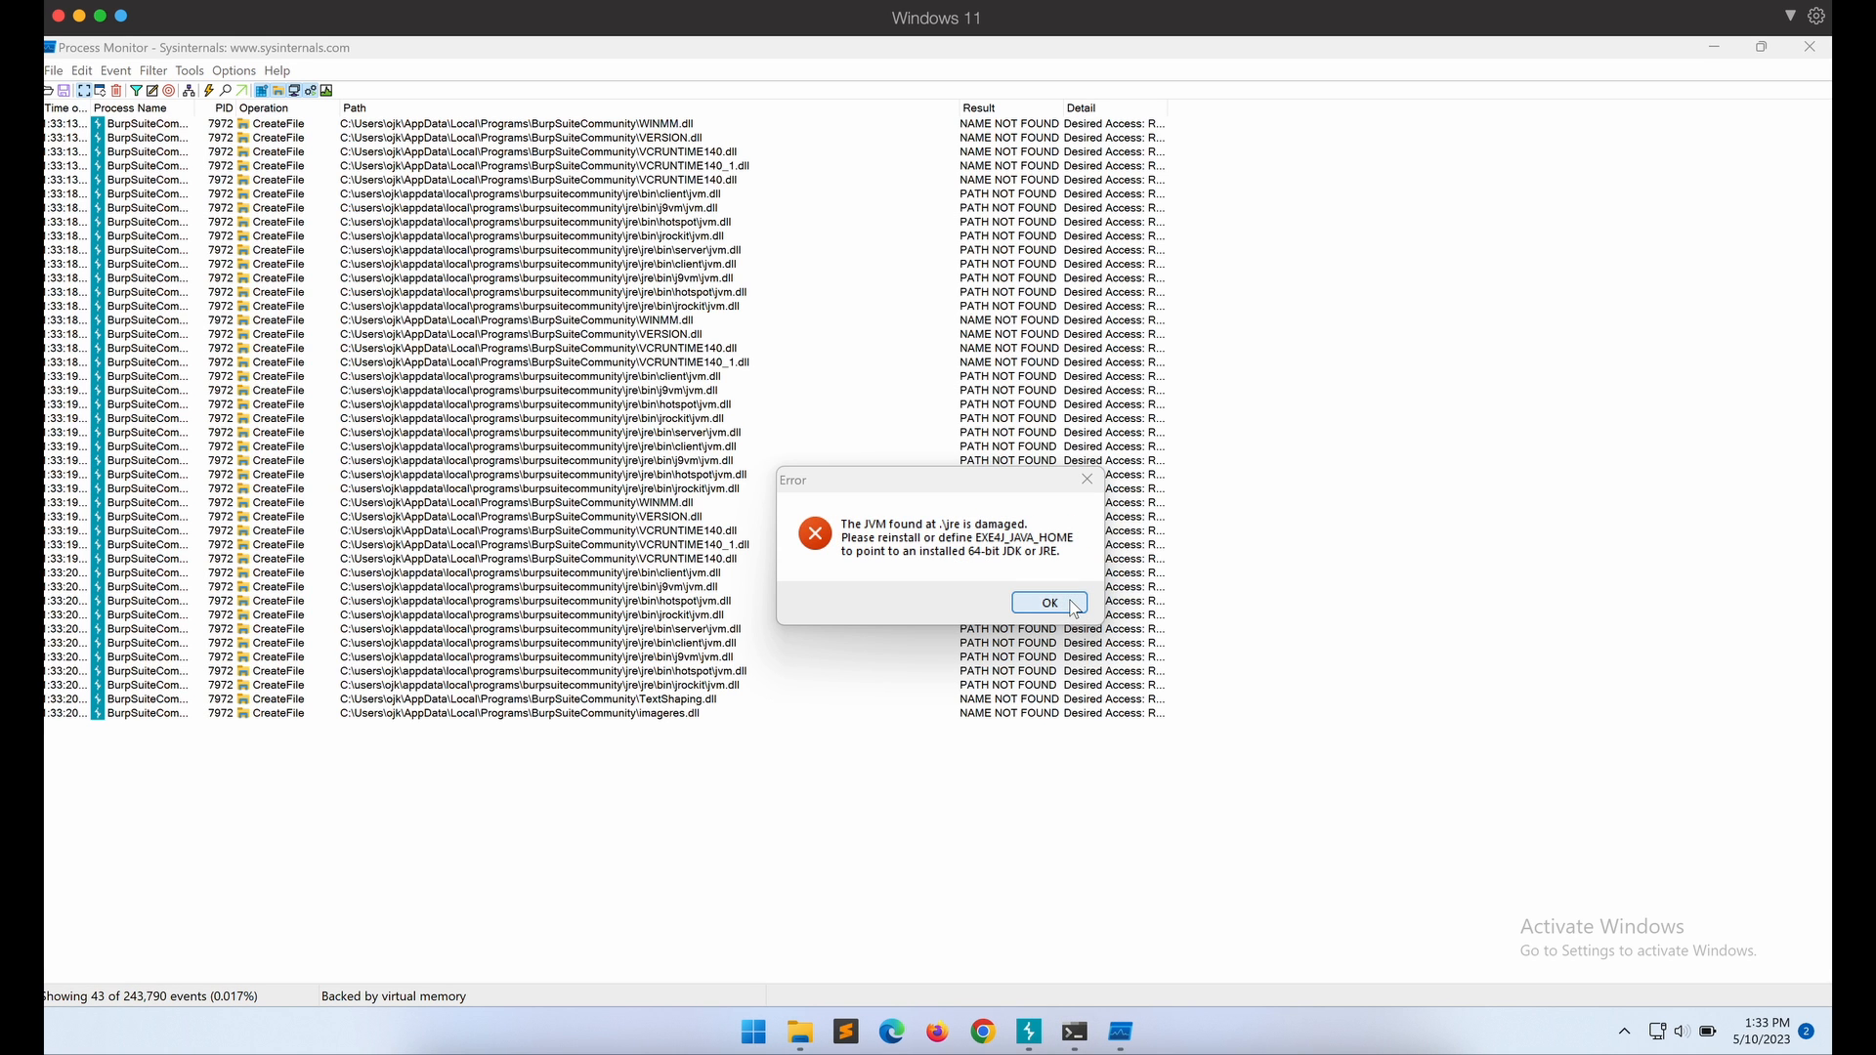
click(1047, 602)
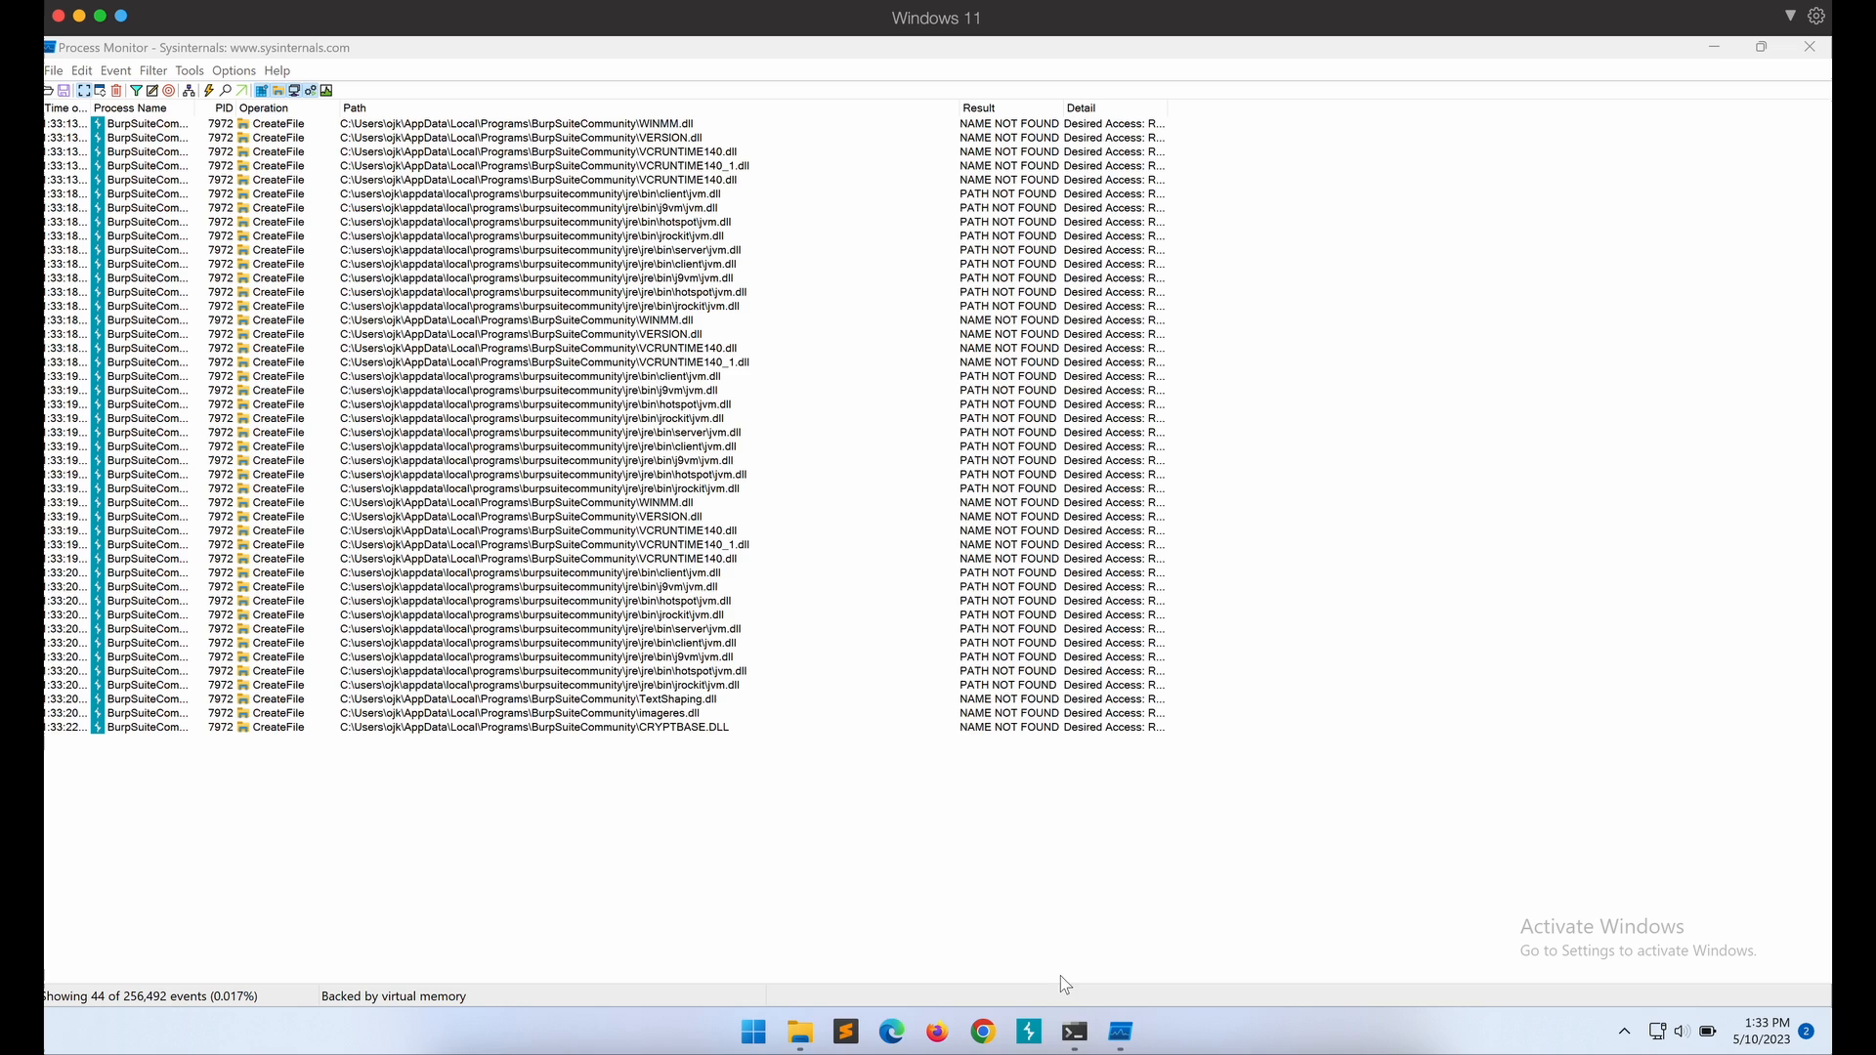
click(1072, 1032)
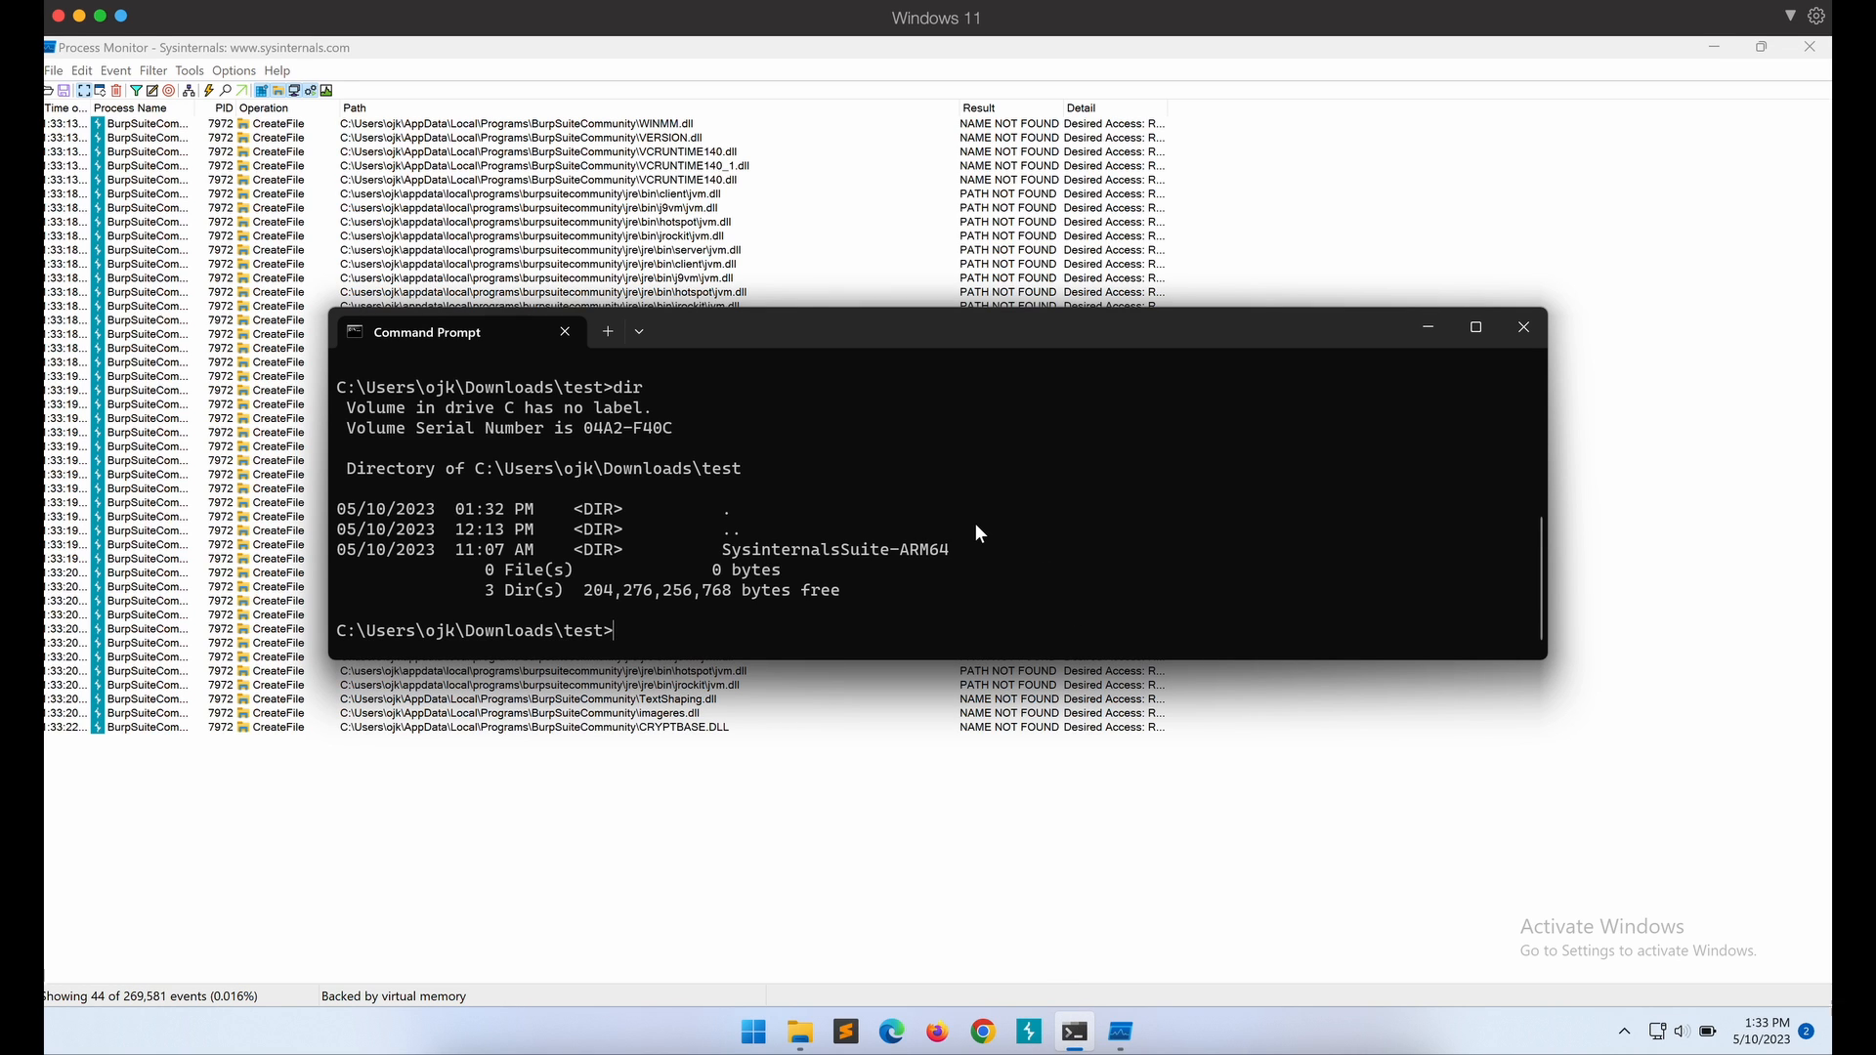
Move WSOCK32.dll in the BurpSuiteCommunity folder to WINMM.dll.
text(move helloworld.dll C:\Users\ojk\AppData\Local\Programs\BurpSuiteCommunity\WSOCK32.dll)
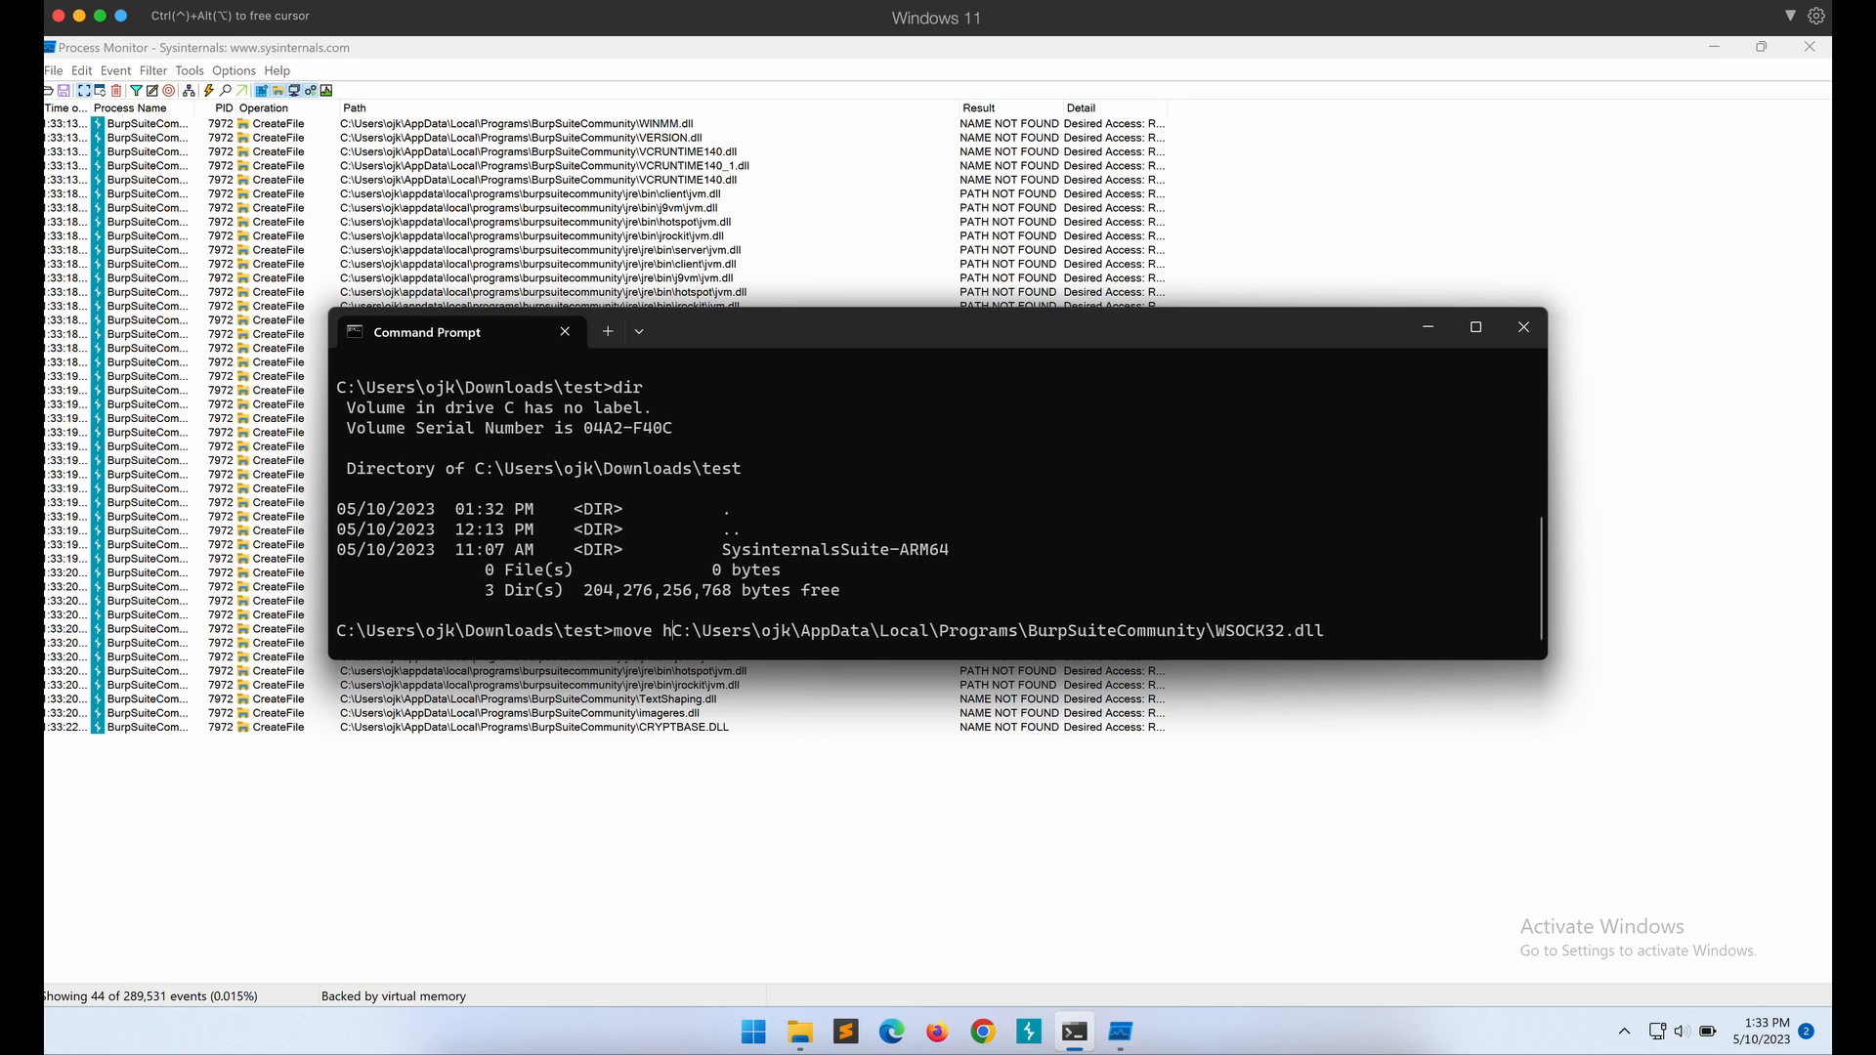
text(C:\Users\ojk\AppData\Local\Programs\BurpSuiteCommunity)
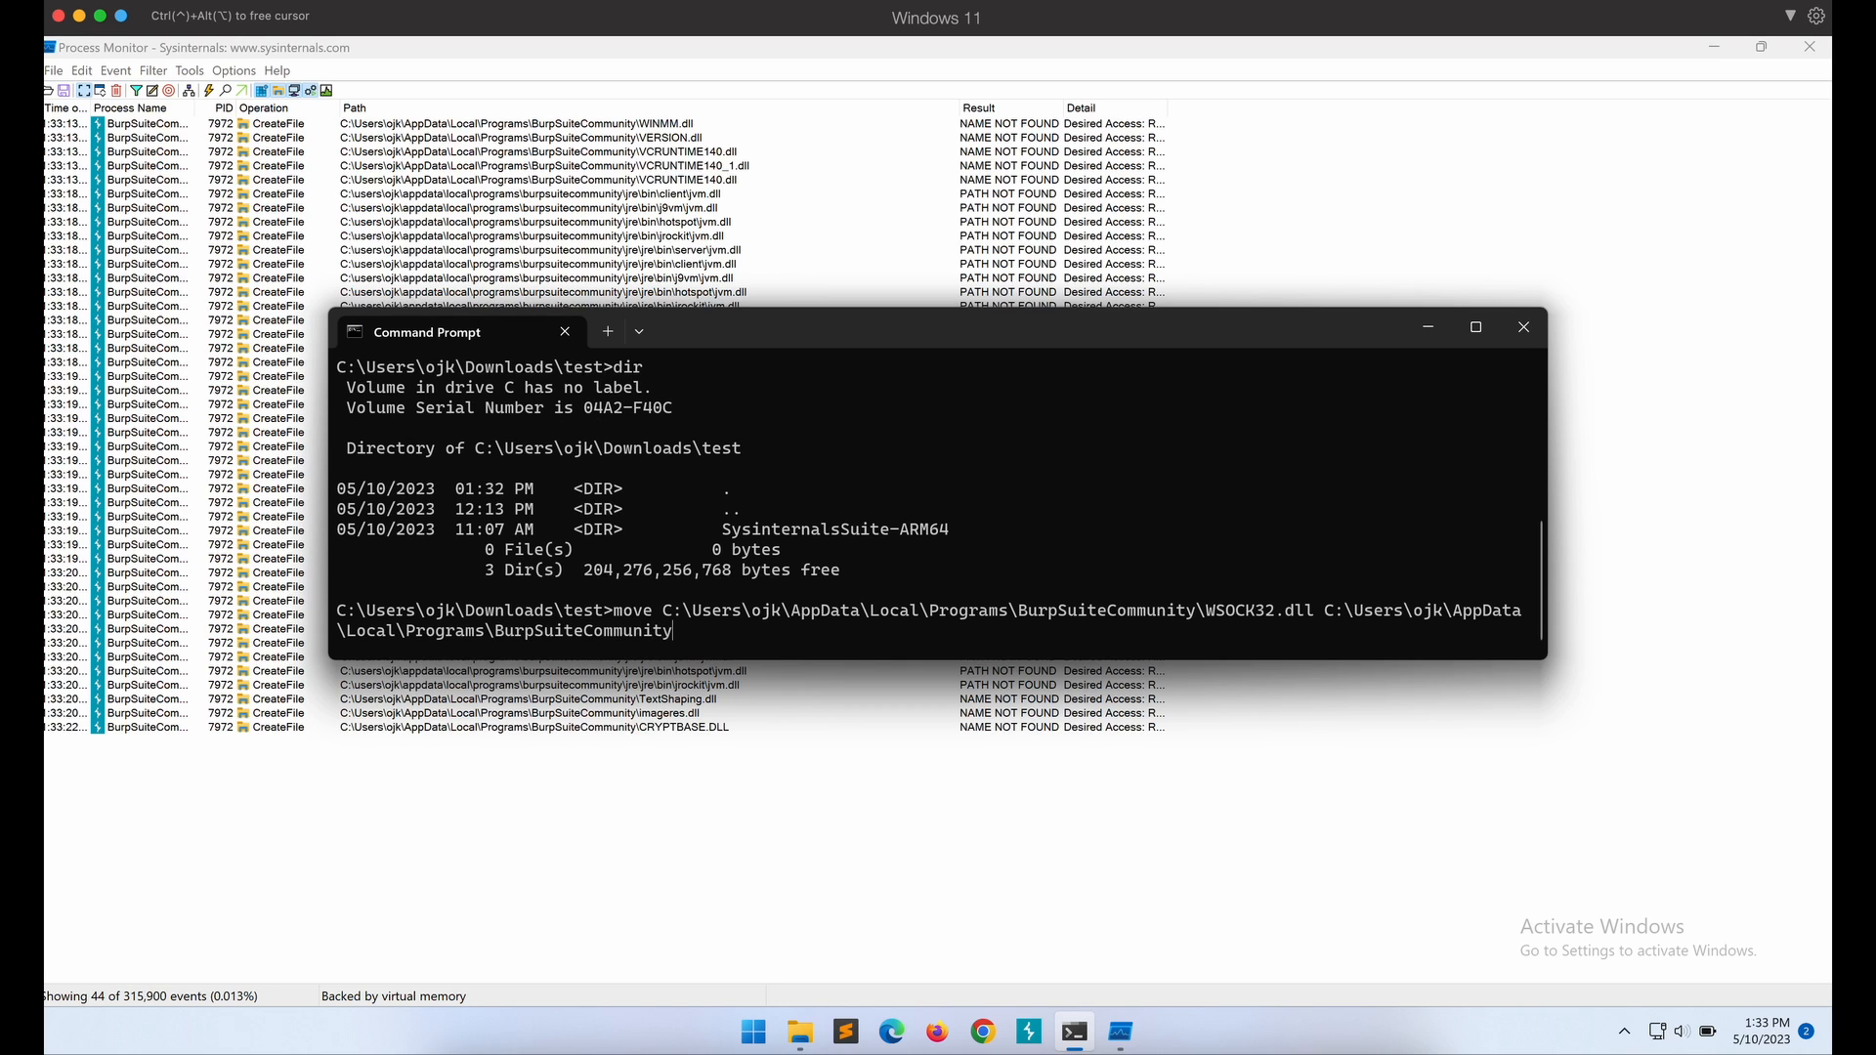
text(WINMM.)
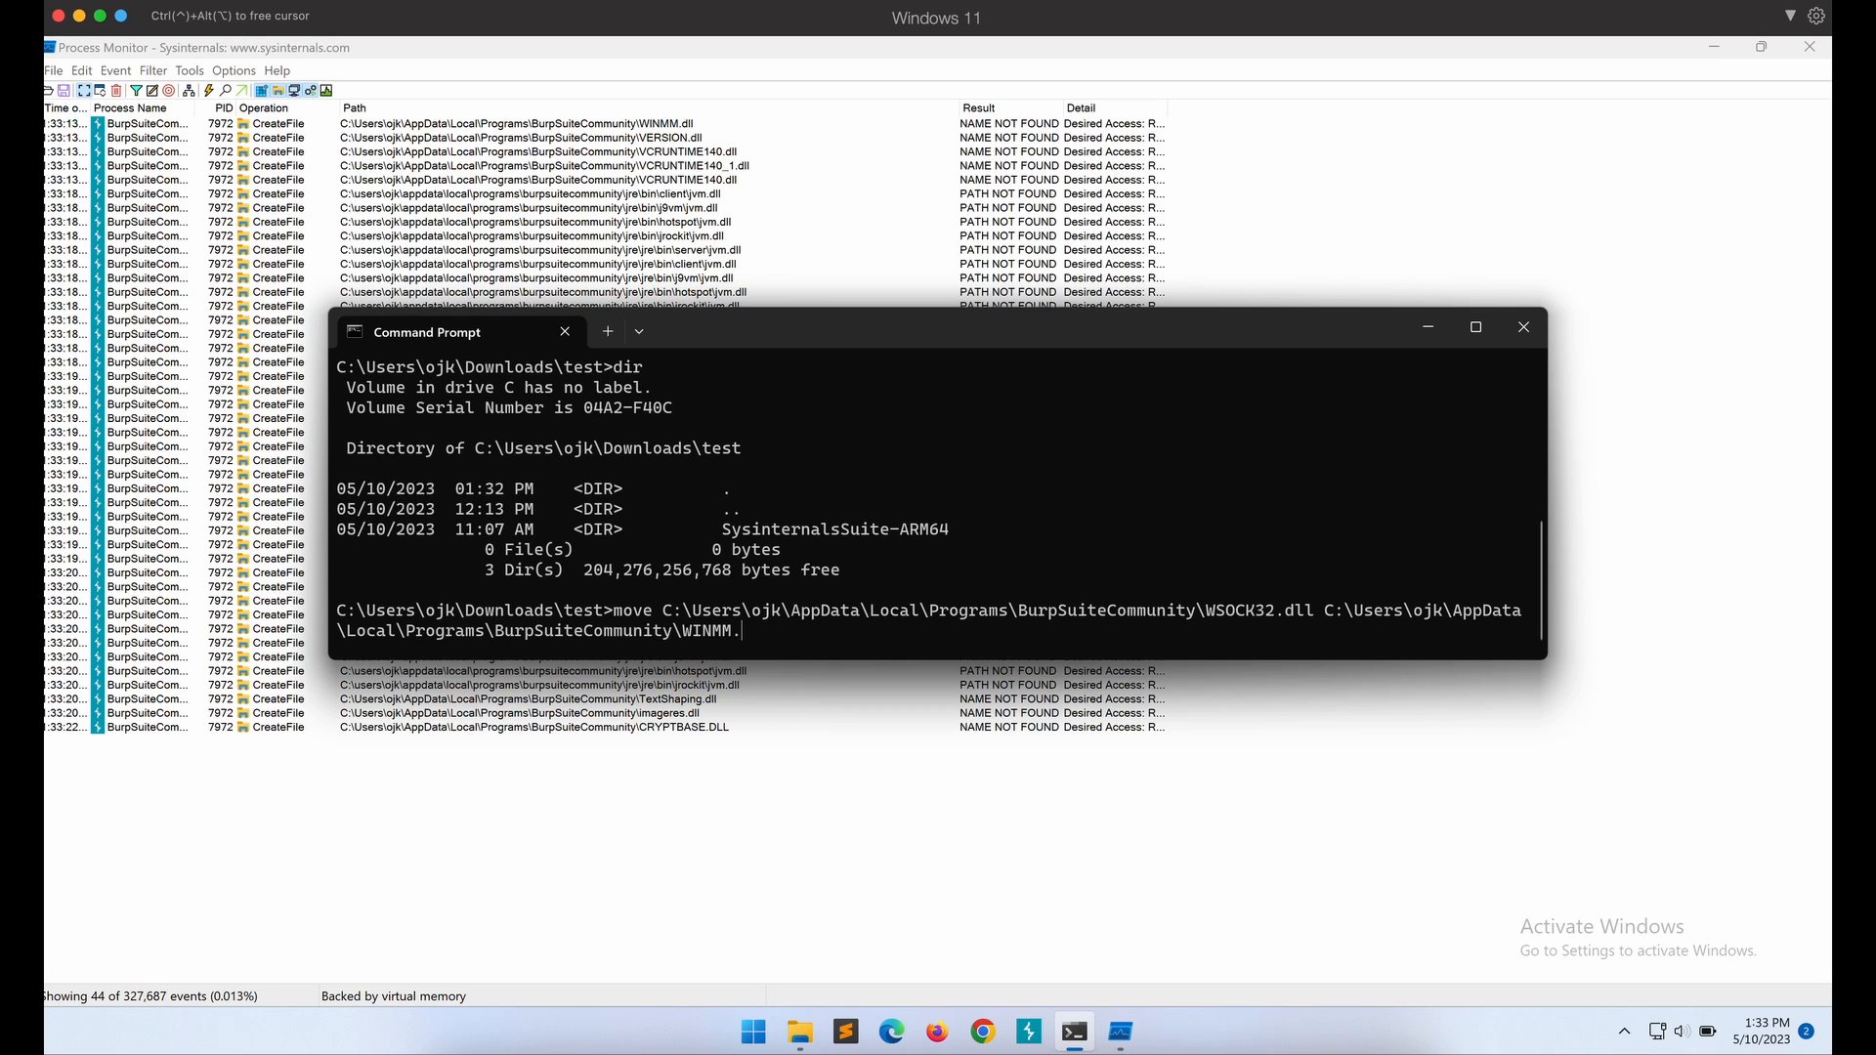
key(Return)
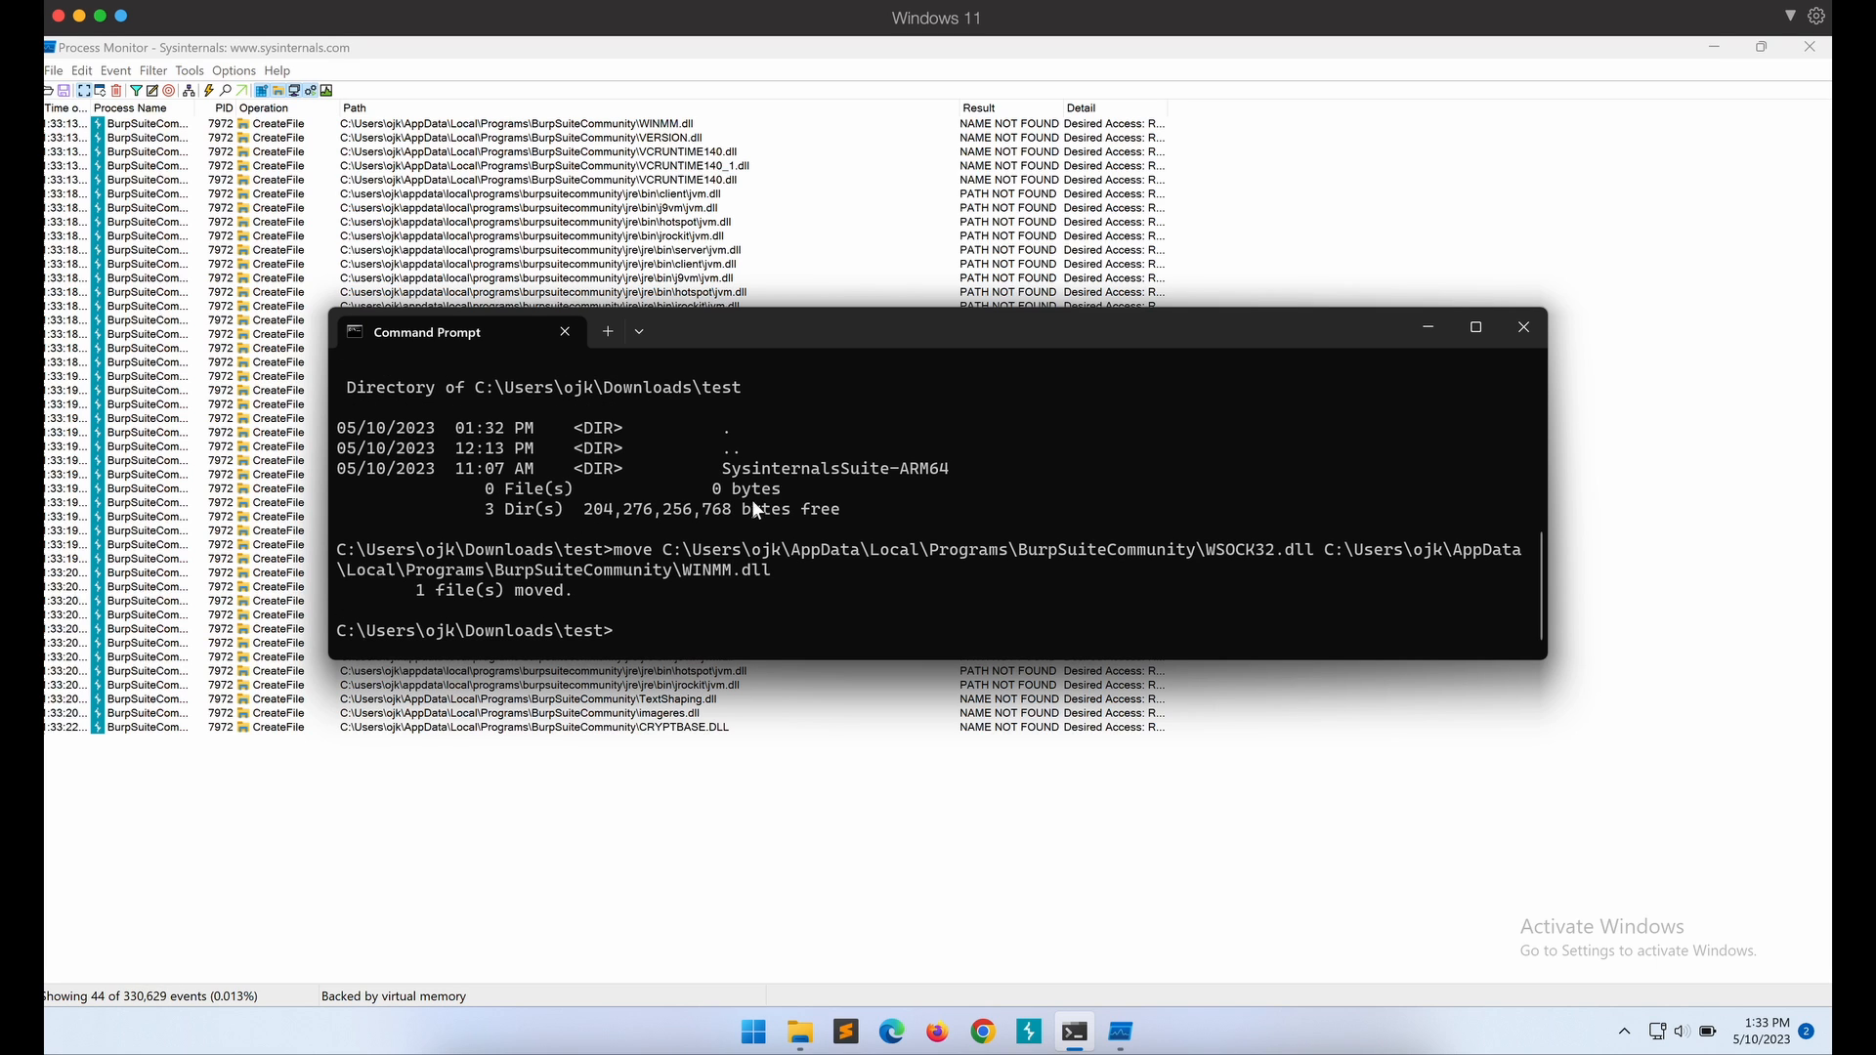
Clear the event list, relaunch Burp Suite and dismiss its Entry Point Not Found error.
double_click(722, 569)
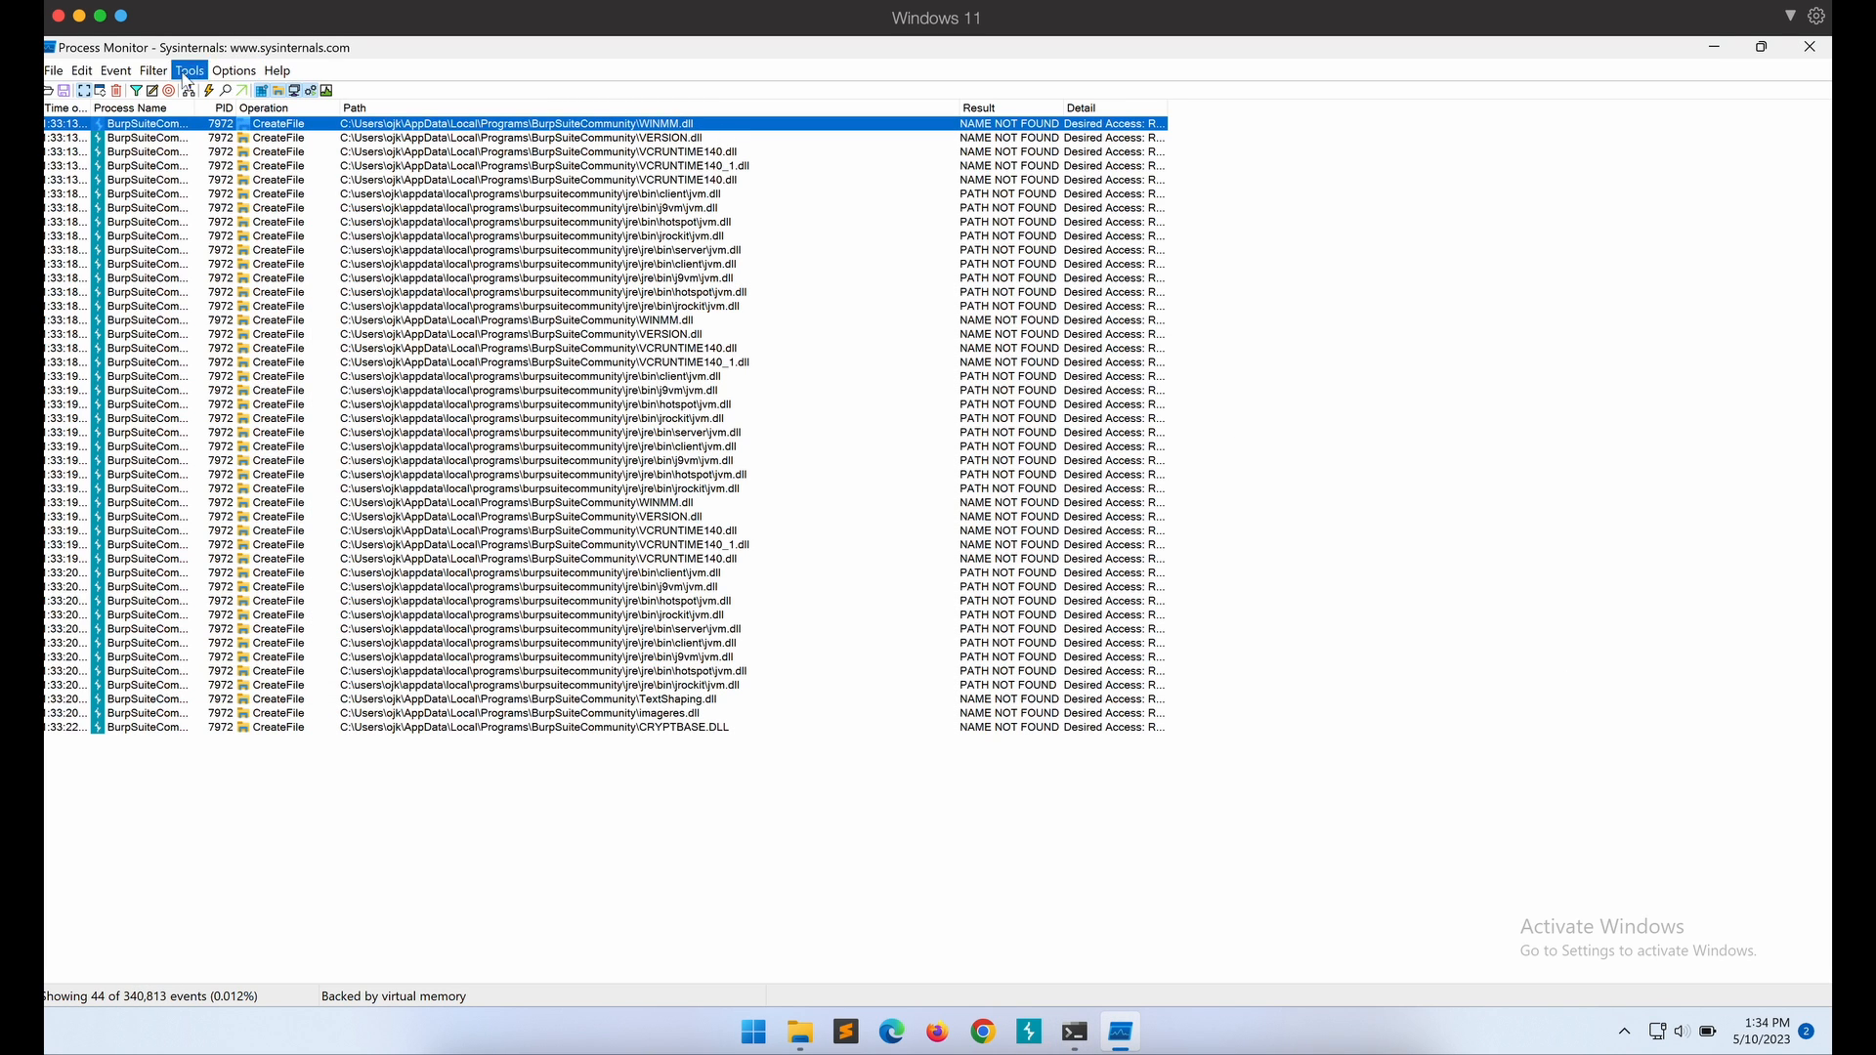
click(80, 70)
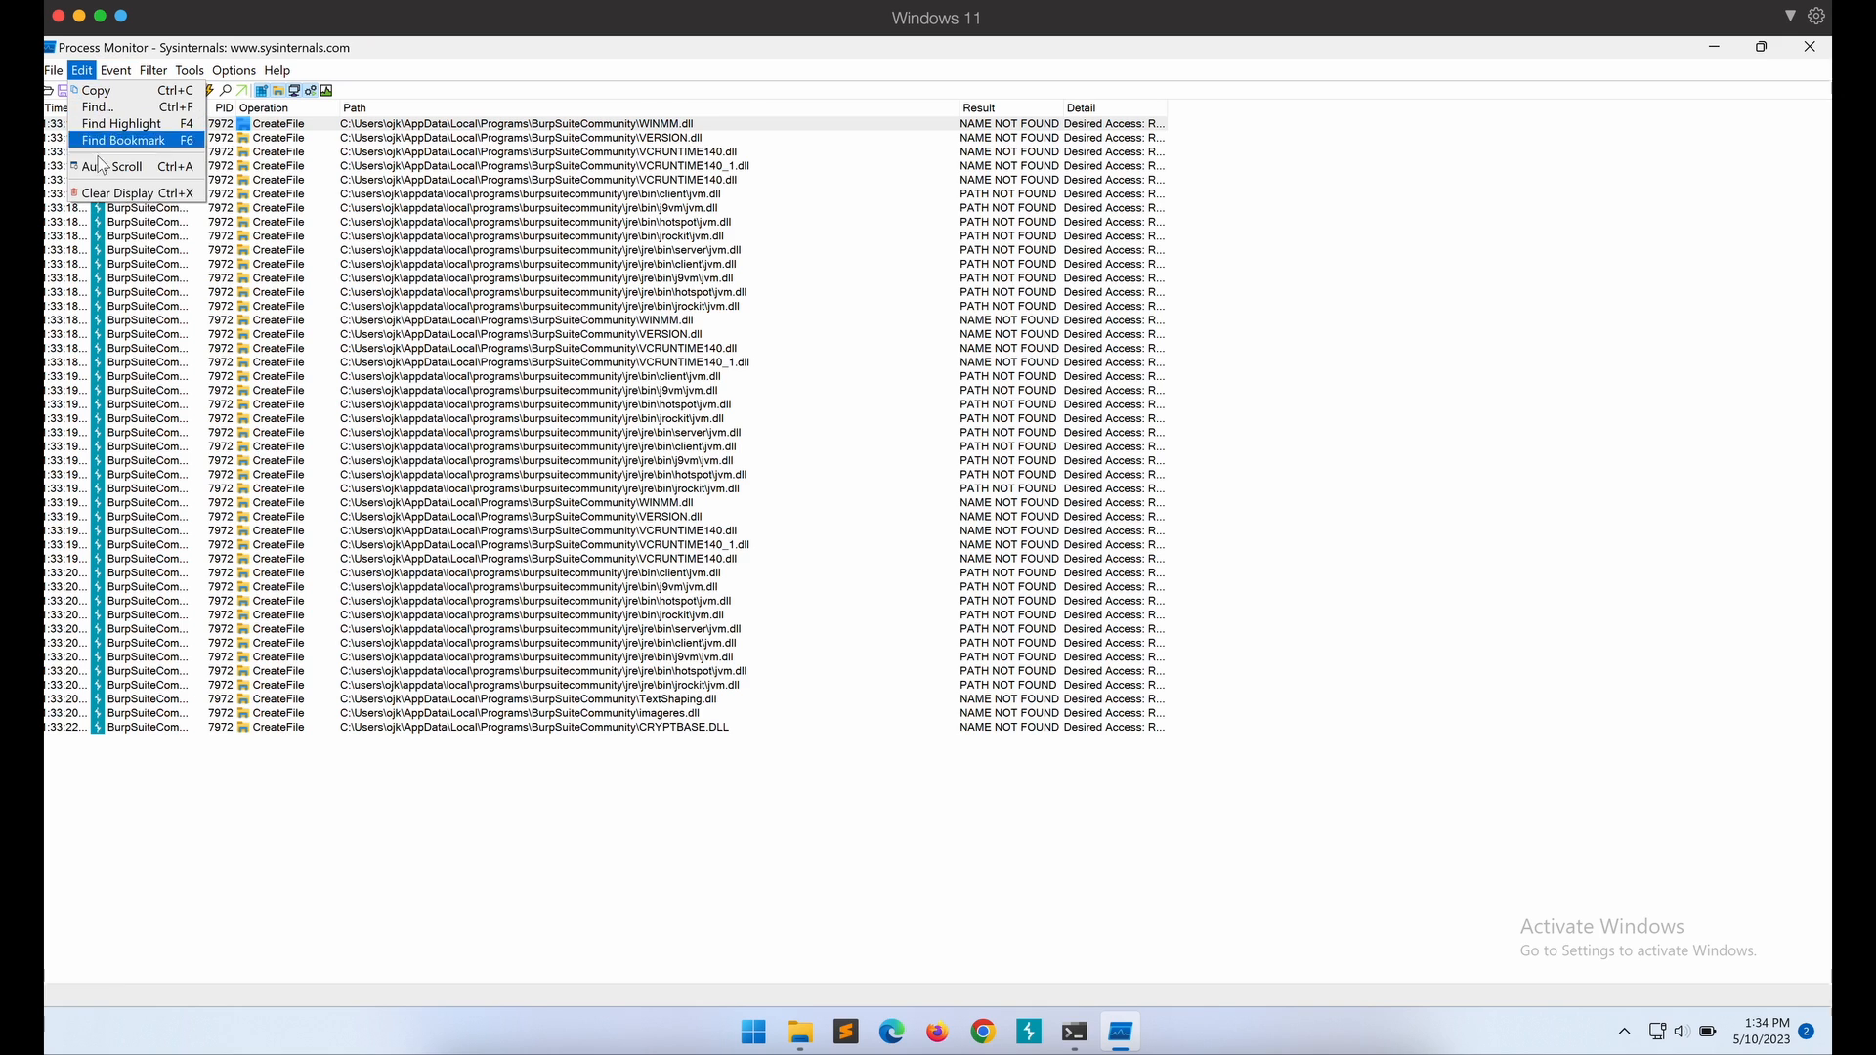
click(113, 194)
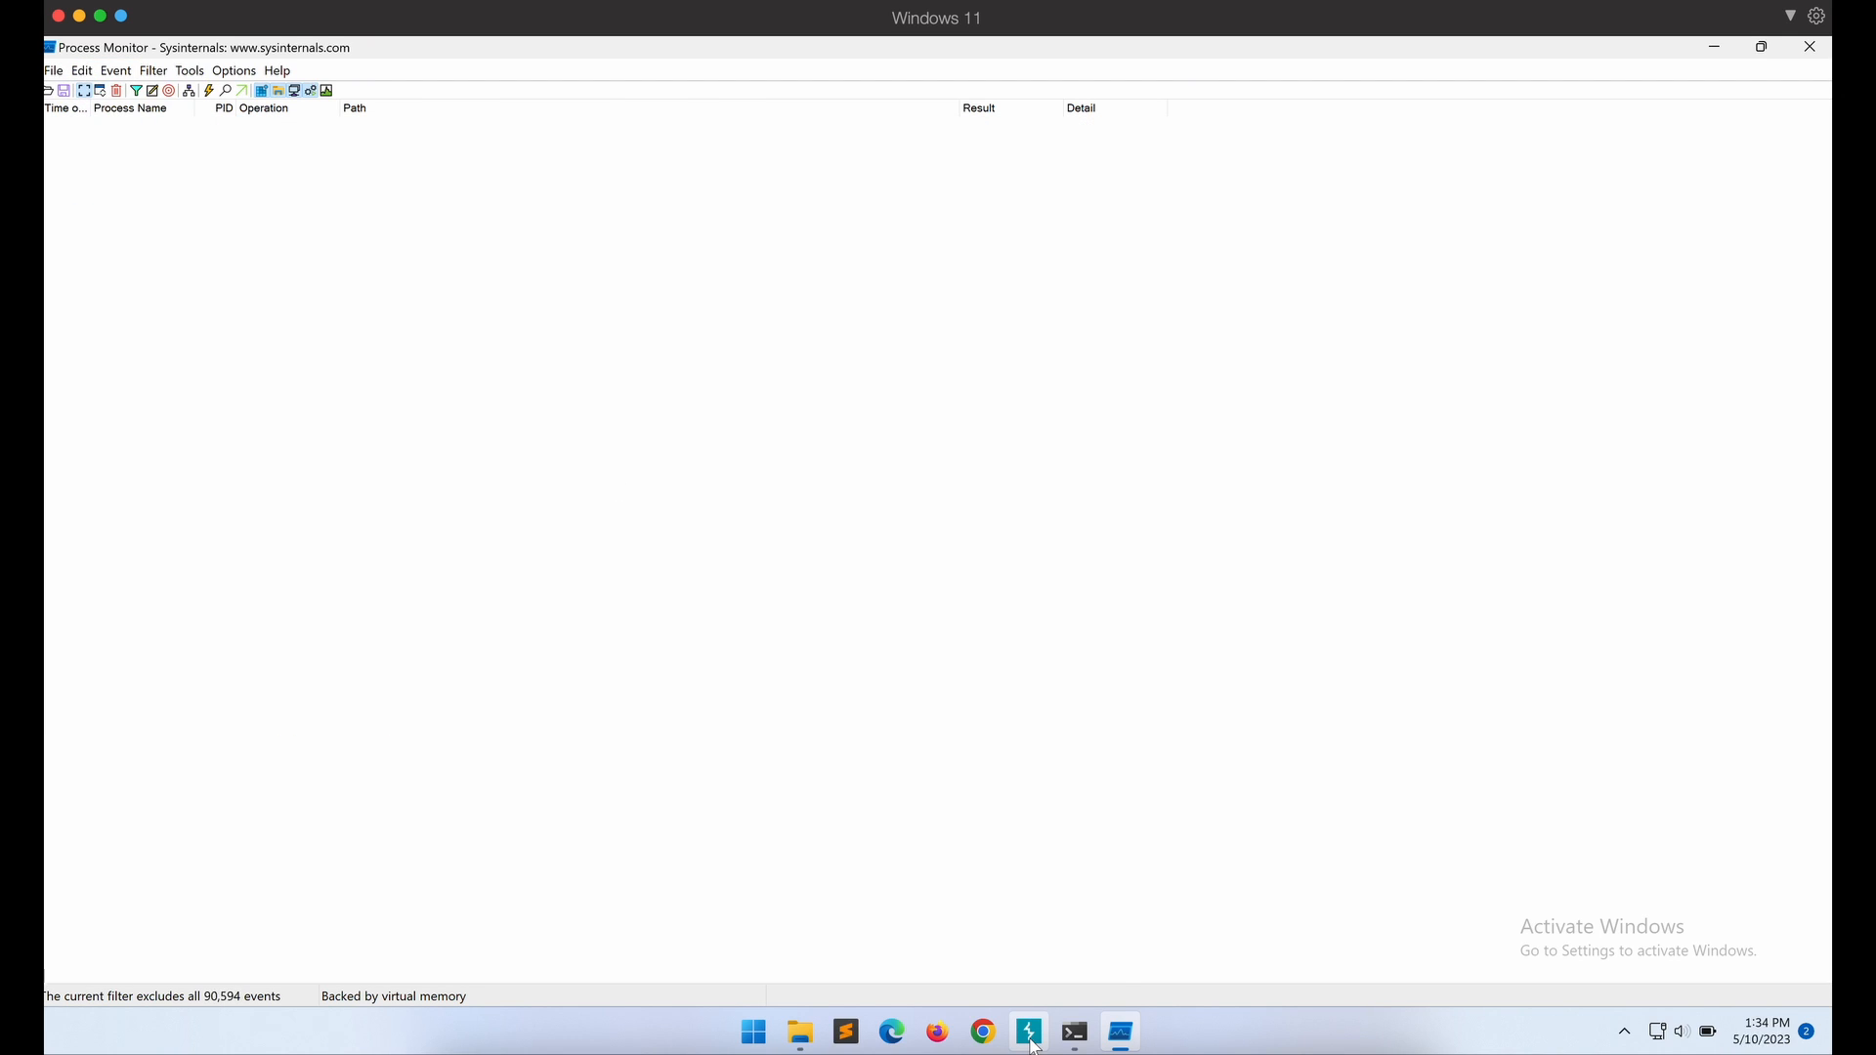
click(1044, 1031)
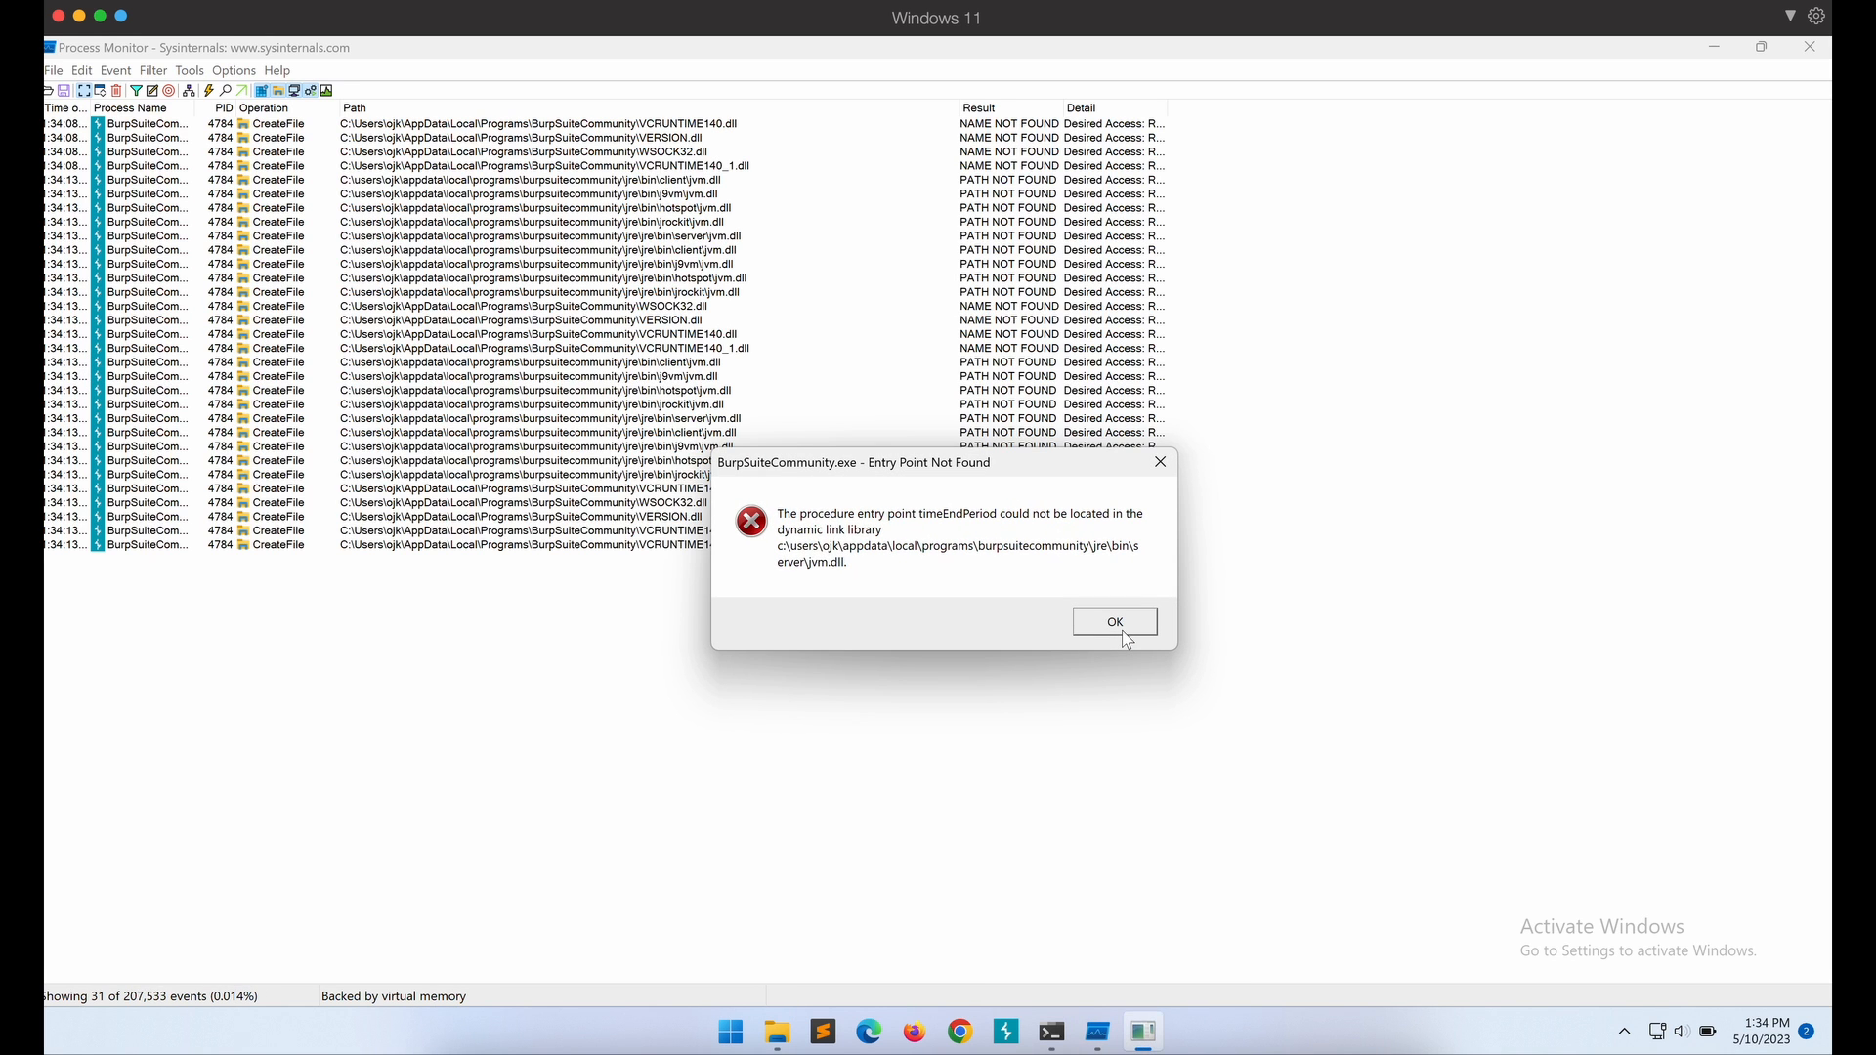
click(1111, 621)
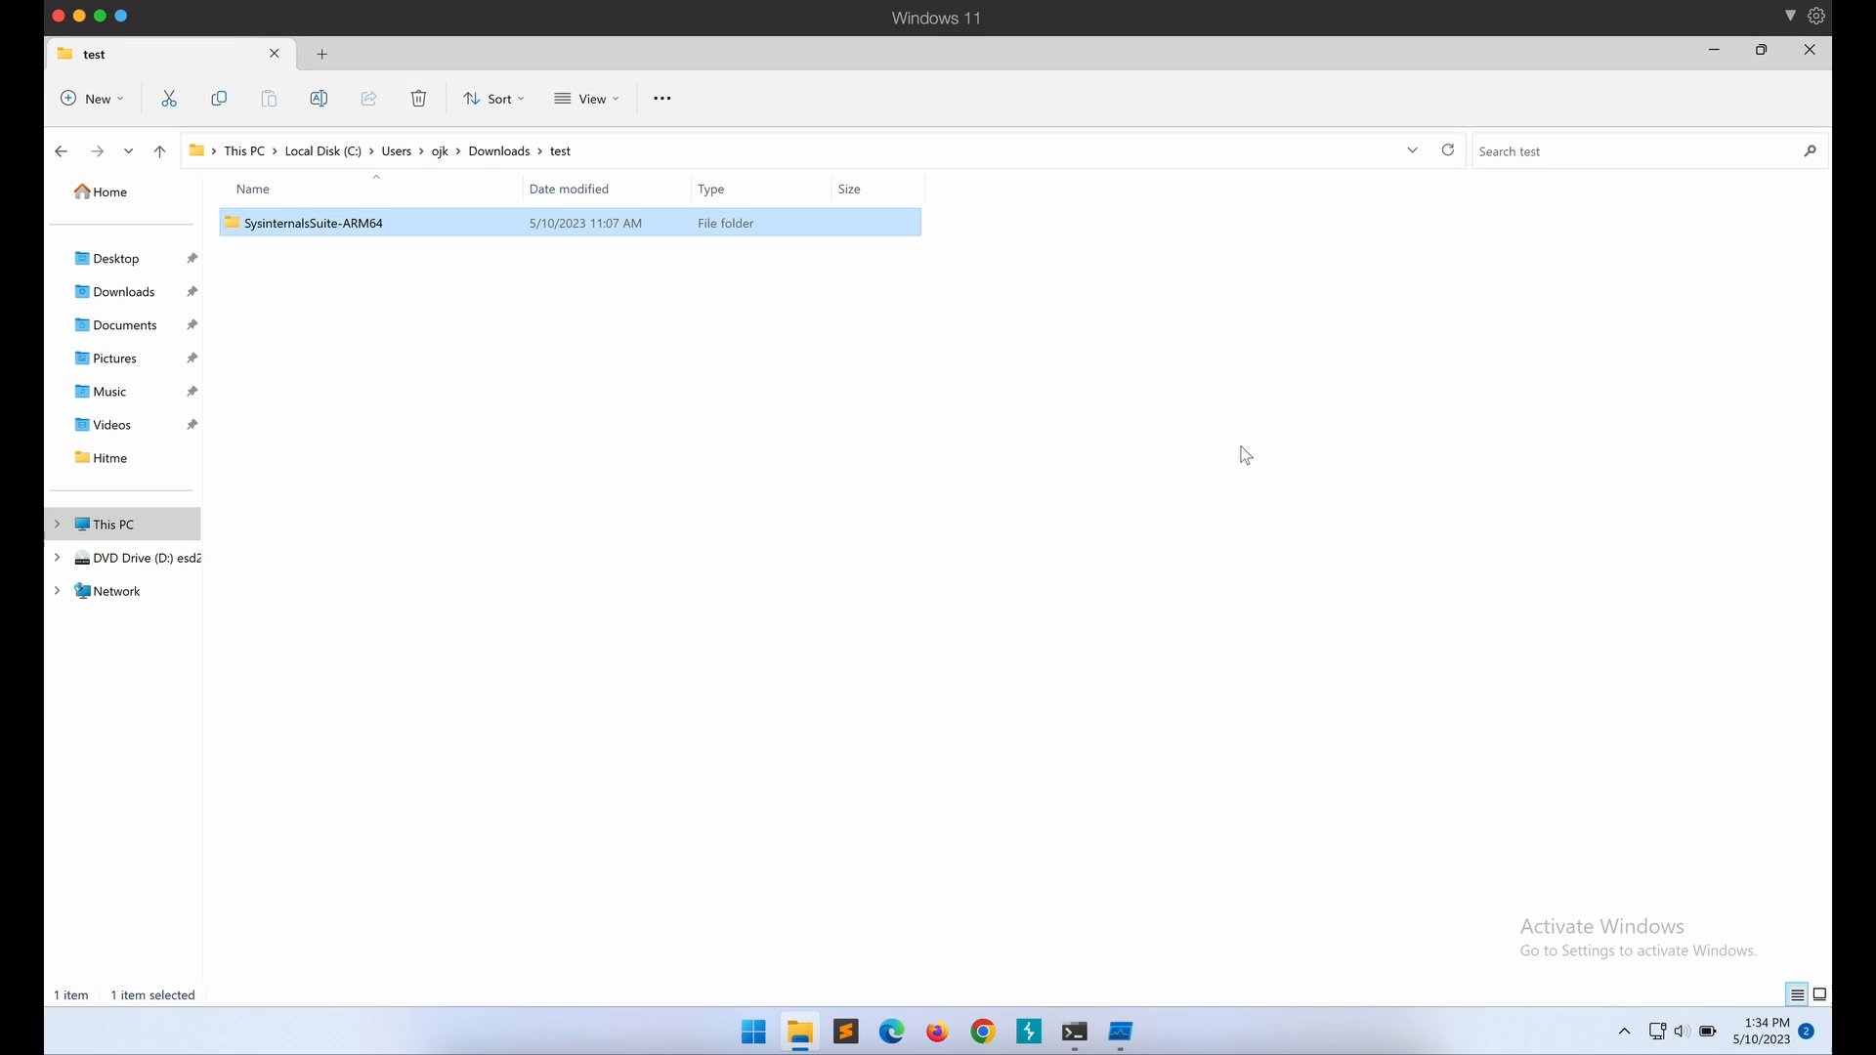
click(1446, 150)
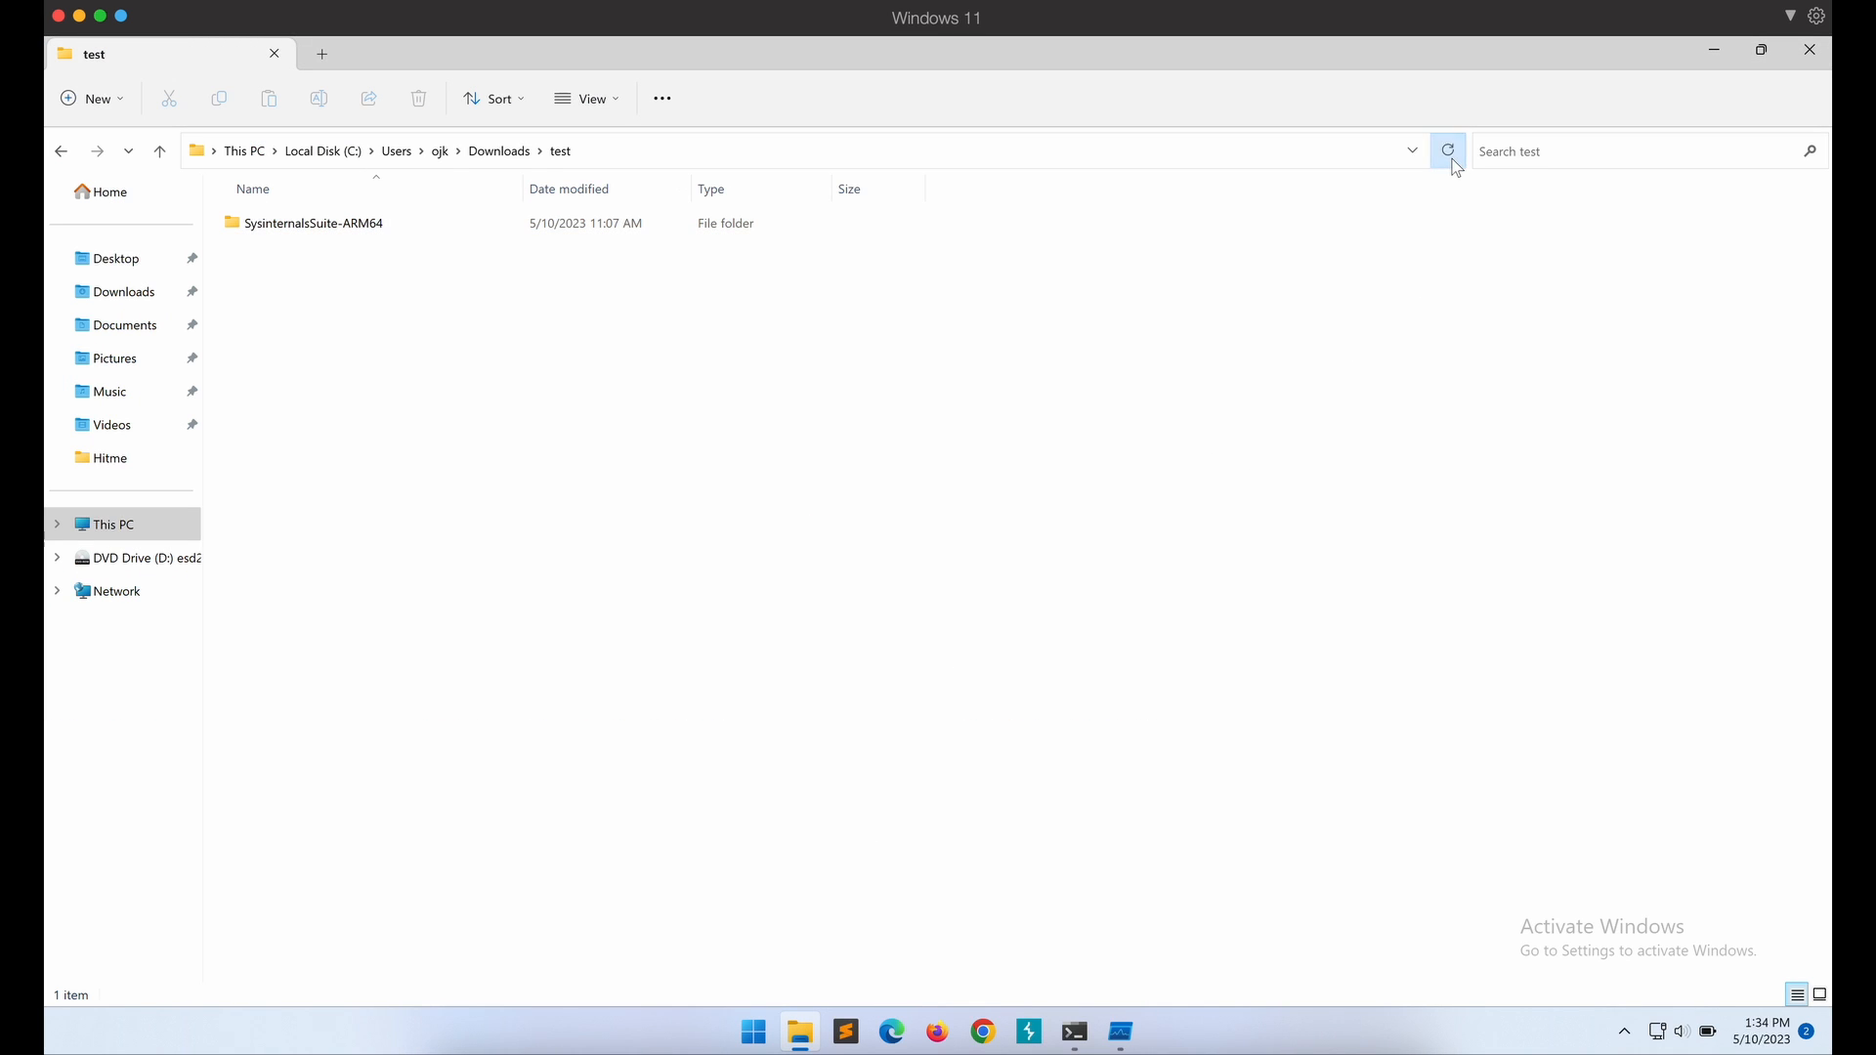
click(1118, 1031)
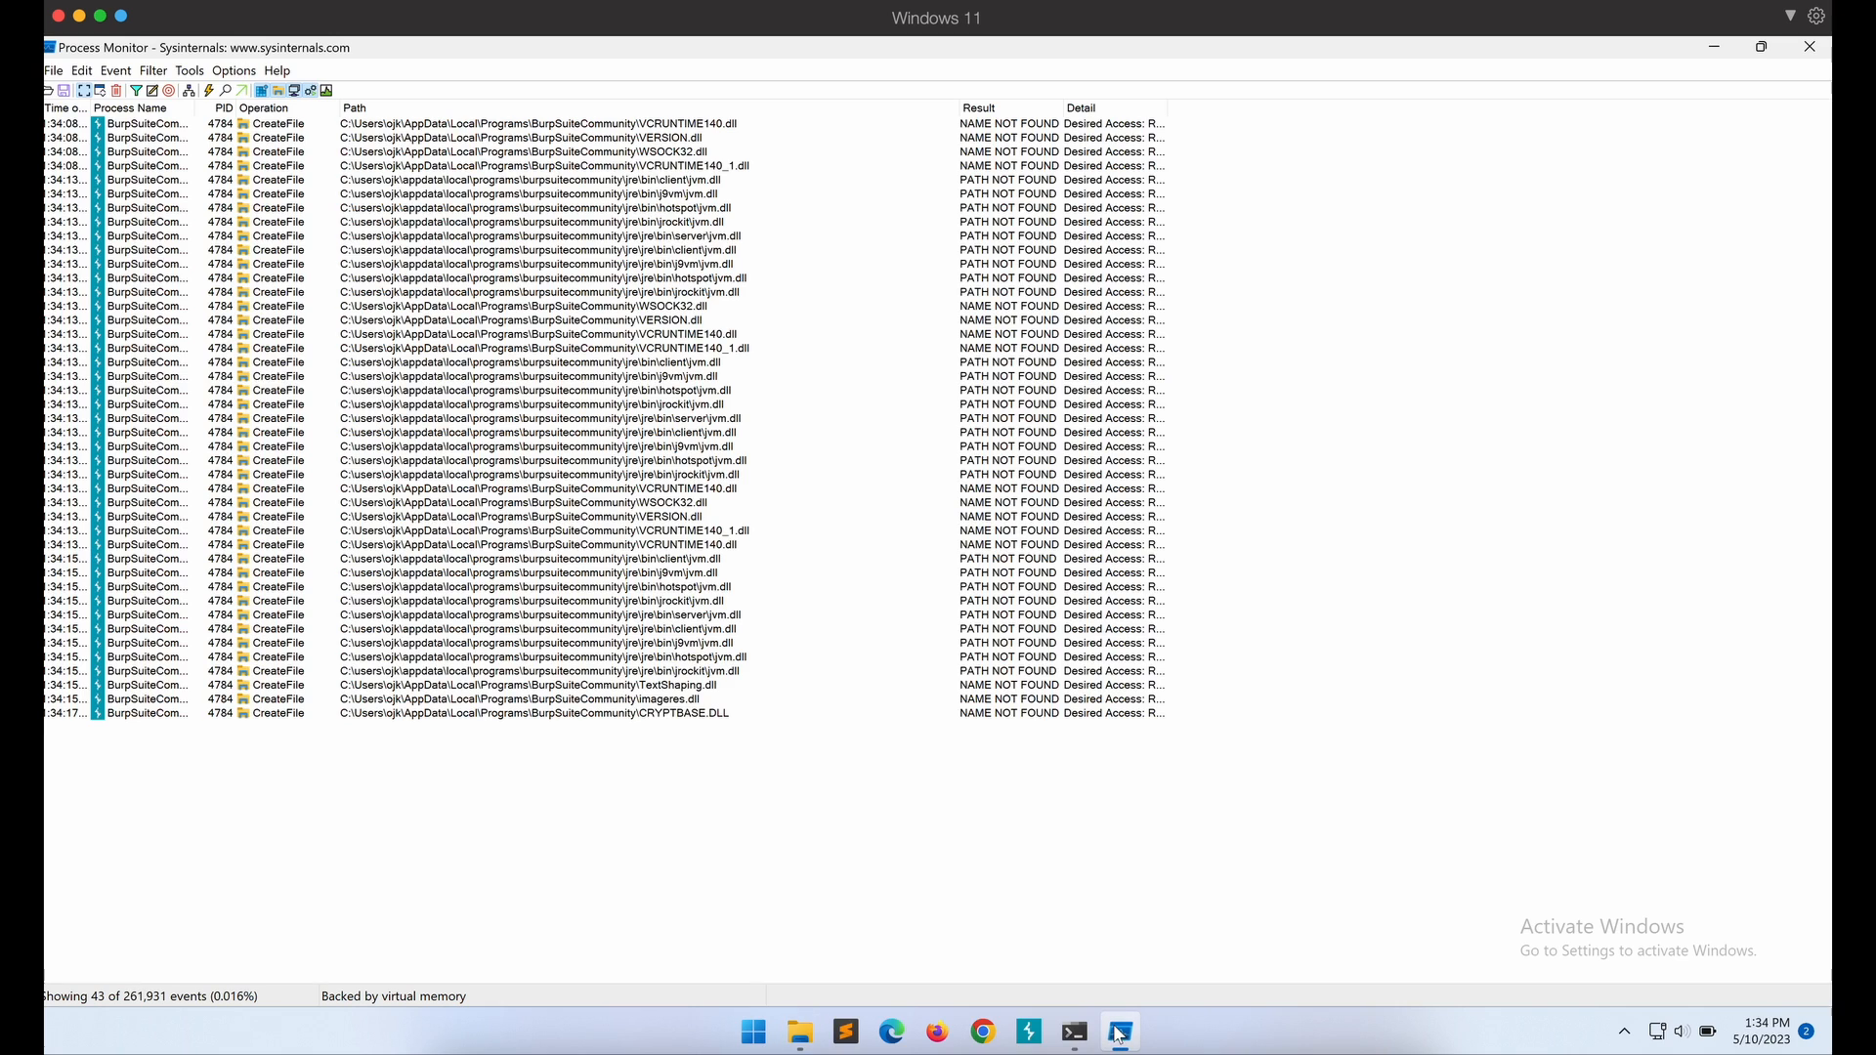
mouse_move(1118, 1032)
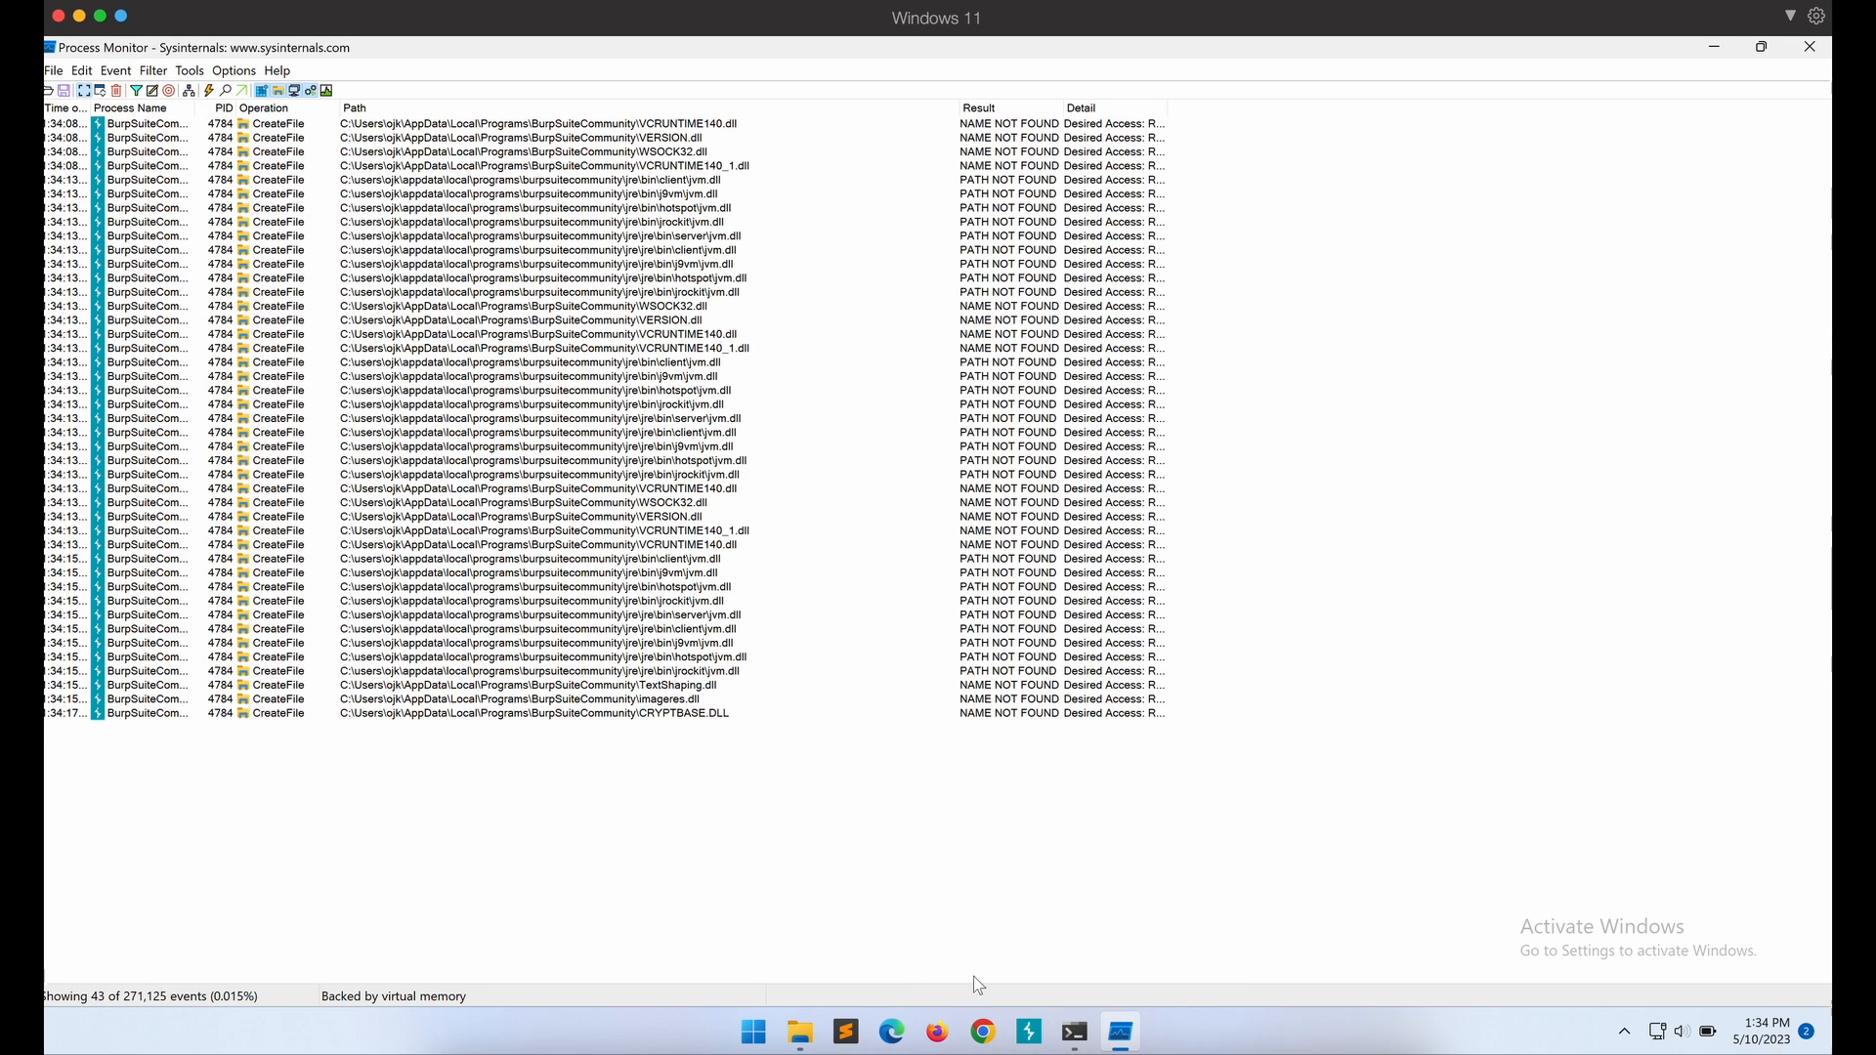
click(1071, 1031)
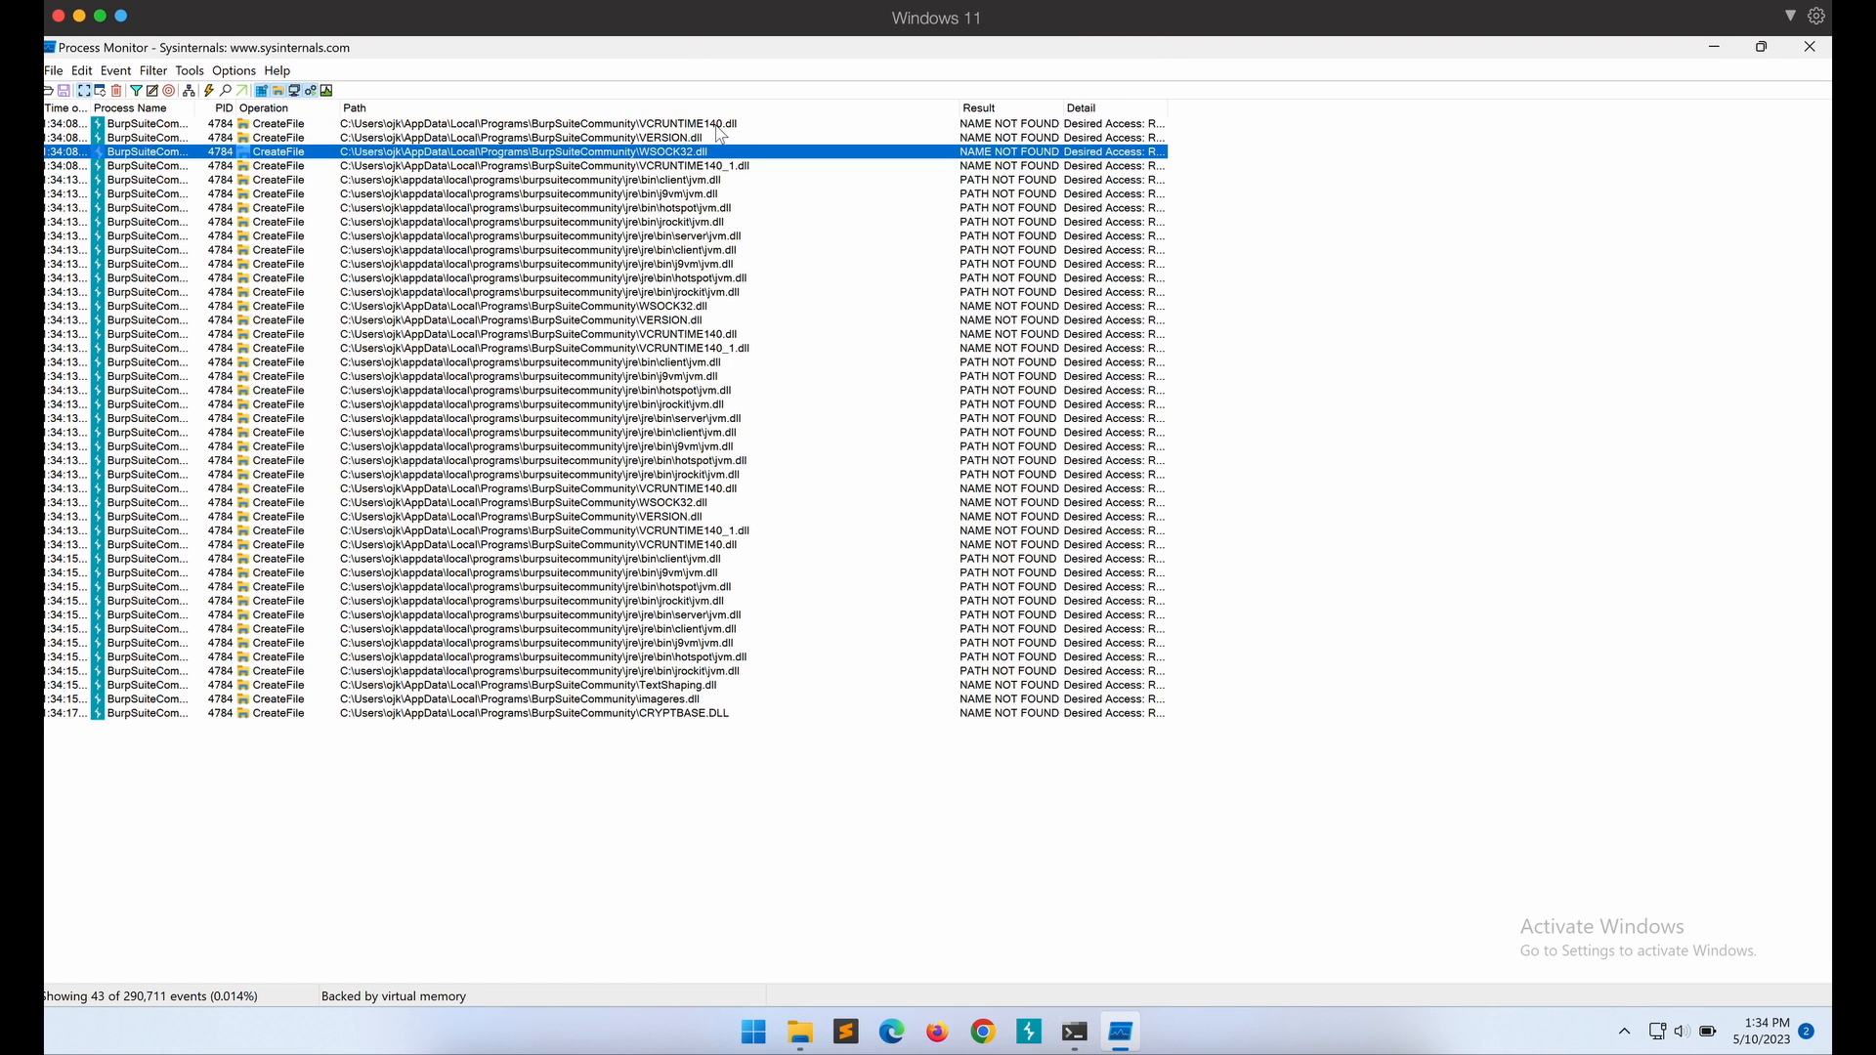
click(539, 207)
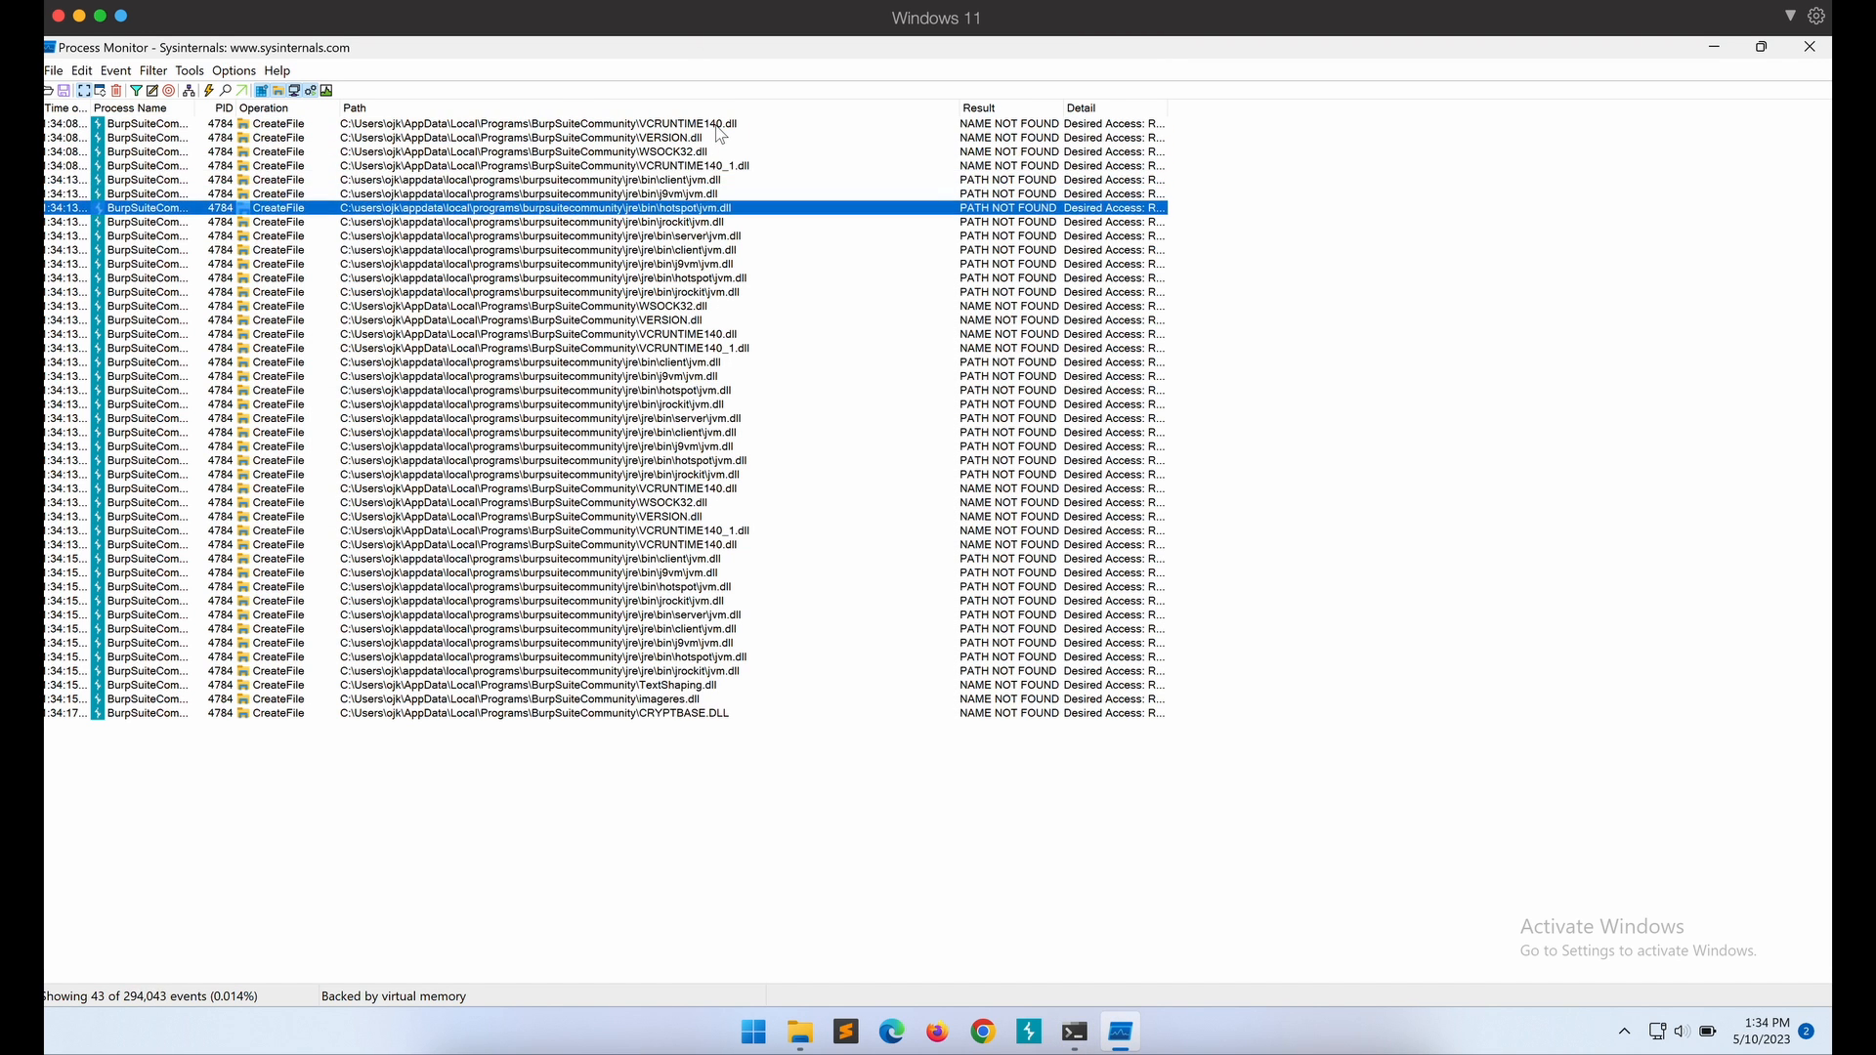
click(540, 670)
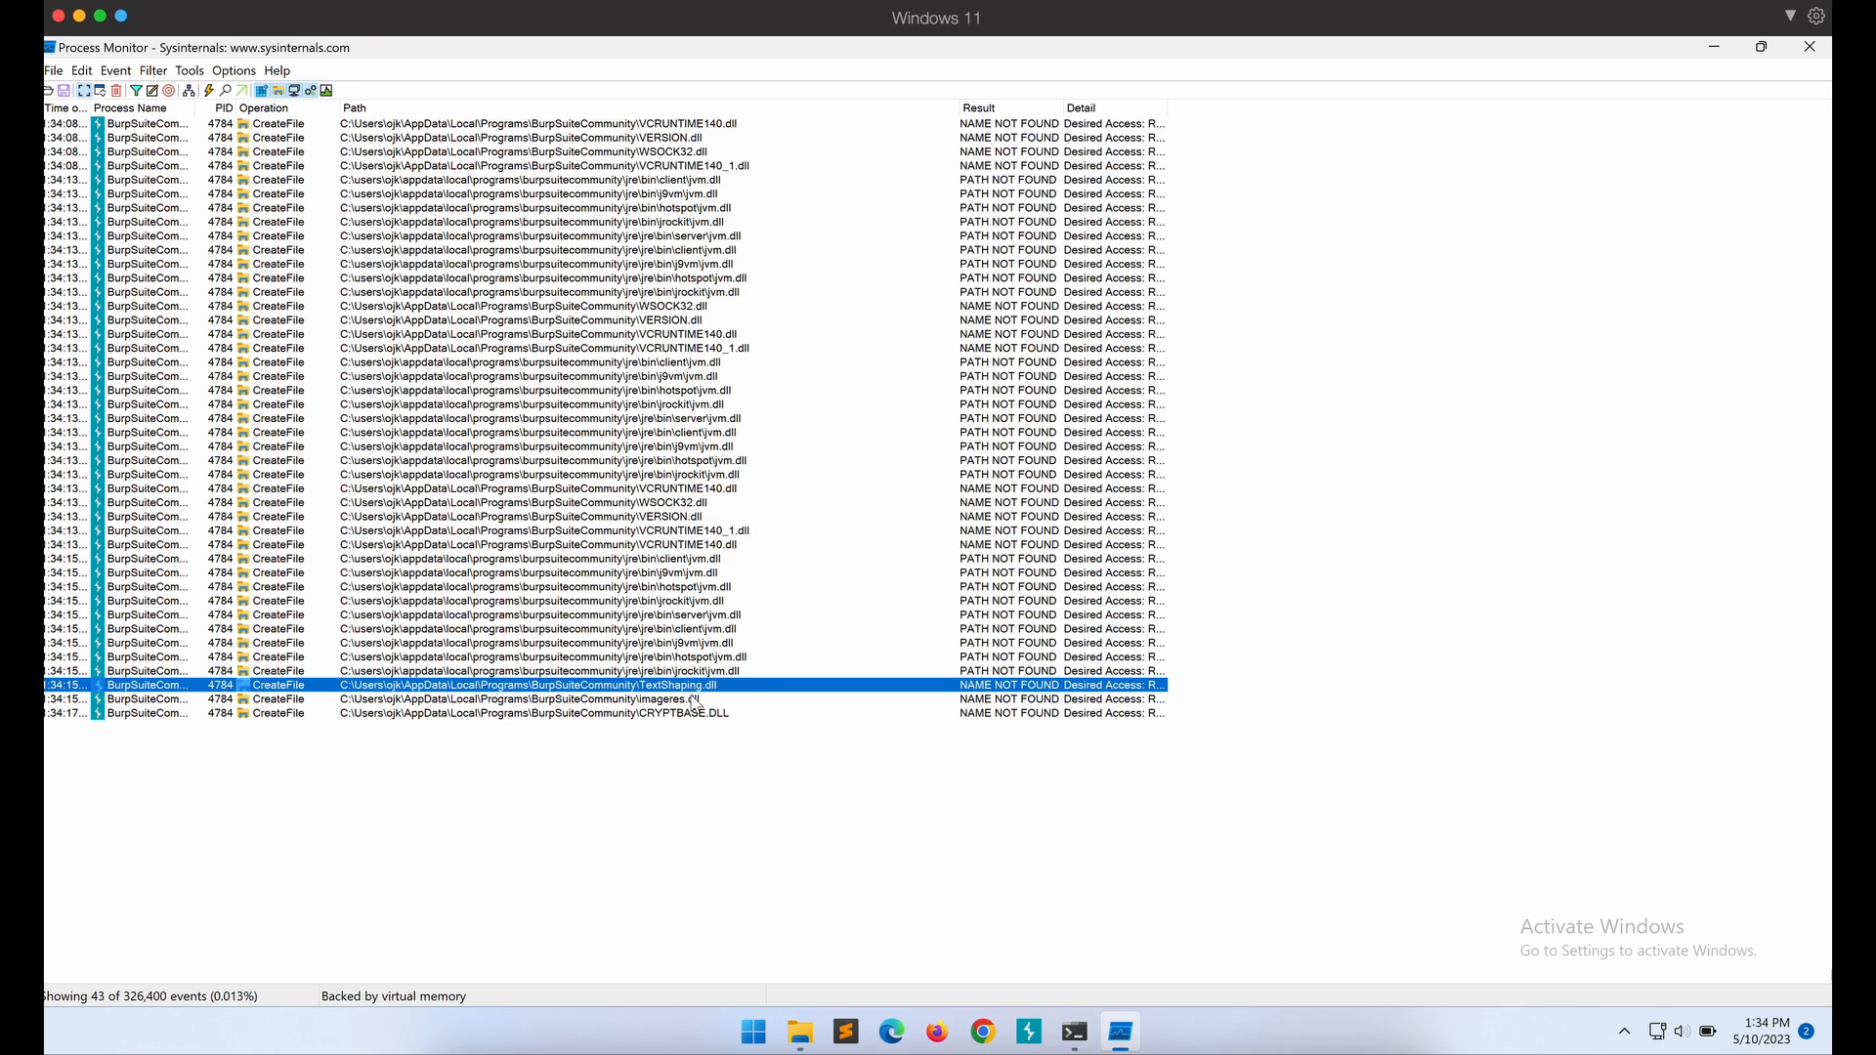
mouse_move(1073, 1032)
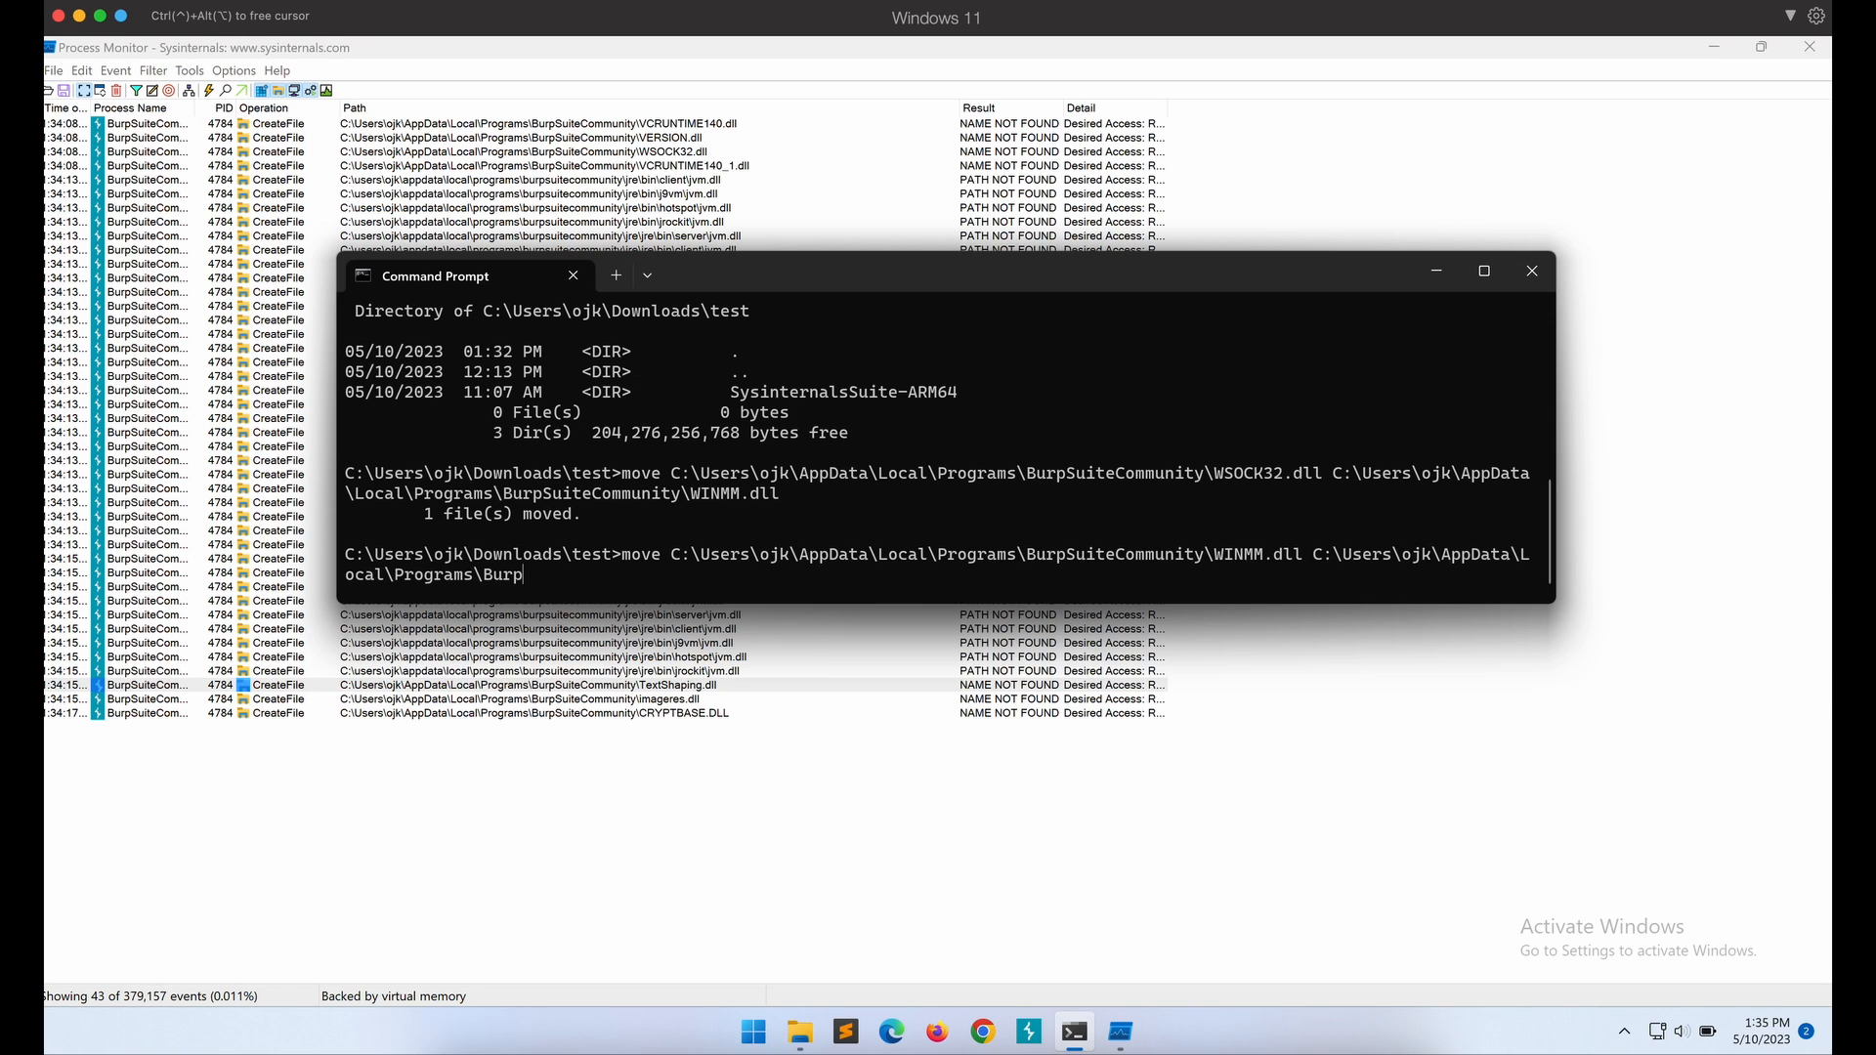
Move WINMM.dll to TextShaping.dll and relaunch Burp Suite under Process Monitor.
key(Return)
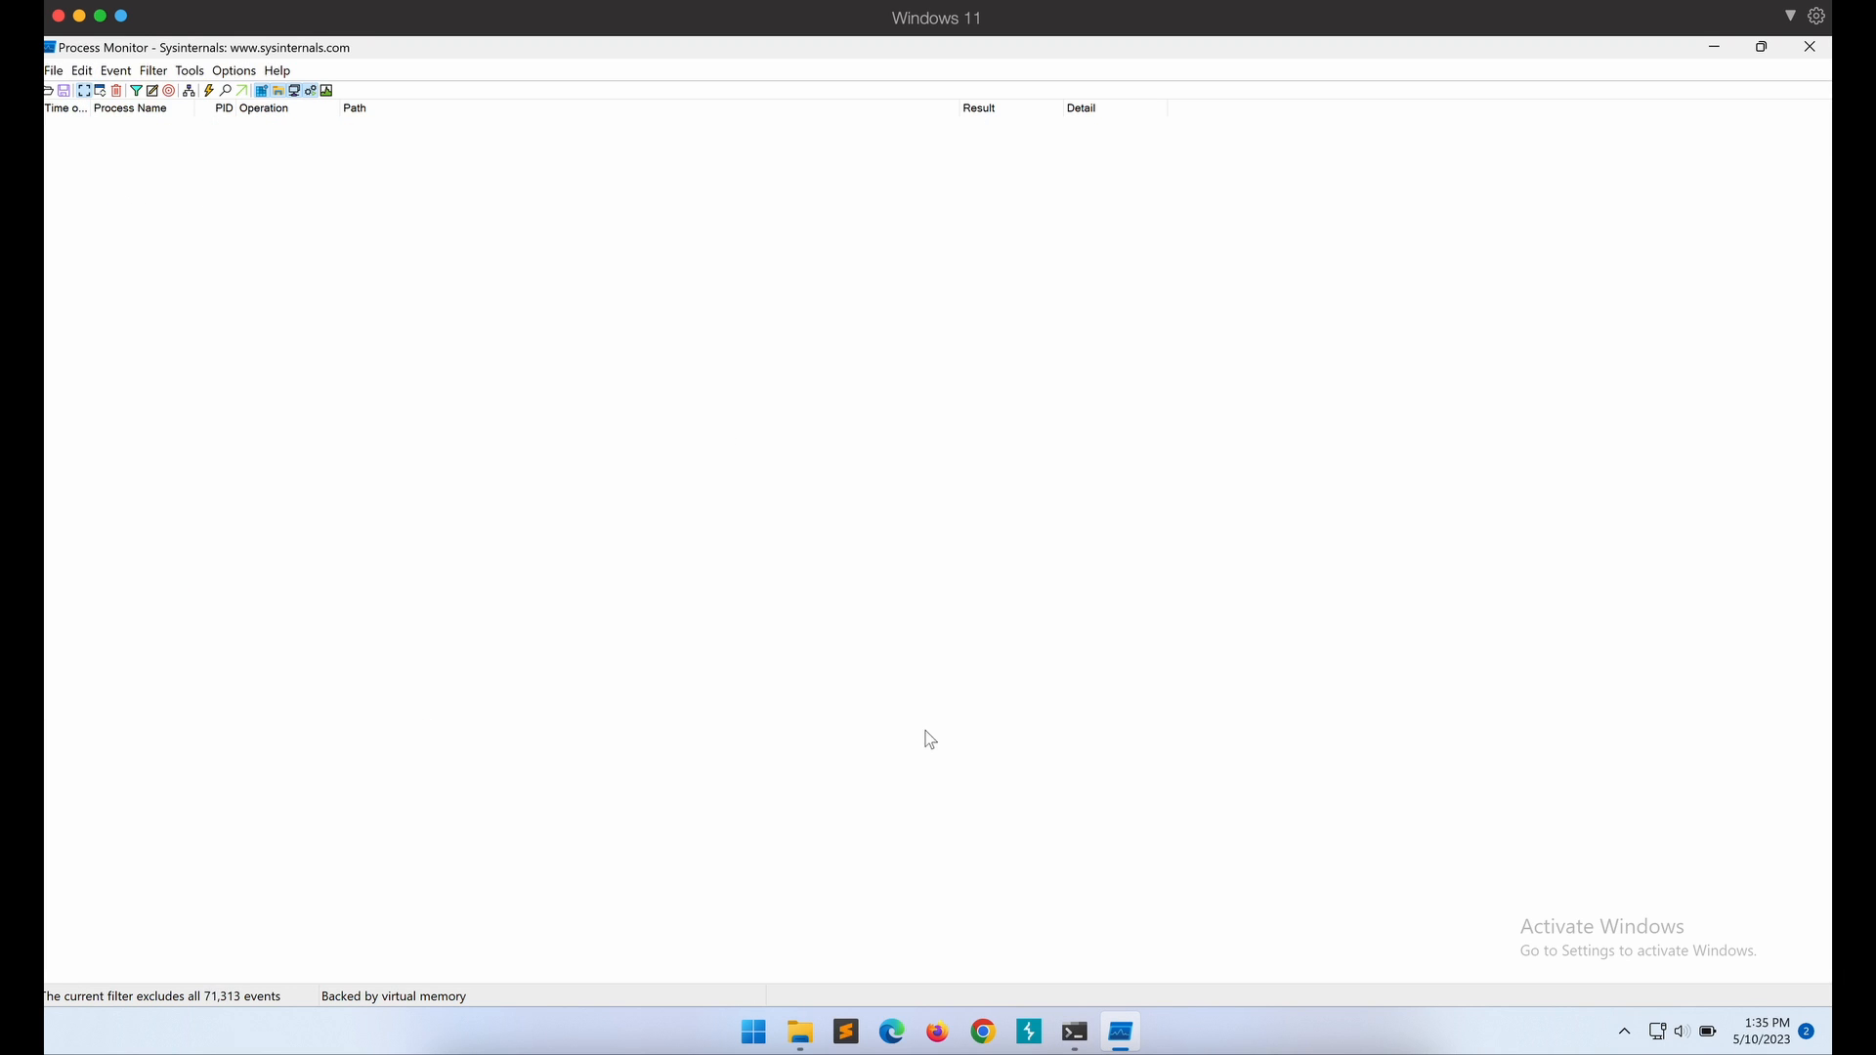
click(1072, 1030)
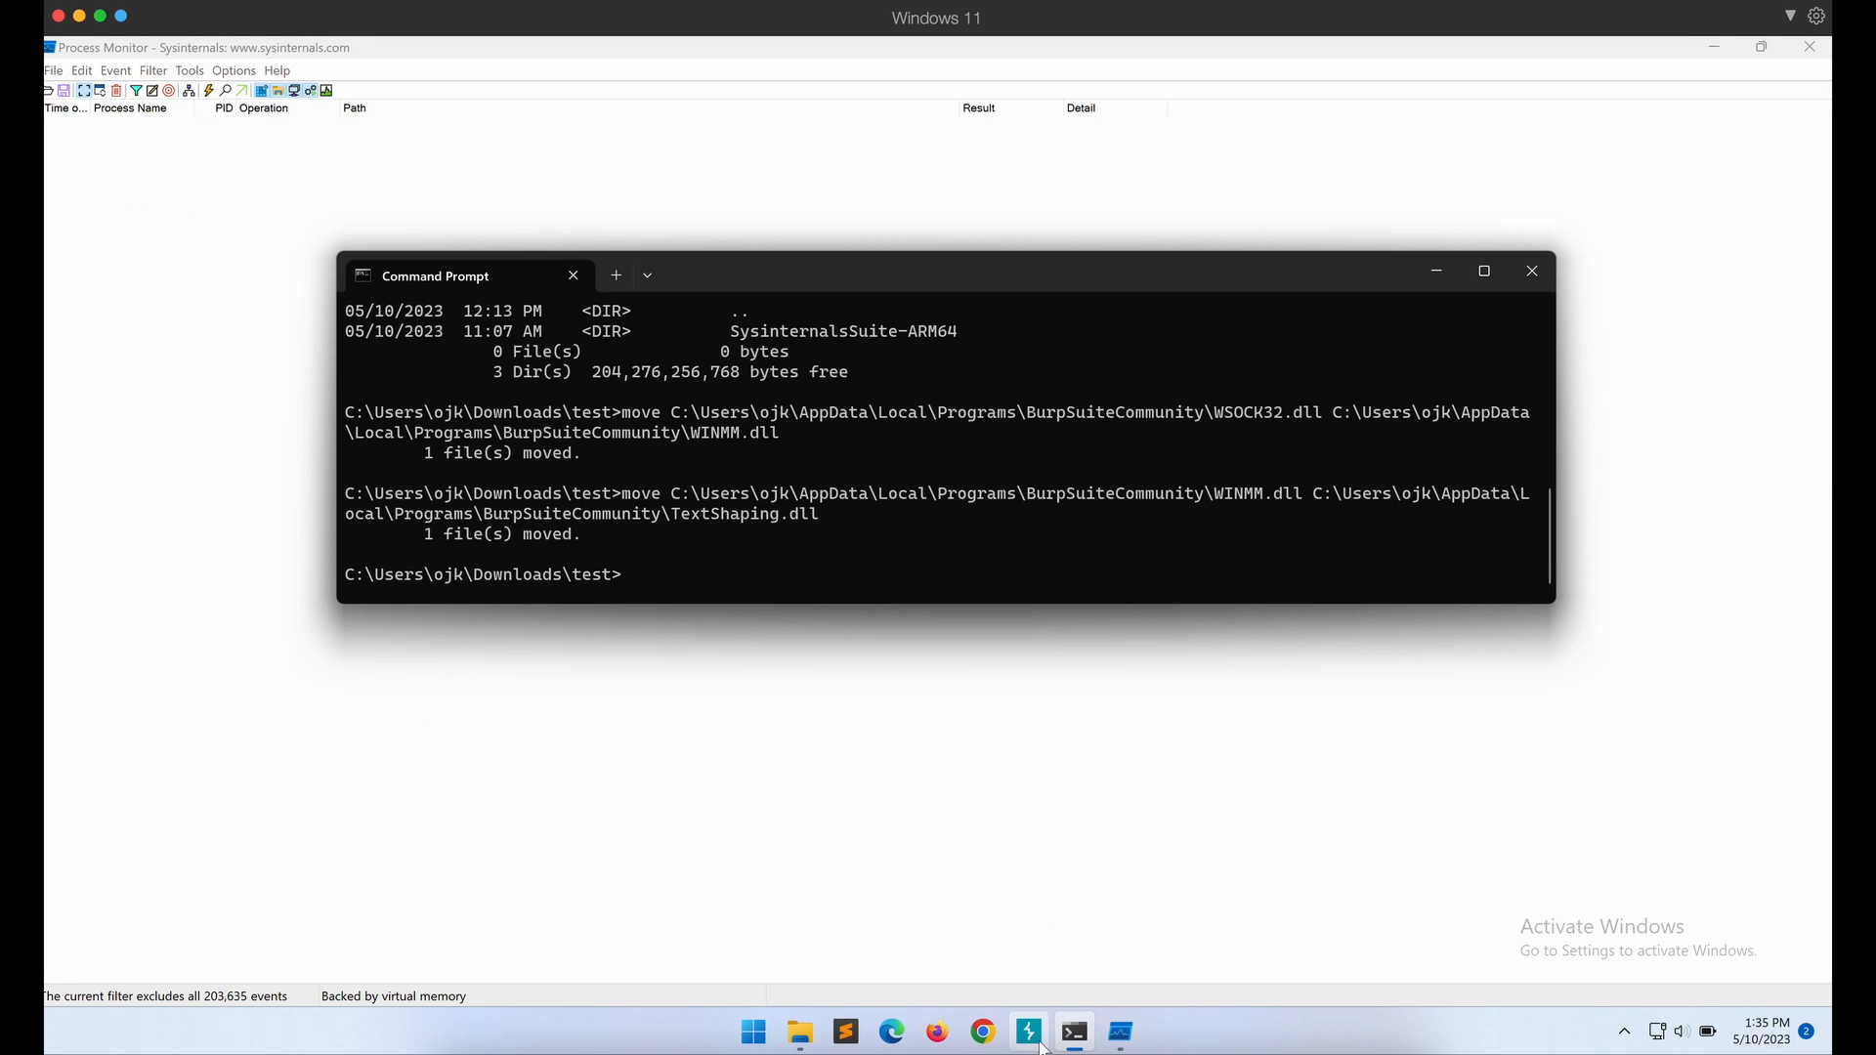
click(1026, 1029)
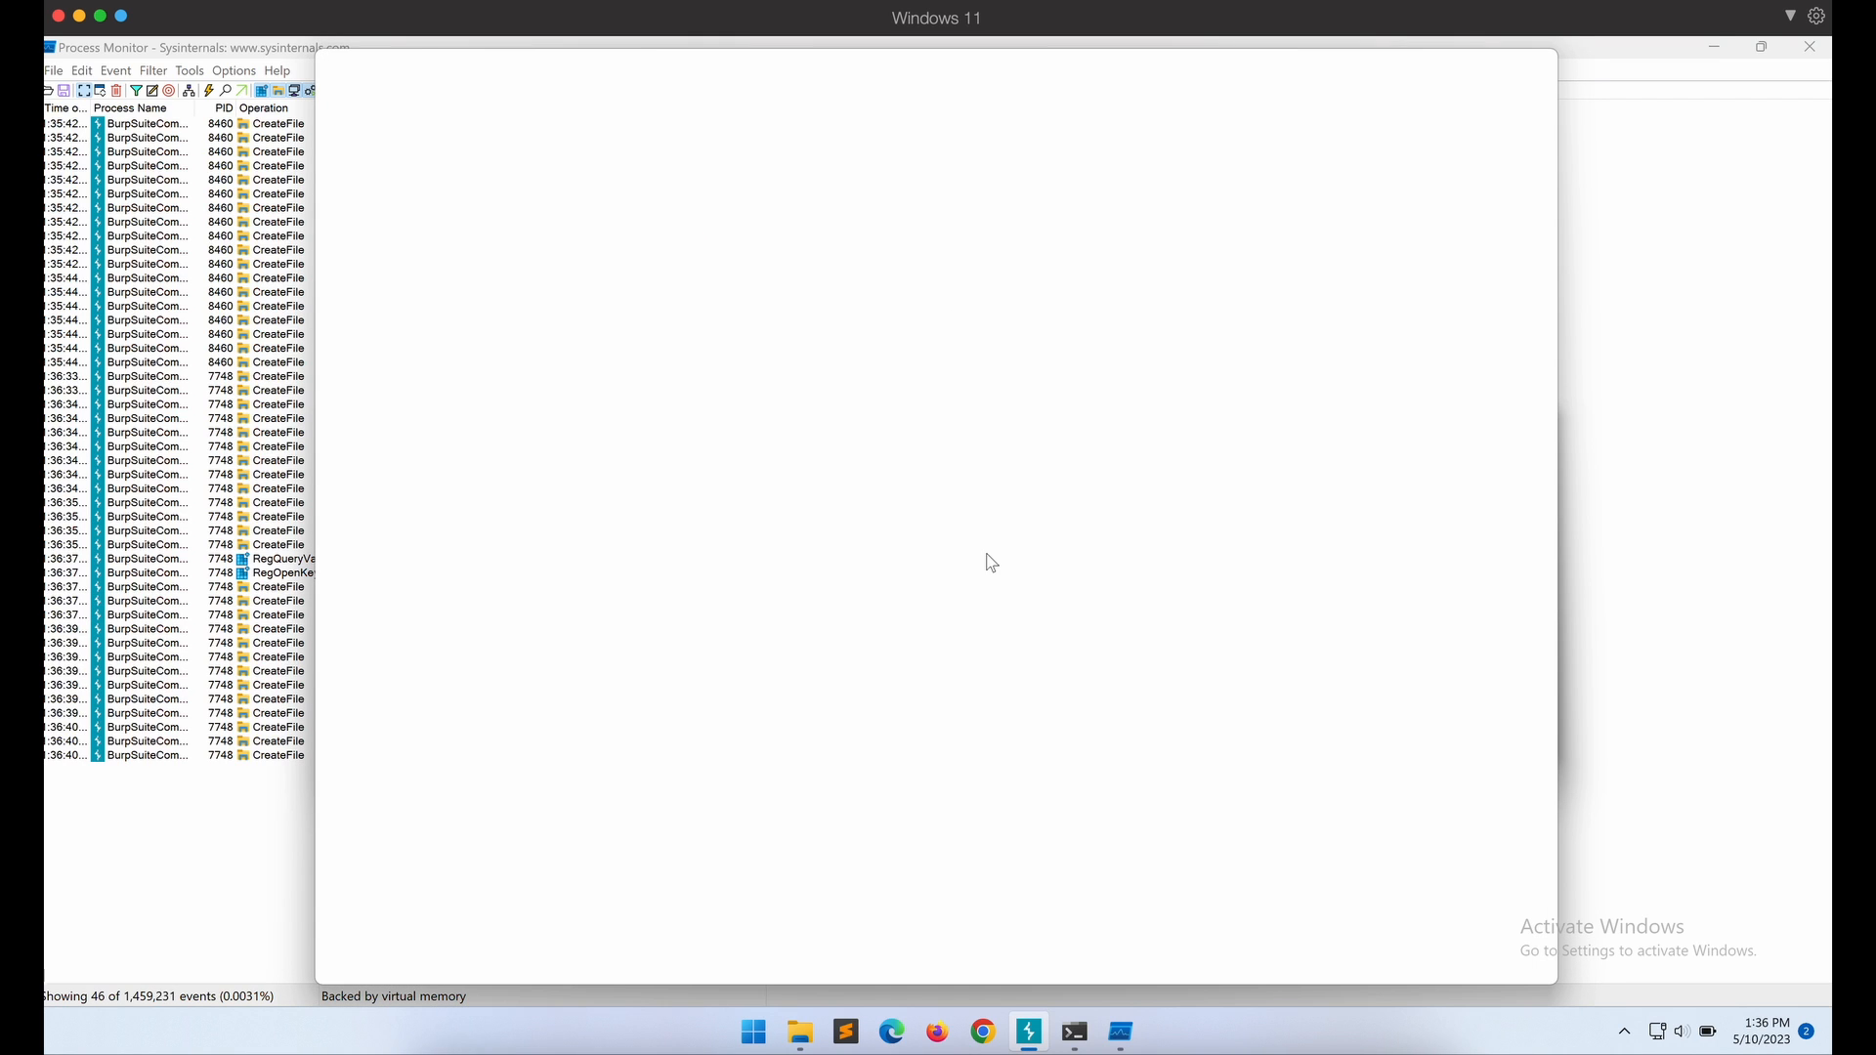
Refresh the test folder to confirm no whoami.txt, then view the failed USERENV.dll lookup.
click(1073, 1032)
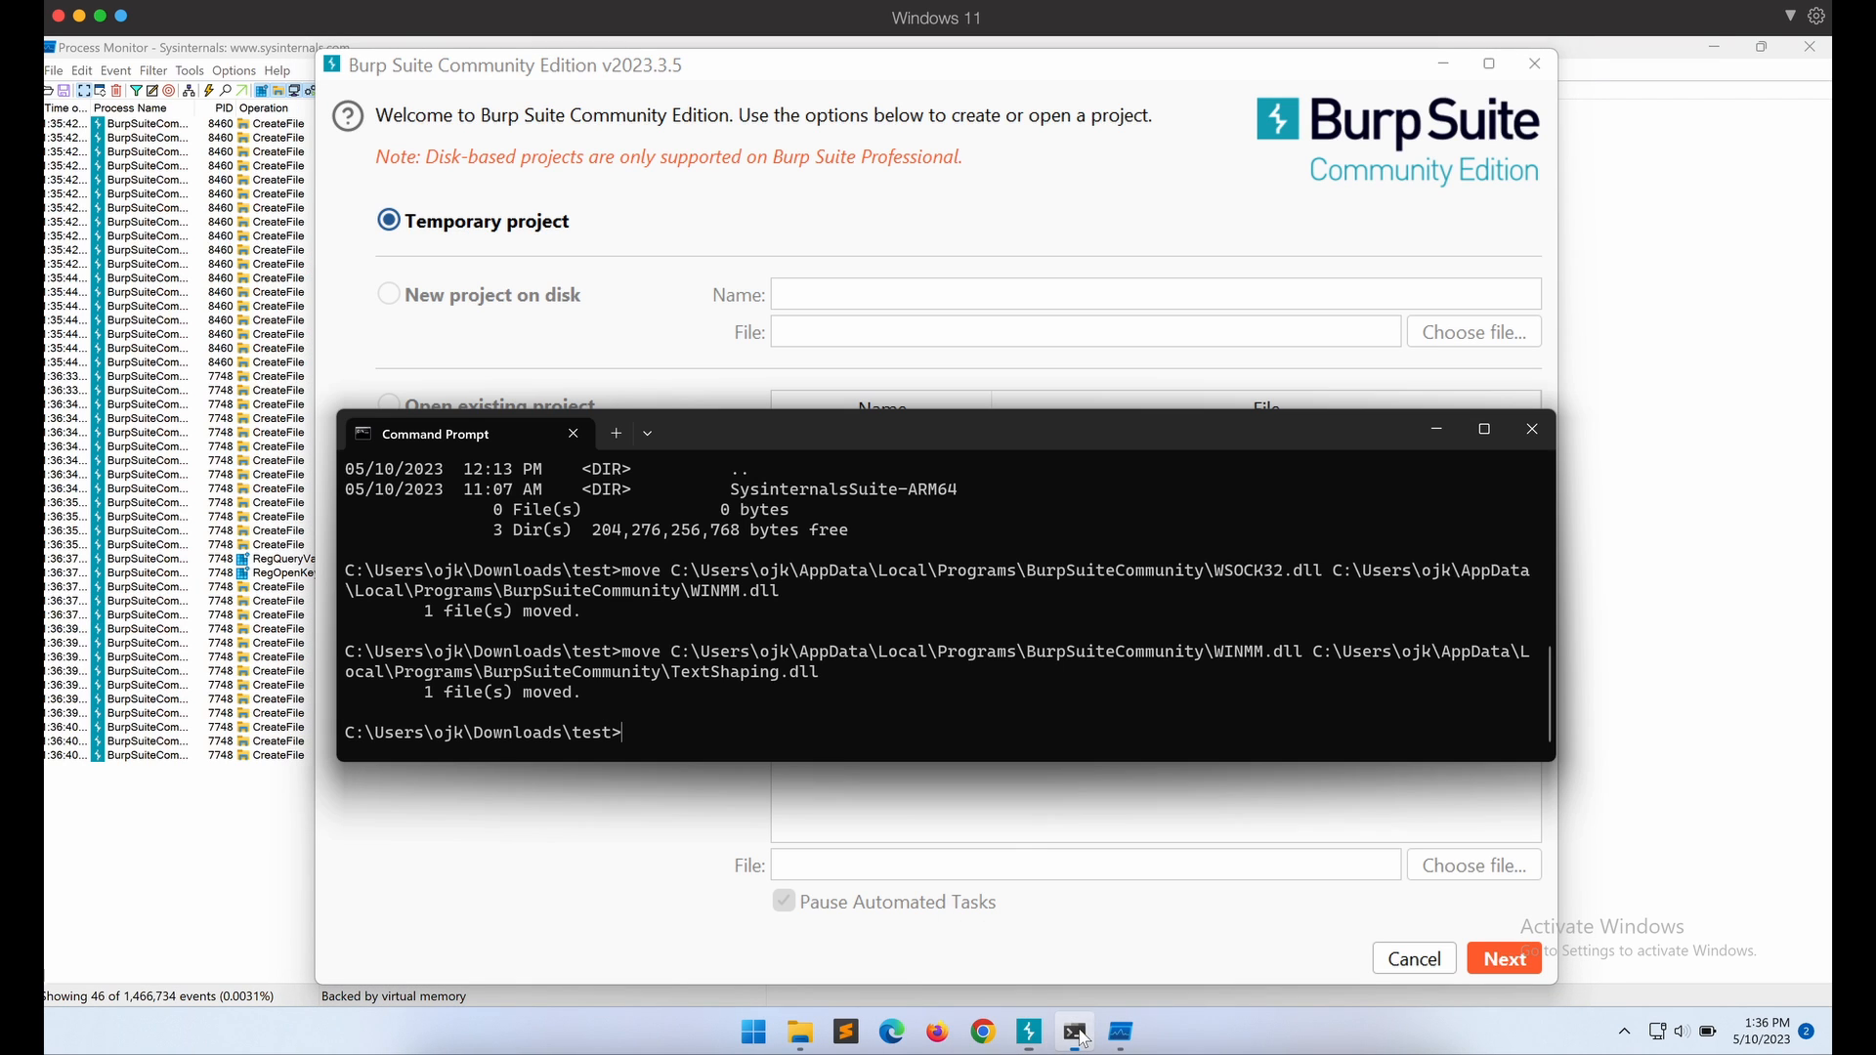
click(800, 1031)
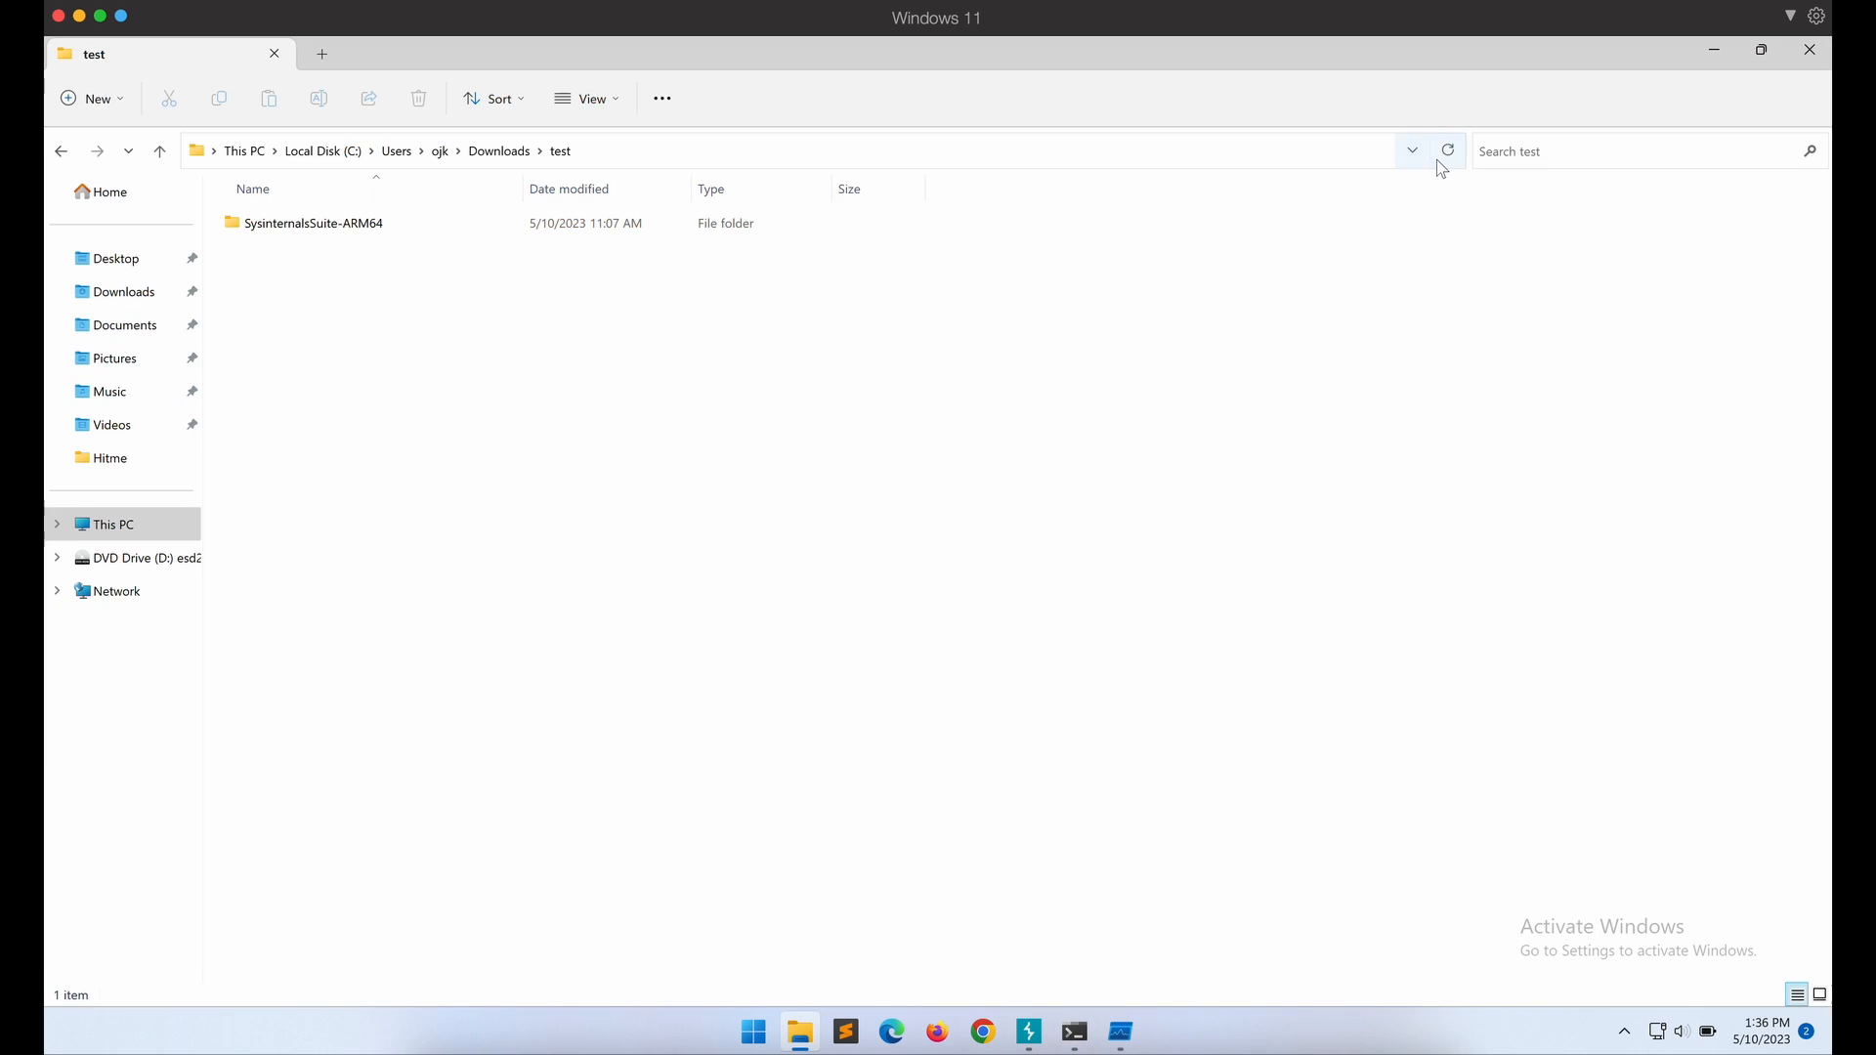
mouse_move(1004, 536)
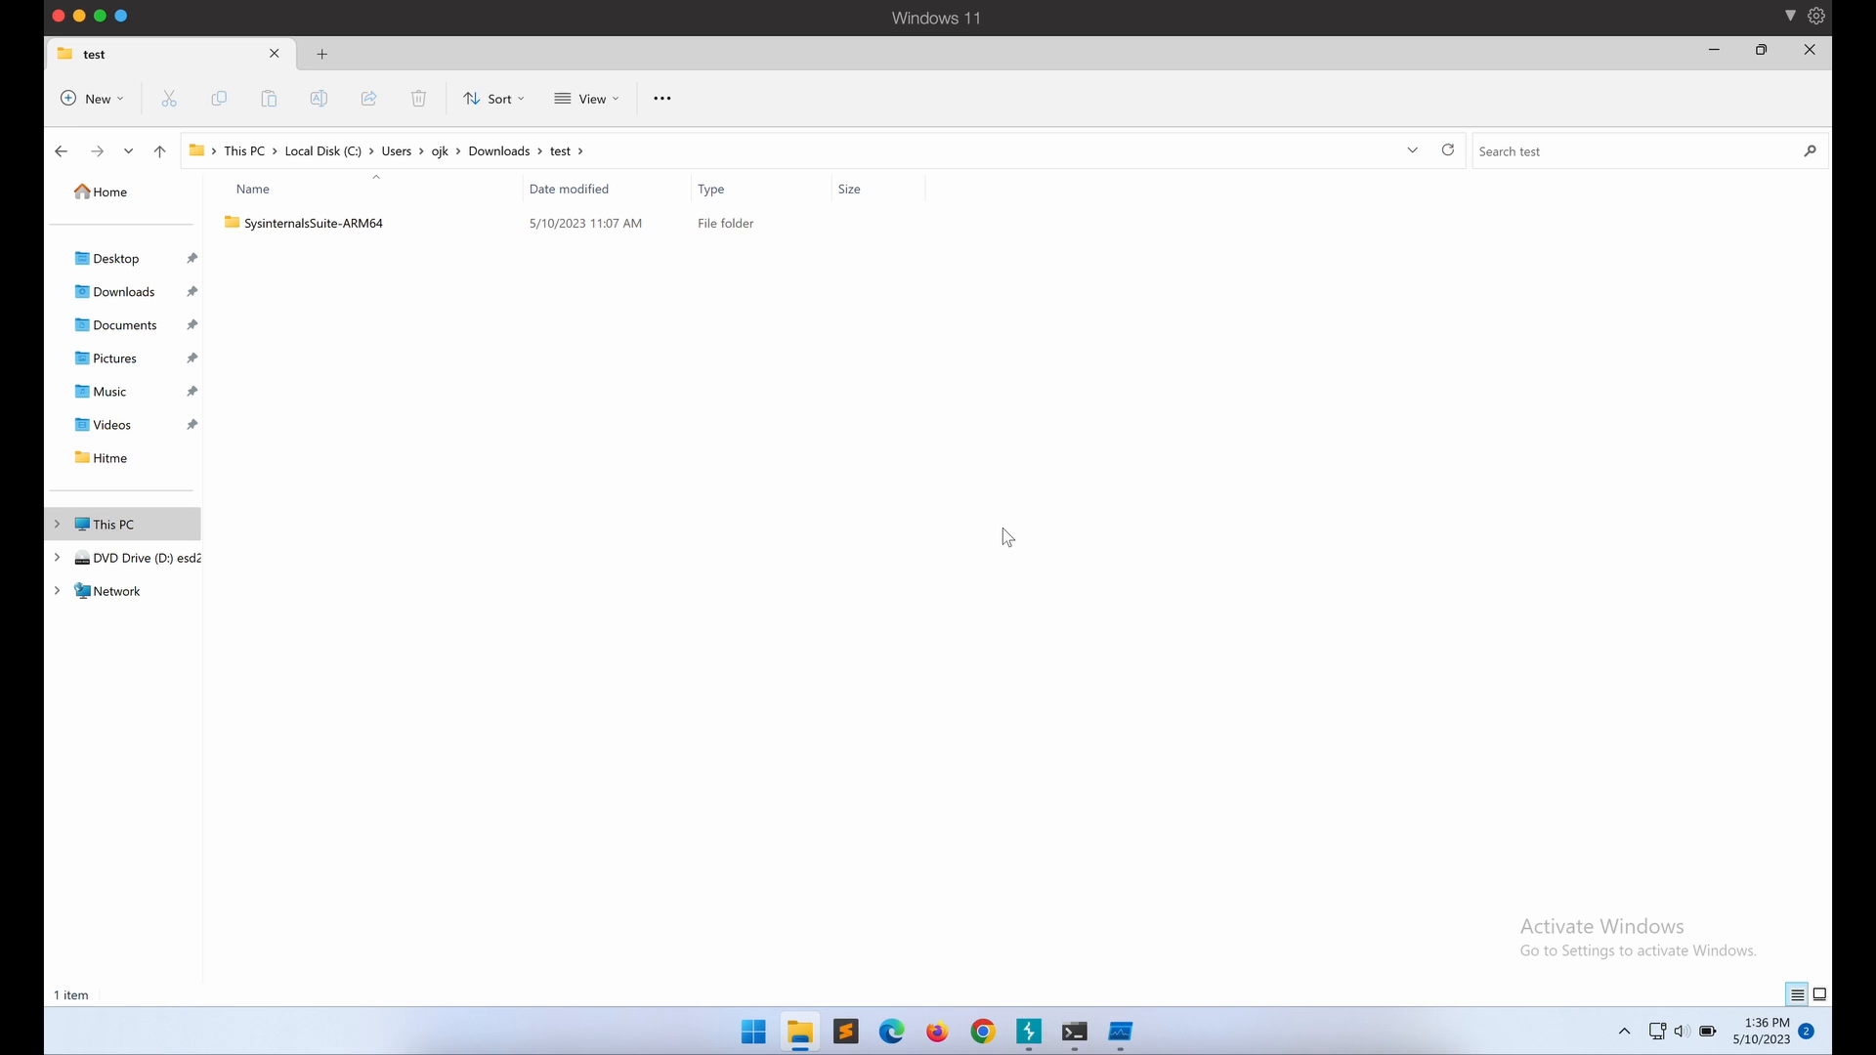
click(1026, 1032)
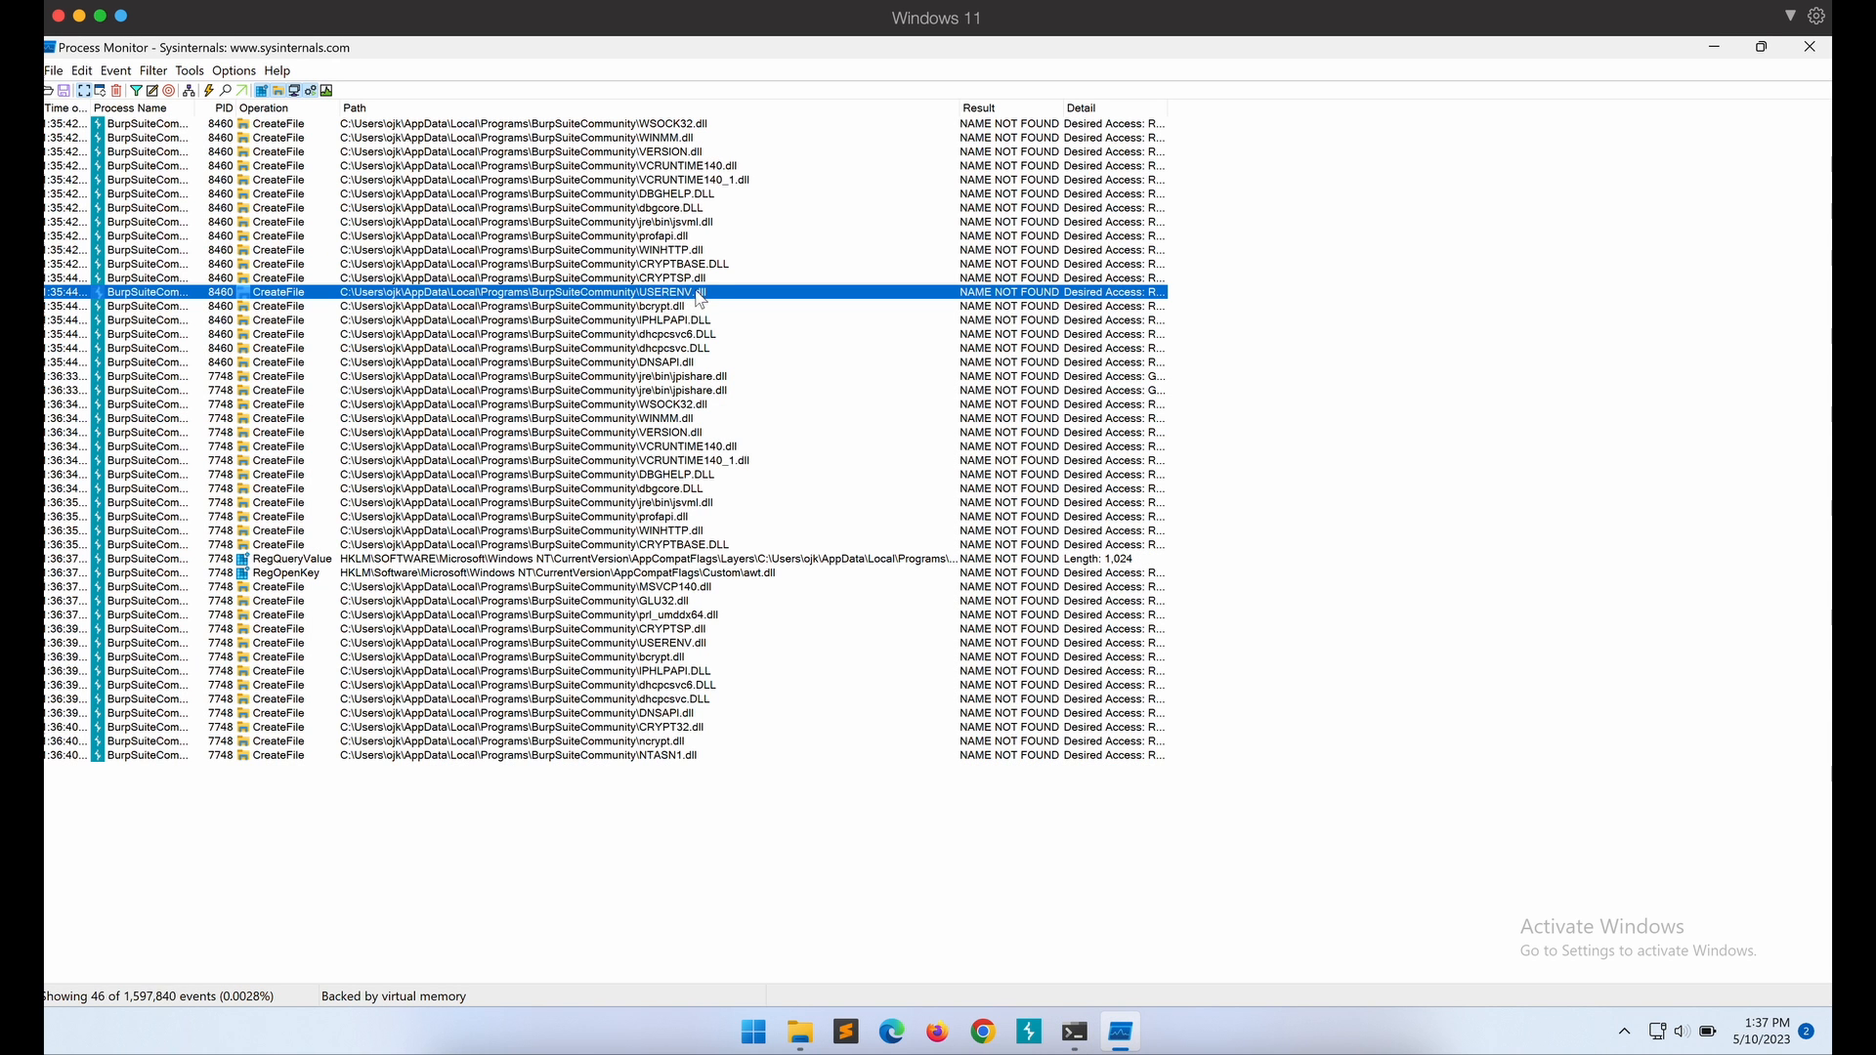
mouse_move(842, 957)
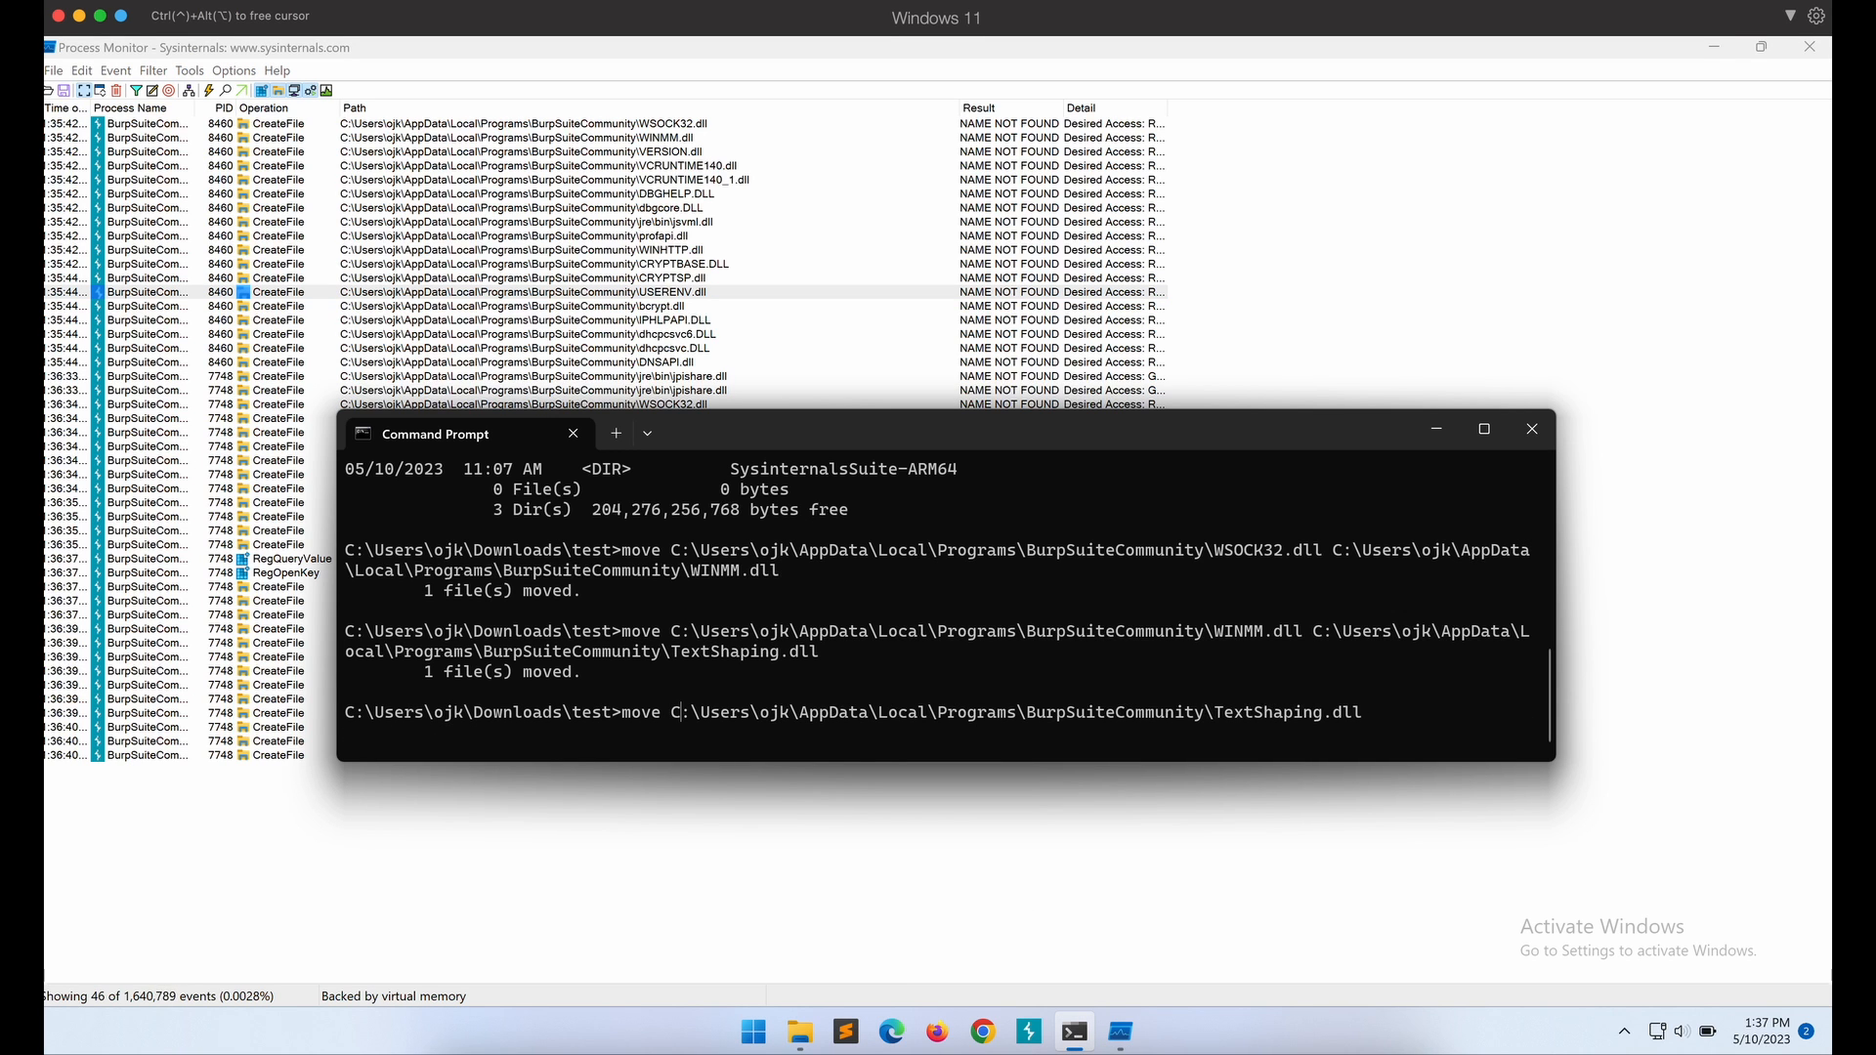
Move TextShaping.dll in the BurpSuiteCommunity folder to USERENV.dll and clear the capture.
text(C:\Users\ojk\AppData\Local\Programs\BurpSuiteCommunity\USEREN)
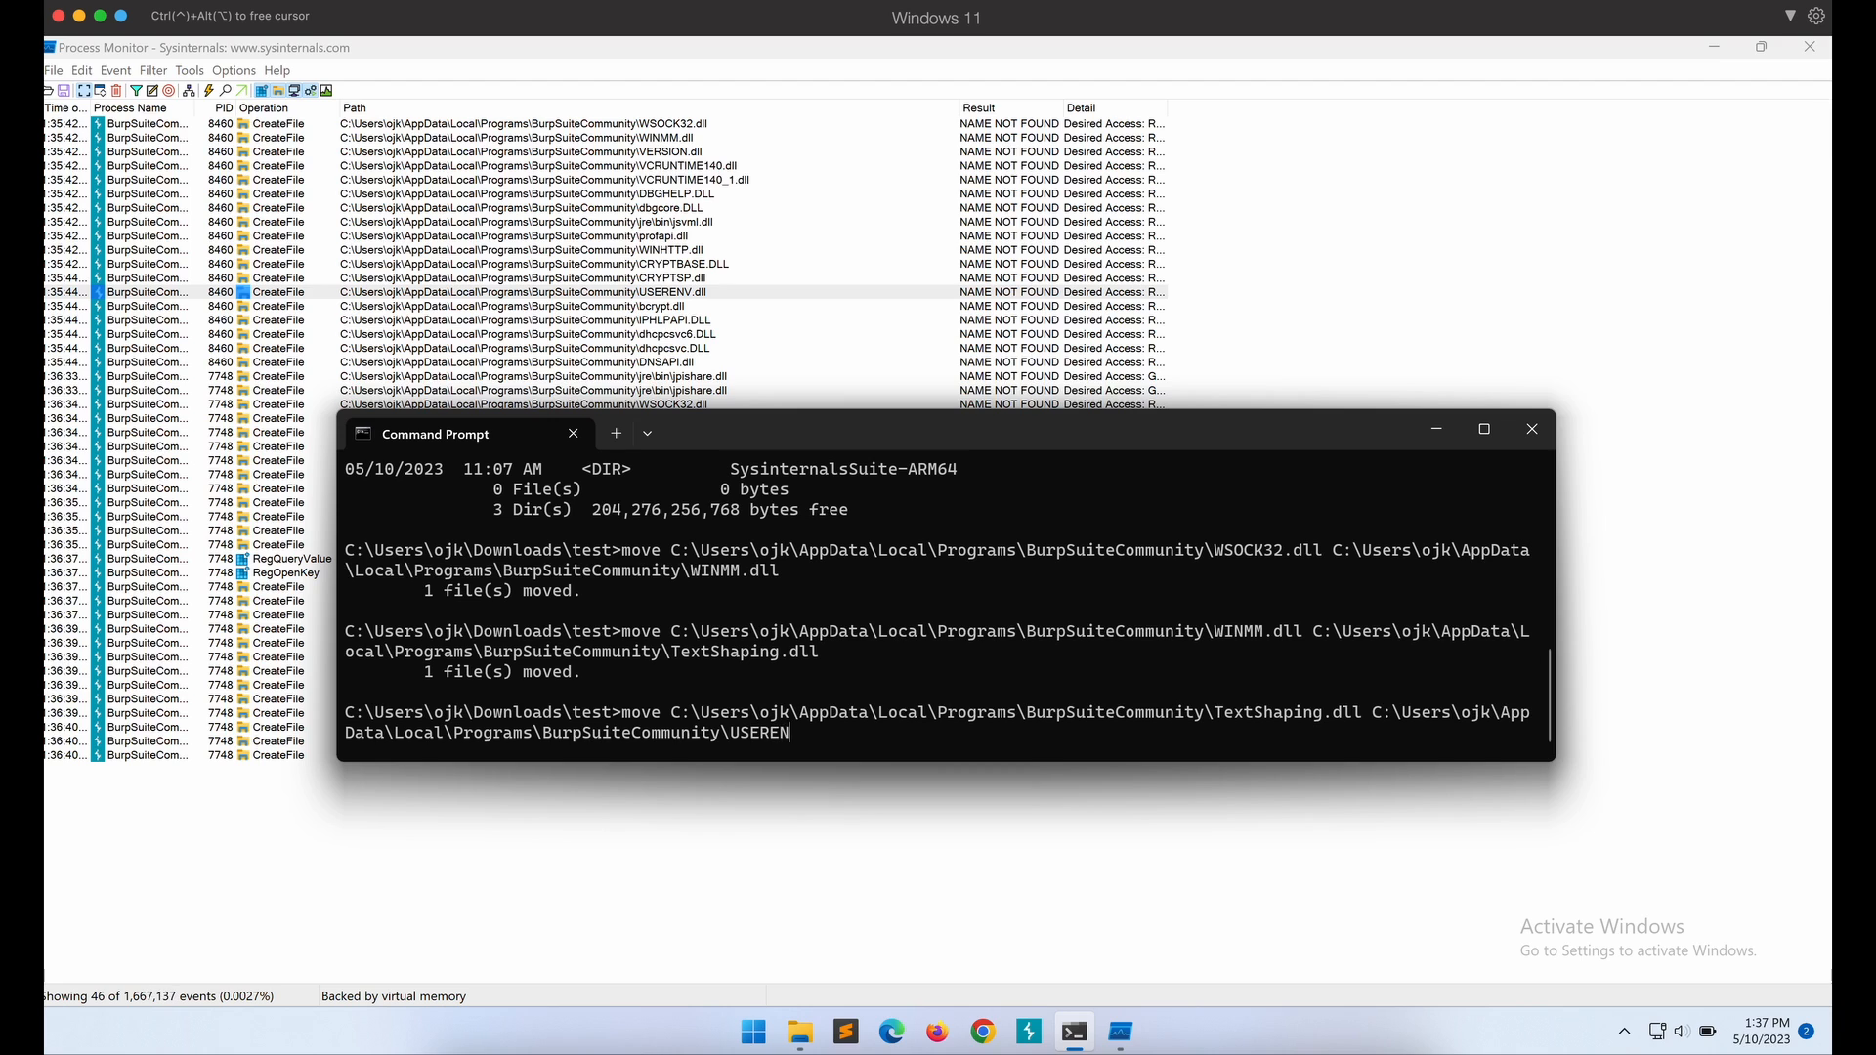
text(V.dll)
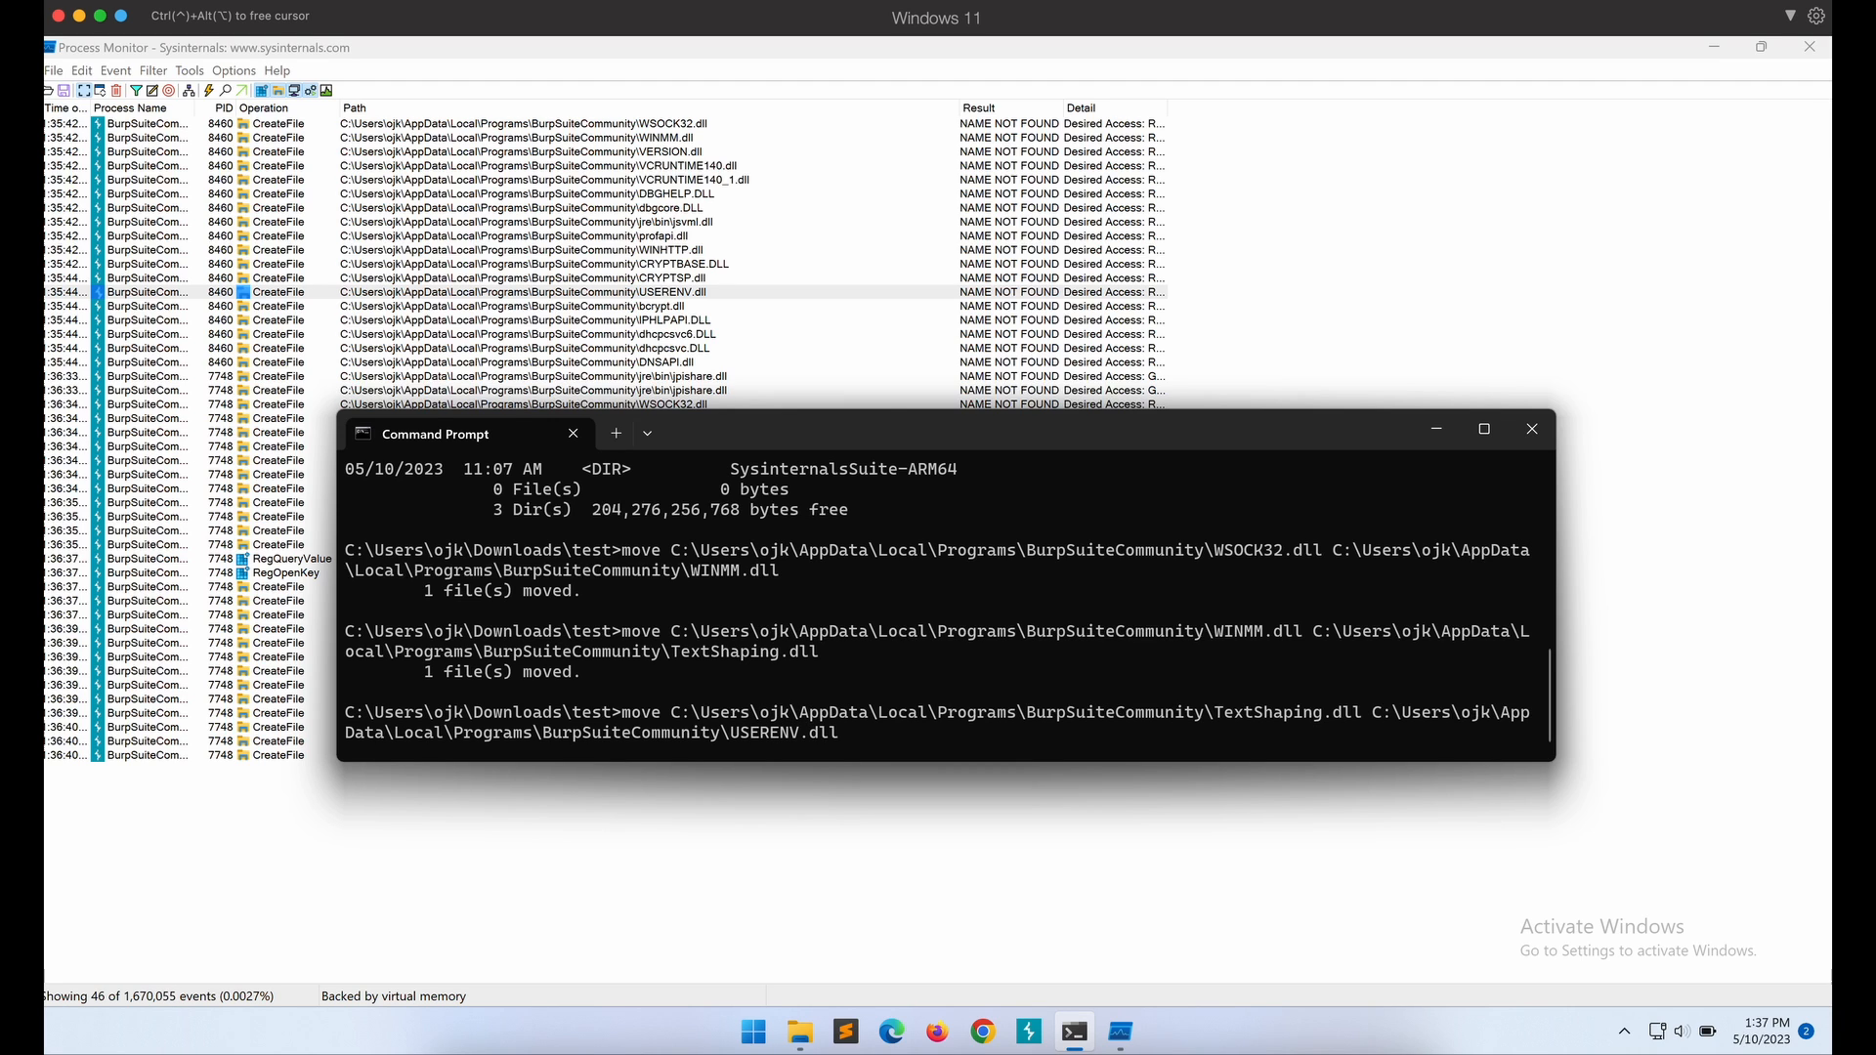
key(Return)
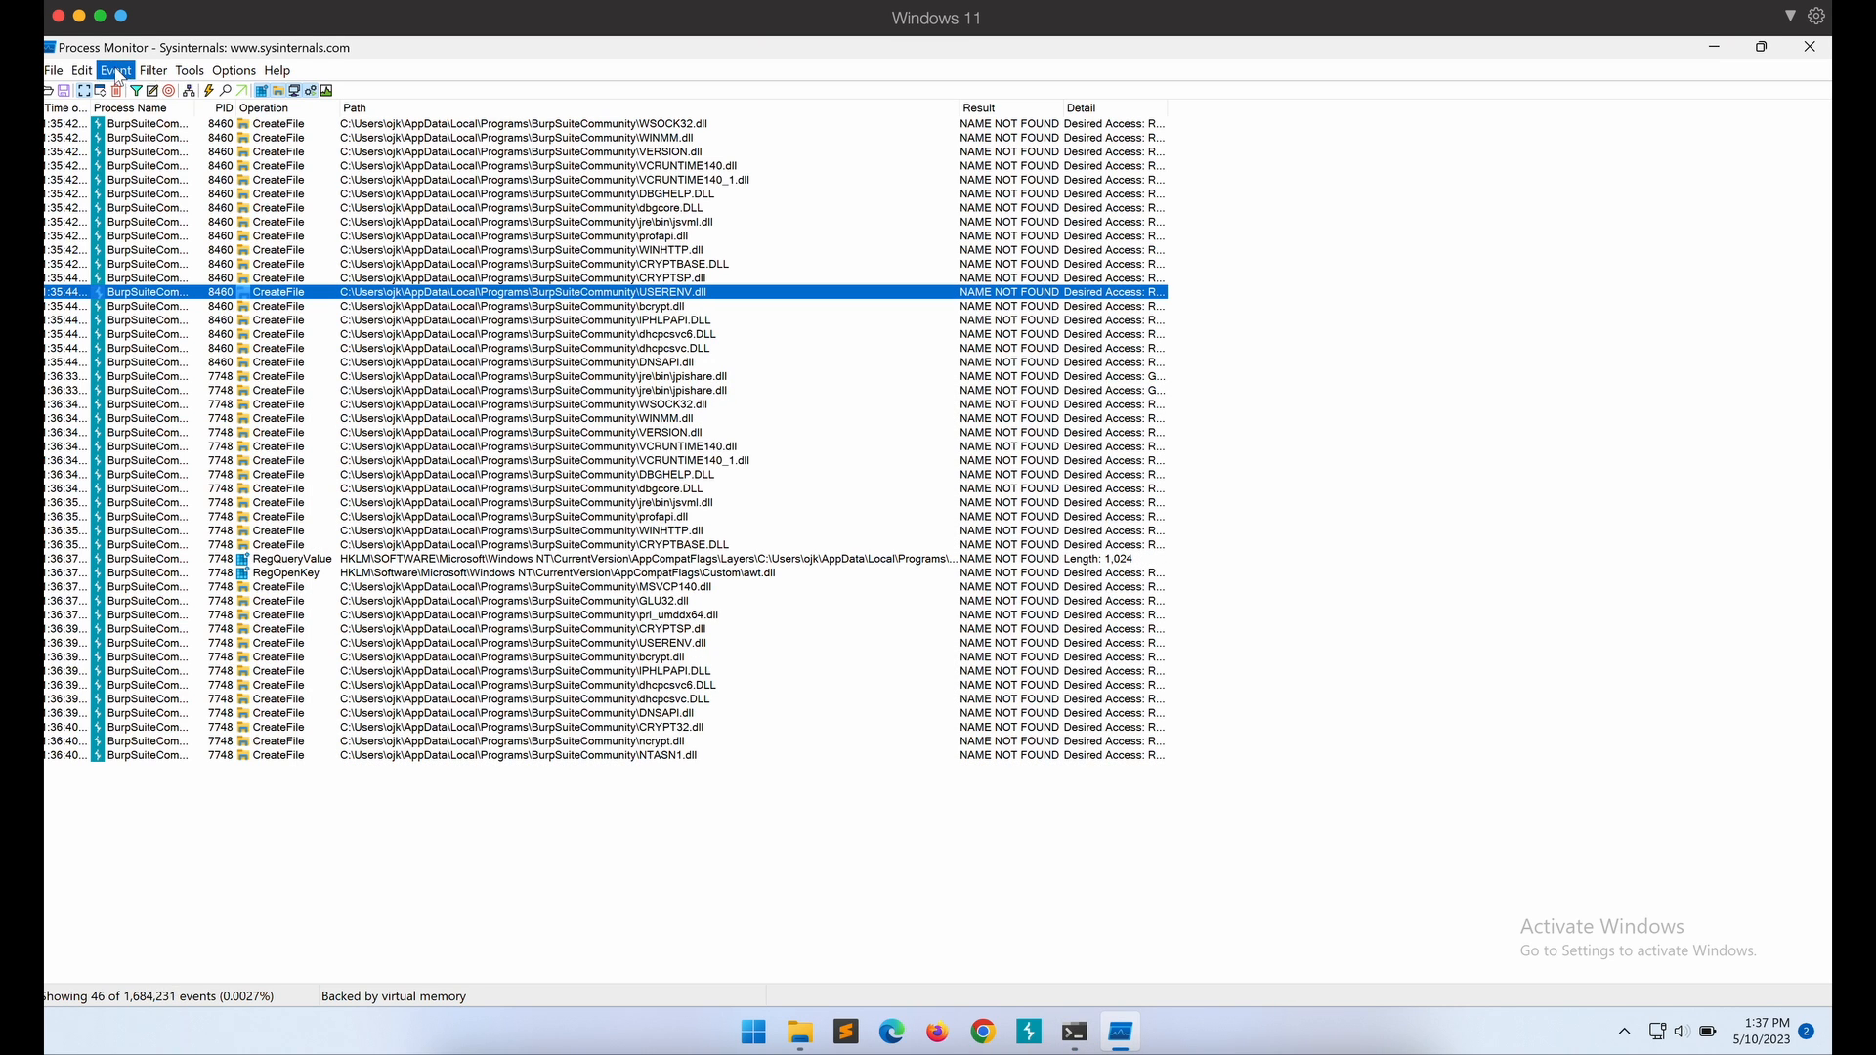
click(82, 70)
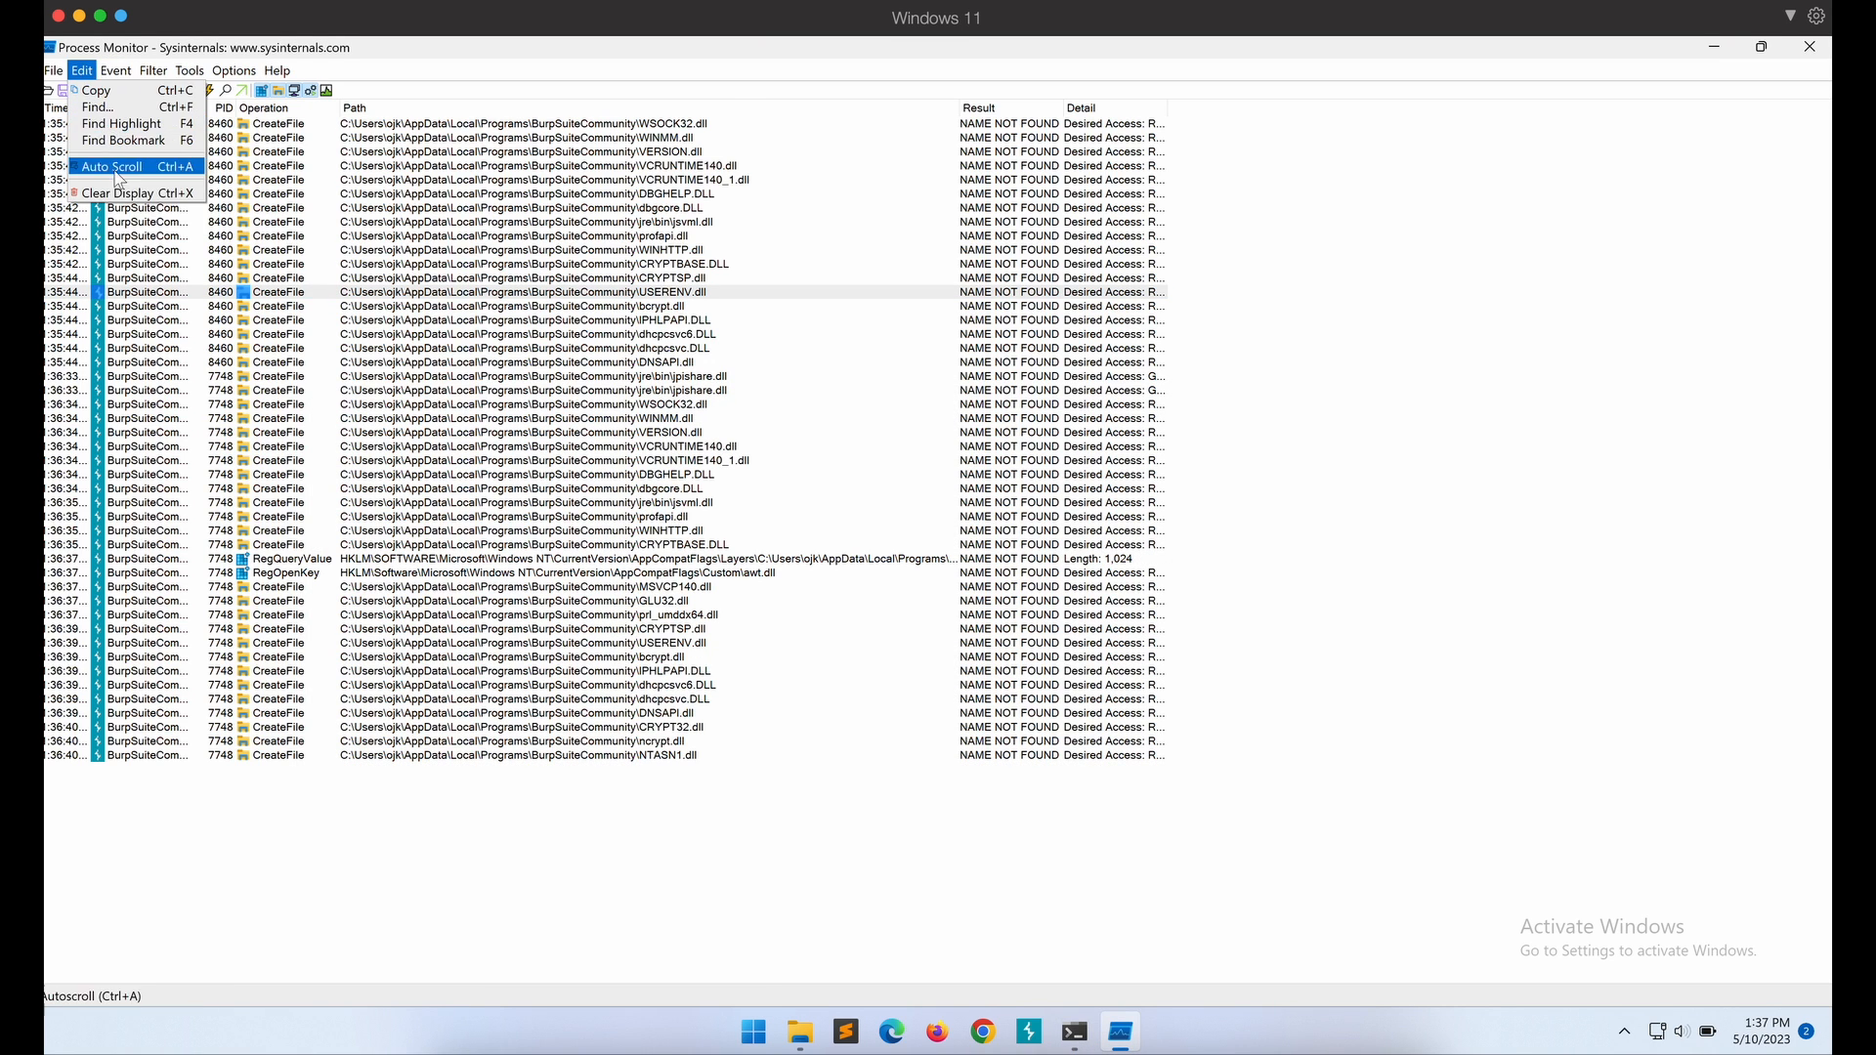
click(1072, 1031)
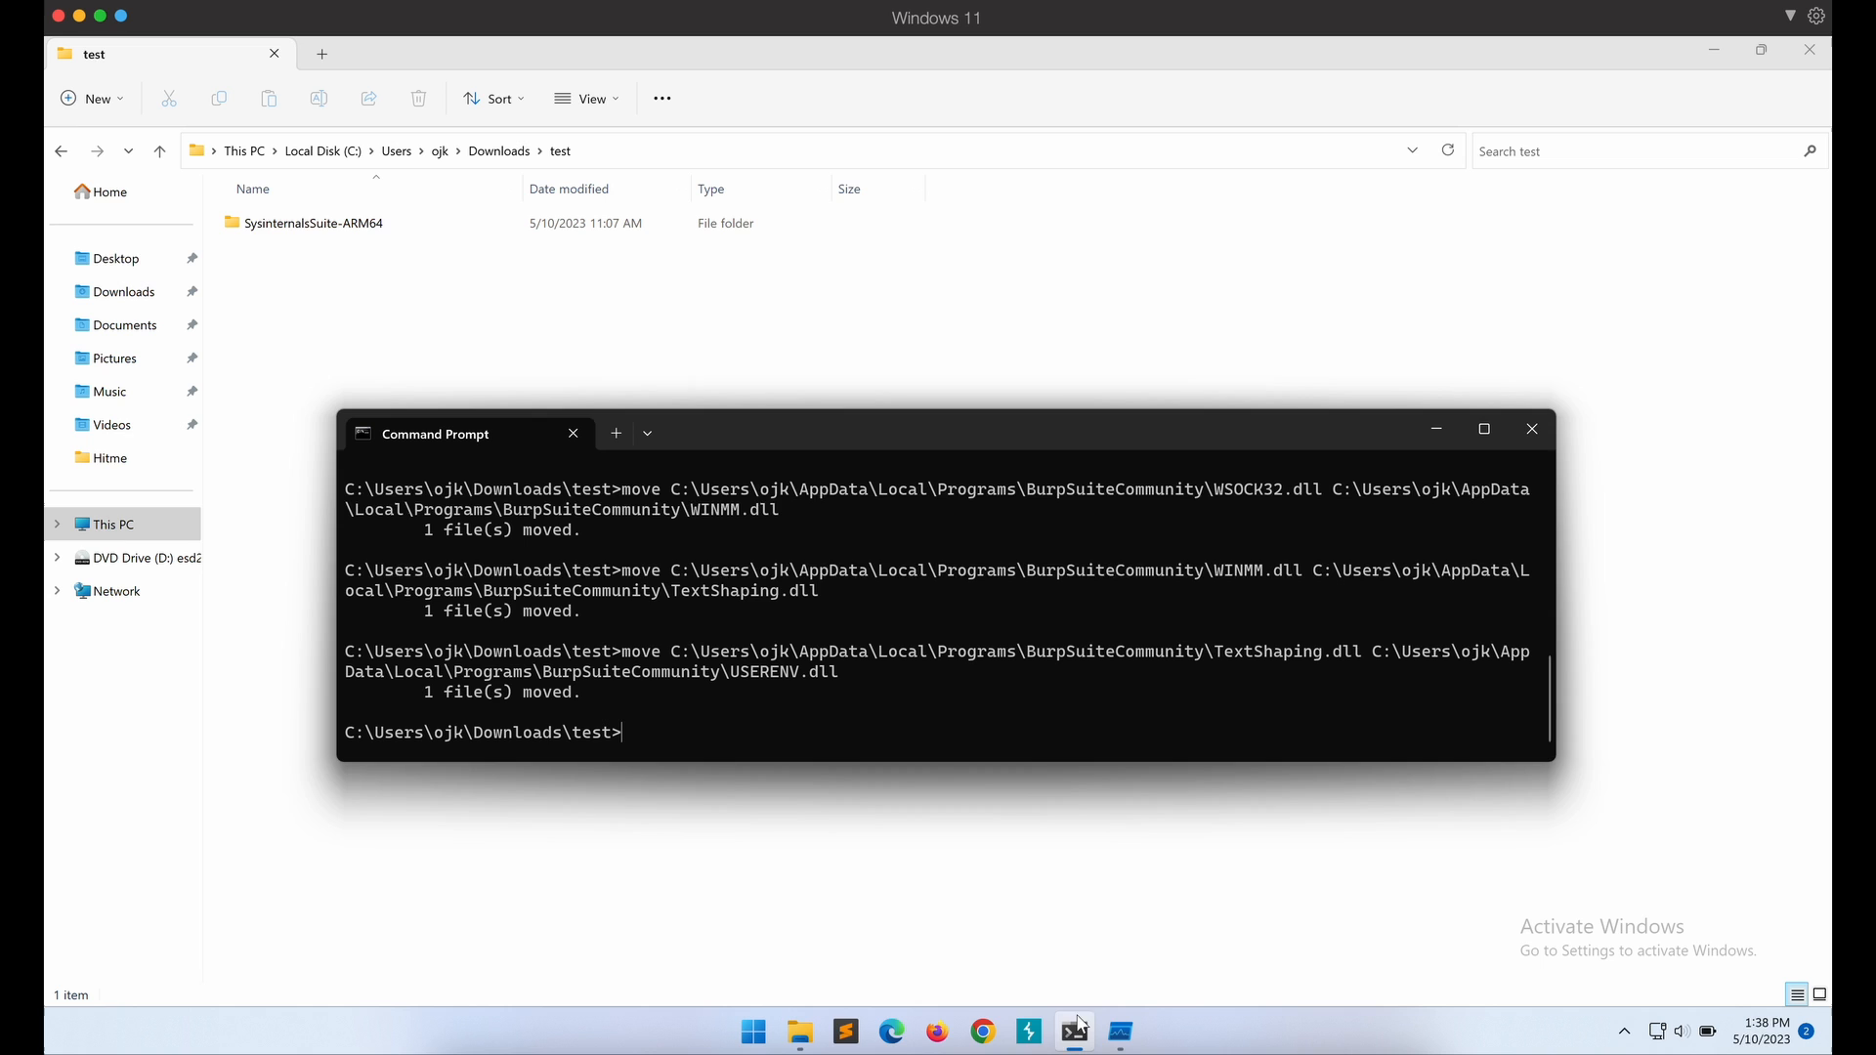
Relaunch Burp Suite so whoami.txt appears, then view the payload's template.cpp source.
click(1026, 1030)
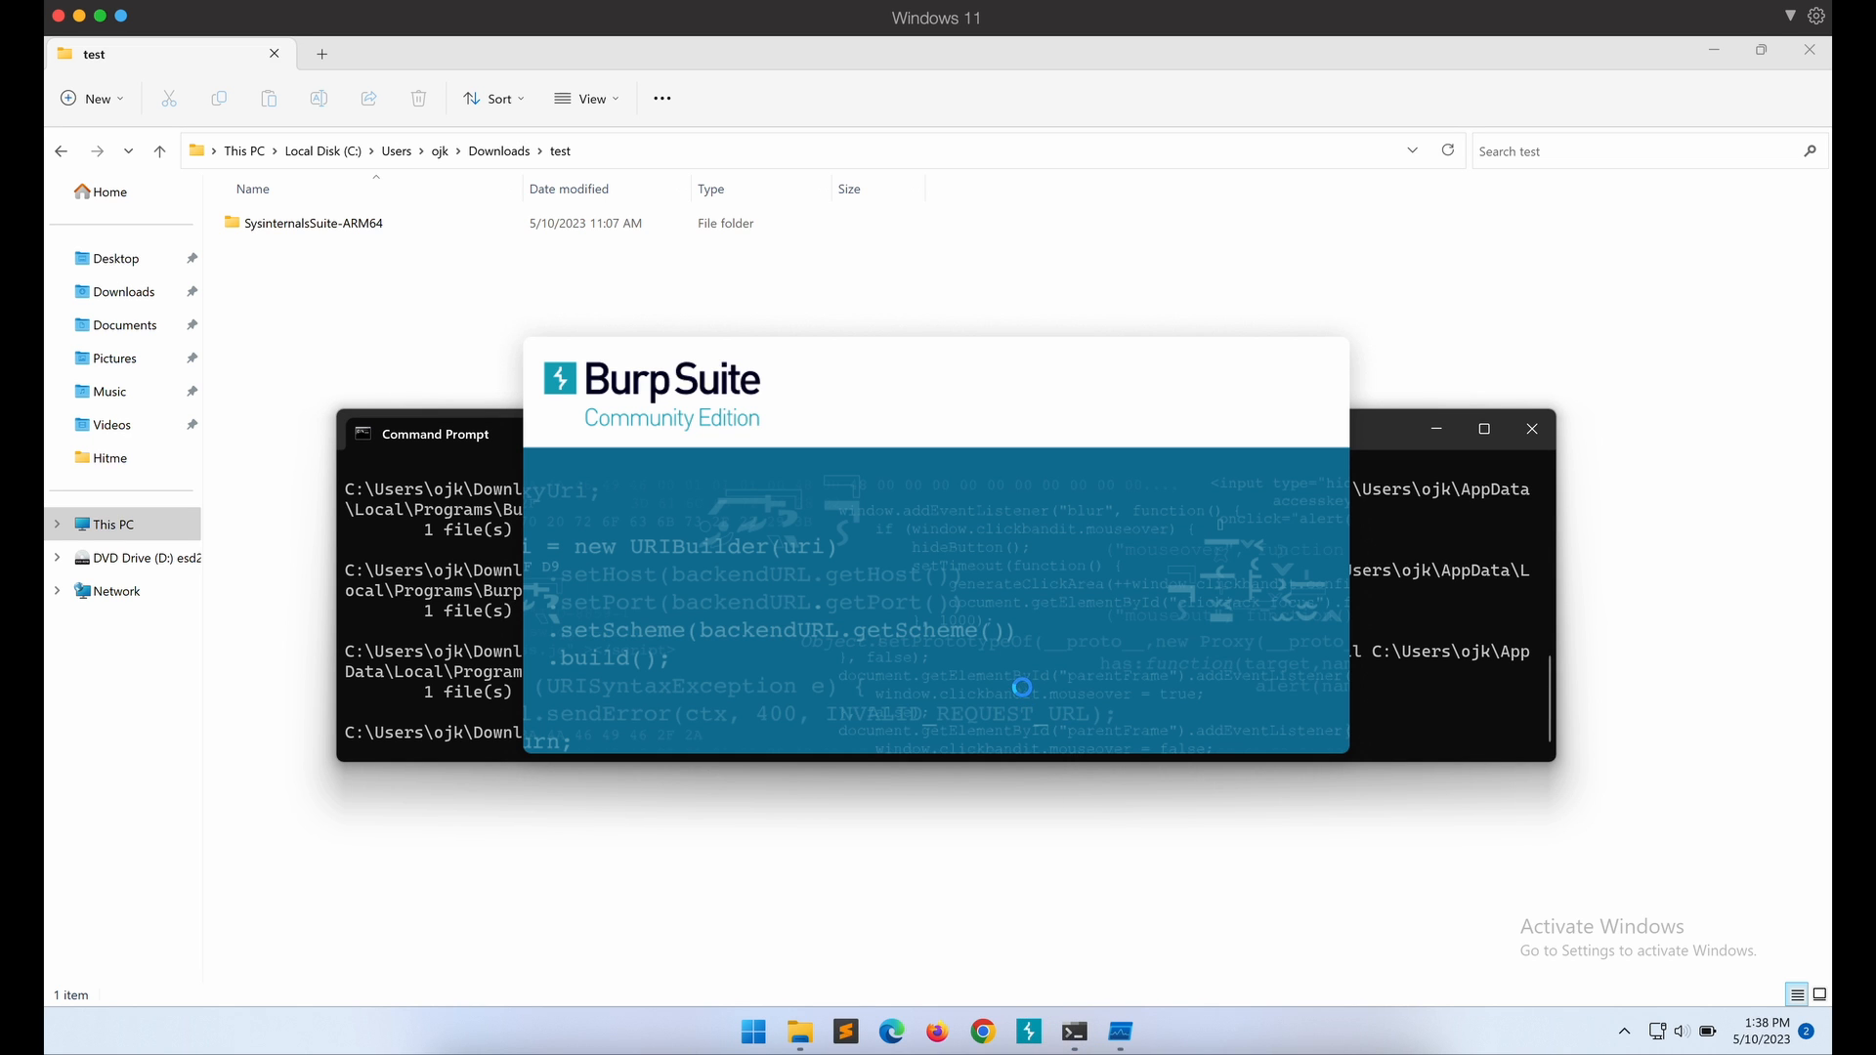
mouse_move(936, 573)
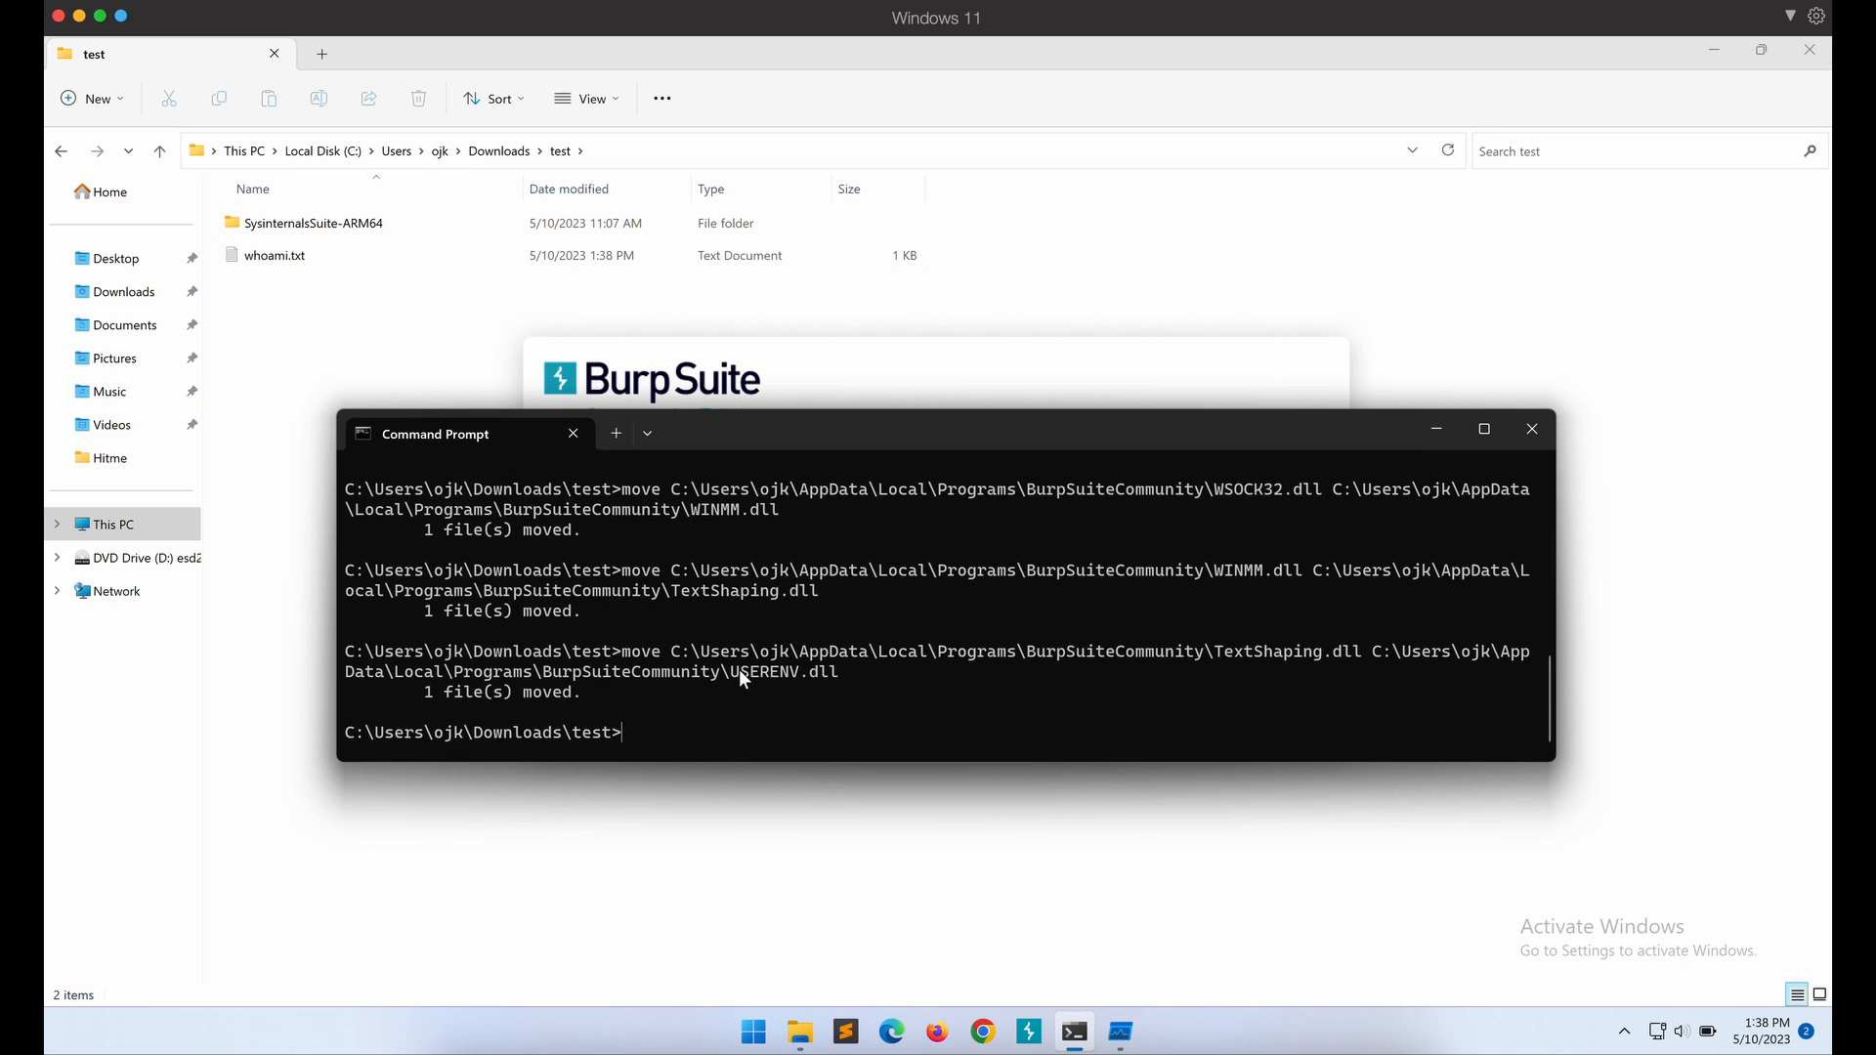
click(274, 254)
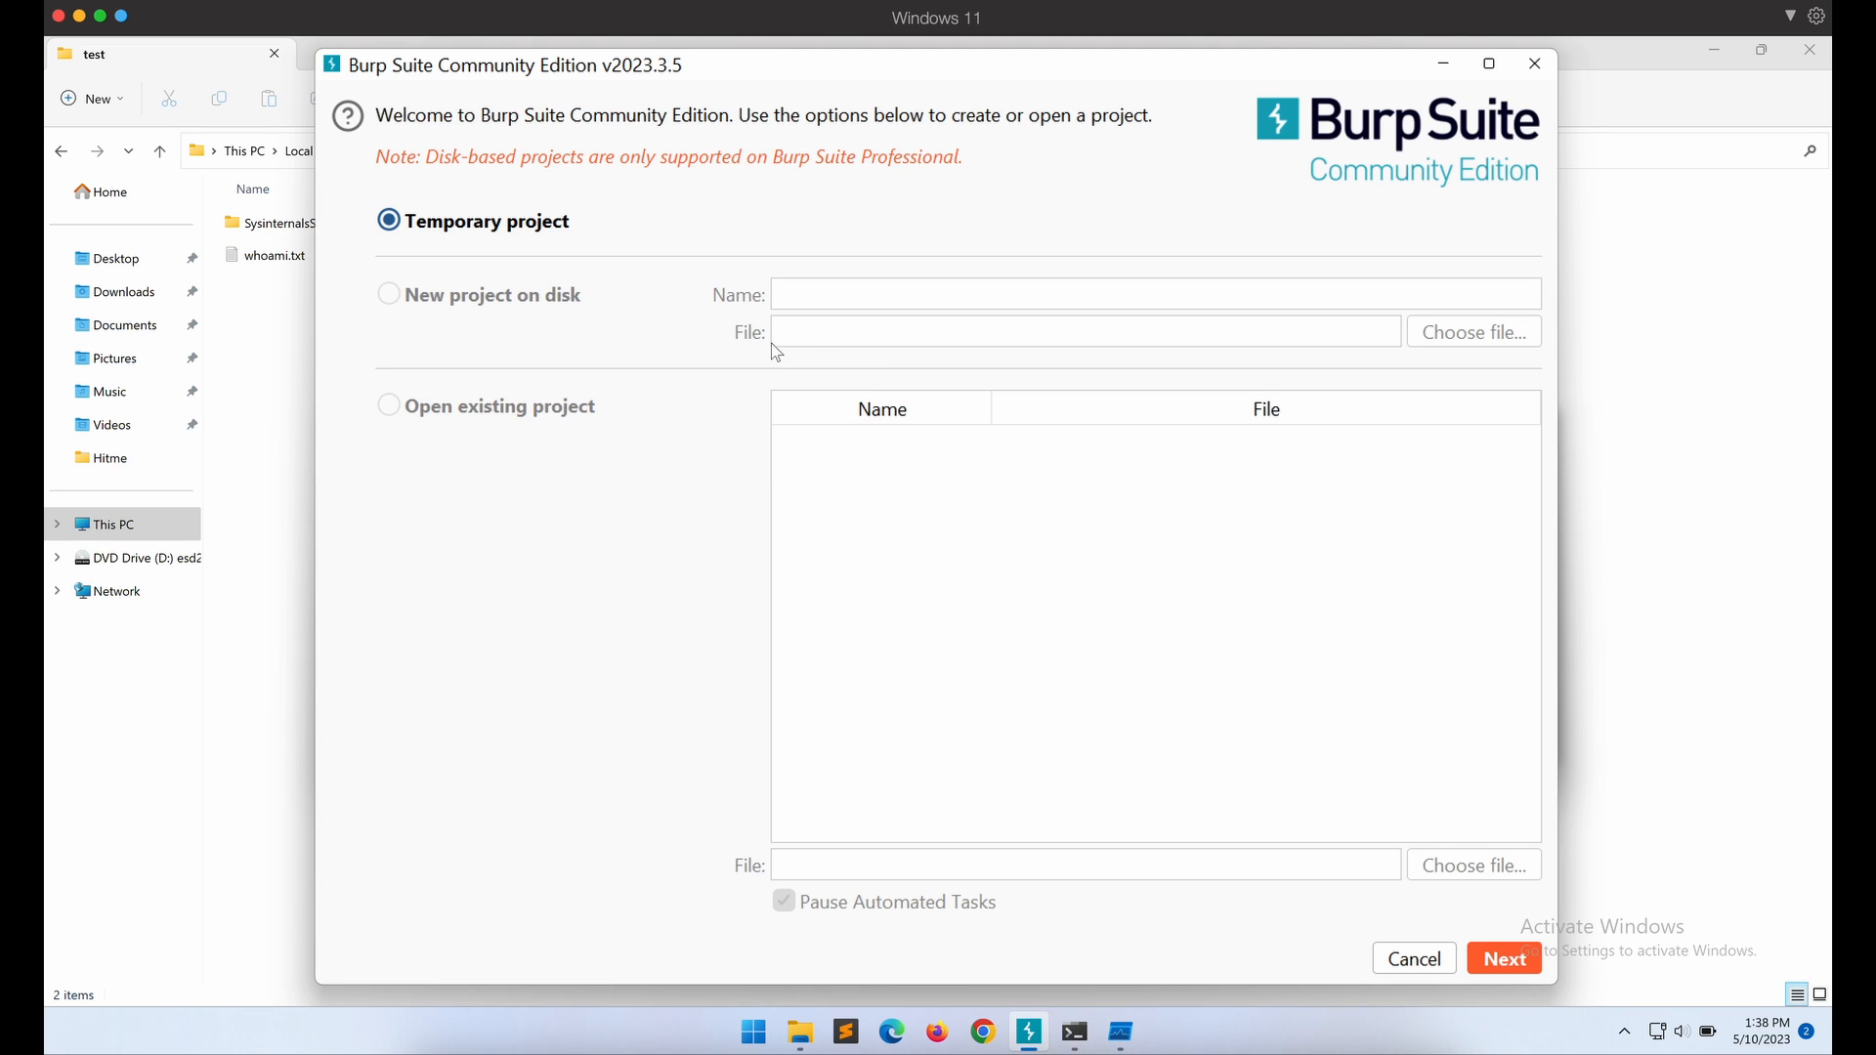
mouse_move(996, 510)
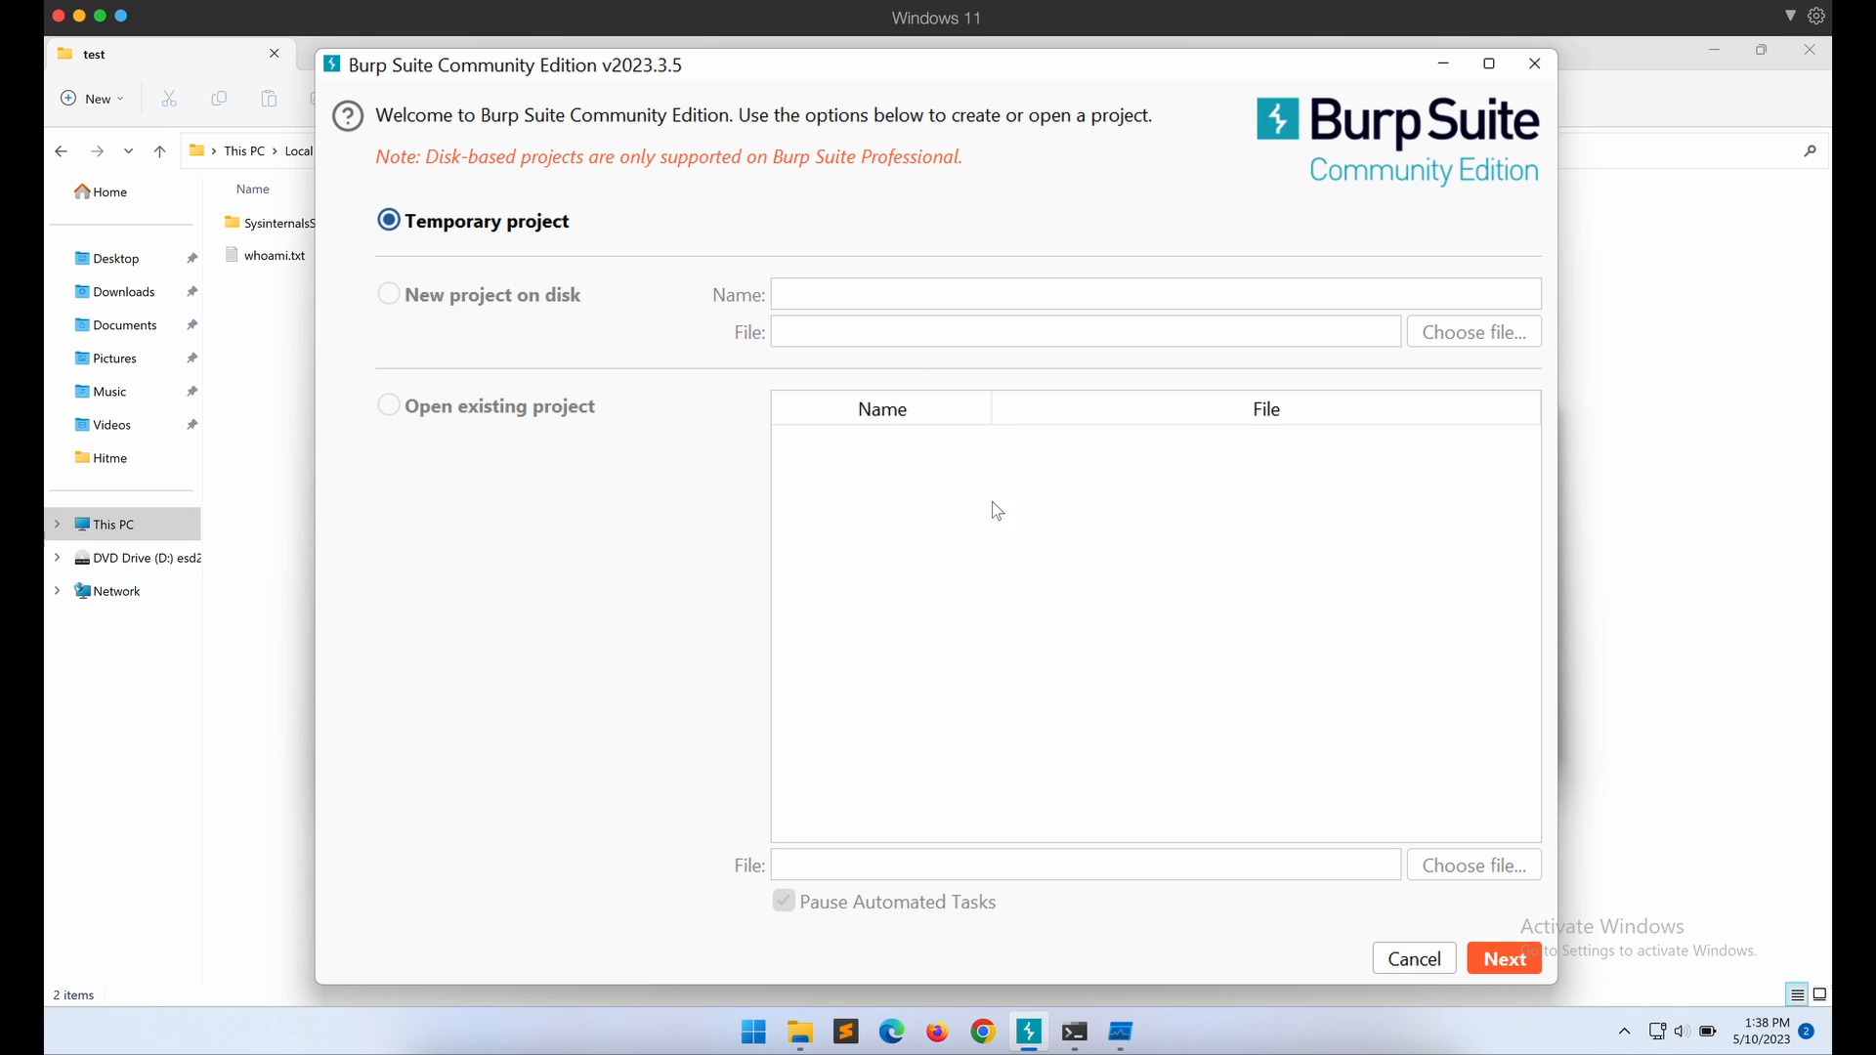
mouse_move(1628, 377)
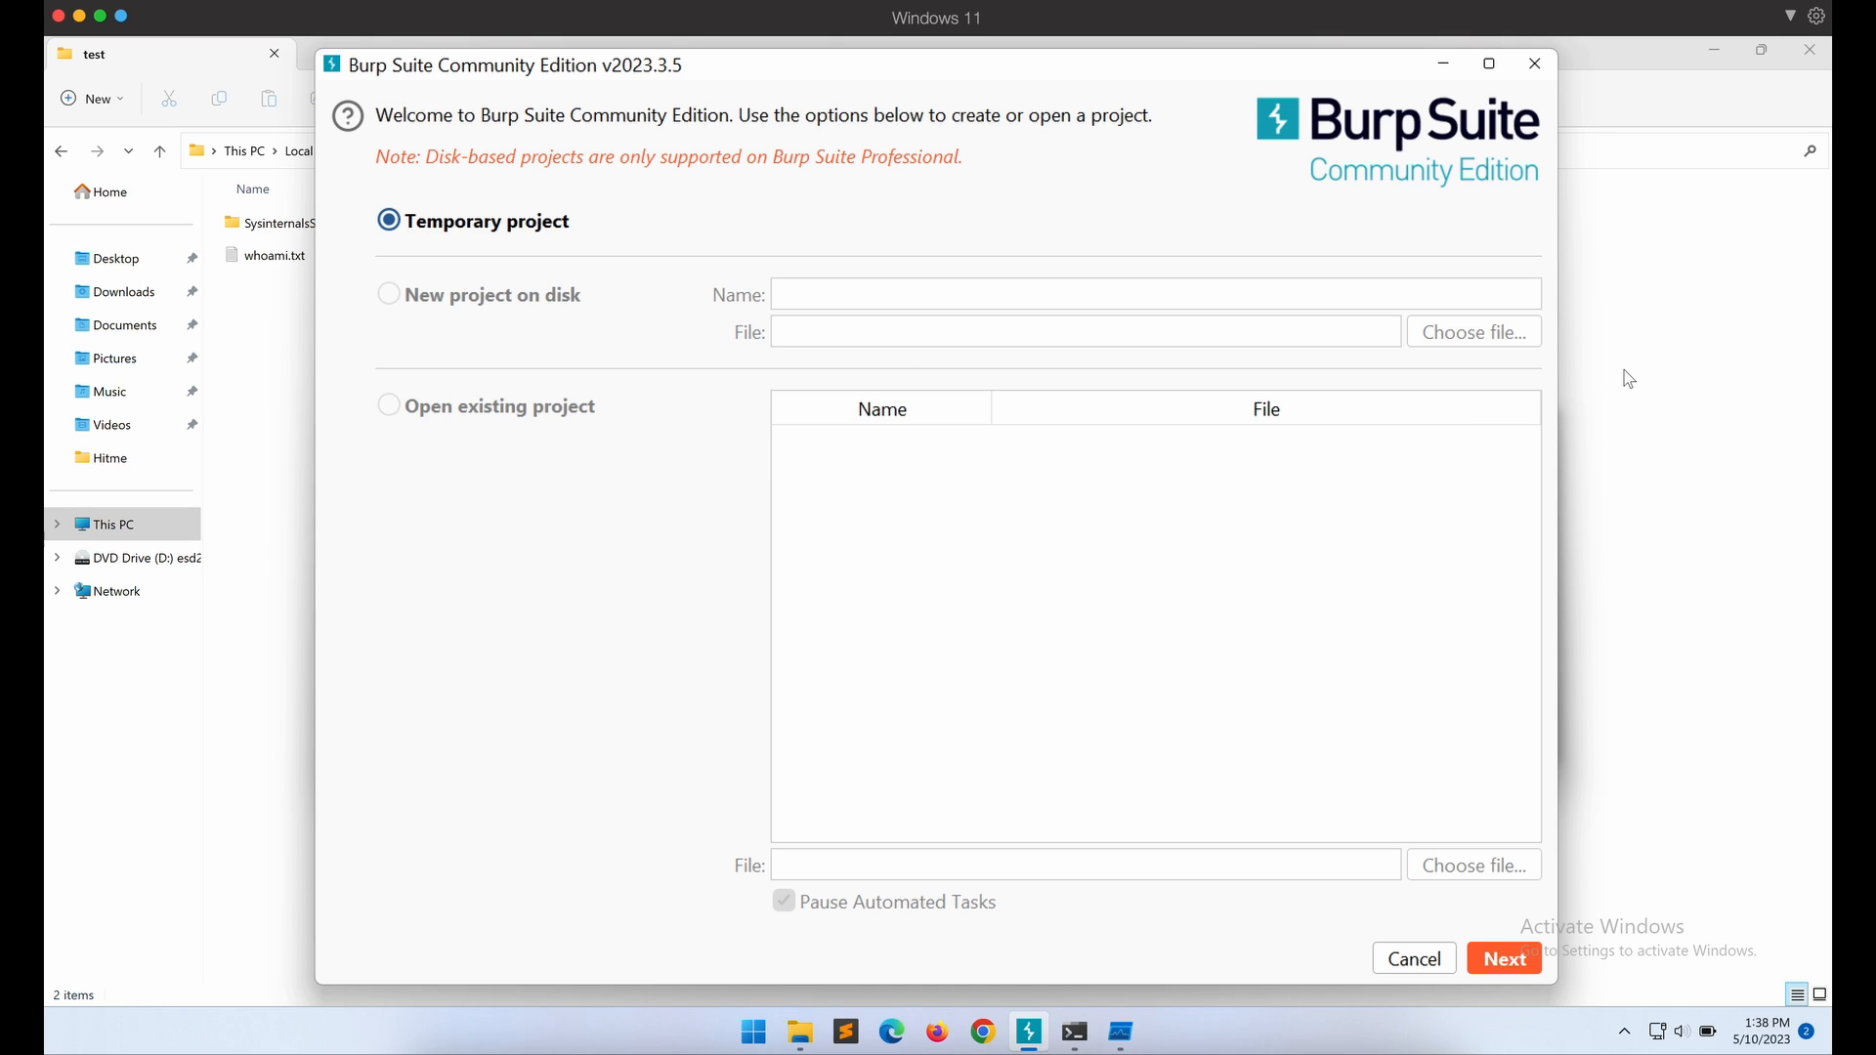
click(1502, 957)
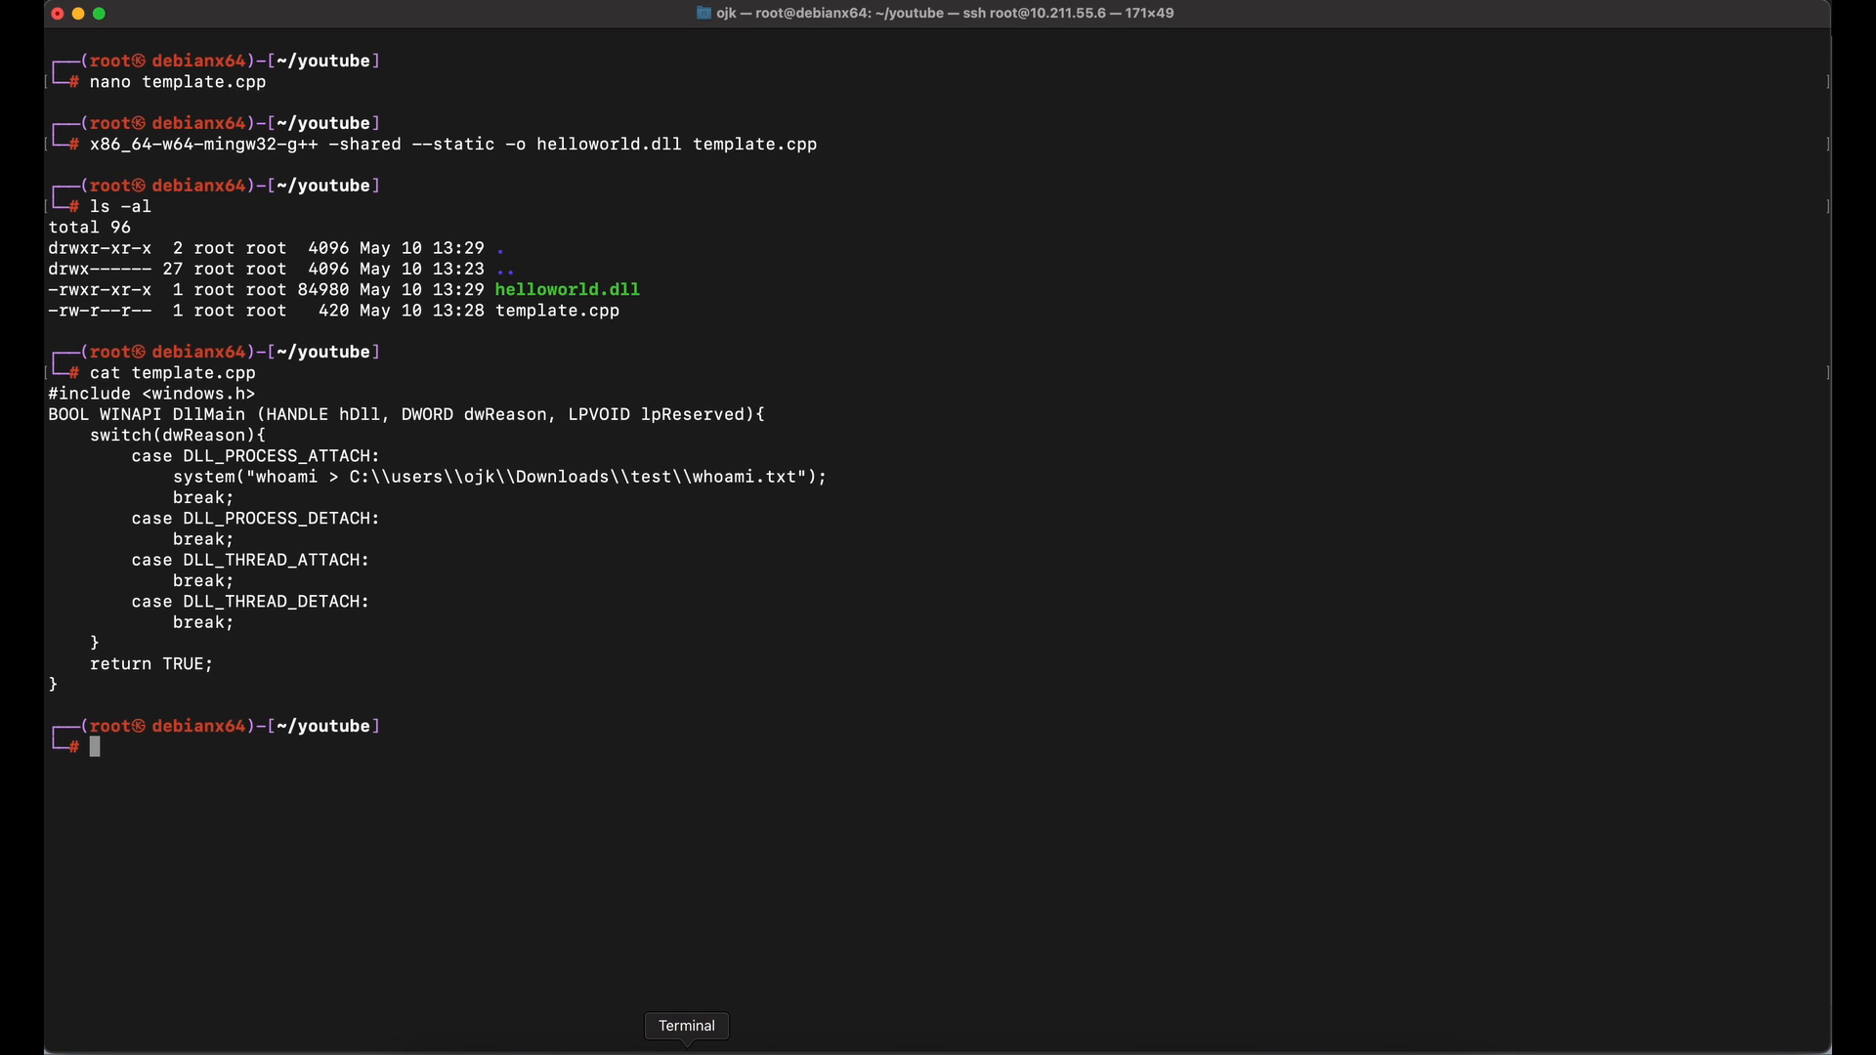
mouse_move(274, 477)
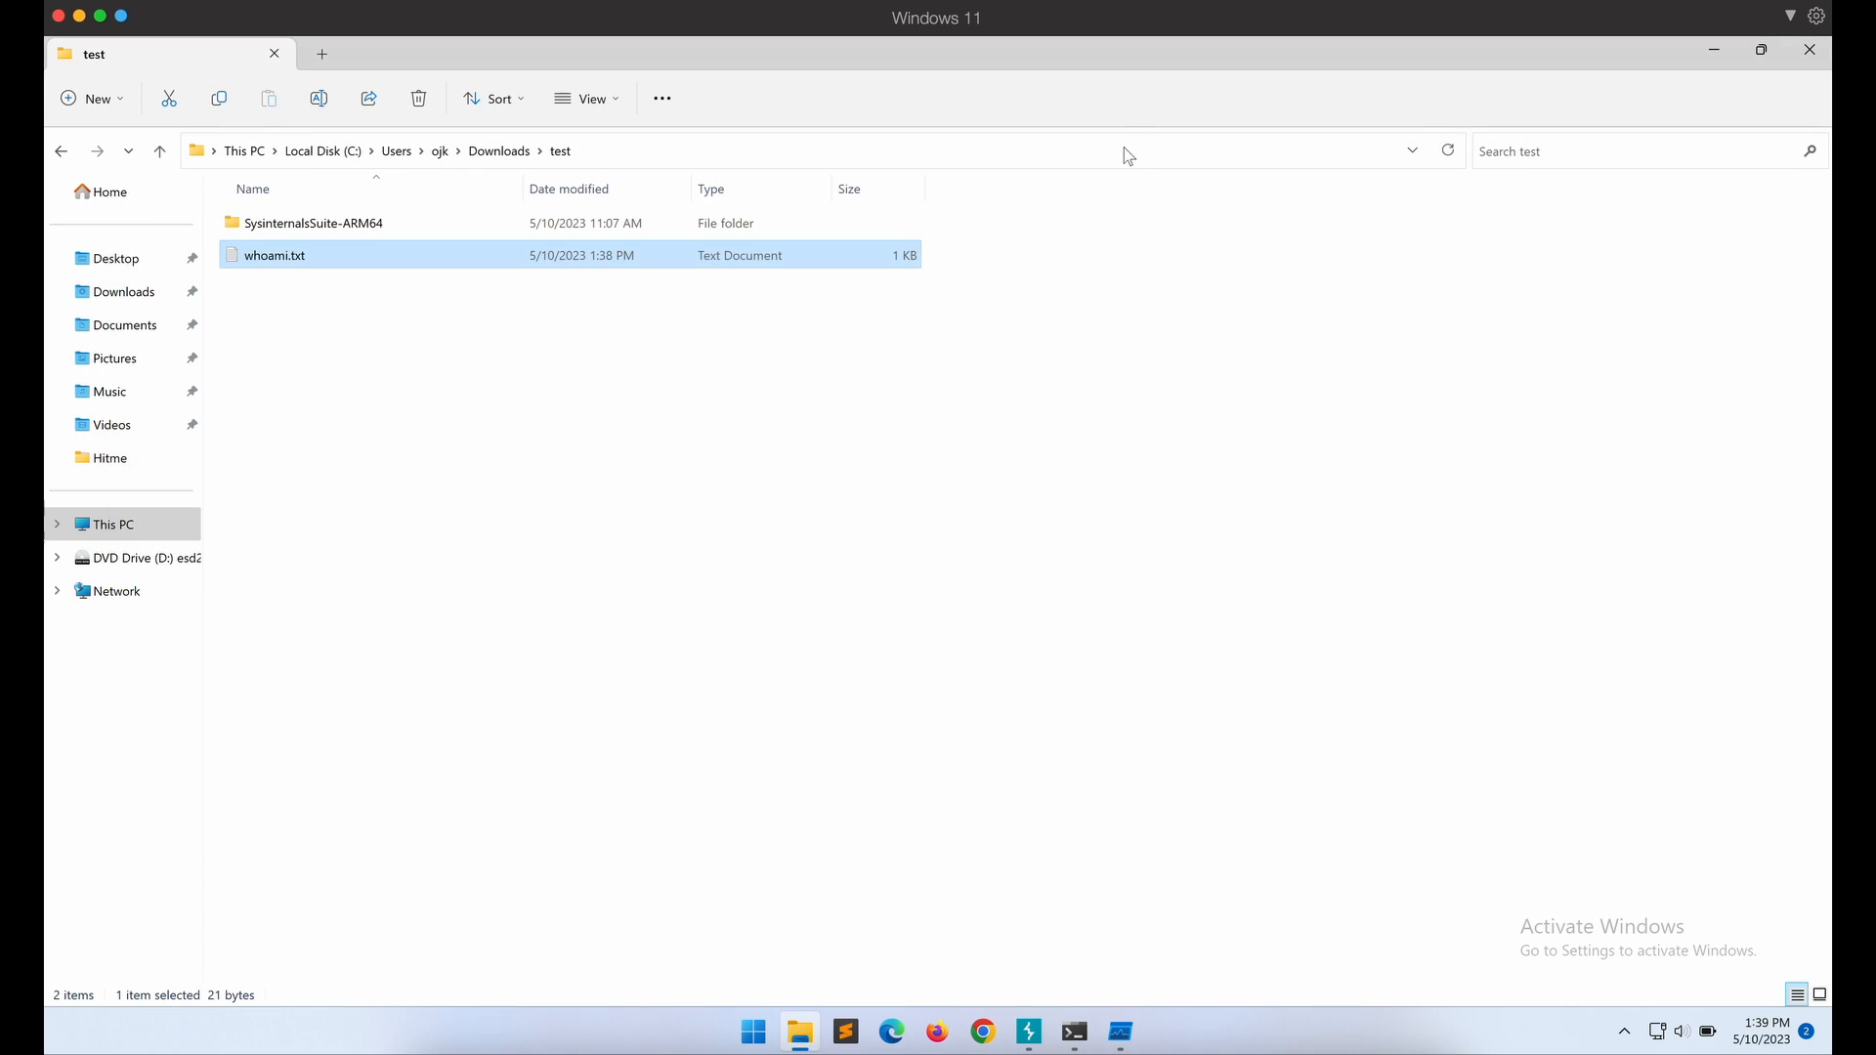
mouse_move(1059, 1004)
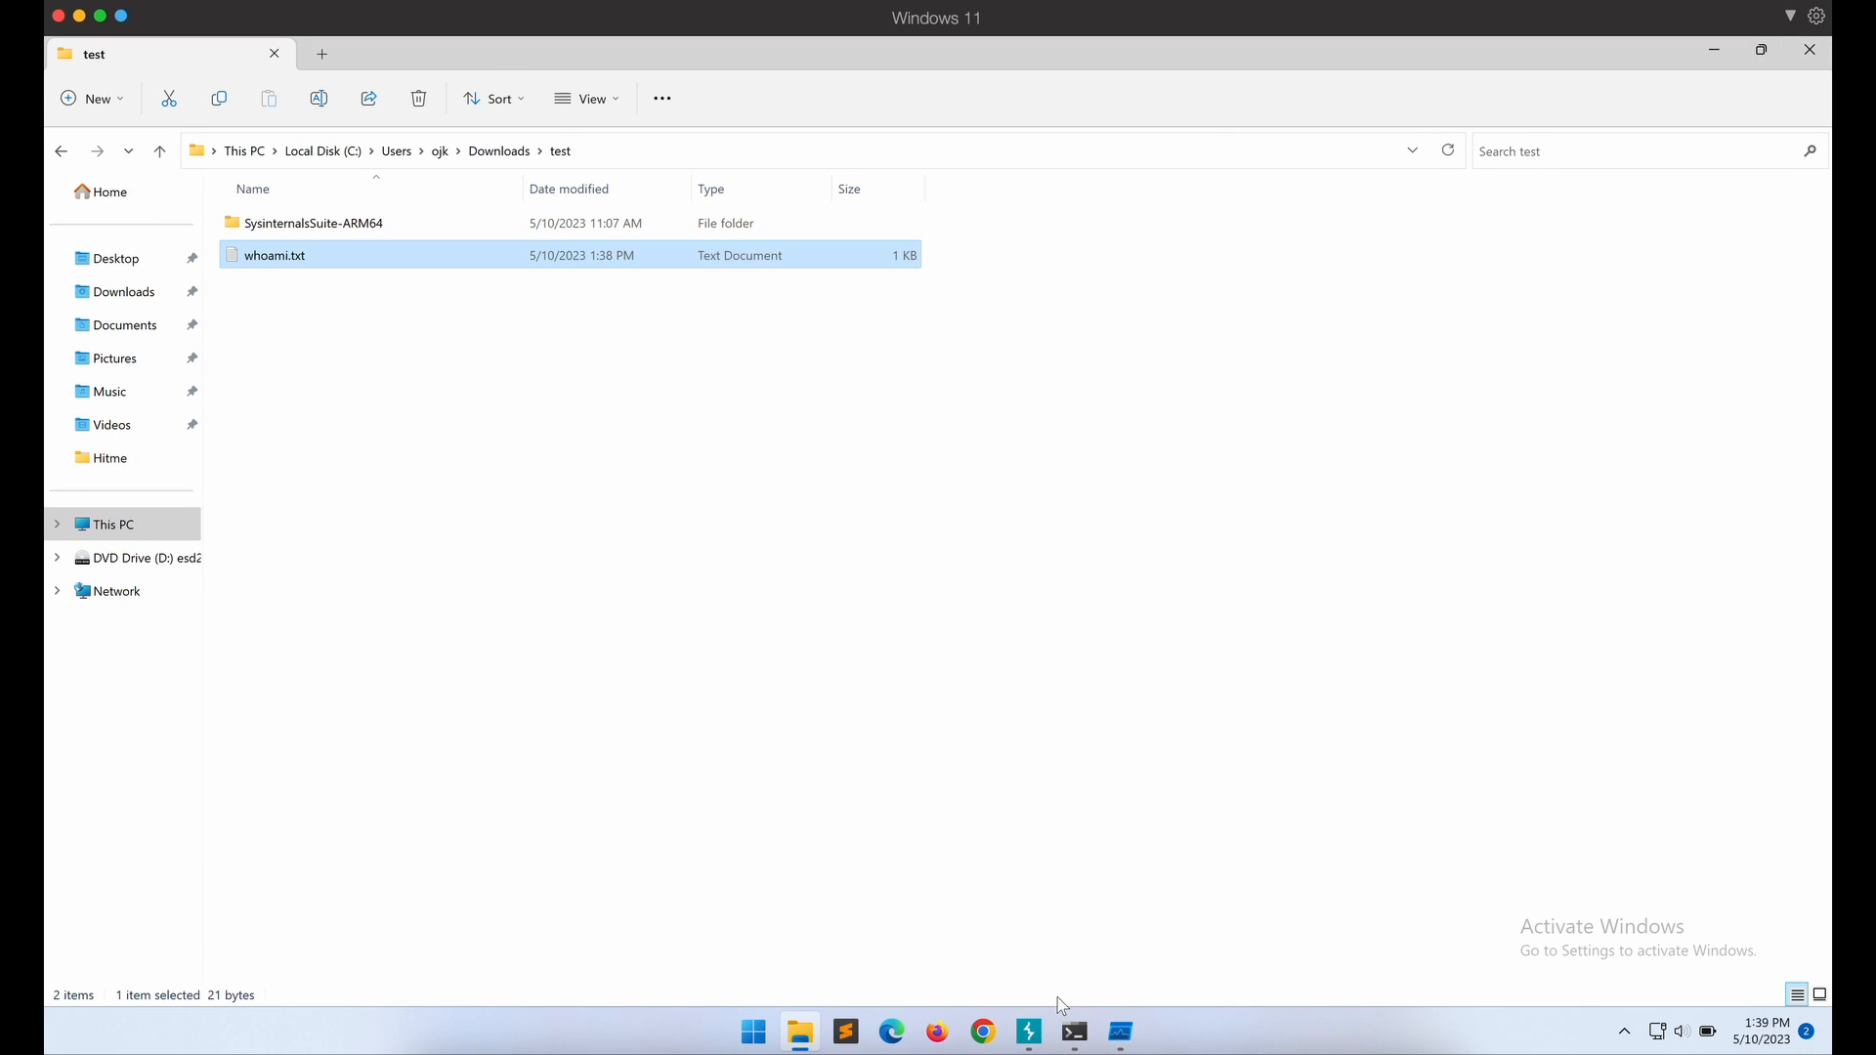
Confirm whoami.txt exists in the test folder and return to the USERENV.dll rename command.
click(1025, 1032)
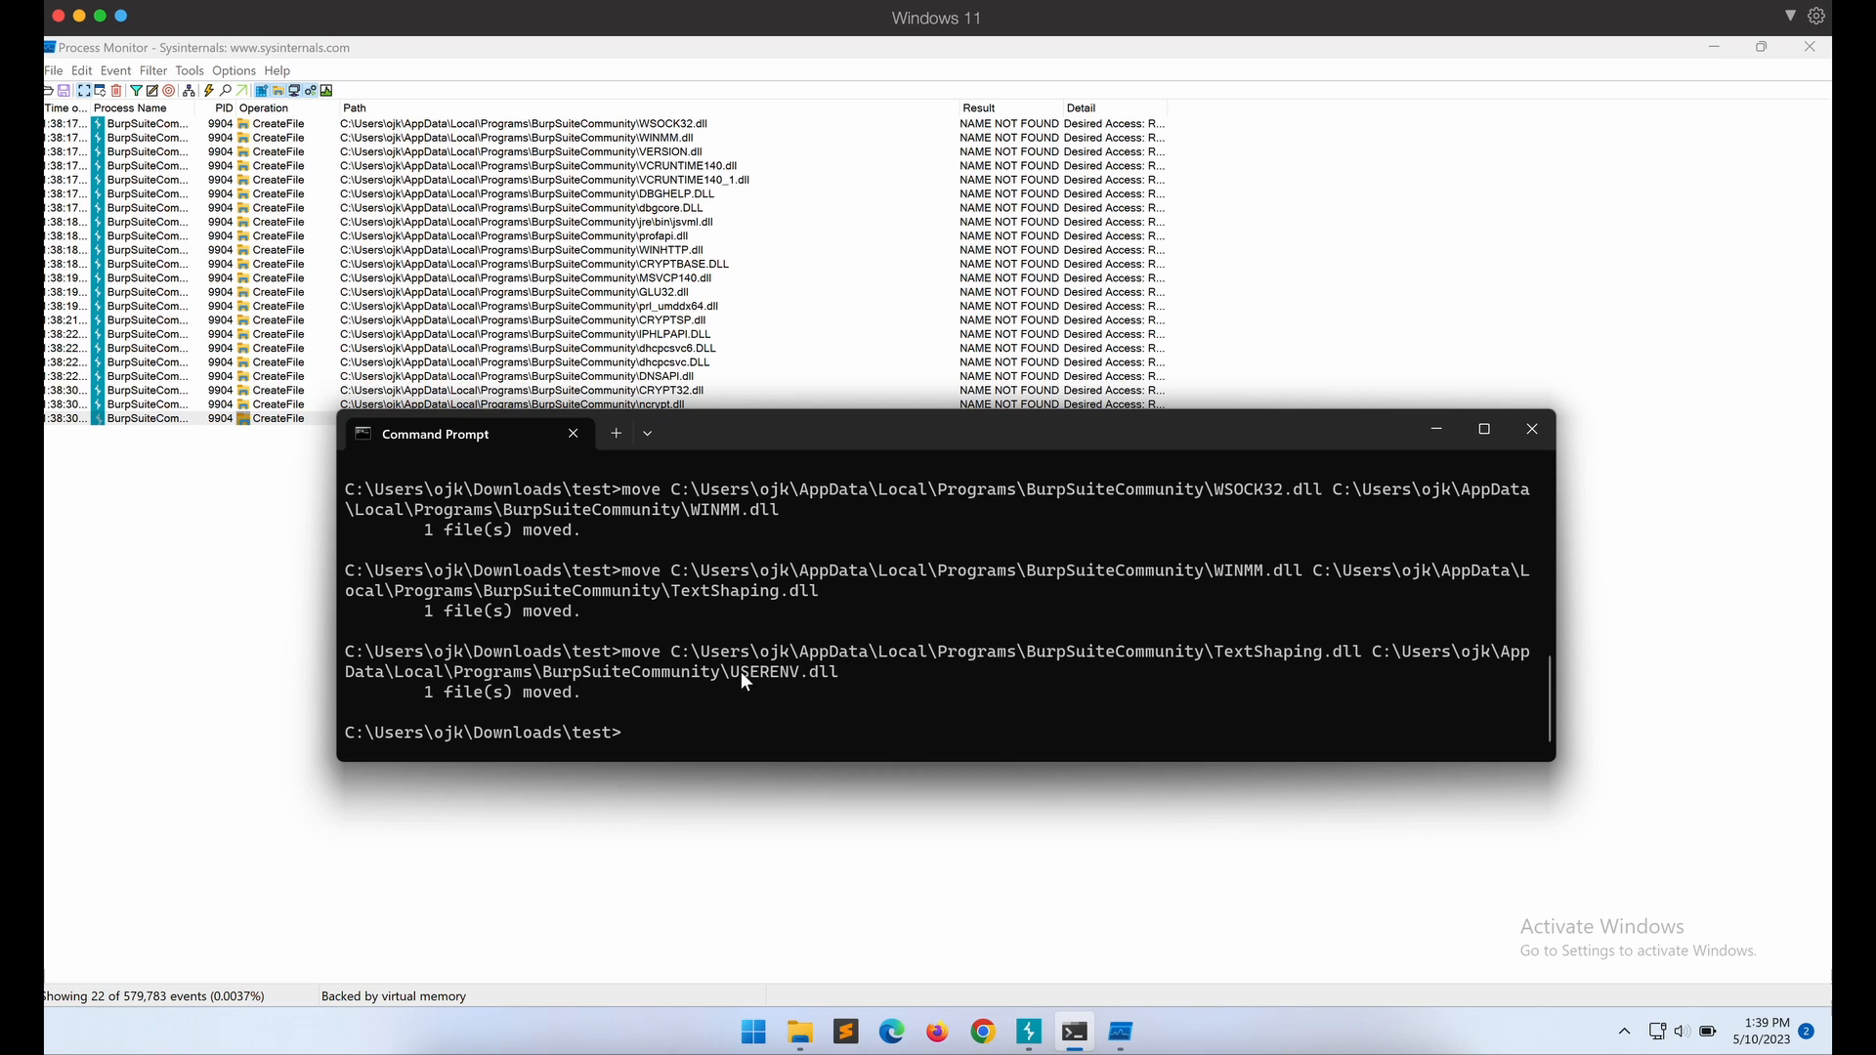
double_click(781, 670)
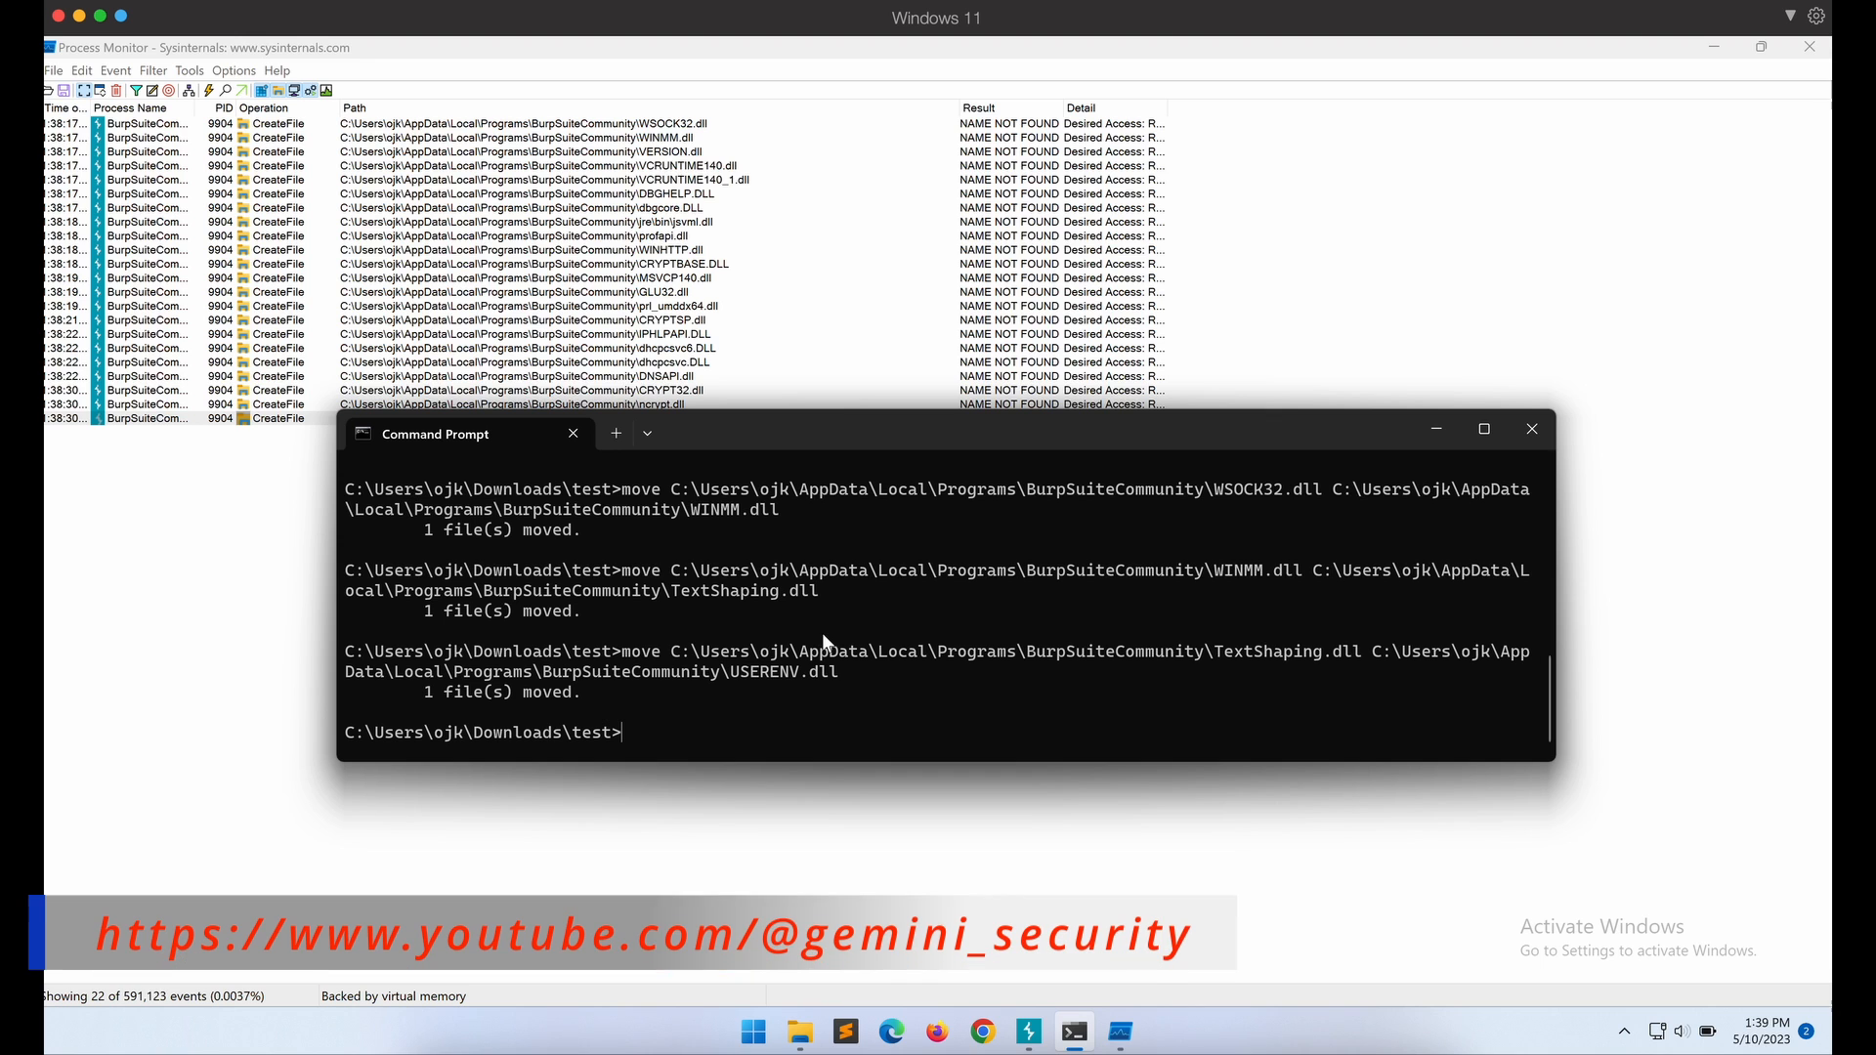
mouse_move(592, 958)
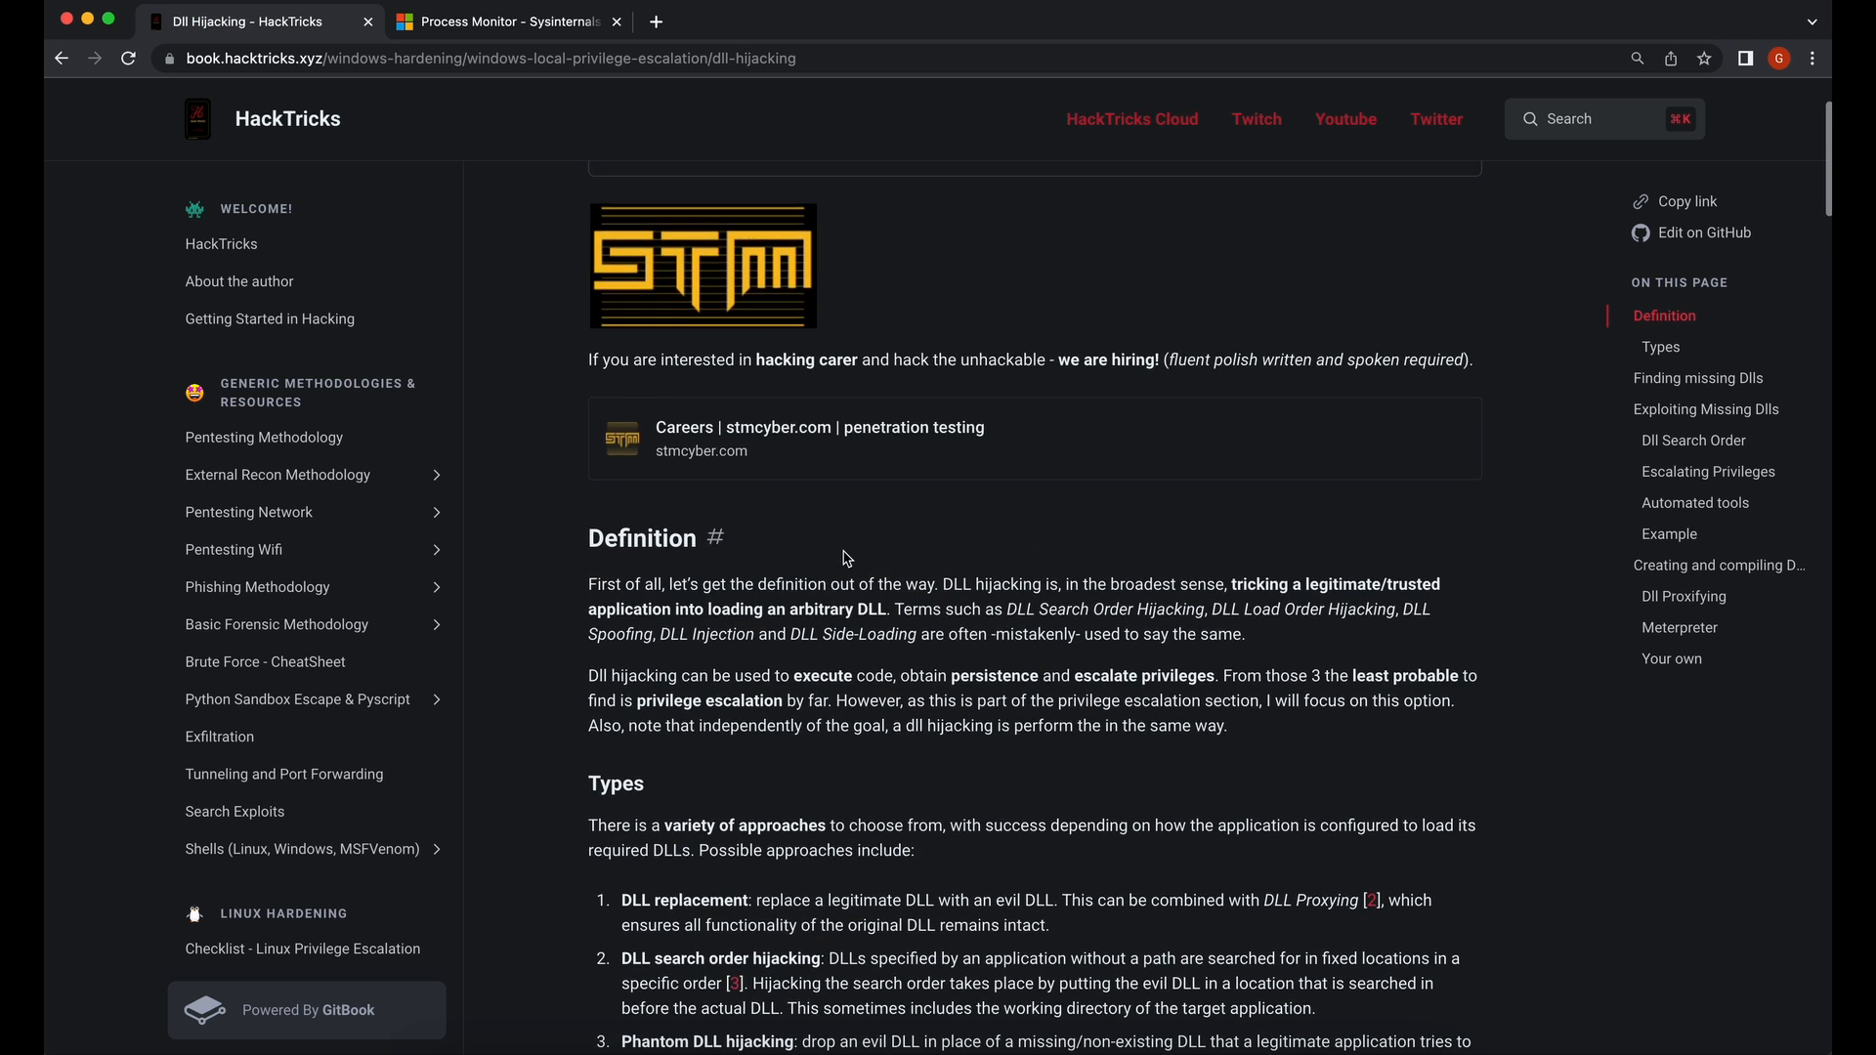
Scroll the HackTricks Dll Hijacking page back to its title.
scroll(up, 3)
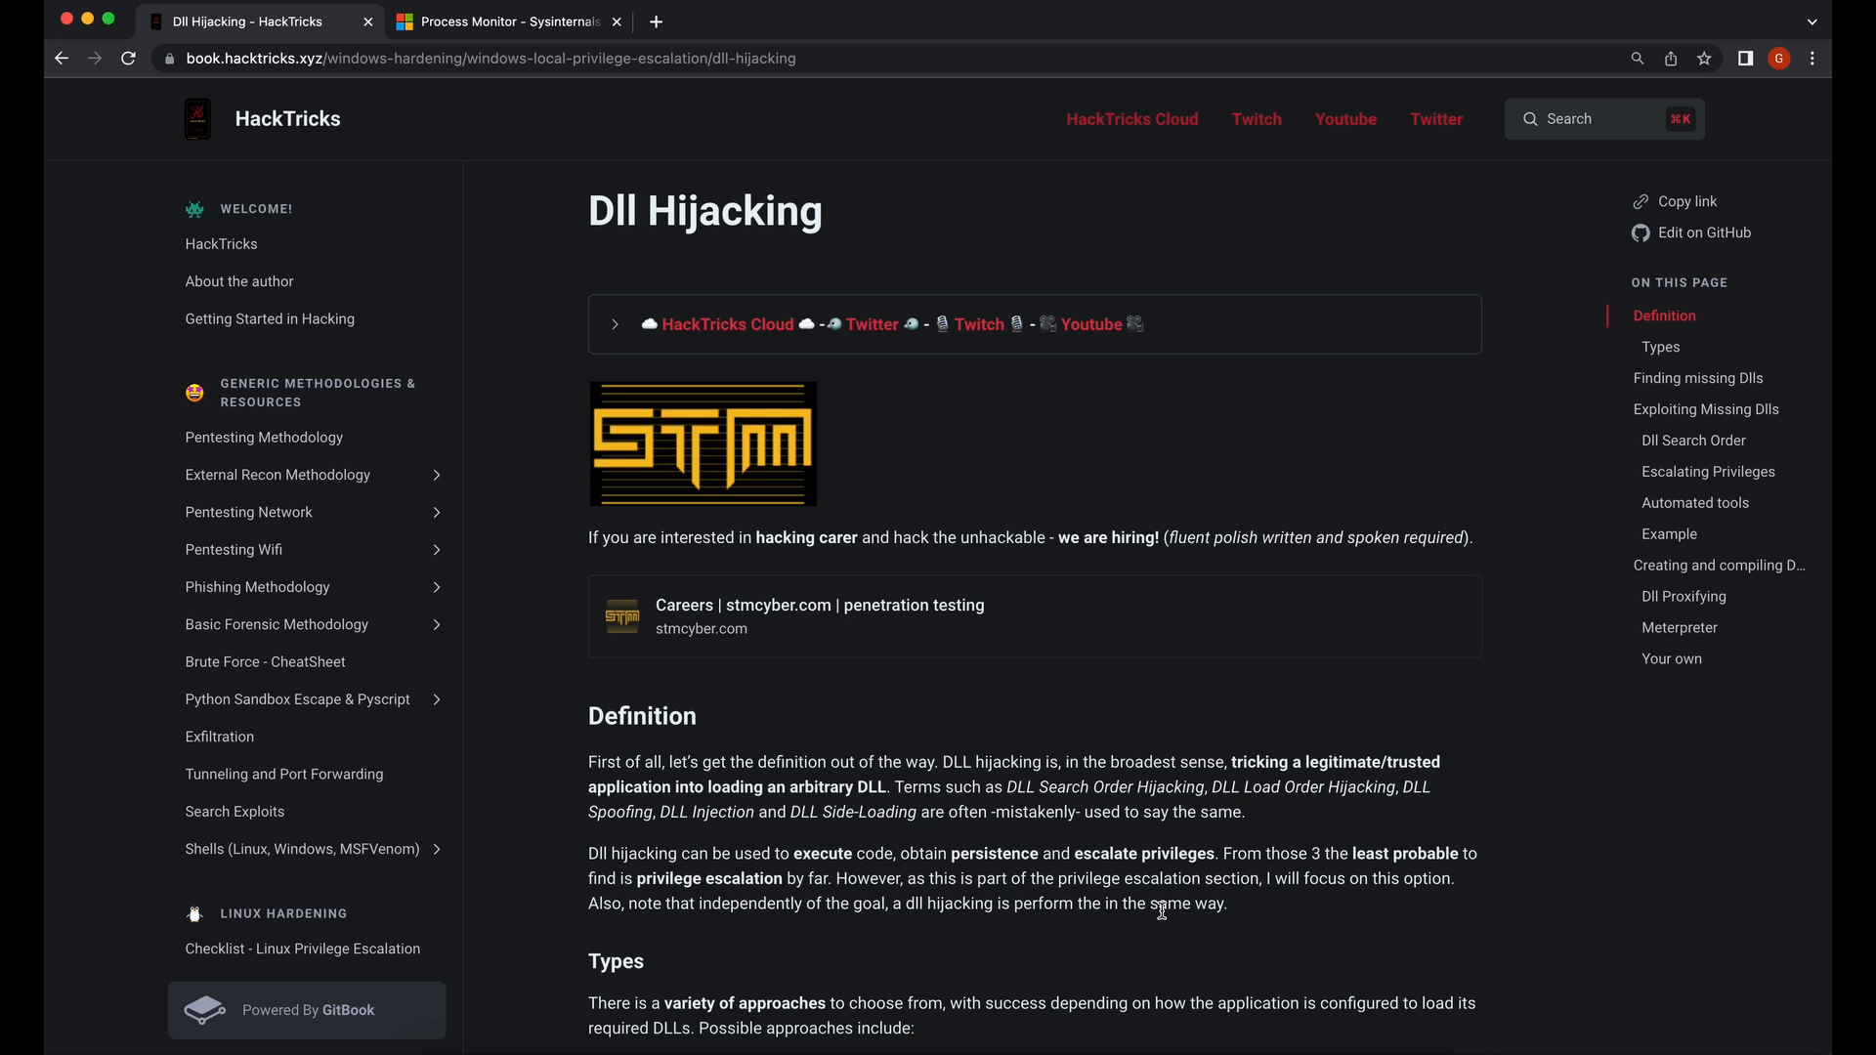
mouse_move(1229, 1008)
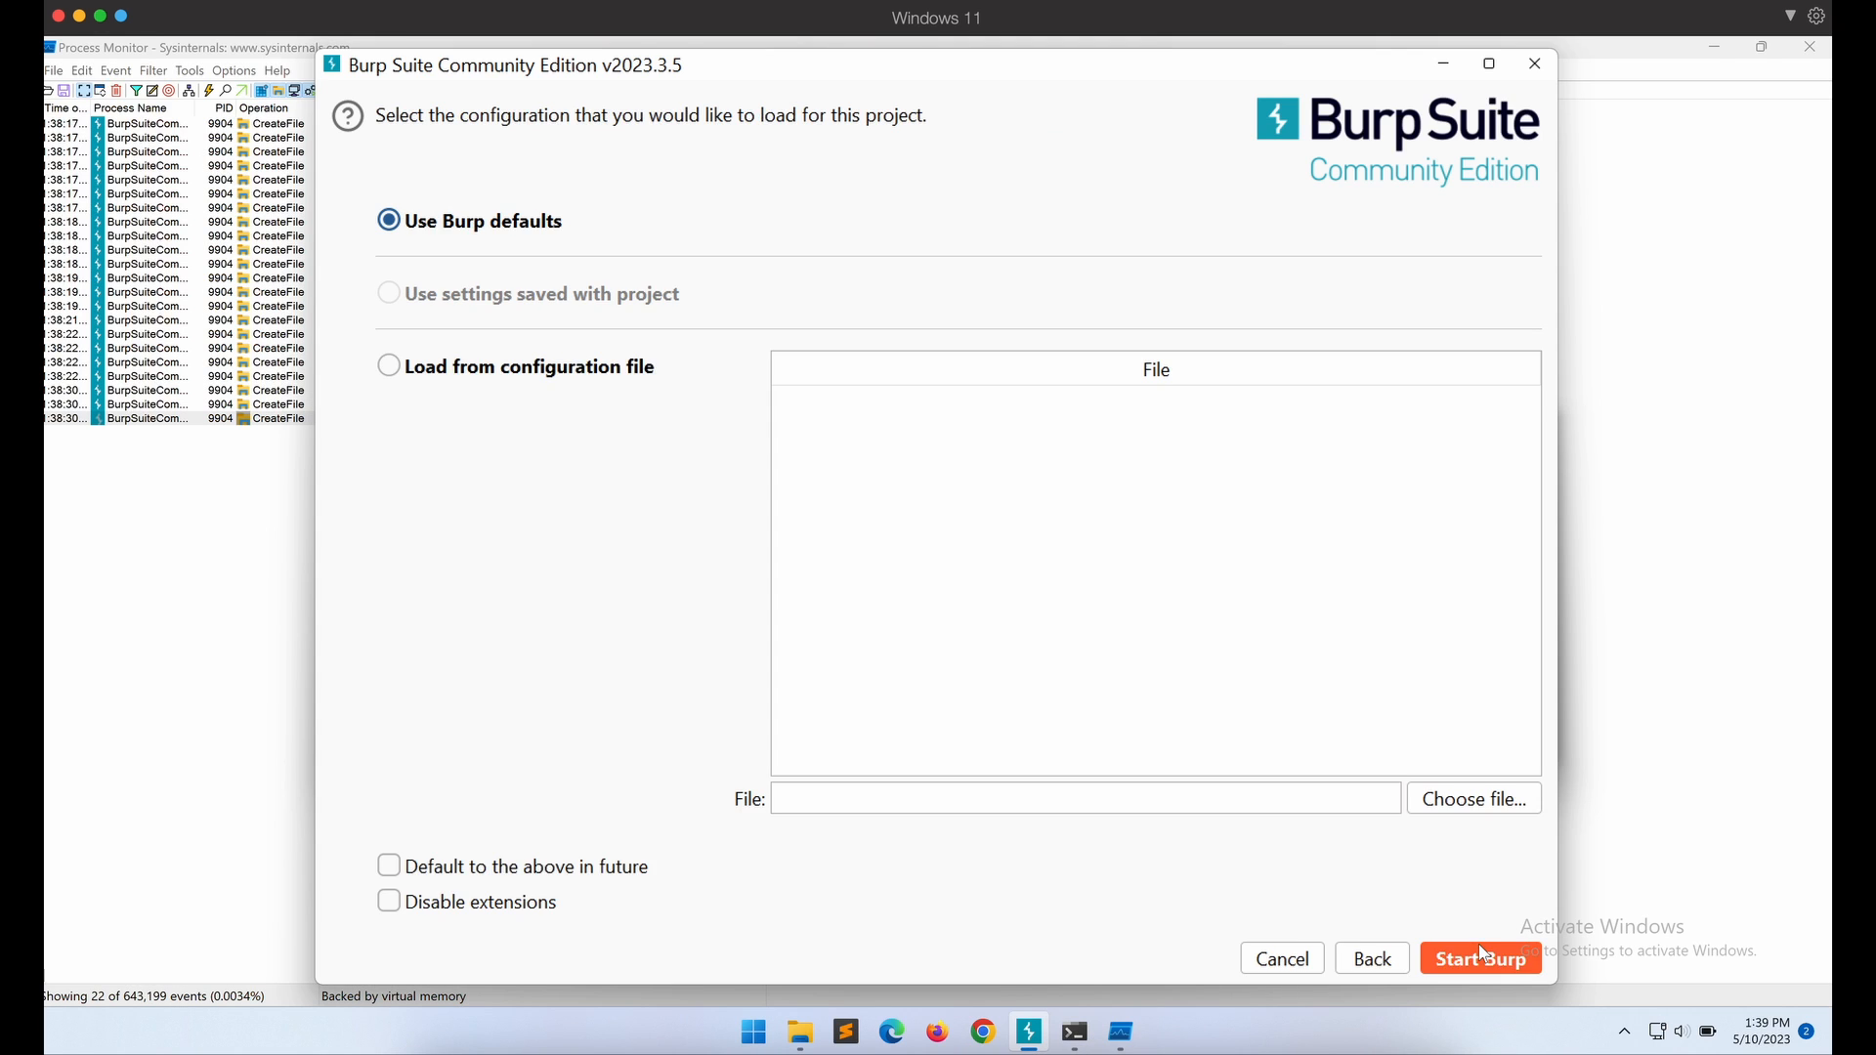
Start Burp with defaults on a temporary project, then begin a del command in Command Prompt.
click(1479, 957)
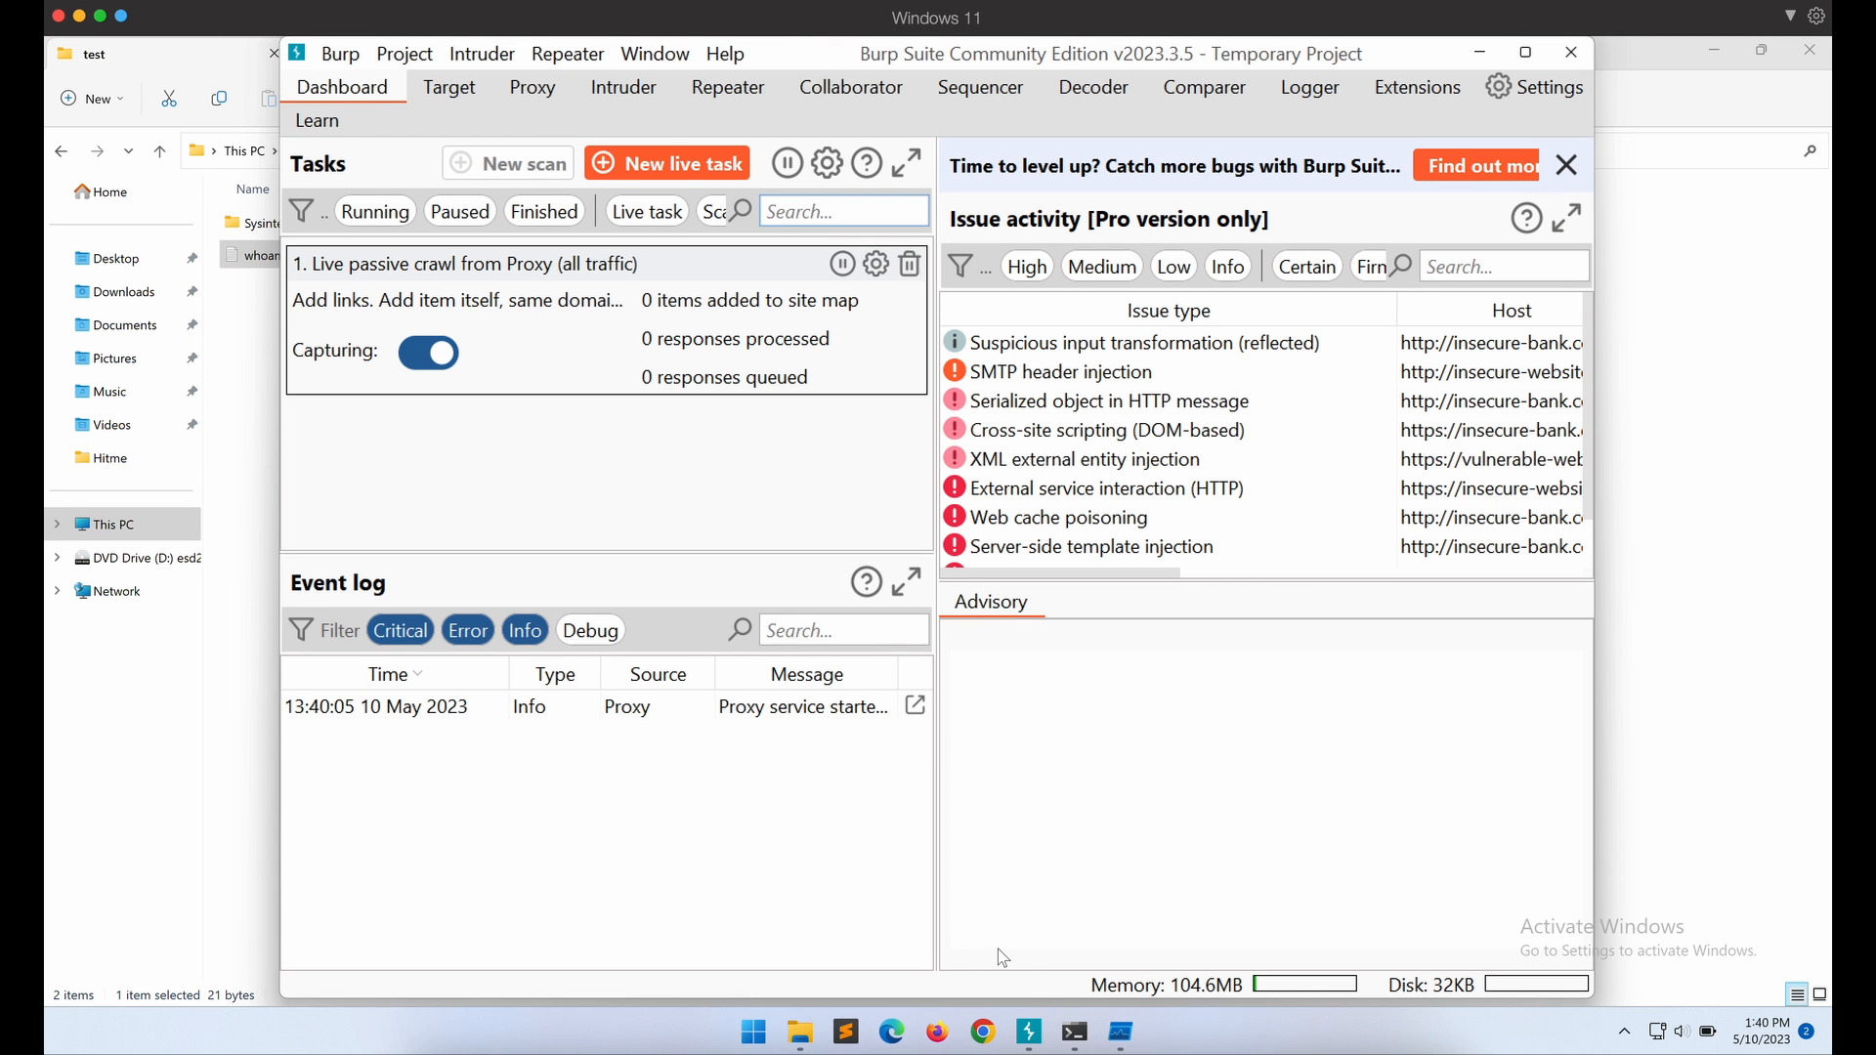
click(1071, 1032)
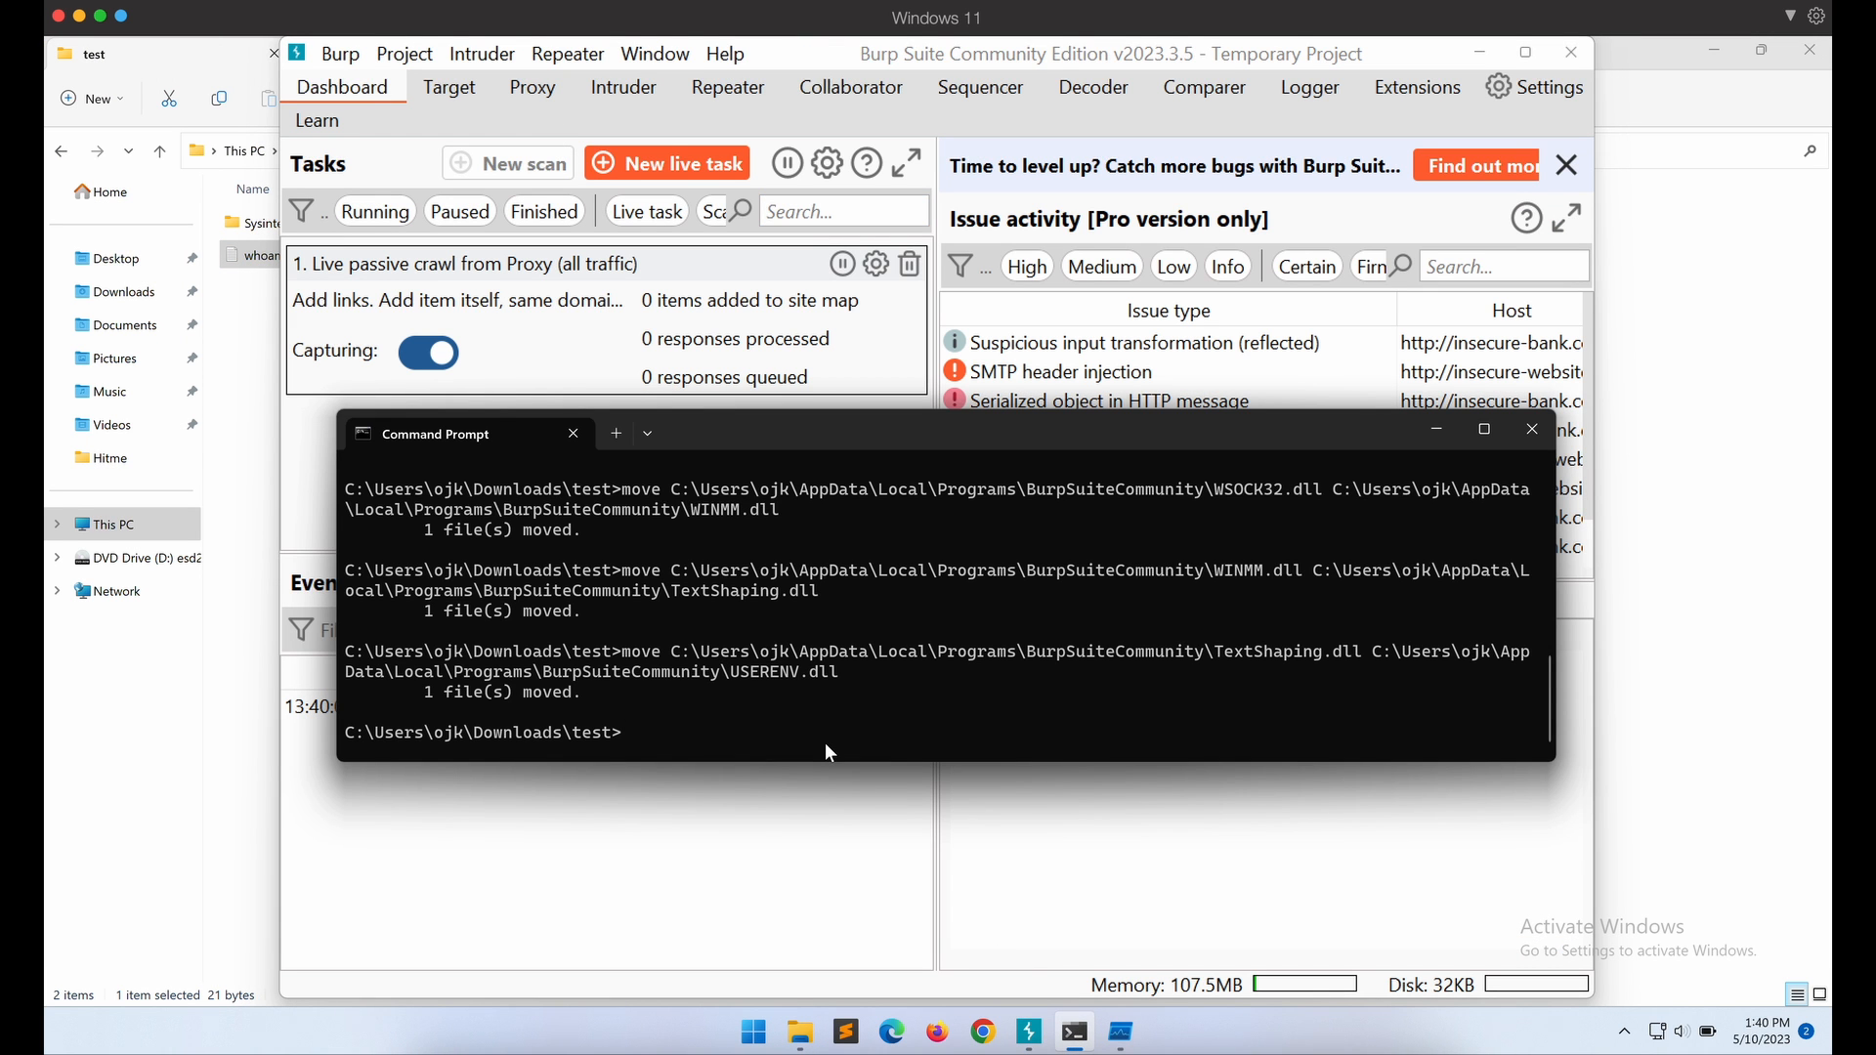
text(del C:\)
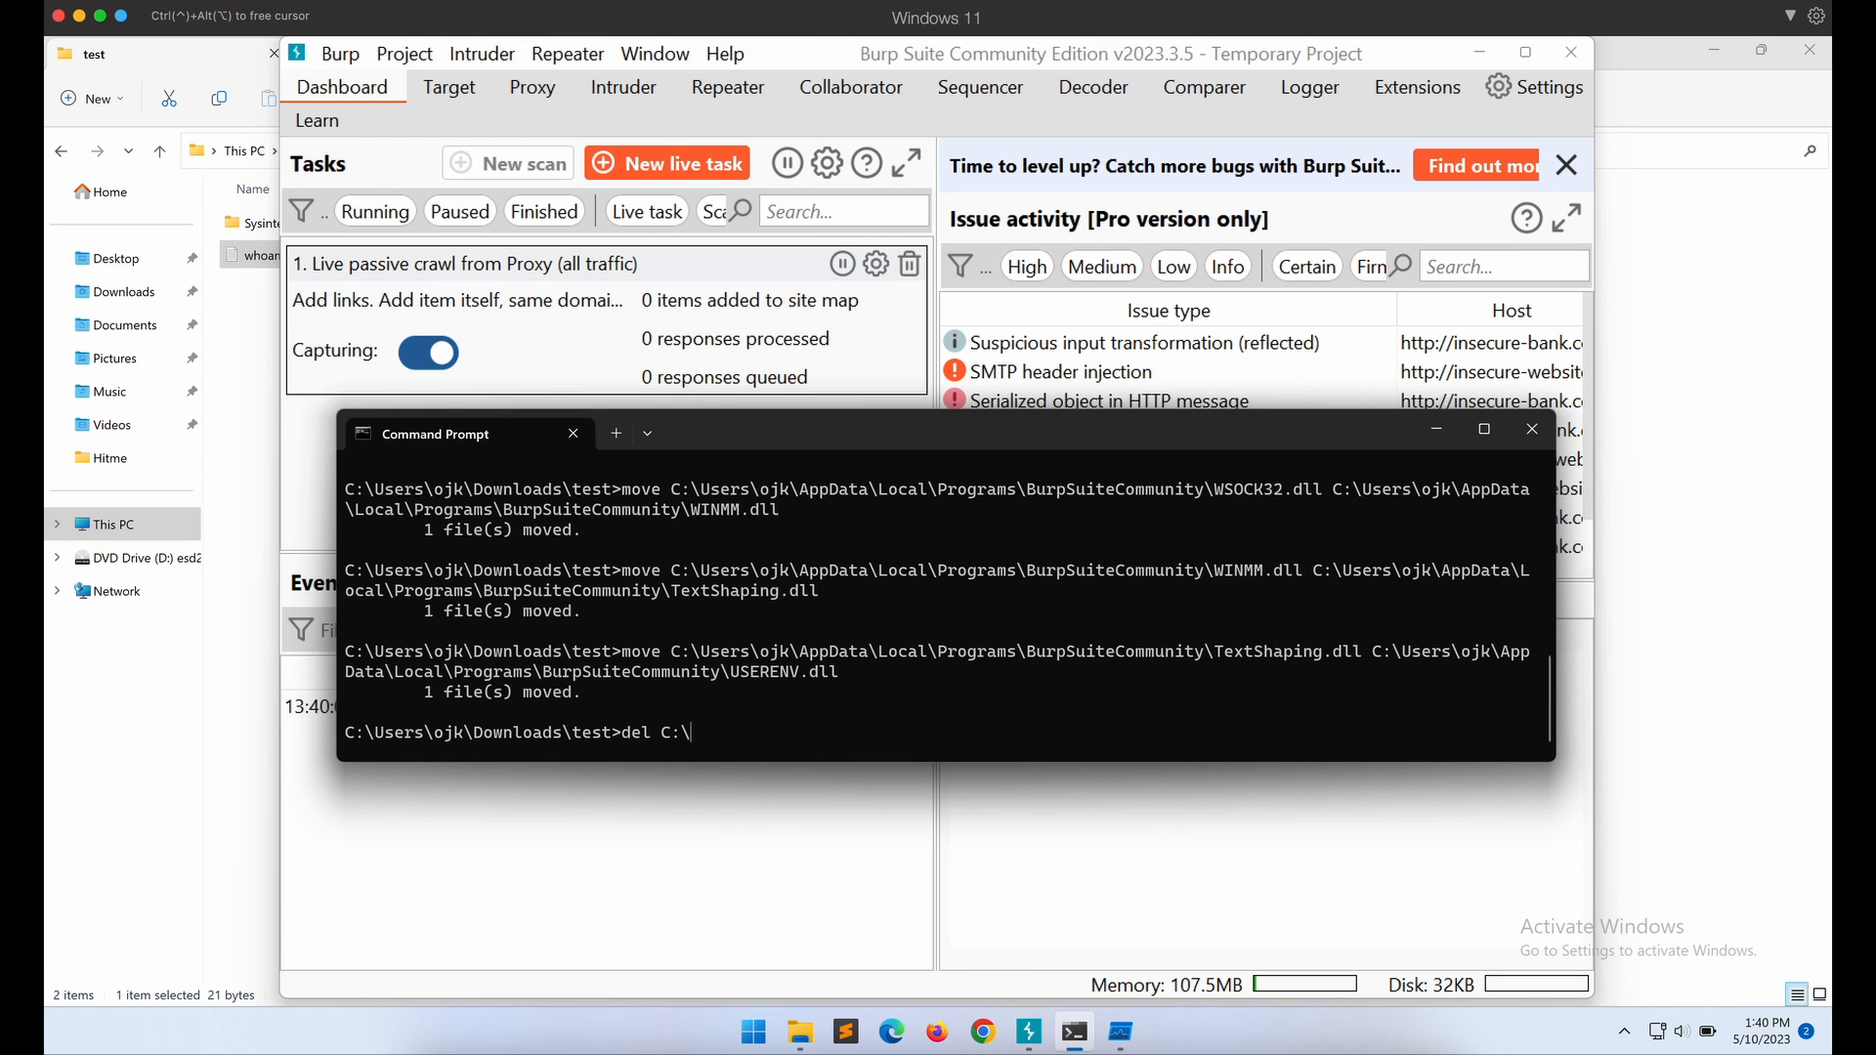